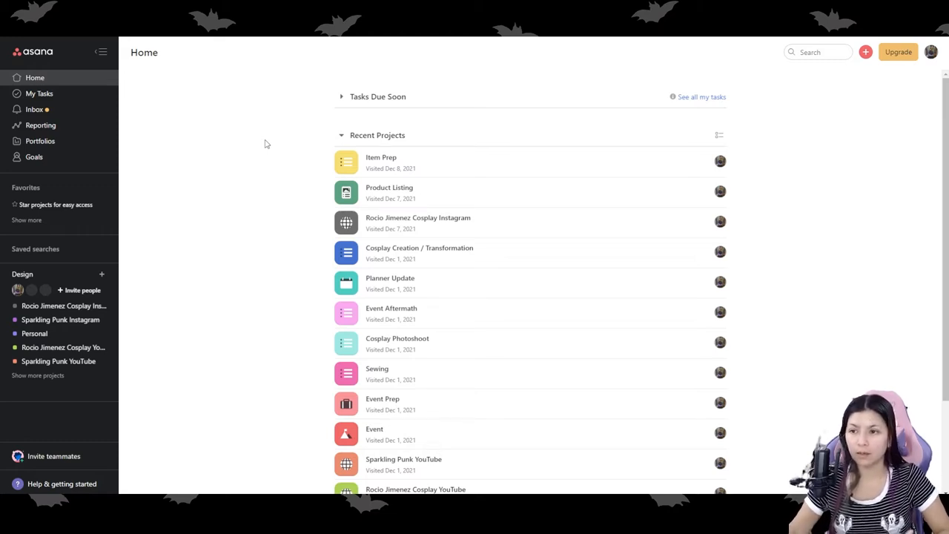
{"action": "mouse_move", "coordinate": [228, 72]}
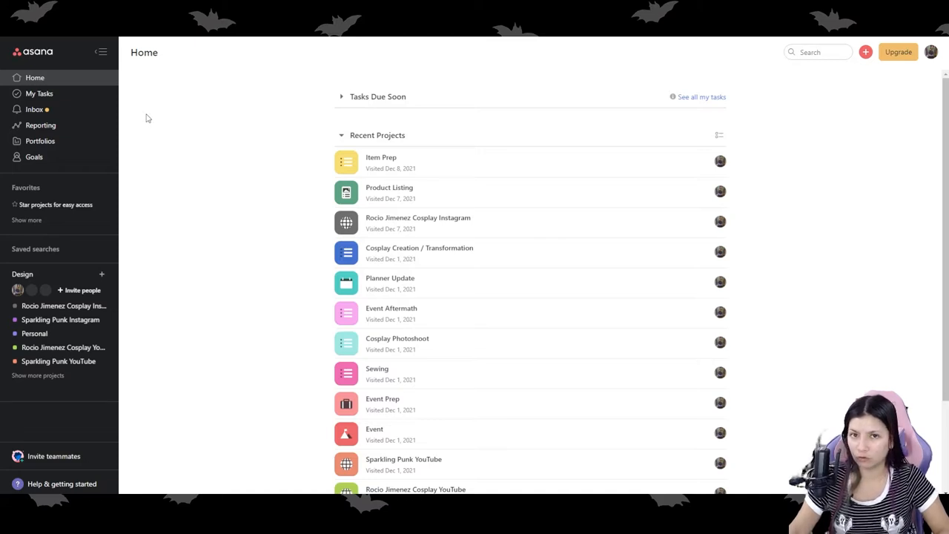
{"action": "mouse_move", "coordinate": [156, 107]}
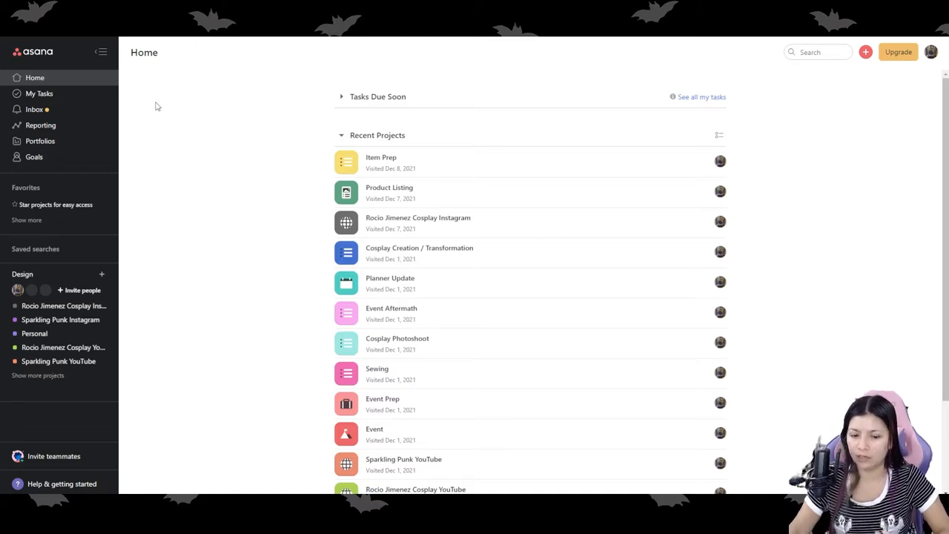
{"action": "mouse_move", "coordinate": [272, 147]}
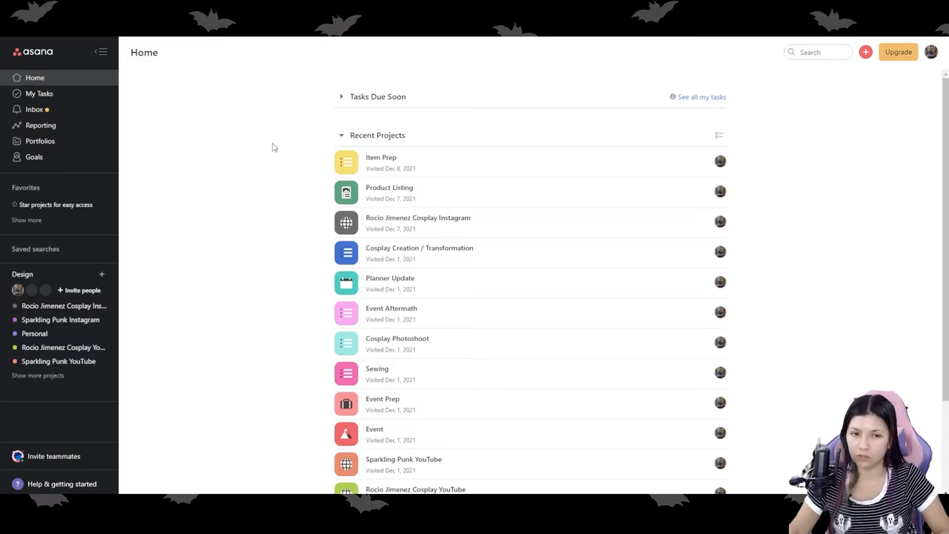
{"action": "mouse_move", "coordinate": [344, 100]}
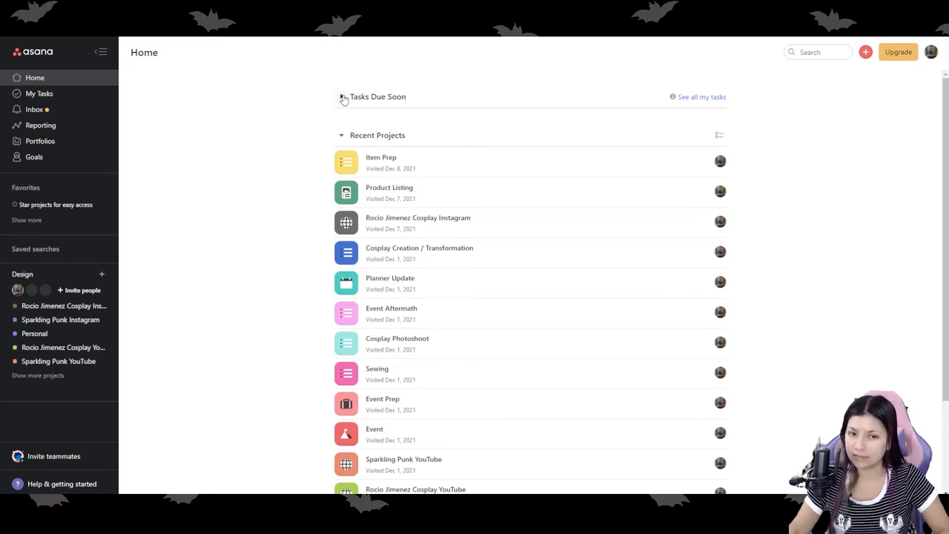
Expand and collapse the tasks due soon, then scroll through the page
{"action": "left_click", "coordinate": [341, 97]}
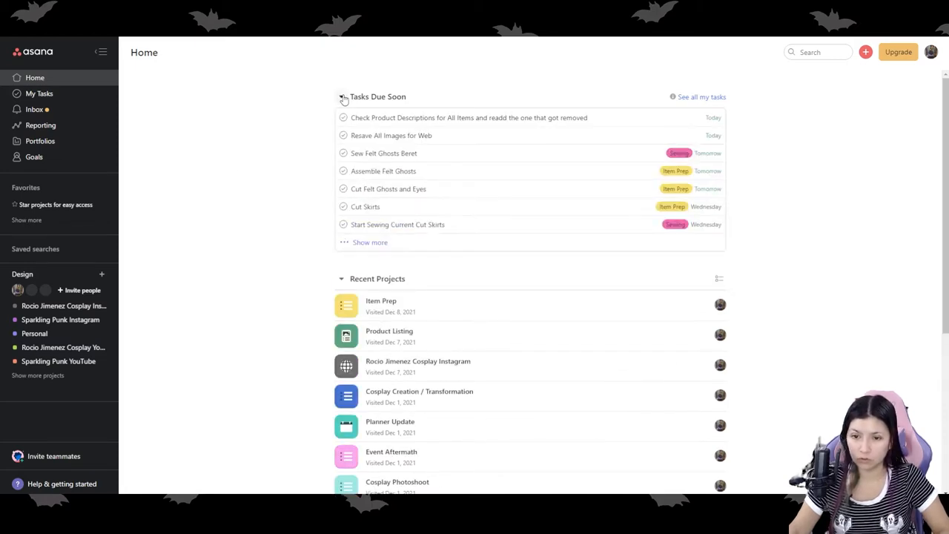
{"action": "left_click", "coordinate": [341, 96]}
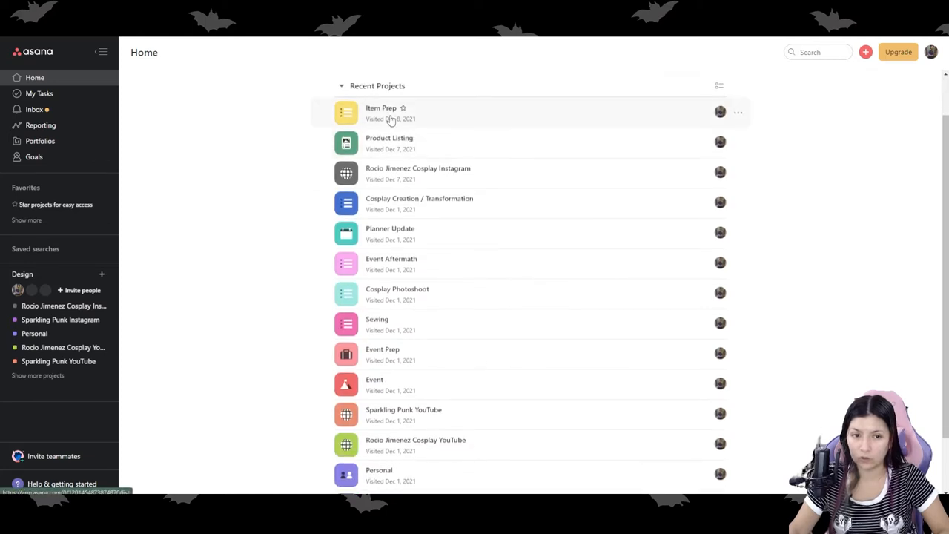
{"action": "mouse_move", "coordinate": [474, 130]}
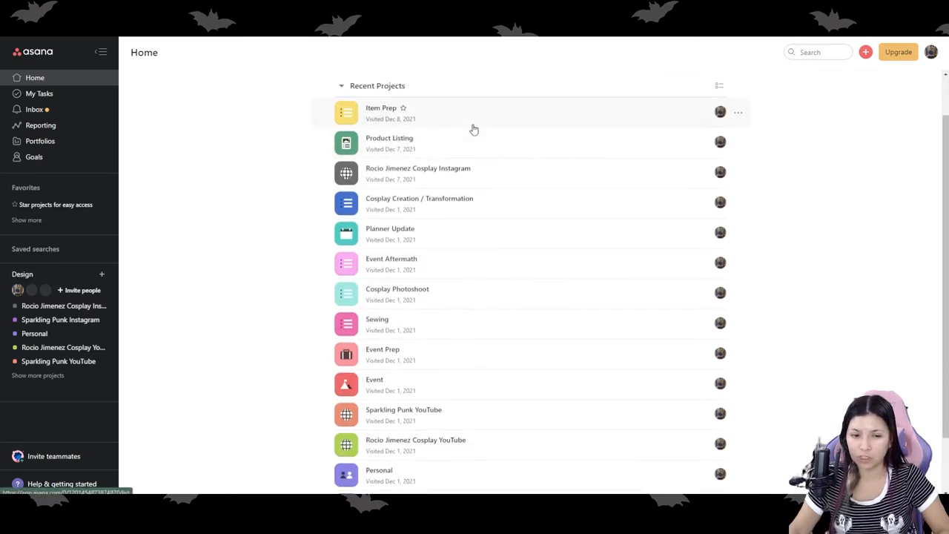
{"action": "mouse_move", "coordinate": [448, 139]}
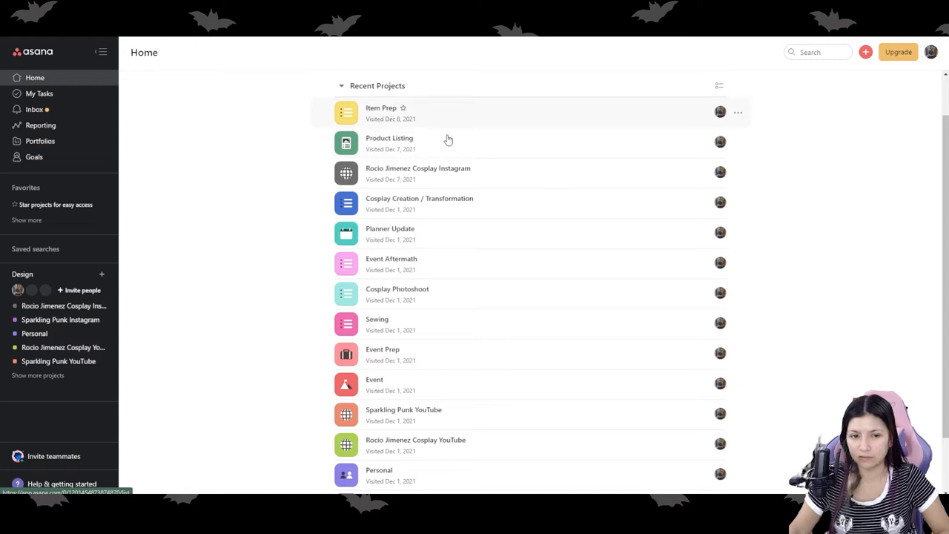
{"action": "mouse_move", "coordinate": [392, 172]}
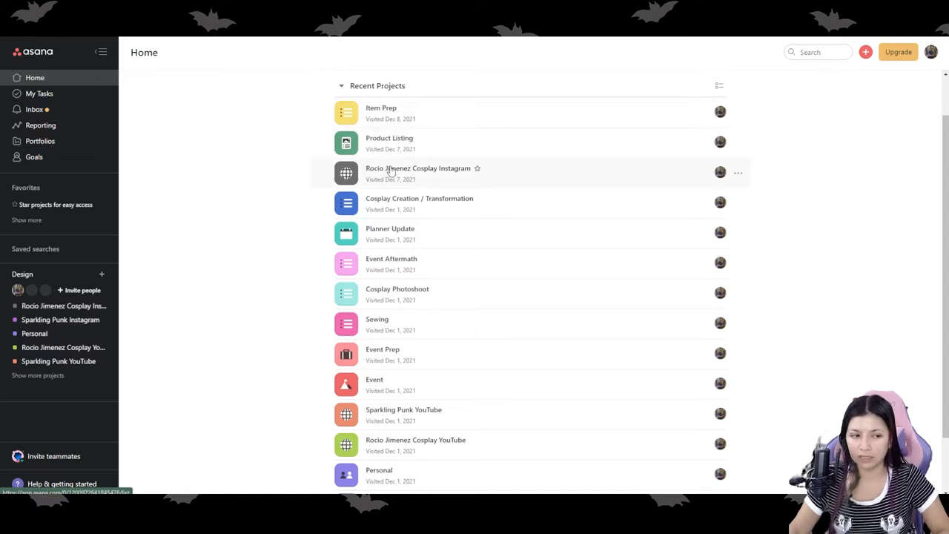
{"action": "scroll", "scroll_direction": "down", "scroll_amount": 3}
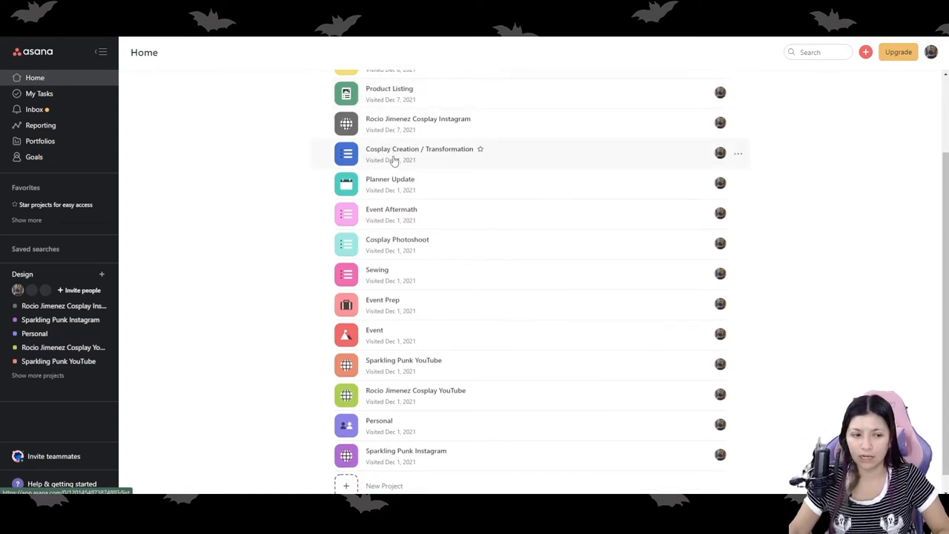
{"action": "scroll", "scroll_direction": "down", "scroll_amount": 3}
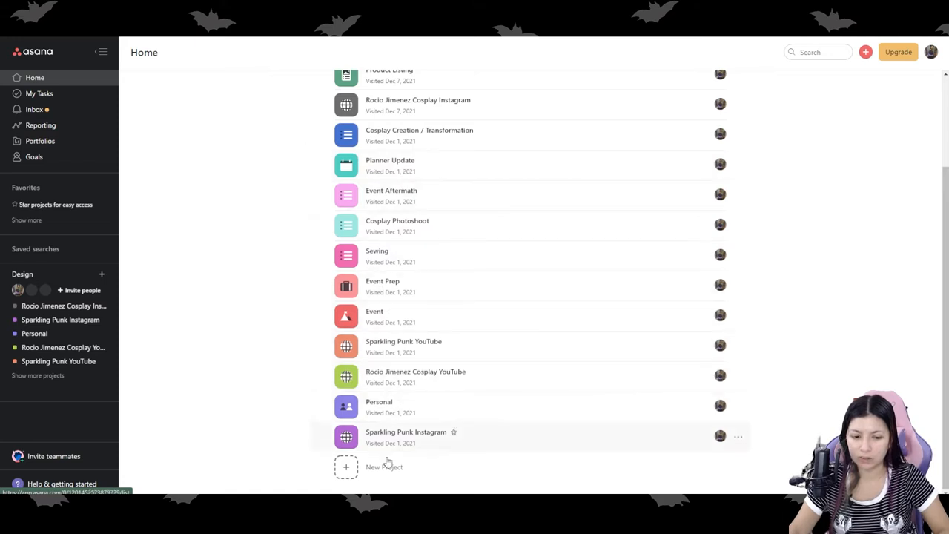
{"action": "scroll", "scroll_direction": "up", "scroll_amount": 3}
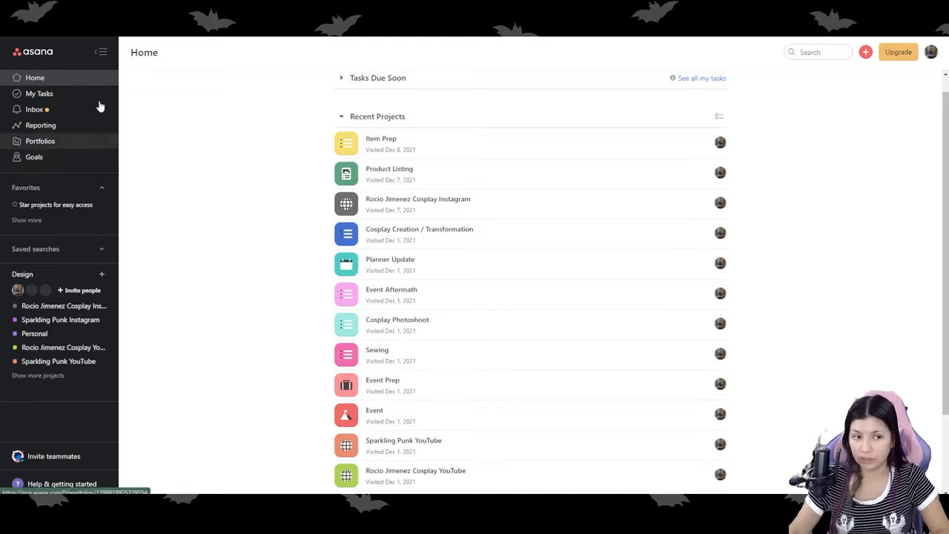
{"action": "mouse_move", "coordinate": [86, 110]}
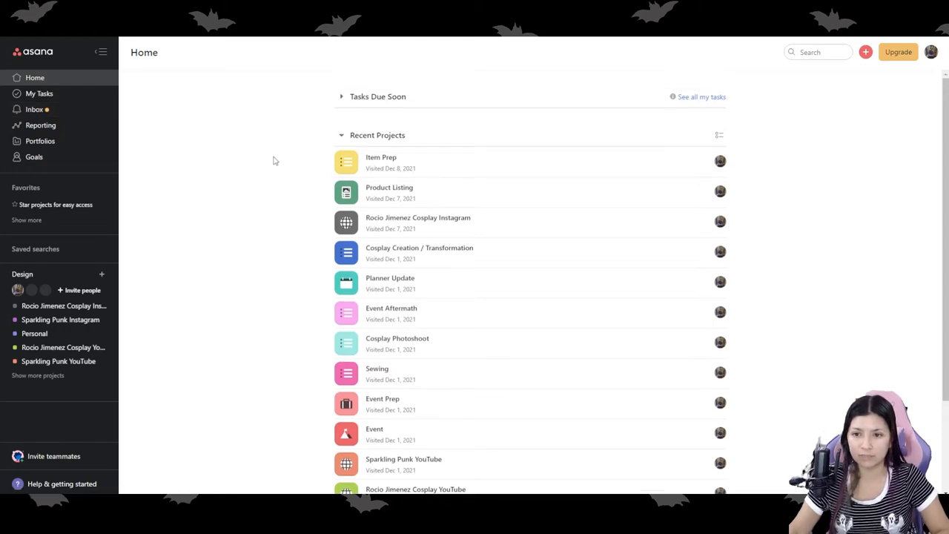
{"action": "mouse_move", "coordinate": [784, 140]}
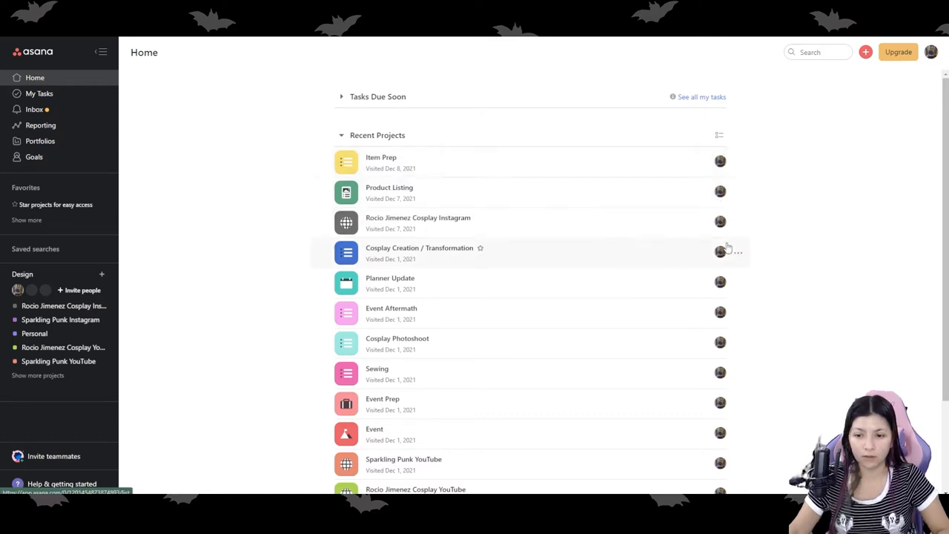
{"action": "mouse_move", "coordinate": [345, 160]}
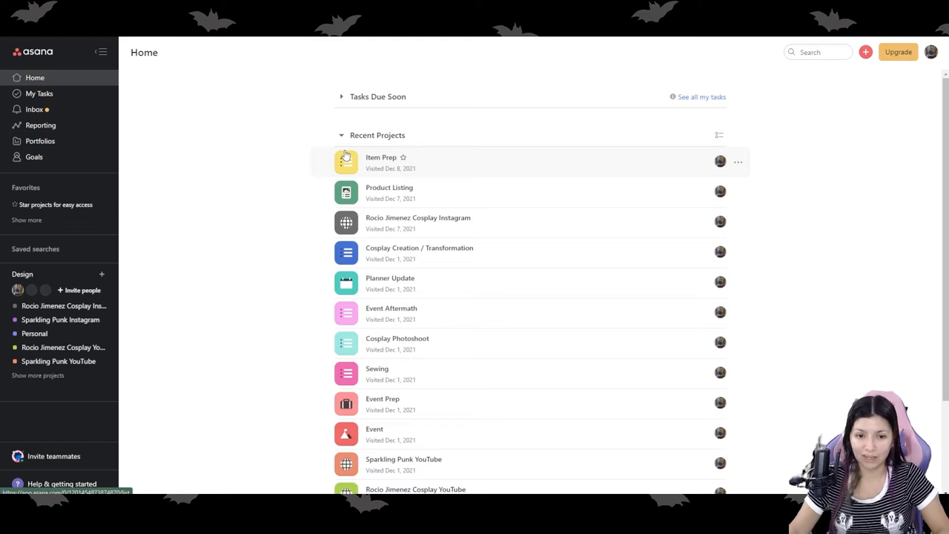
{"action": "mouse_move", "coordinate": [344, 147]}
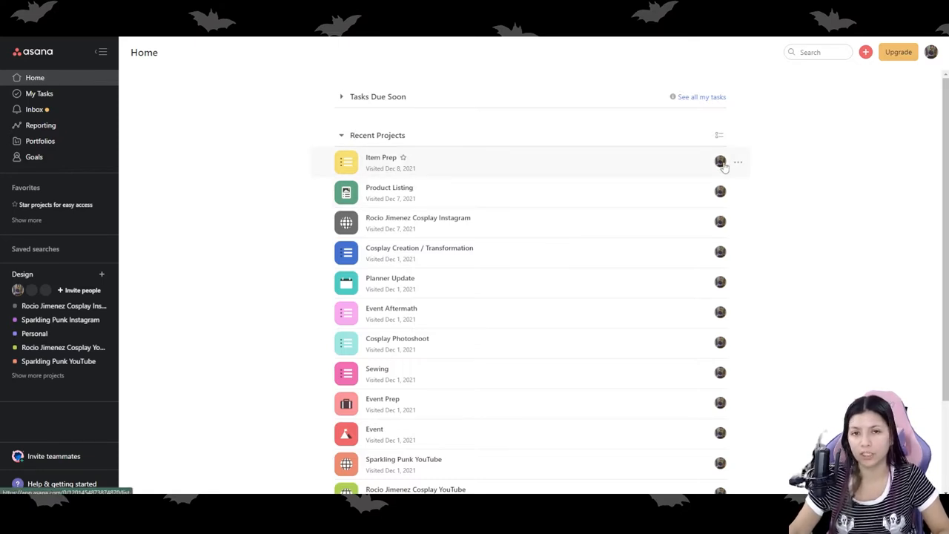
{"action": "mouse_move", "coordinate": [80, 110]}
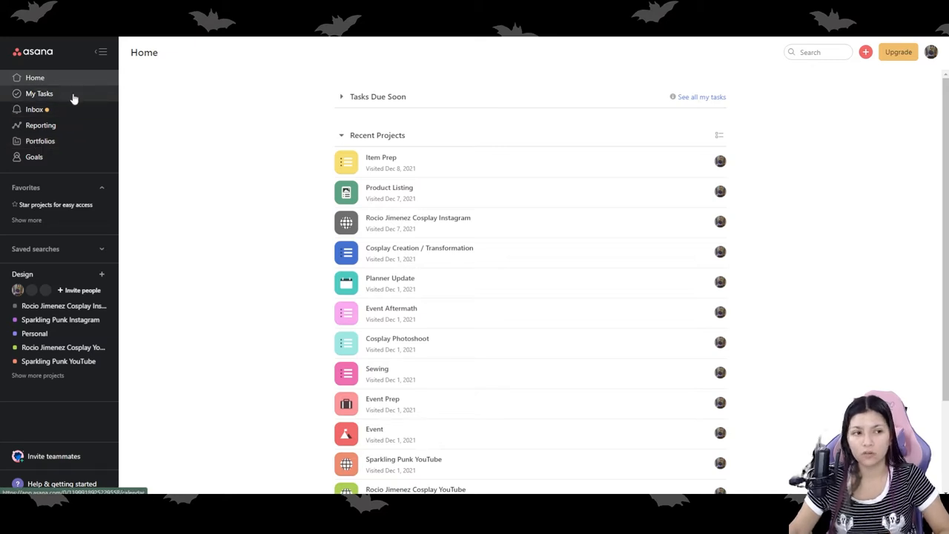
Show My Tasks as board, files and finally the January 2022 calendar view
{"action": "left_click", "coordinate": [38, 94]}
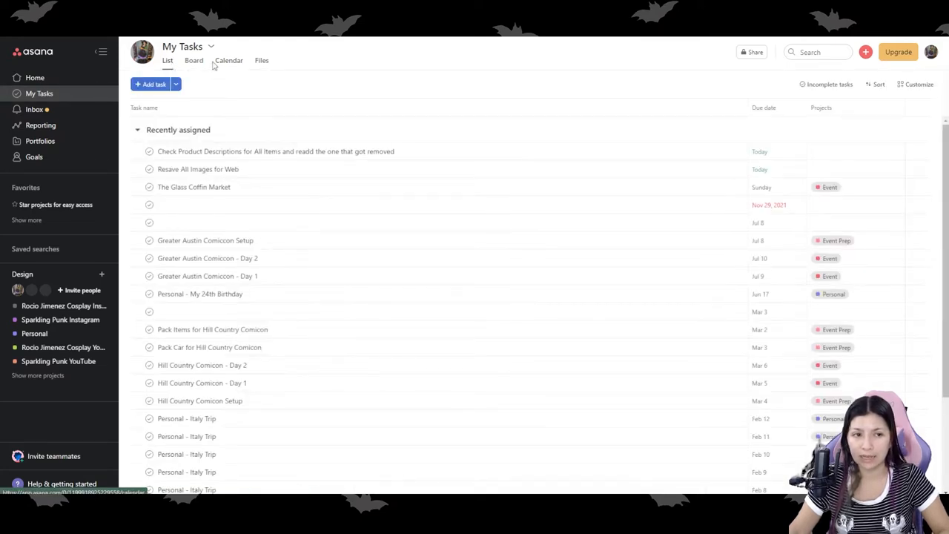
{"action": "left_click", "coordinate": [193, 59]}
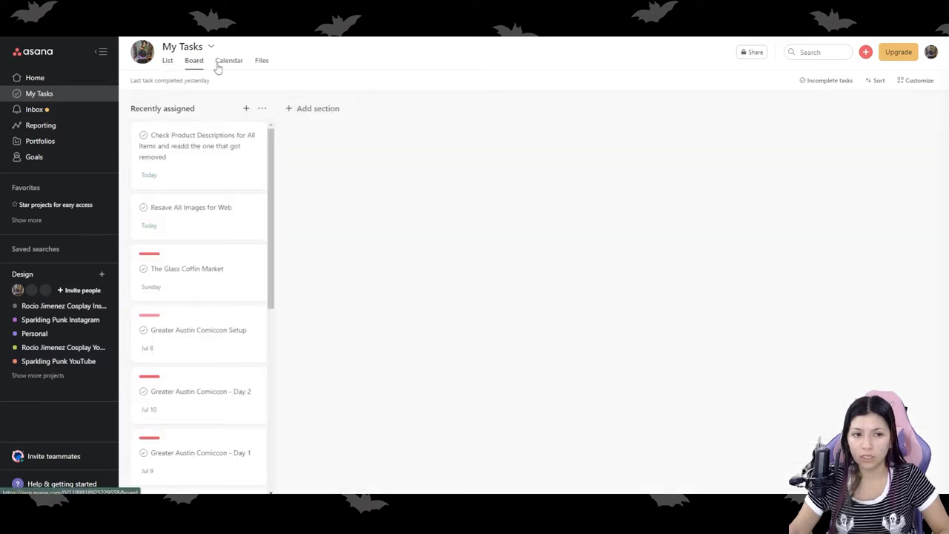
{"action": "left_click", "coordinate": [261, 59]}
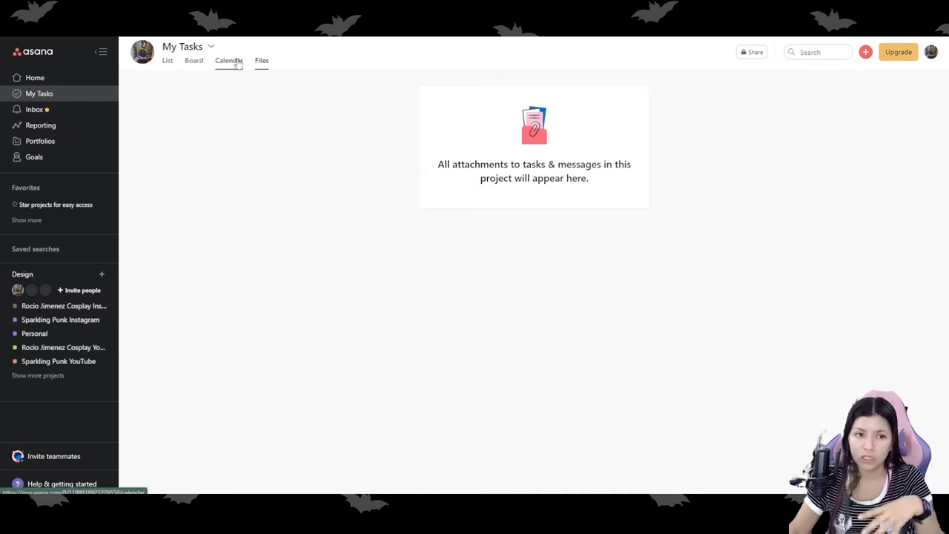
{"action": "left_click", "coordinate": [228, 59]}
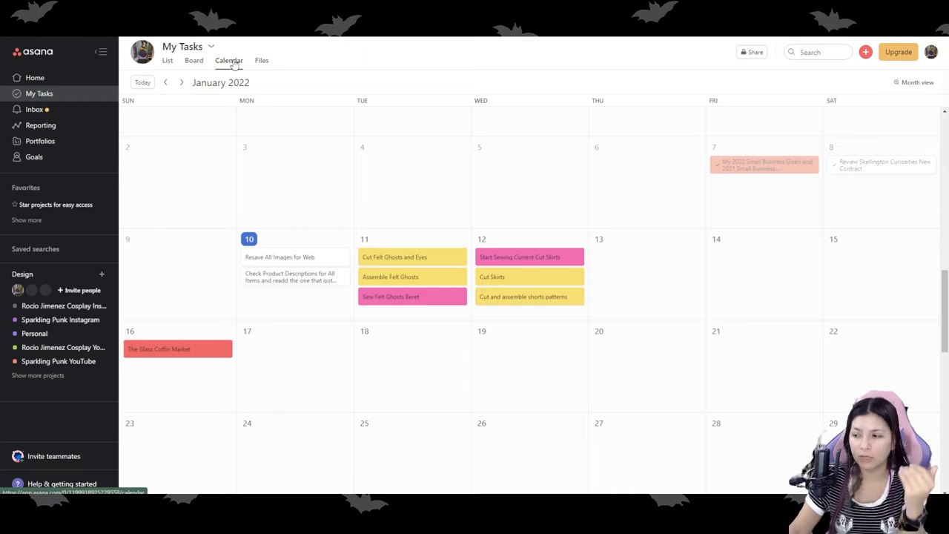
{"action": "mouse_move", "coordinate": [513, 80]}
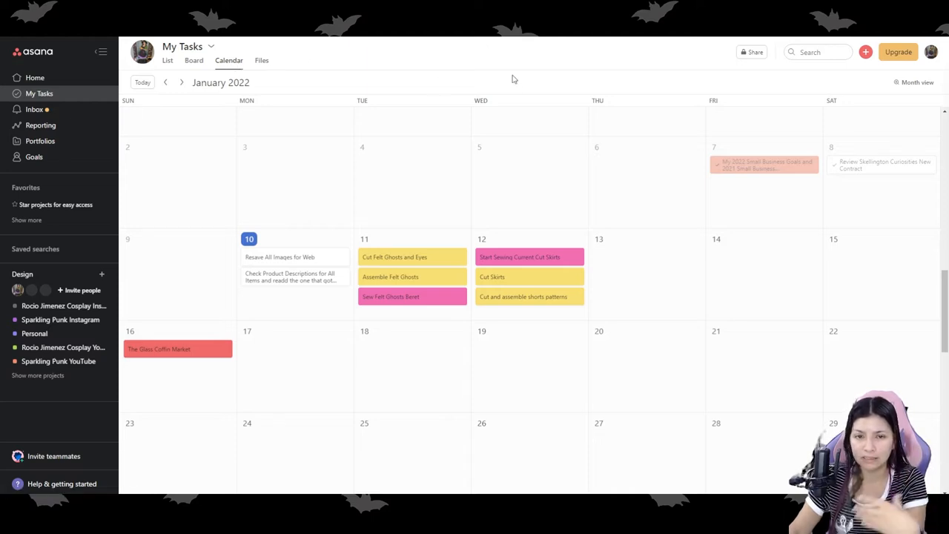
{"action": "mouse_move", "coordinate": [348, 87]}
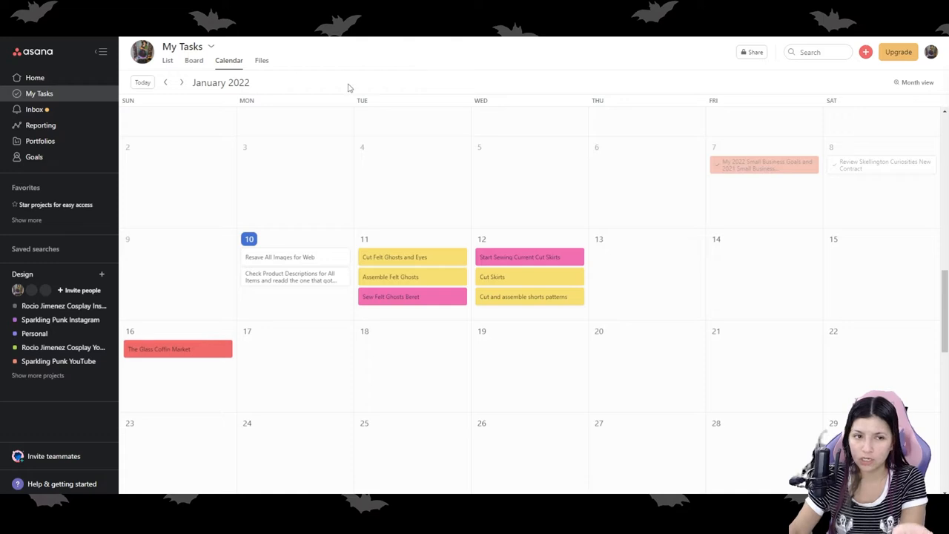
{"action": "mouse_move", "coordinate": [330, 76]}
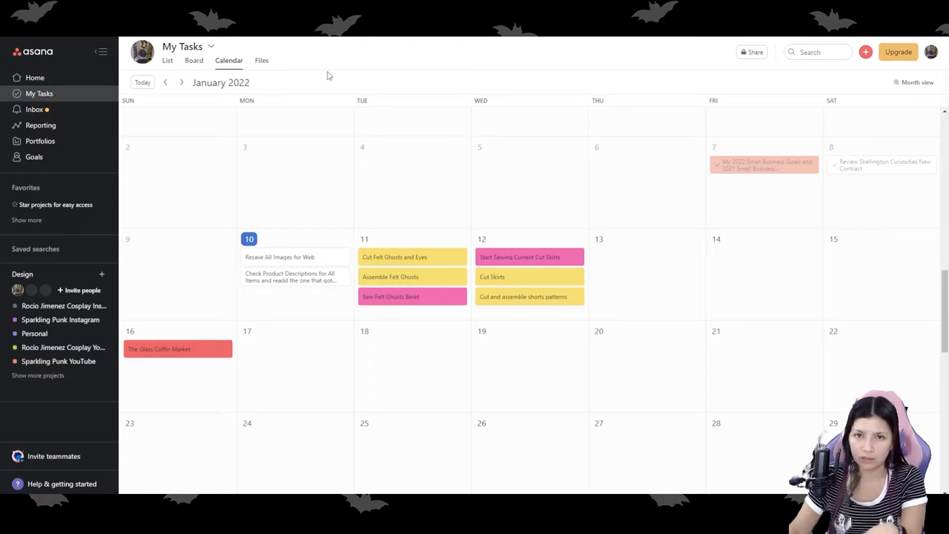
{"action": "mouse_move", "coordinate": [323, 68]}
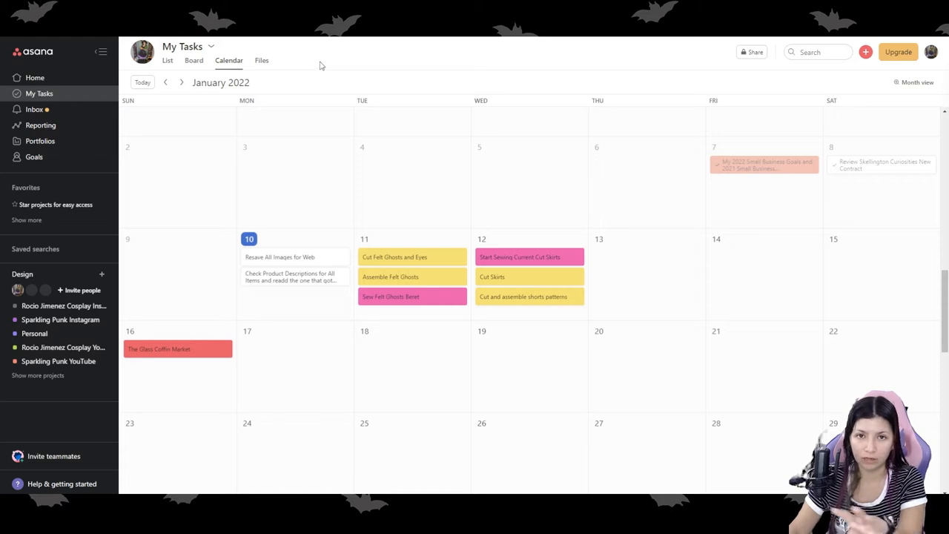
{"action": "mouse_move", "coordinate": [311, 53]}
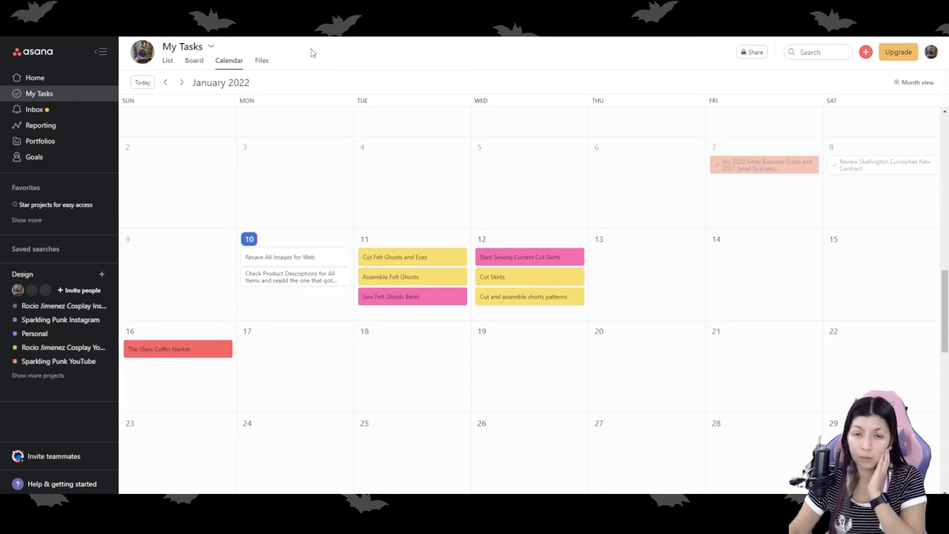
{"action": "mouse_move", "coordinate": [196, 255]}
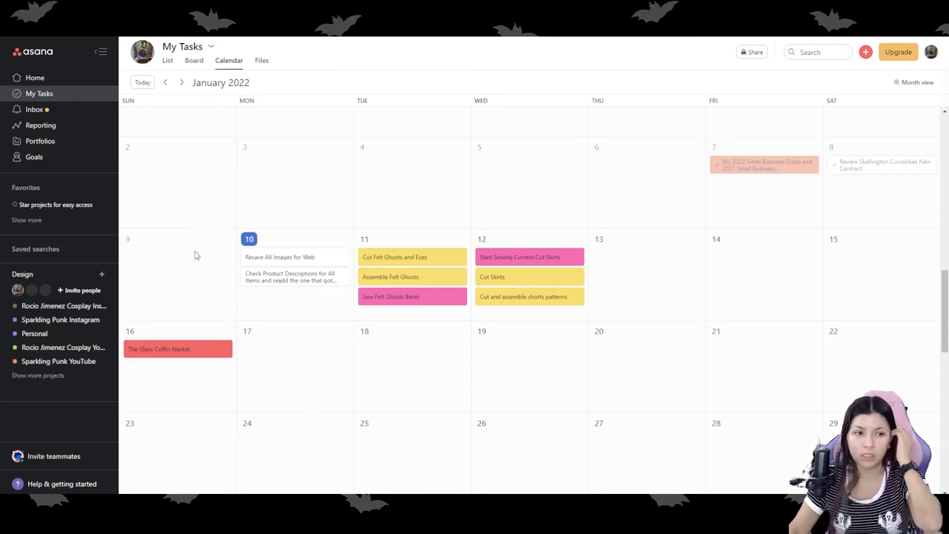
{"action": "mouse_move", "coordinate": [615, 217]}
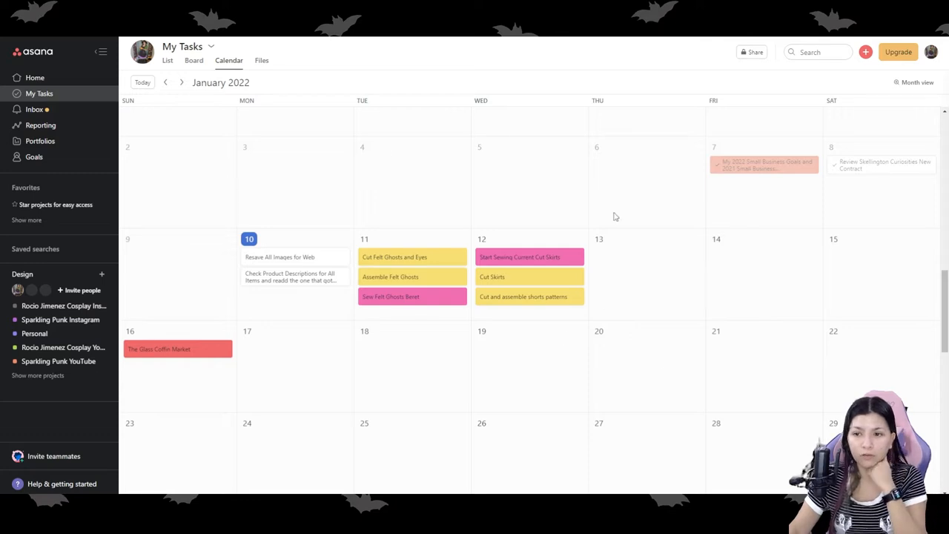
{"action": "left_click", "coordinate": [166, 83]}
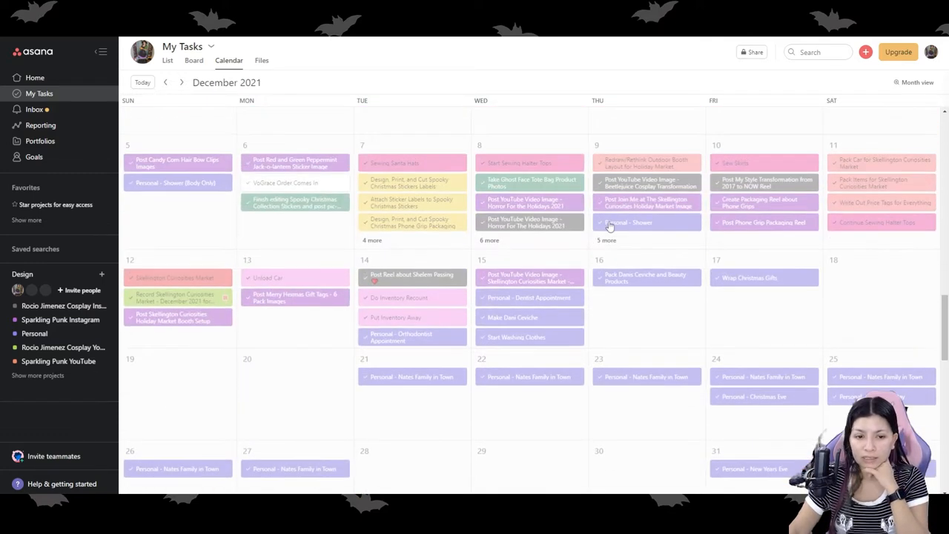
{"action": "scroll", "scroll_direction": "up", "scroll_amount": 3}
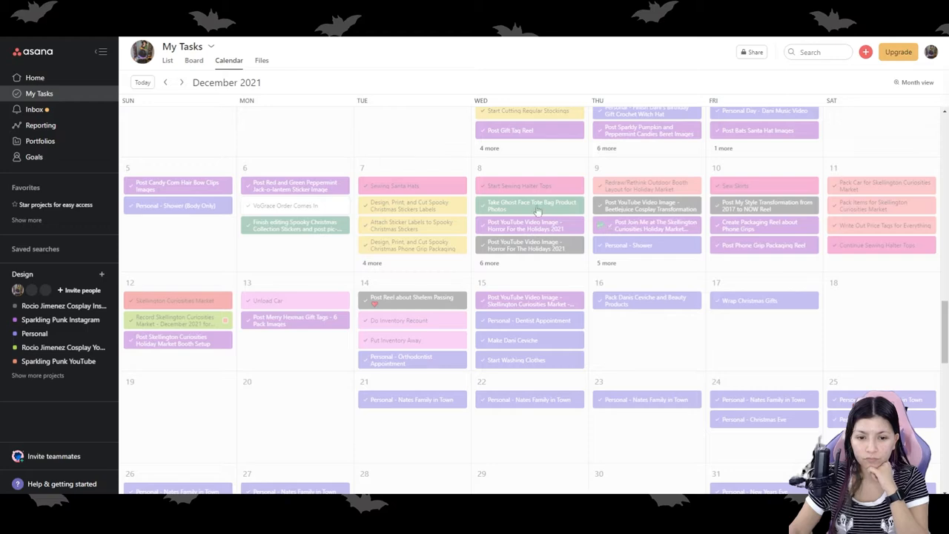
{"action": "scroll", "scroll_direction": "up", "scroll_amount": 3}
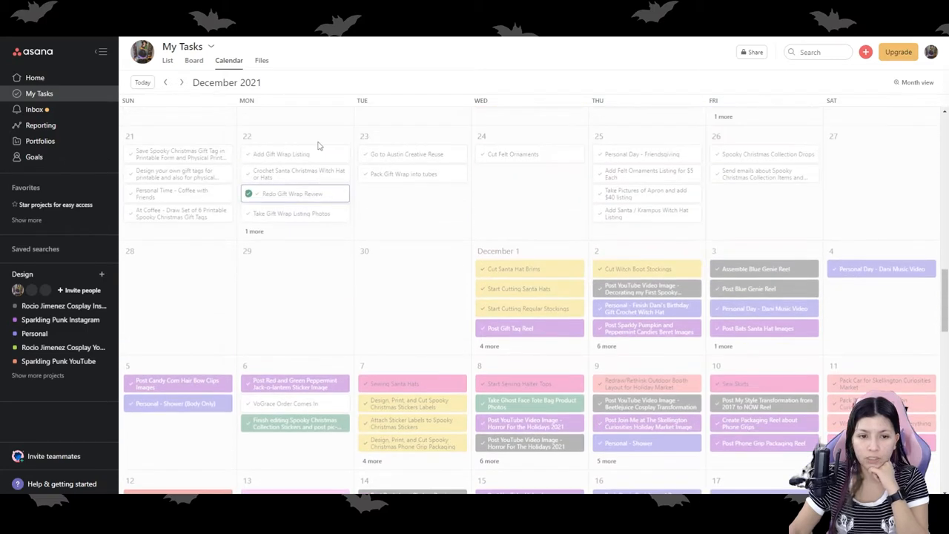
{"action": "left_click", "coordinate": [166, 83]}
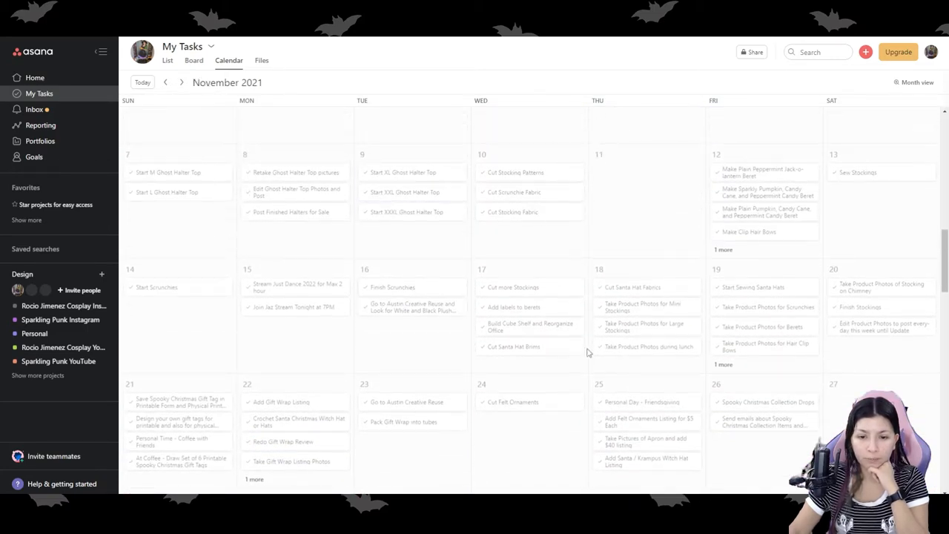
{"action": "scroll", "scroll_direction": "up", "scroll_amount": 3}
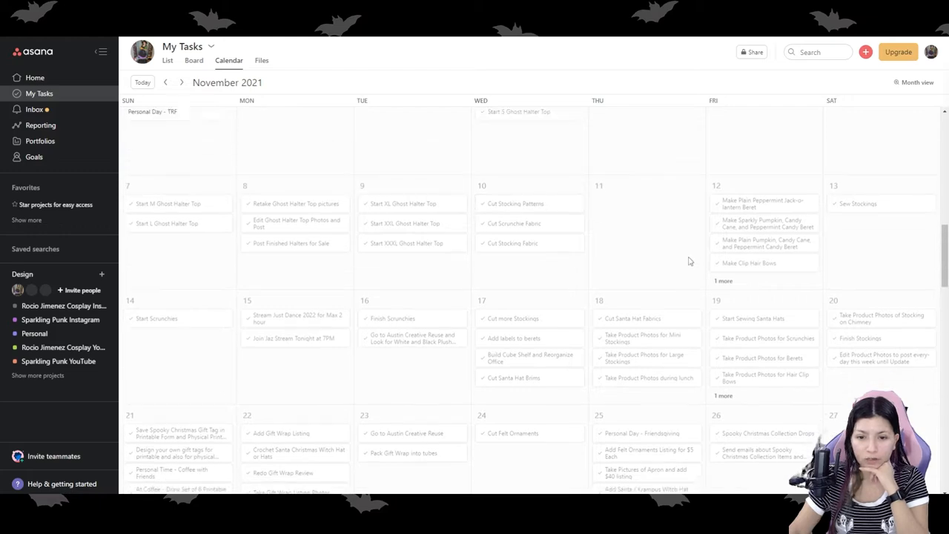
{"action": "scroll", "scroll_direction": "down", "scroll_amount": 3}
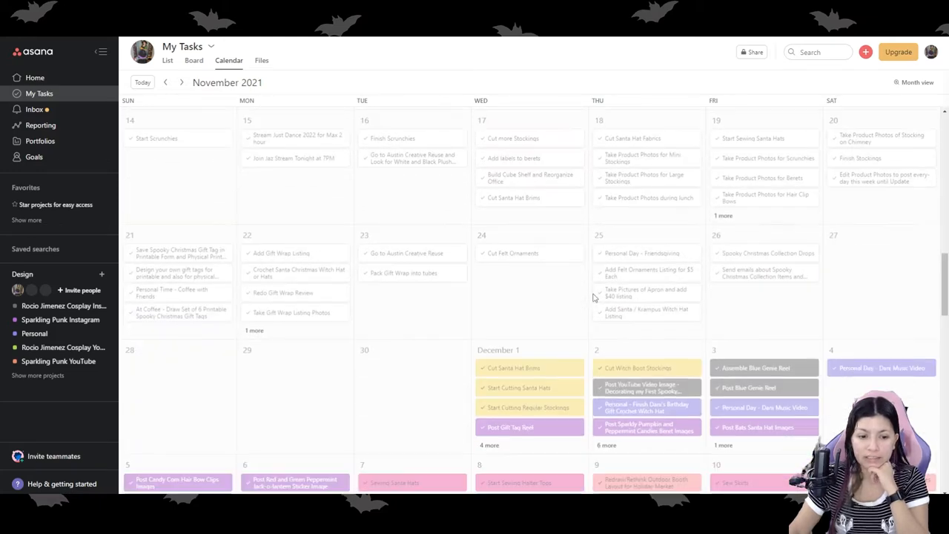
{"action": "left_click", "coordinate": [181, 83]}
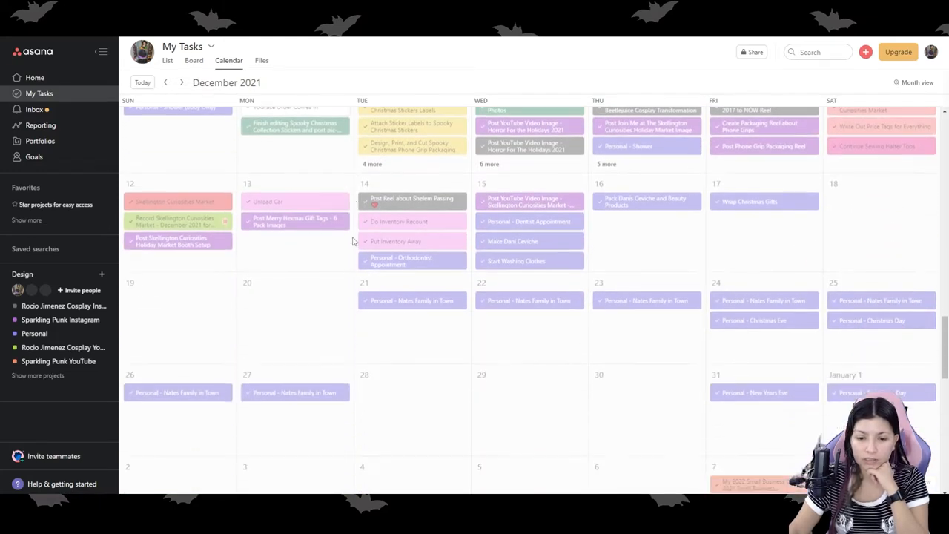
{"action": "scroll", "scroll_direction": "down", "scroll_amount": 3}
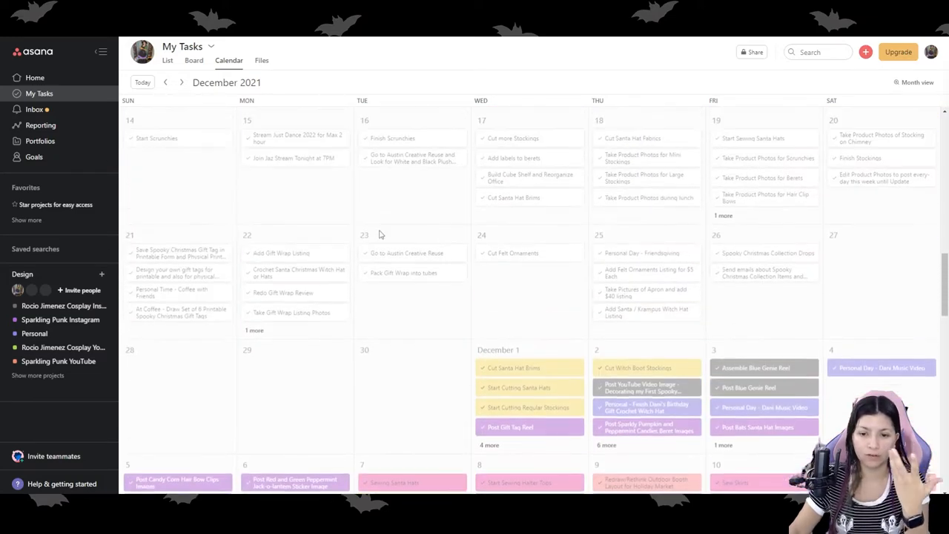
{"action": "left_click", "coordinate": [166, 83]}
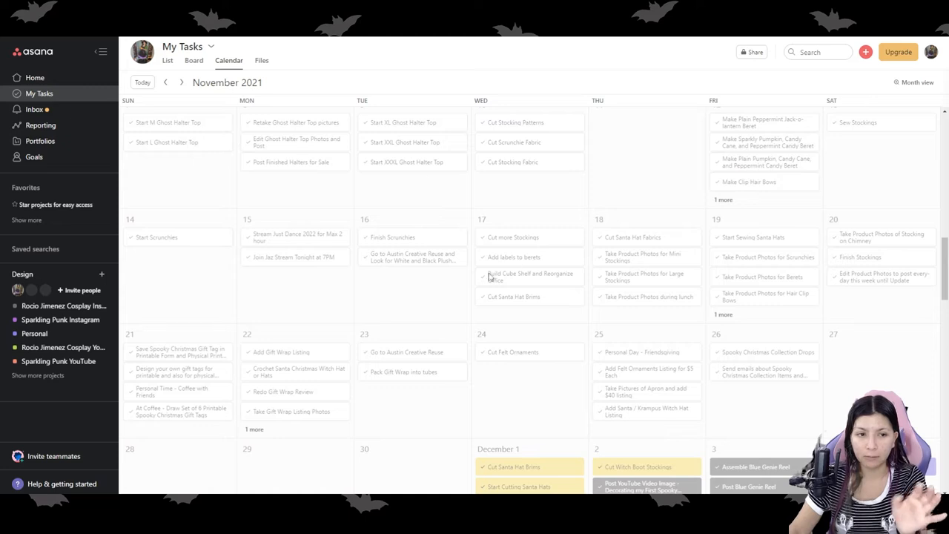
{"action": "scroll", "scroll_direction": "up", "scroll_amount": 3}
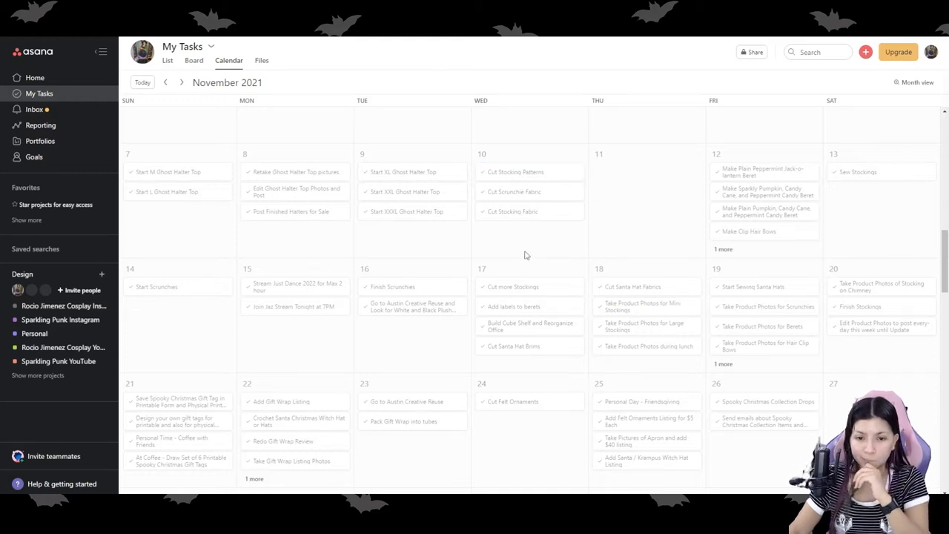
{"action": "mouse_move", "coordinate": [525, 255]}
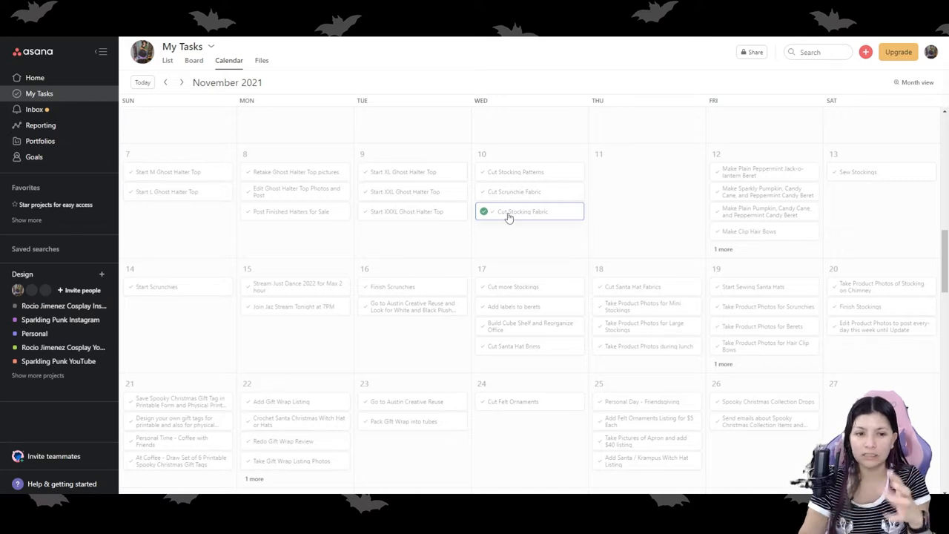
{"action": "scroll", "scroll_direction": "down", "scroll_amount": 3}
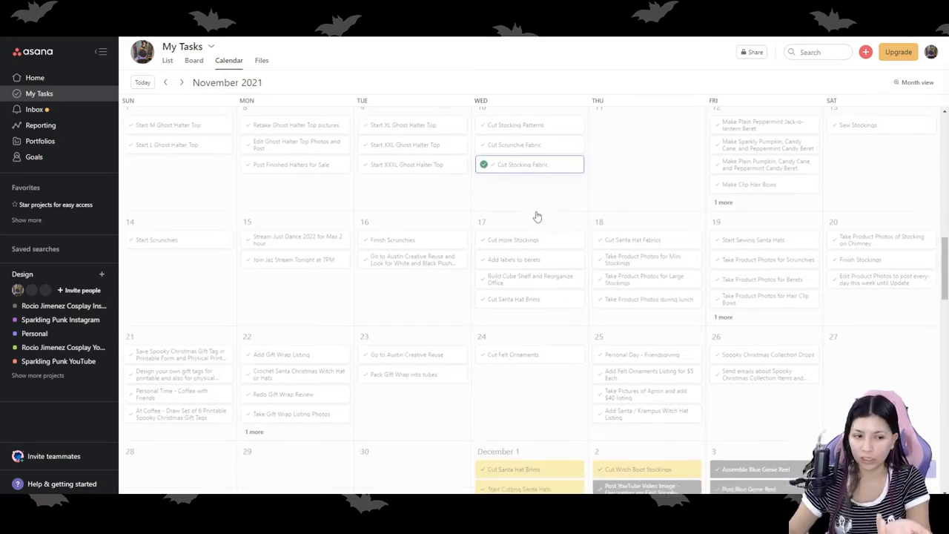
{"action": "left_click", "coordinate": [181, 83]}
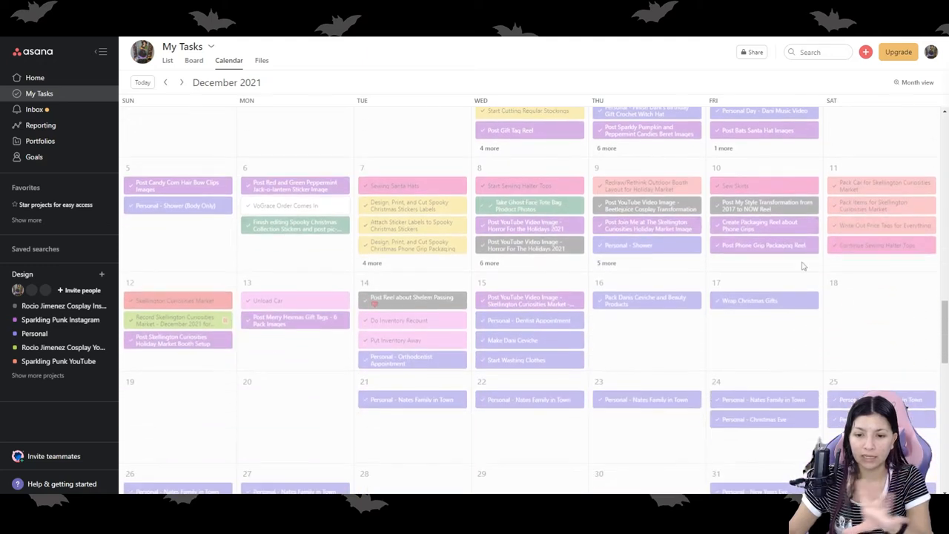
Move the Review Skellington Curiosities New Contract task from January 8 to January 9
{"action": "left_click", "coordinate": [181, 83]}
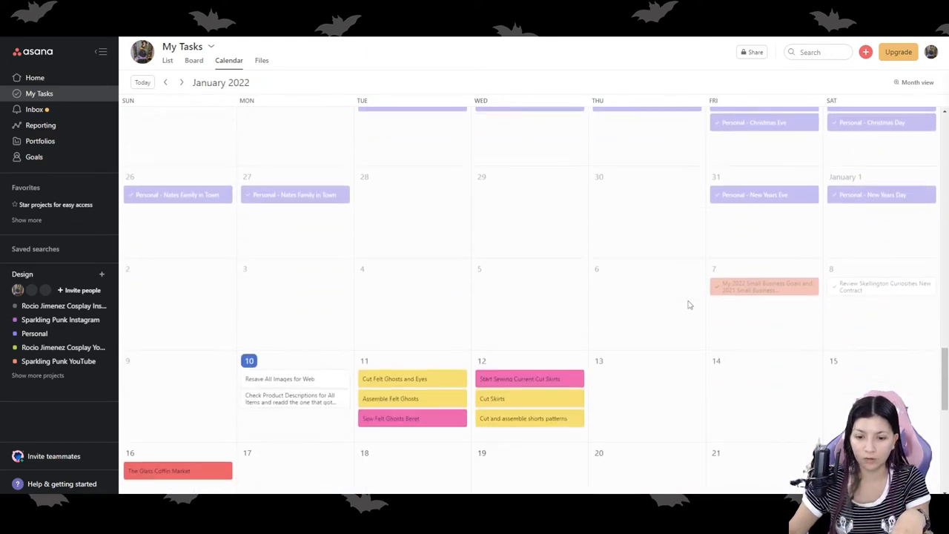
{"action": "scroll", "scroll_direction": "down", "scroll_amount": 3}
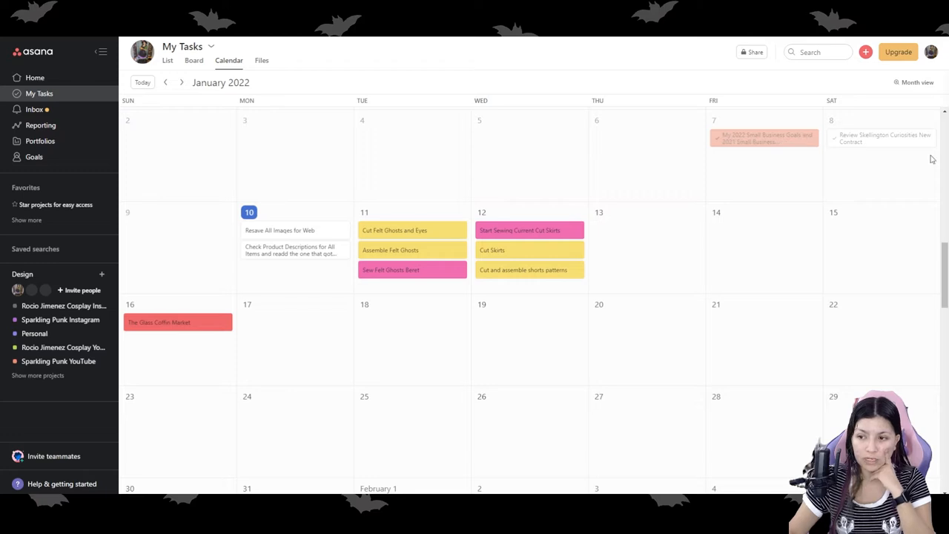
{"action": "left_click_drag", "start_coordinate": [882, 138], "coordinate": [178, 239]}
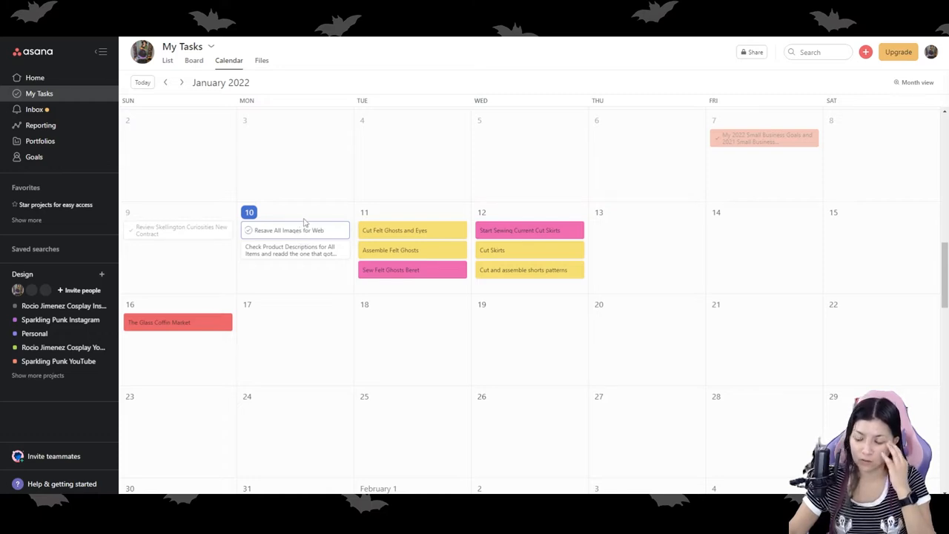
{"action": "mouse_move", "coordinate": [341, 205]}
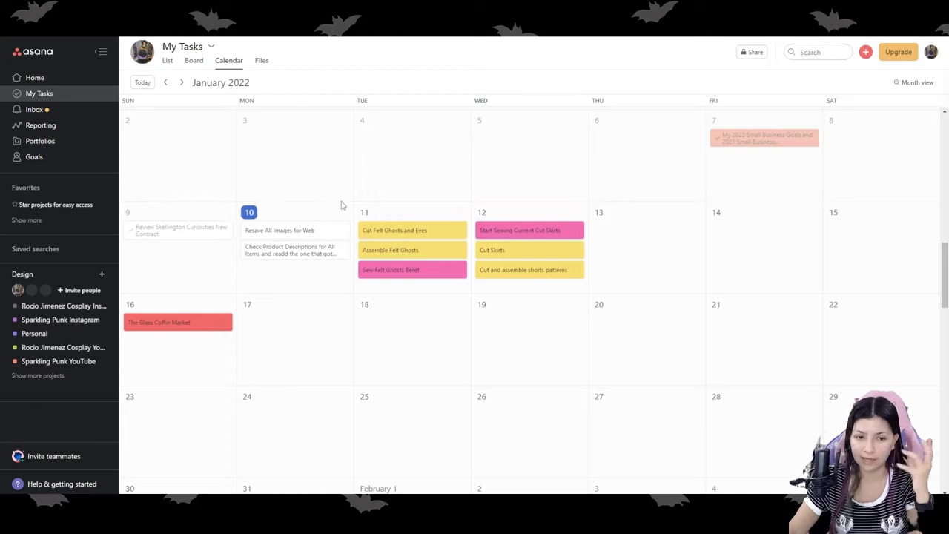
{"action": "mouse_move", "coordinate": [308, 224]}
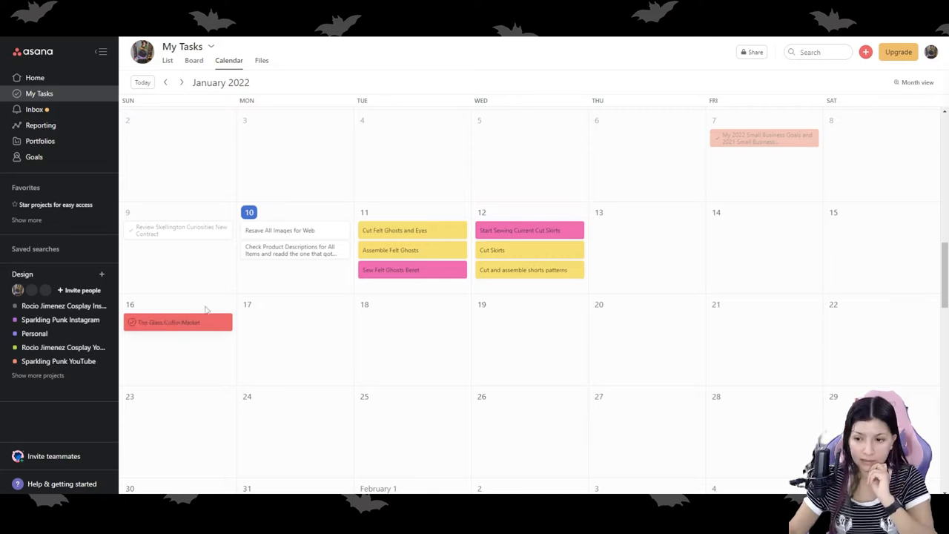
{"action": "mouse_move", "coordinate": [634, 207]}
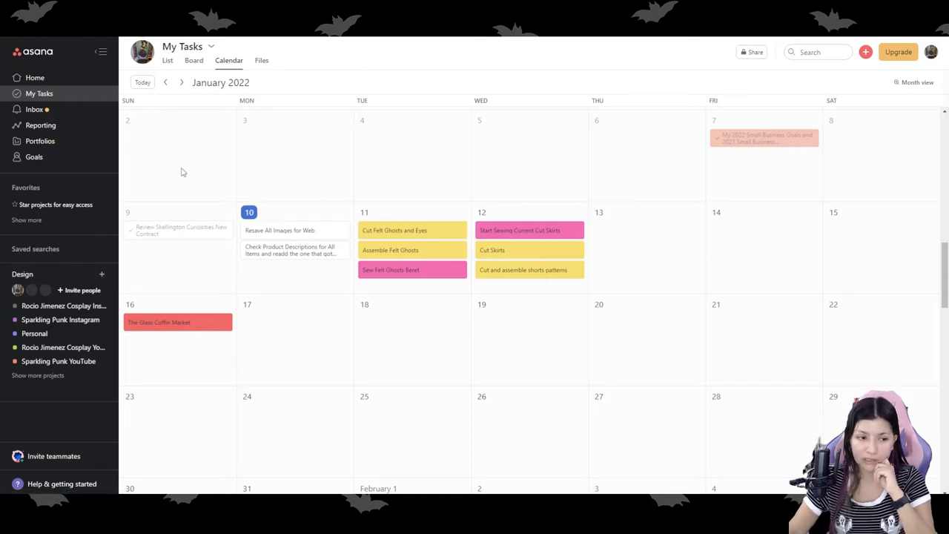
{"action": "mouse_move", "coordinate": [40, 141]}
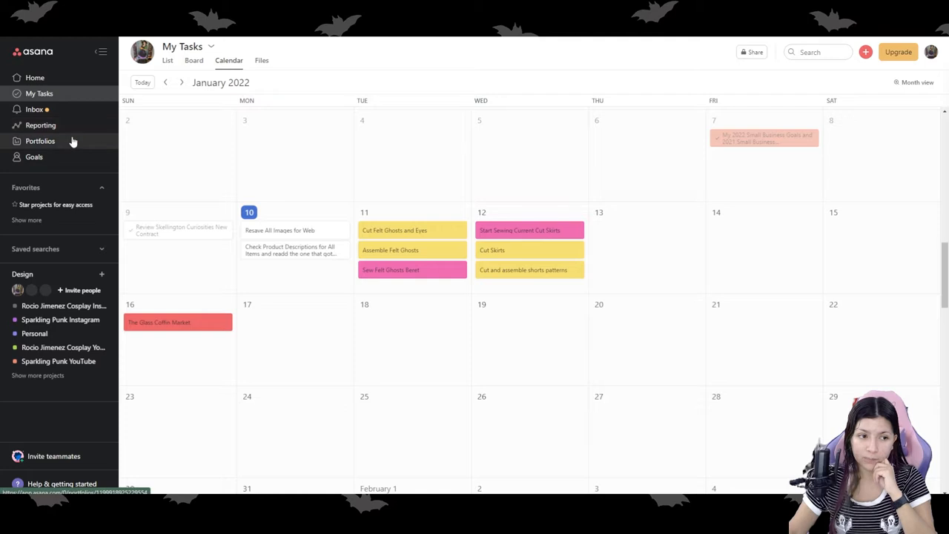
Visit the Portfolios, Reporting, Inbox and Goals pages from the sidebar
{"action": "left_click", "coordinate": [40, 141]}
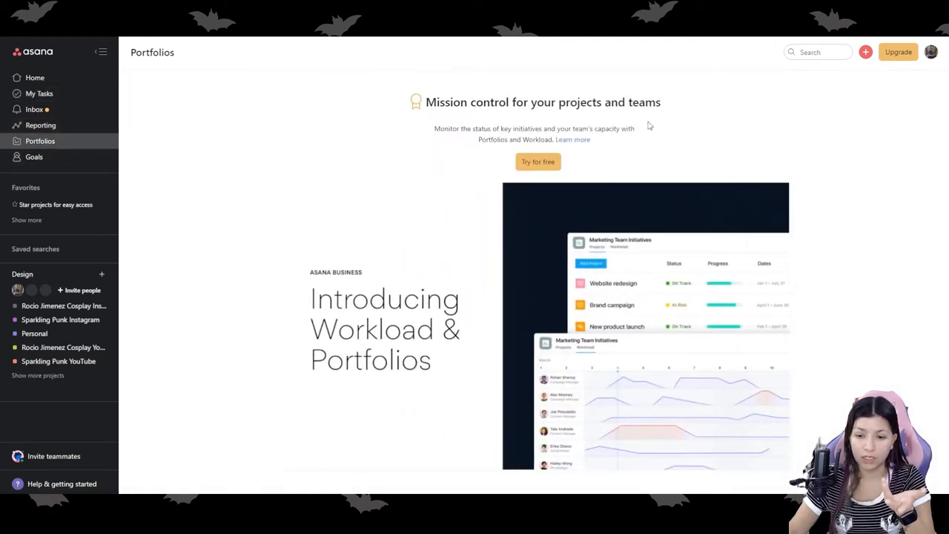
{"action": "left_click", "coordinate": [40, 124]}
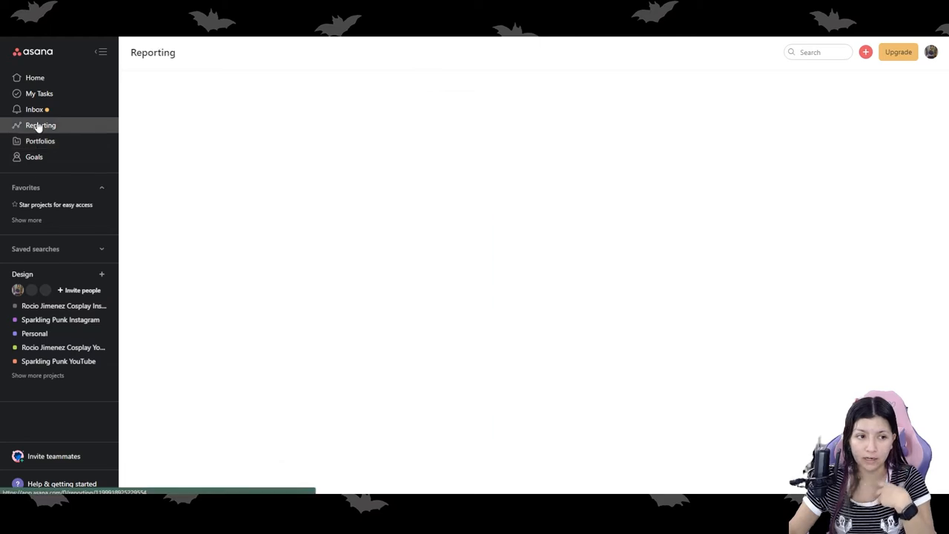
{"action": "left_click", "coordinate": [35, 110]}
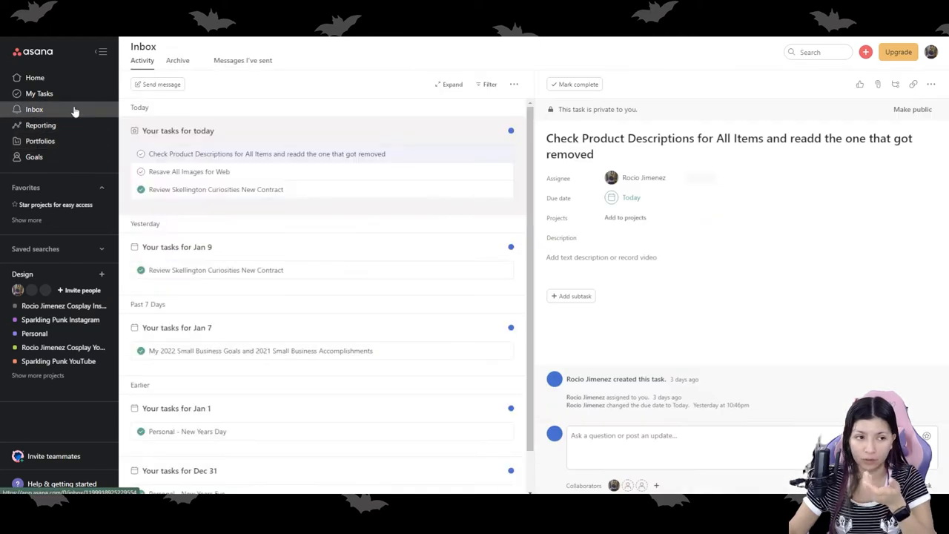
{"action": "left_click", "coordinate": [40, 140]}
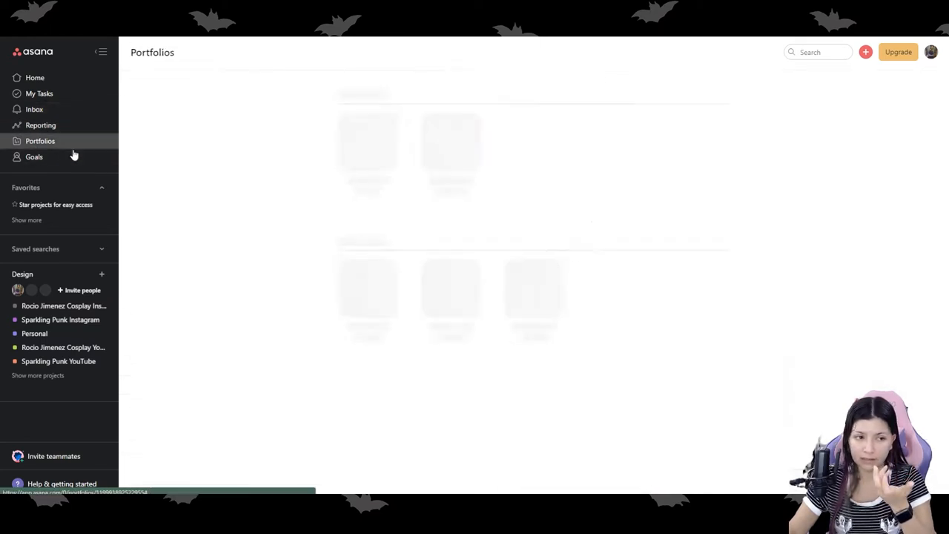
{"action": "left_click", "coordinate": [35, 157]}
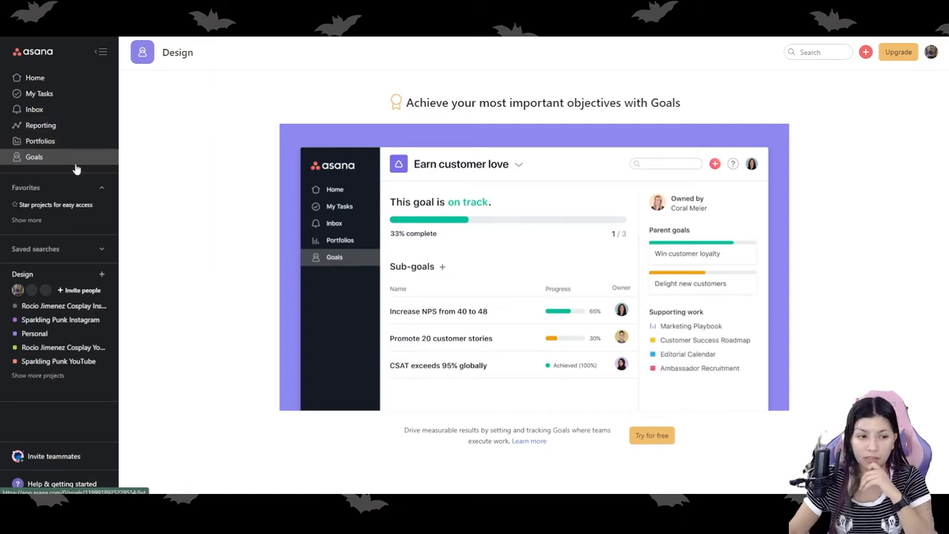
Expand the sidebar to list all projects, including Item Prep, Sewing and Product Listing
{"action": "left_click", "coordinate": [36, 250]}
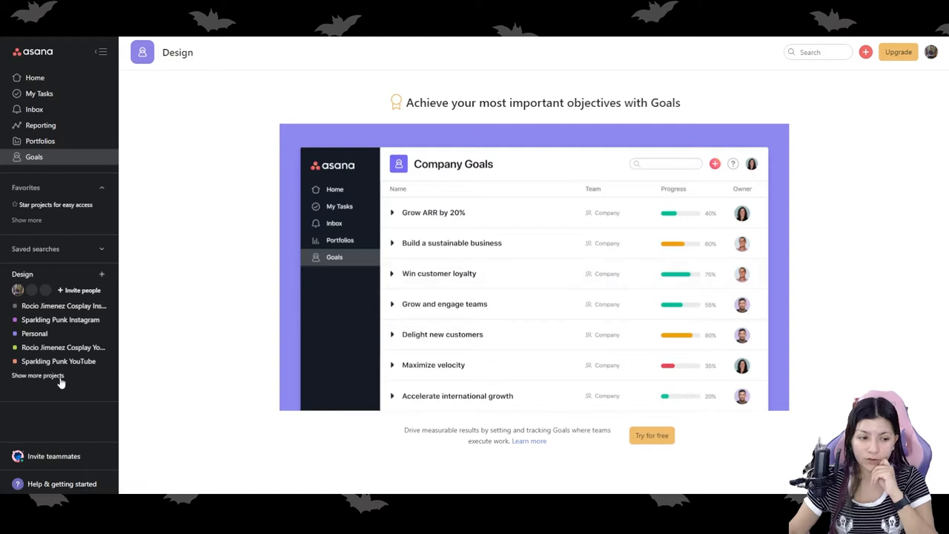
{"action": "left_click", "coordinate": [38, 375]}
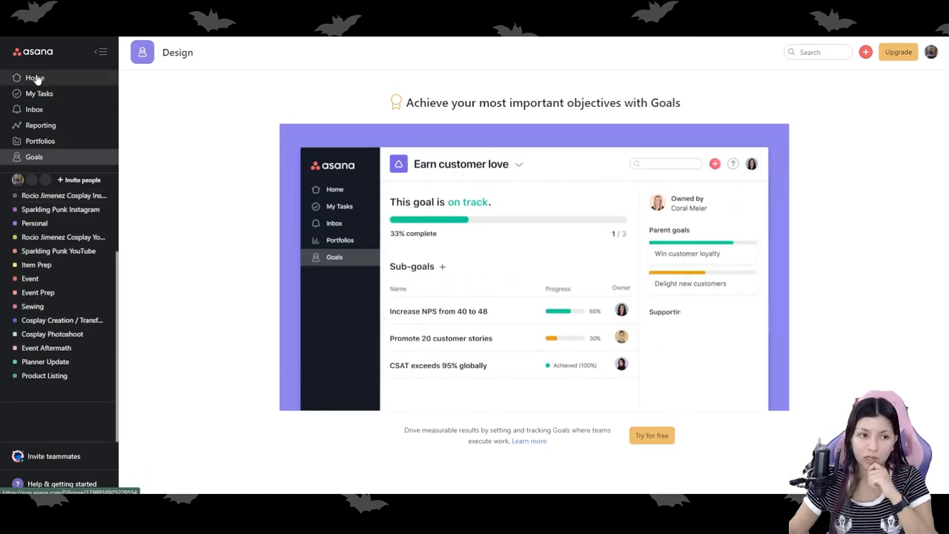
{"action": "left_click", "coordinate": [36, 77]}
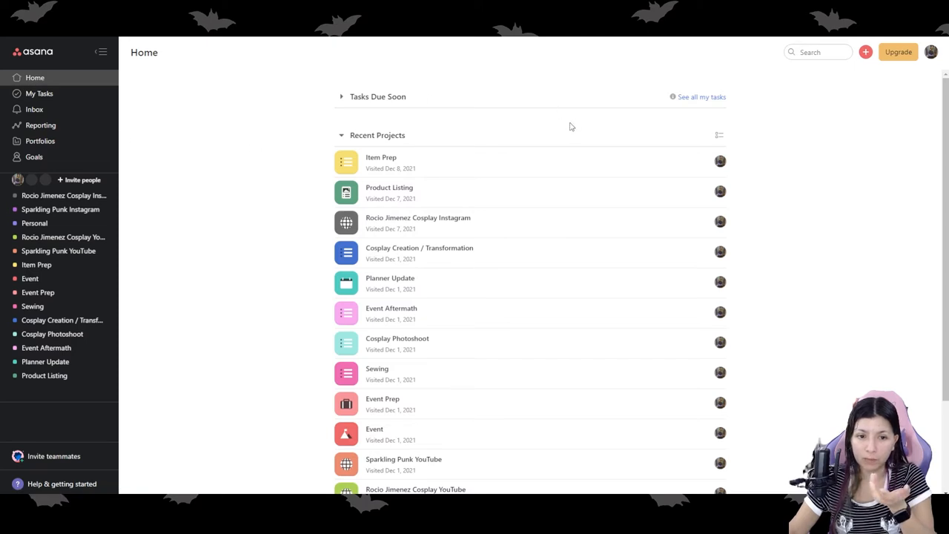
{"action": "mouse_move", "coordinate": [489, 111]}
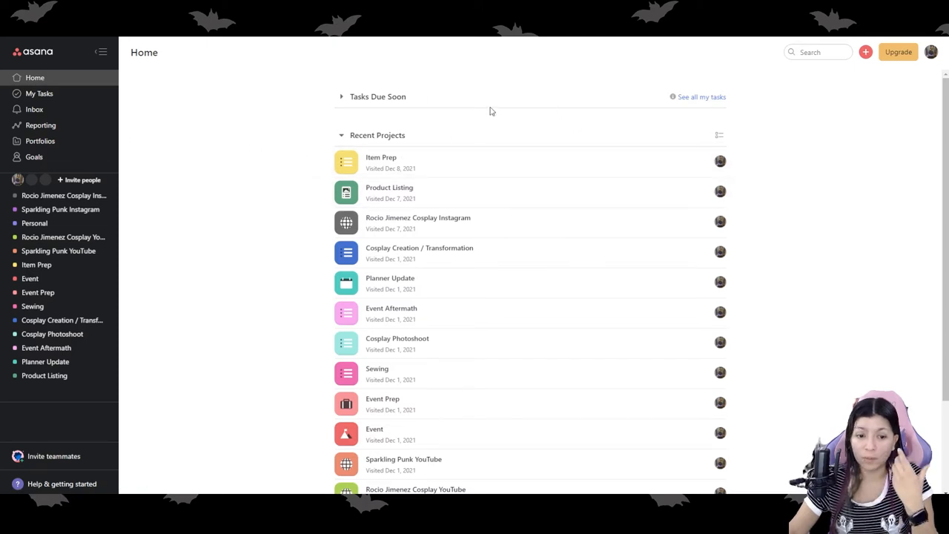
{"action": "scroll", "scroll_direction": "down", "scroll_amount": 3}
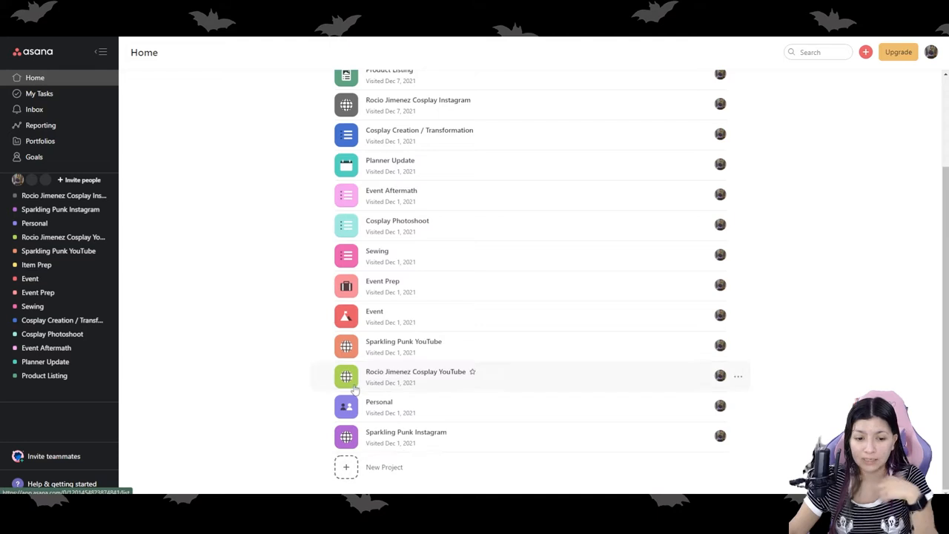
{"action": "mouse_move", "coordinate": [427, 133]}
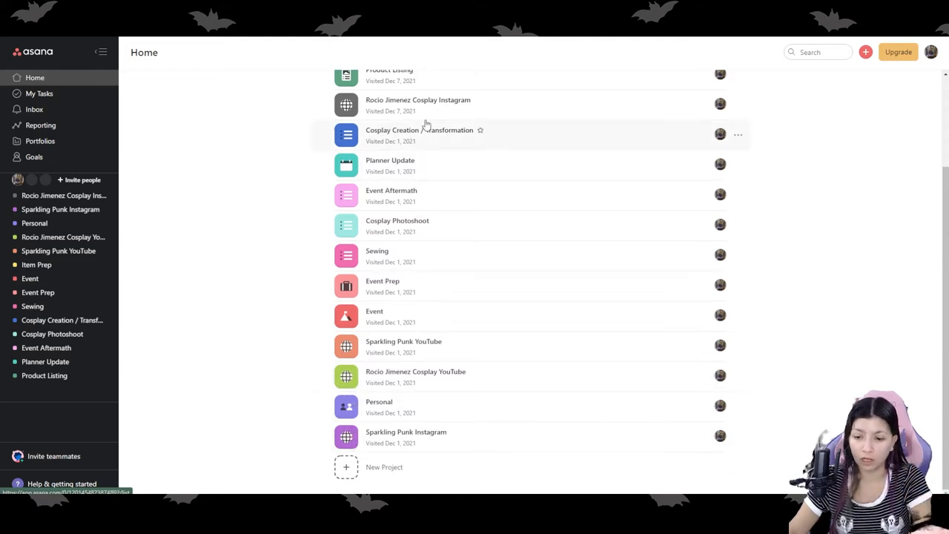
{"action": "scroll", "scroll_direction": "up", "scroll_amount": 3}
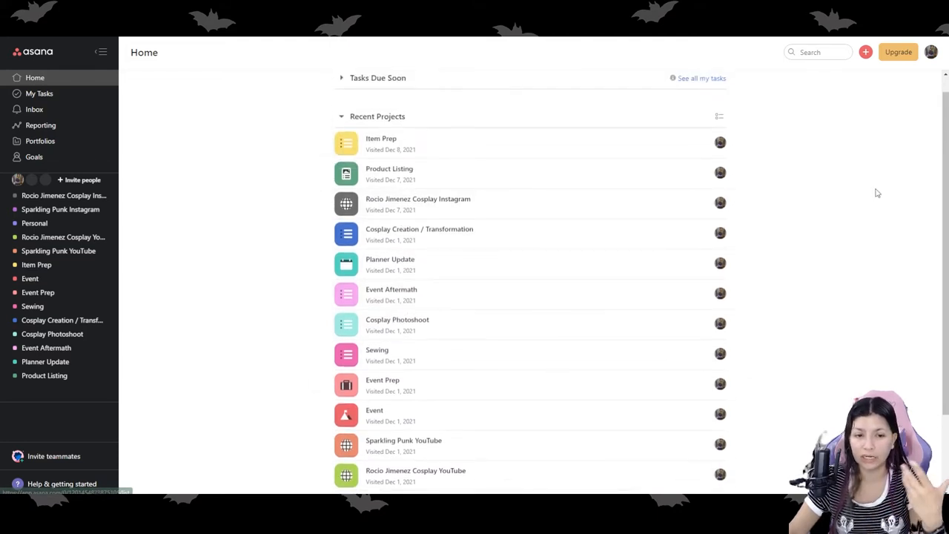
{"action": "mouse_move", "coordinate": [789, 148]}
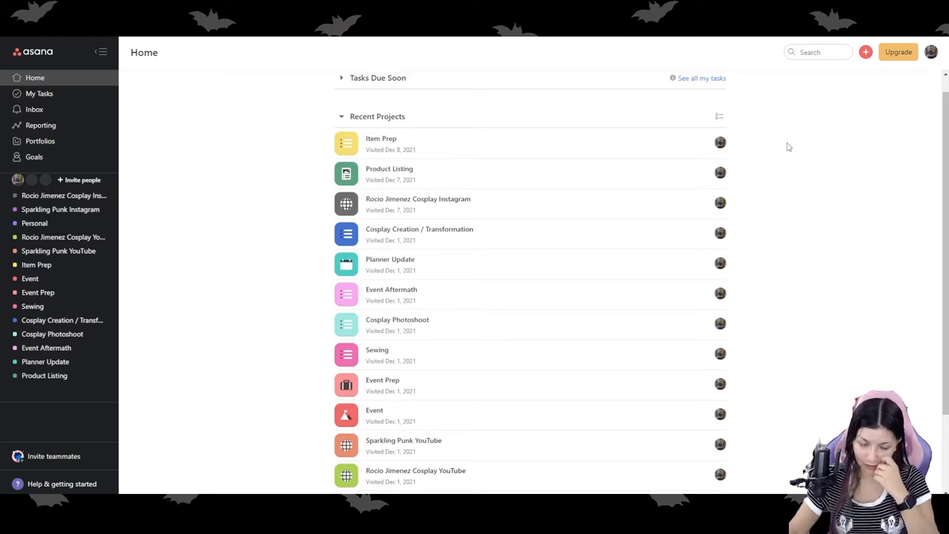
{"action": "mouse_move", "coordinate": [783, 190]}
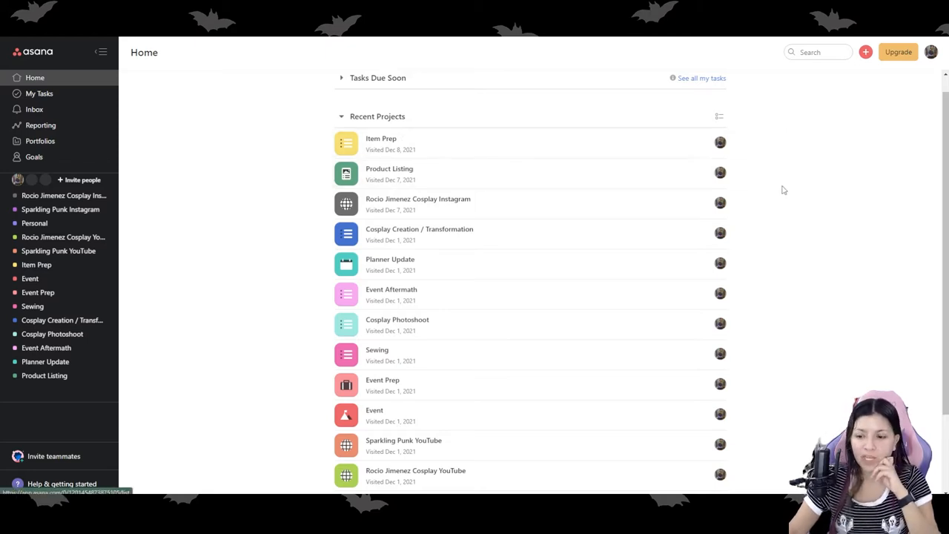
{"action": "mouse_move", "coordinate": [848, 160]}
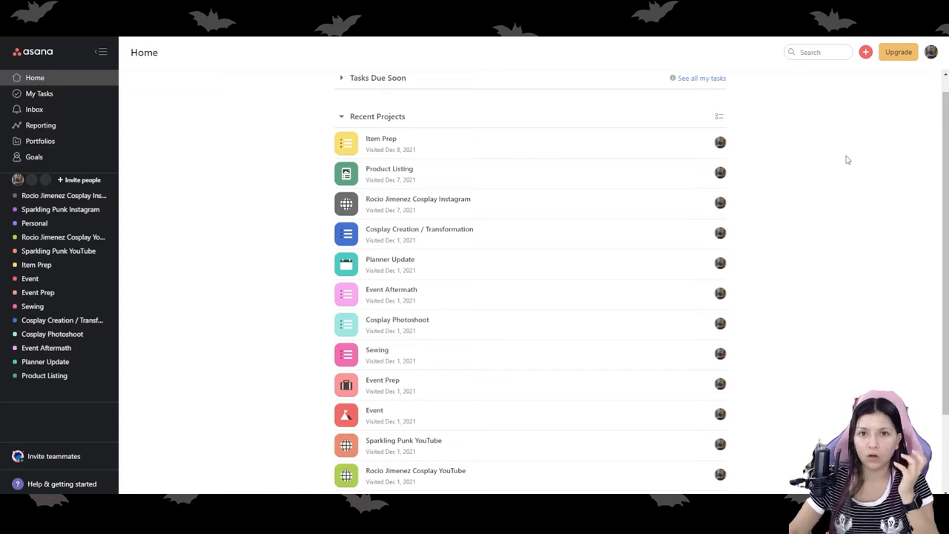
{"action": "mouse_move", "coordinate": [830, 184]}
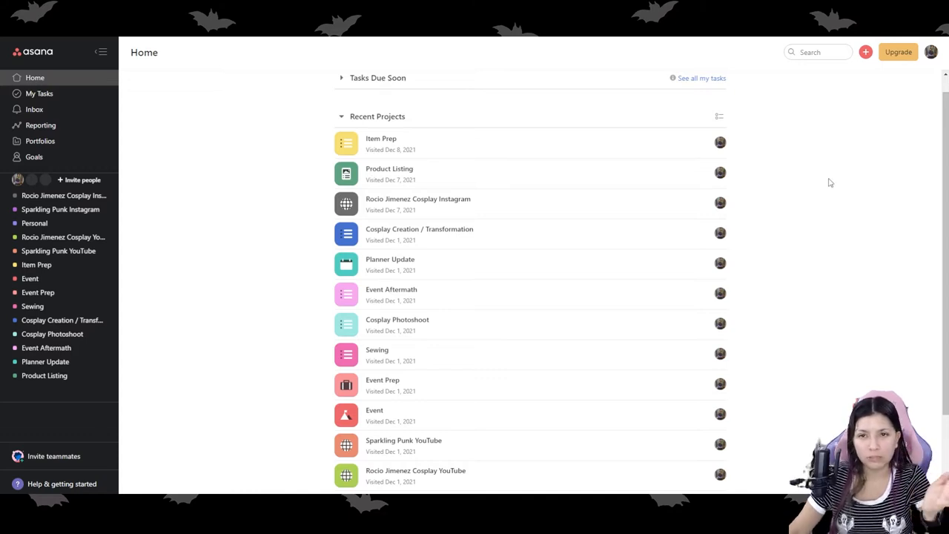
{"action": "mouse_move", "coordinate": [882, 187]}
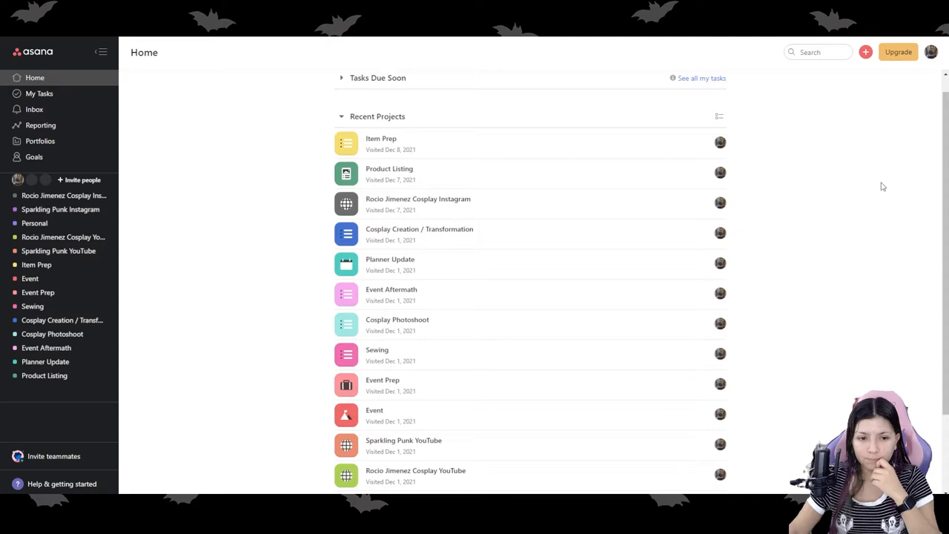
{"action": "mouse_move", "coordinate": [881, 181]}
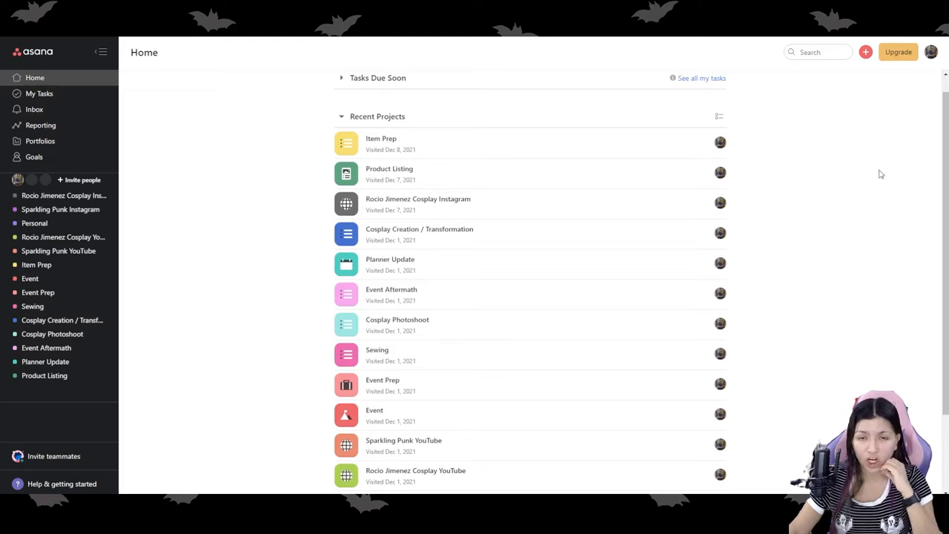
{"action": "mouse_move", "coordinate": [872, 157]}
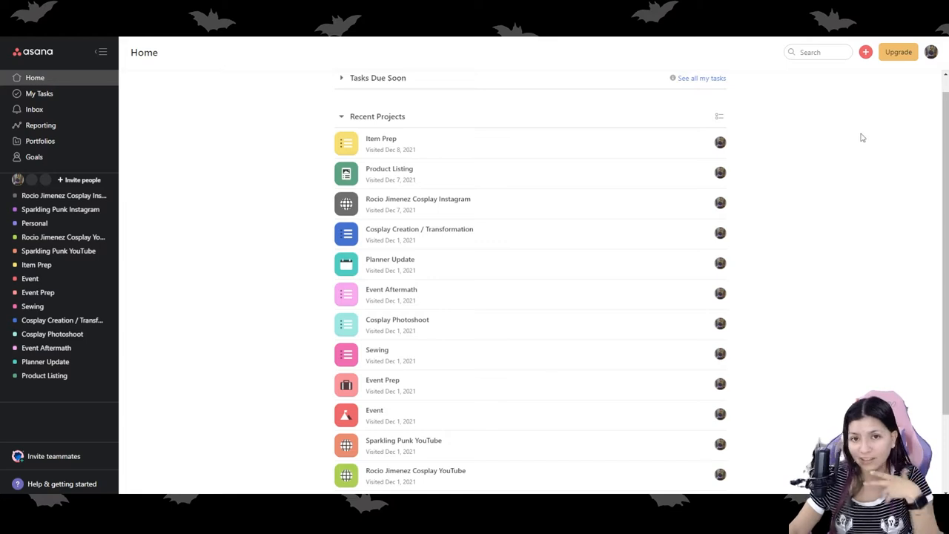
{"action": "mouse_move", "coordinate": [629, 236]}
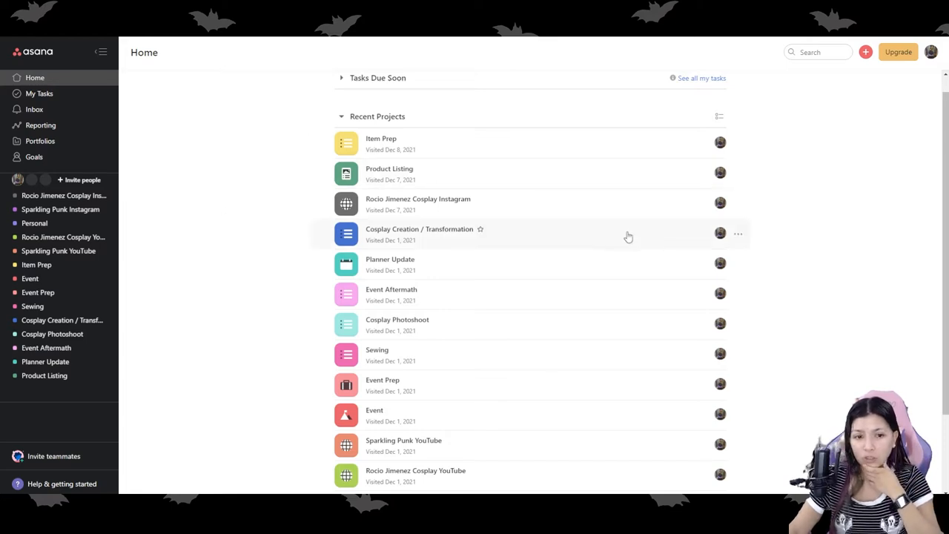
{"action": "mouse_move", "coordinate": [439, 143]}
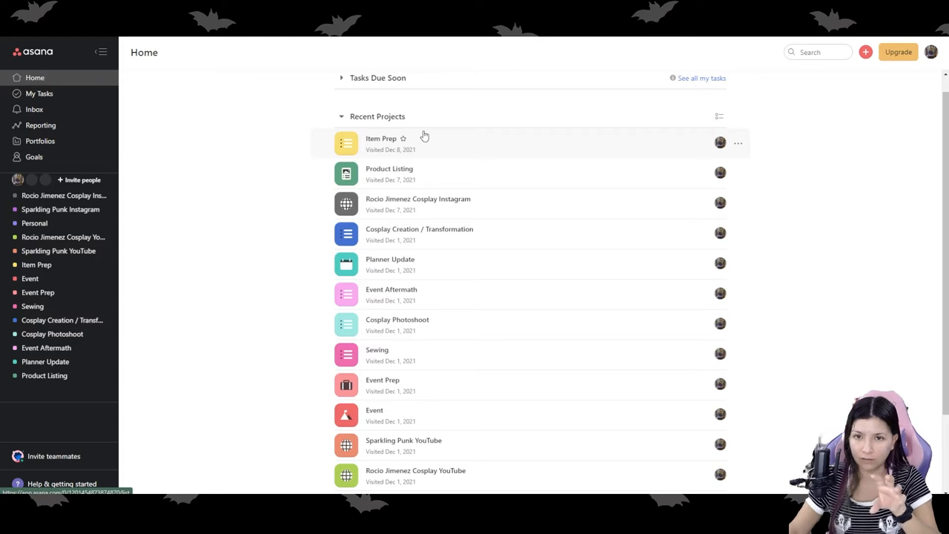
{"action": "mouse_move", "coordinate": [407, 129]}
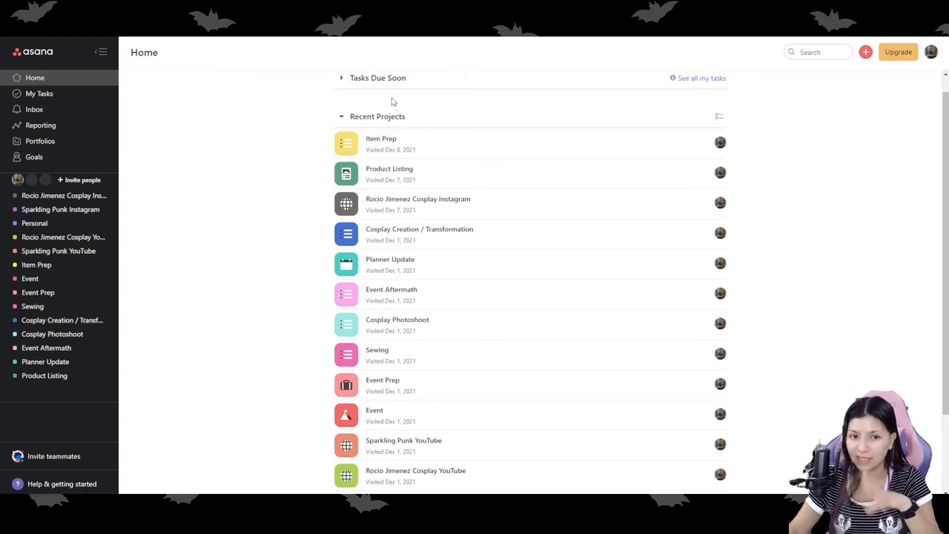
{"action": "mouse_move", "coordinate": [783, 282]}
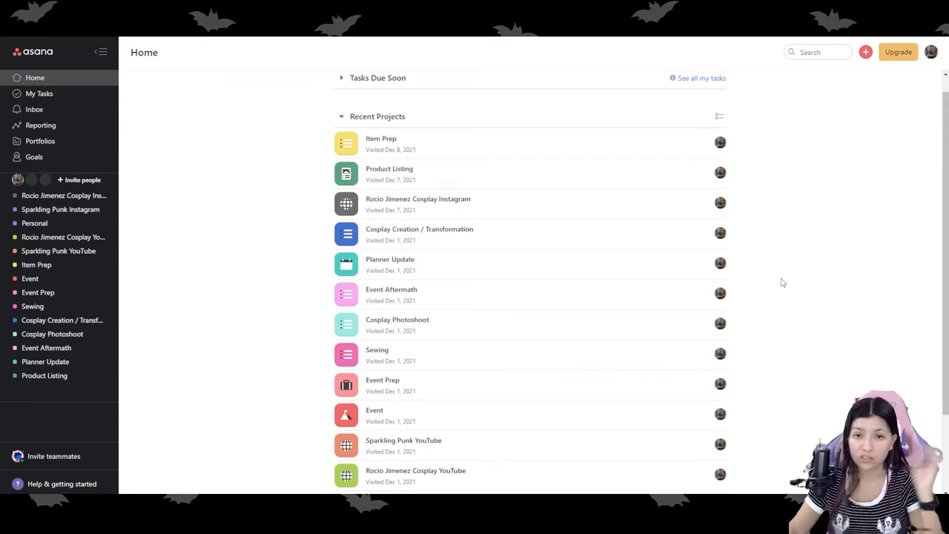
{"action": "mouse_move", "coordinate": [768, 252]}
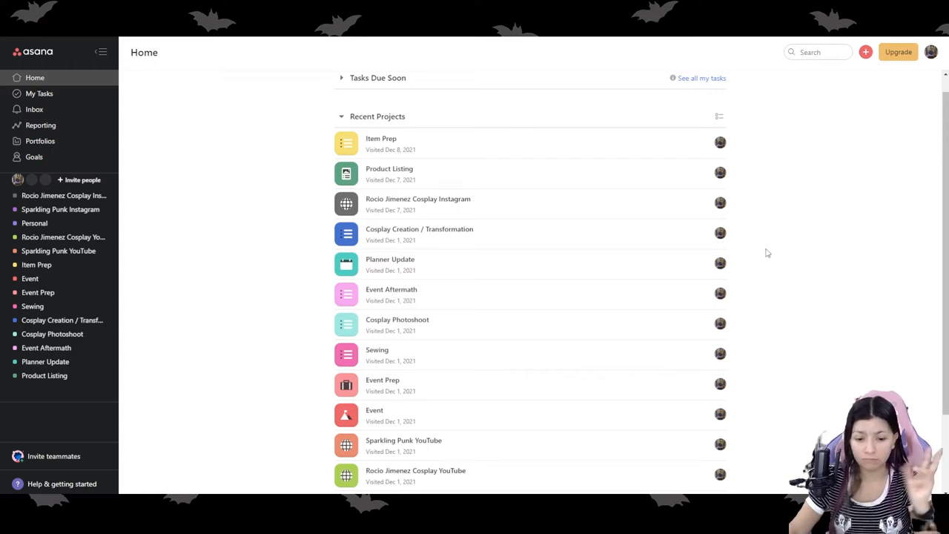
{"action": "mouse_move", "coordinate": [714, 238]}
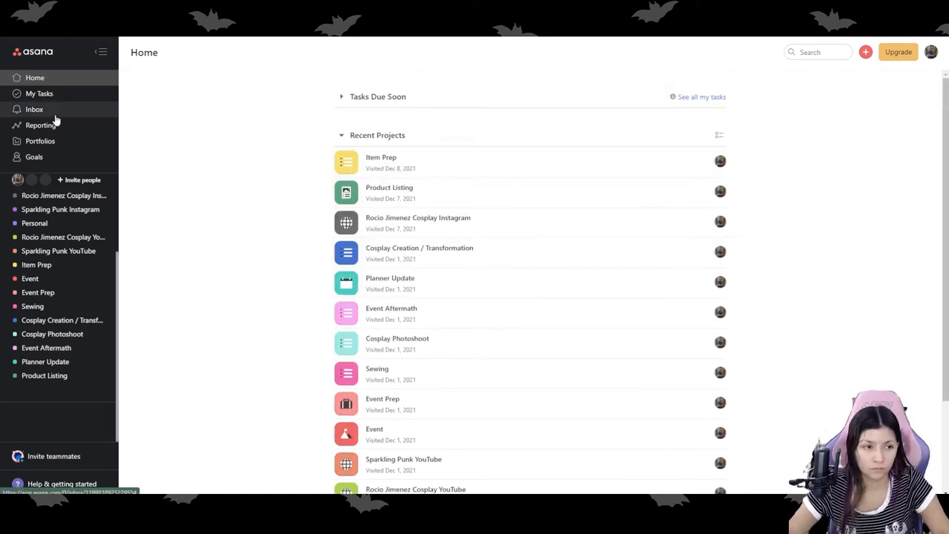
Add a 'Verify You Have $100 Cash and Pack Money' task on Friday, January 14
{"action": "left_click", "coordinate": [39, 93]}
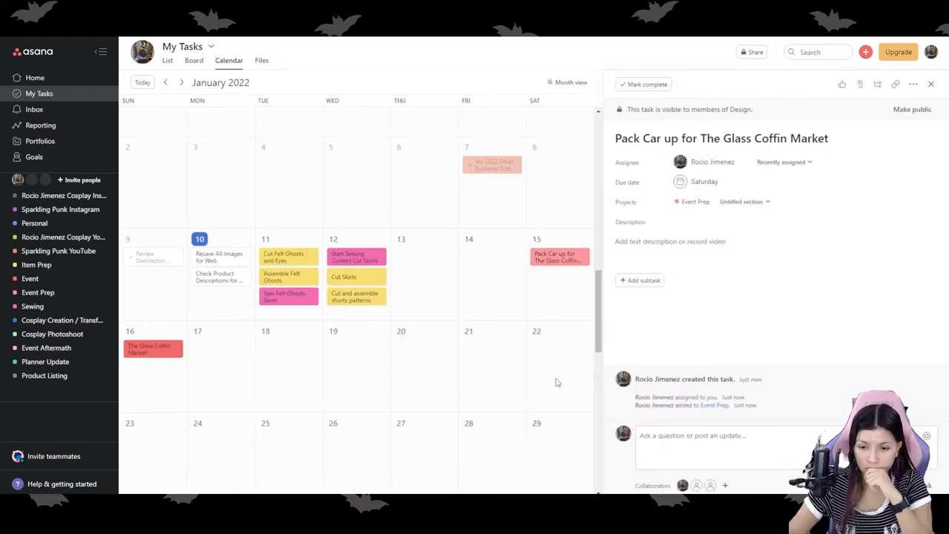
{"action": "left_click", "coordinate": [931, 83]}
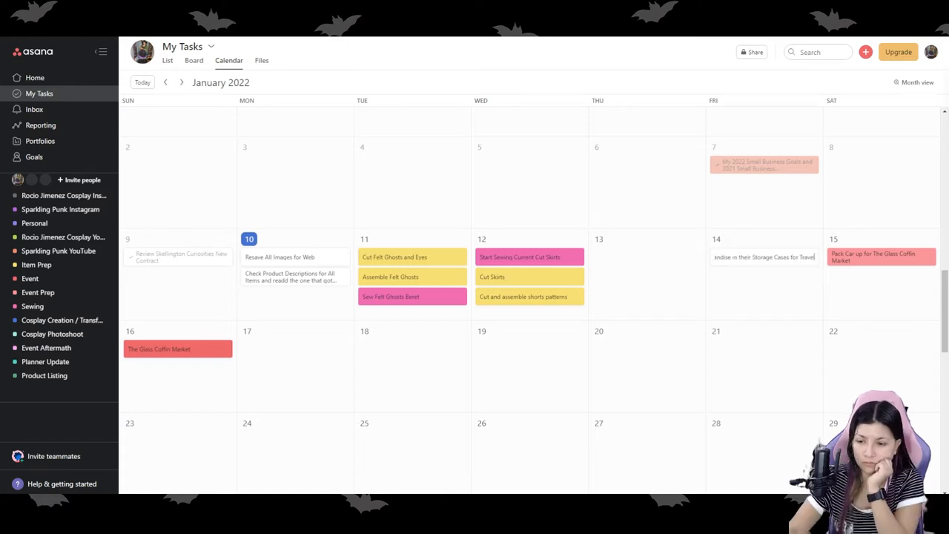
{"action": "left_click", "coordinate": [764, 257]}
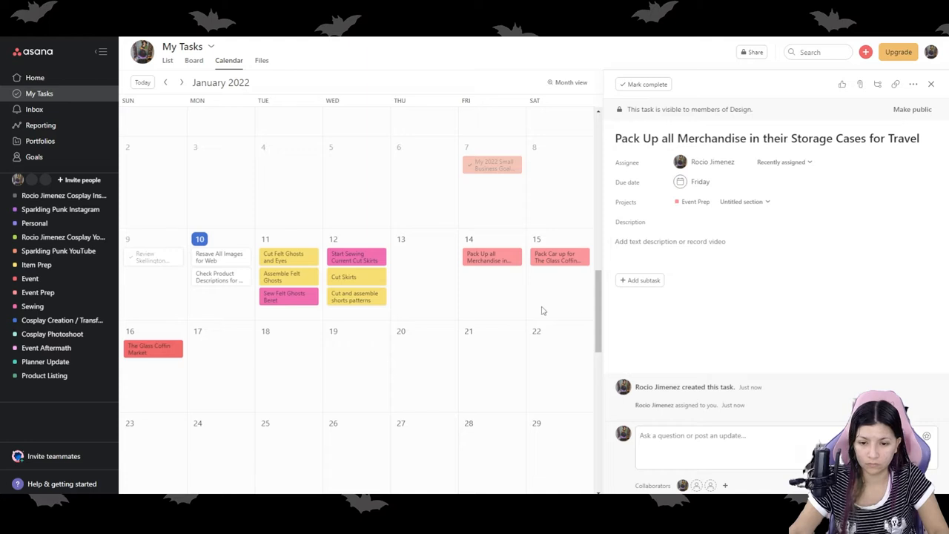
{"action": "left_click", "coordinate": [931, 83]}
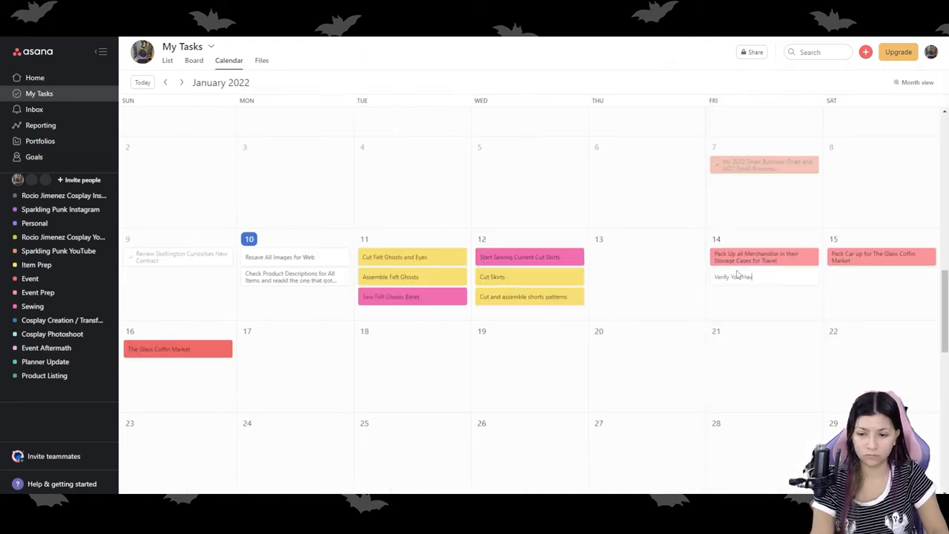
{"action": "type", "text": "100 Cash and Pack Money and Square"}
{"action": "type", "text": "Charge Square Reader and Pack Away"}
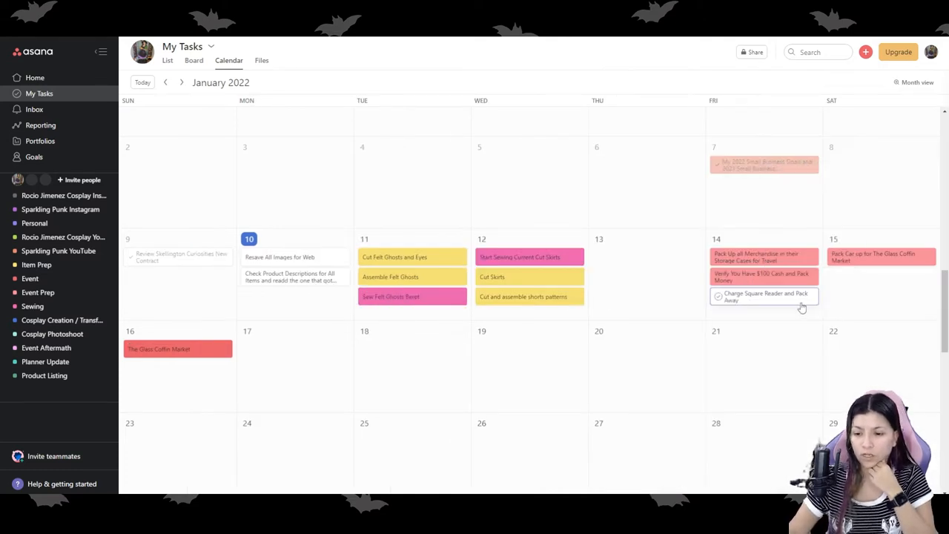
{"action": "mouse_move", "coordinate": [768, 310]}
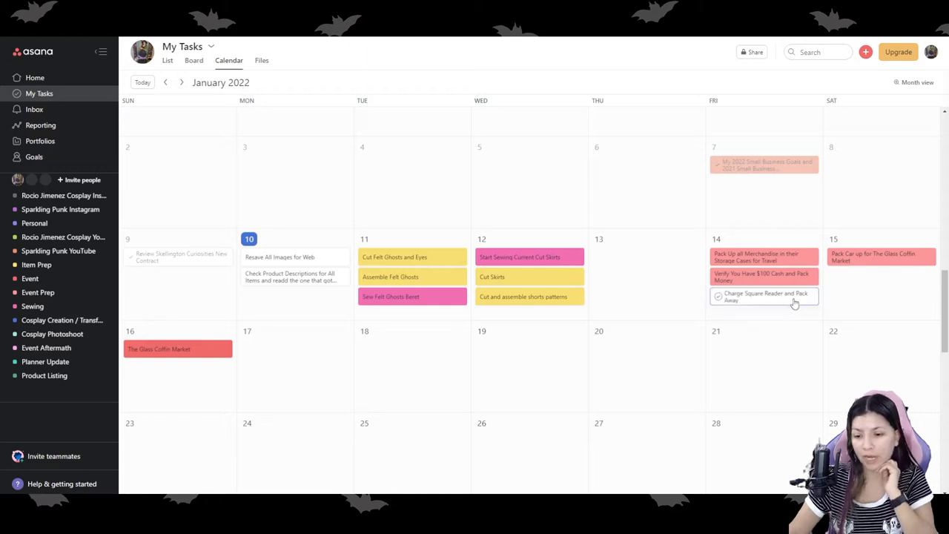
File the Charge Square Reader and Pack Away task under the Event Prep project
{"action": "left_click", "coordinate": [759, 297]}
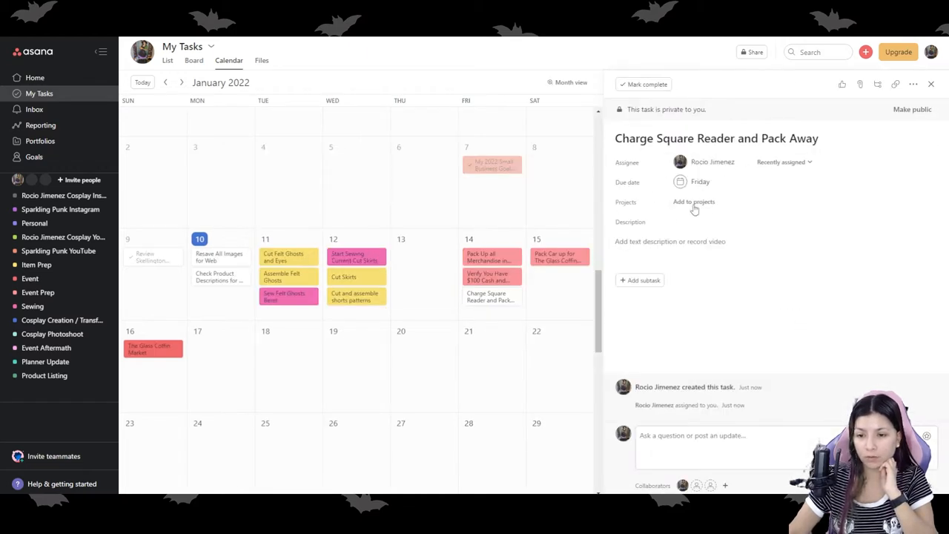
{"action": "mouse_move", "coordinate": [652, 217]}
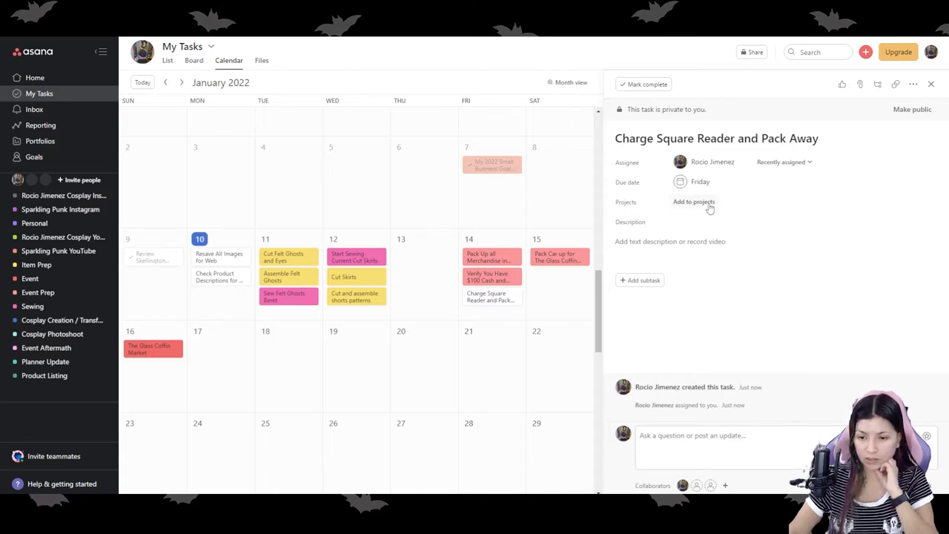
{"action": "type", "text": "ev"}
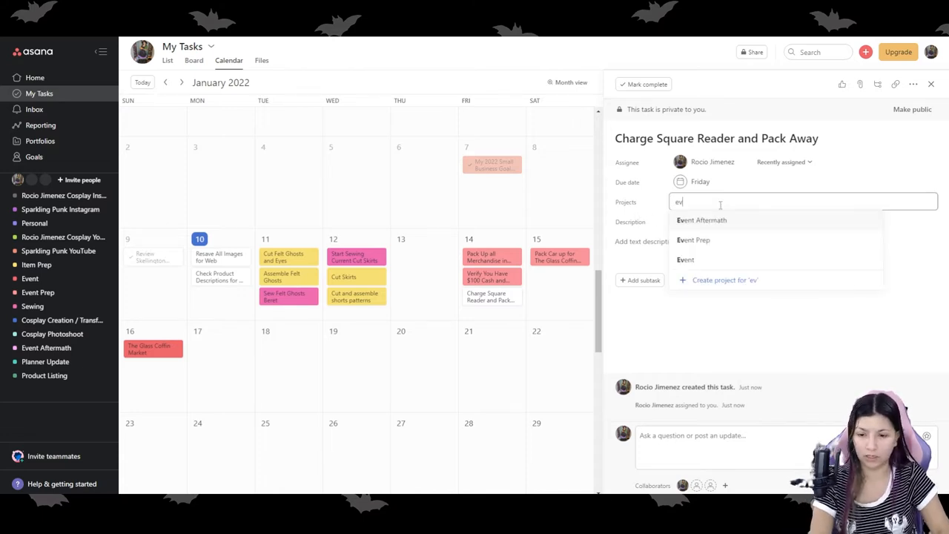
{"action": "left_click", "coordinate": [693, 240]}
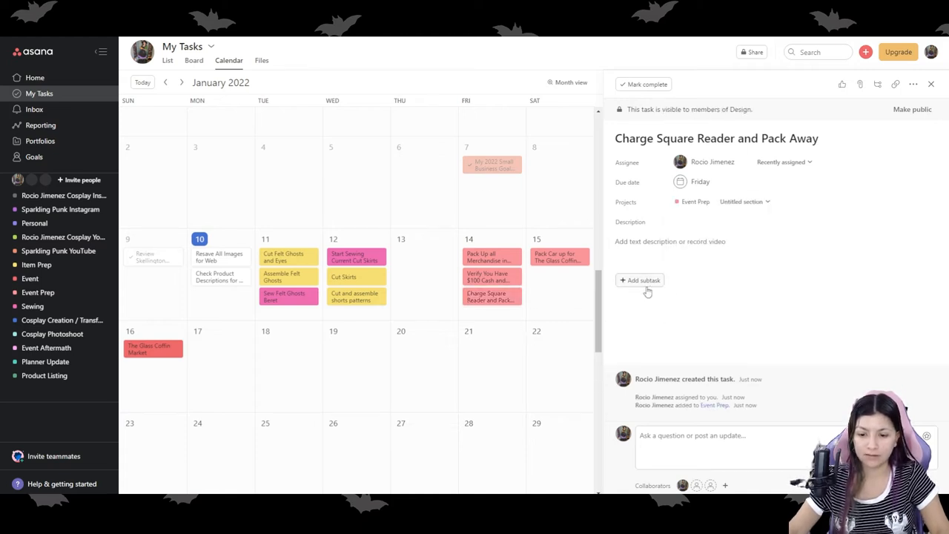
{"action": "mouse_move", "coordinate": [450, 290]}
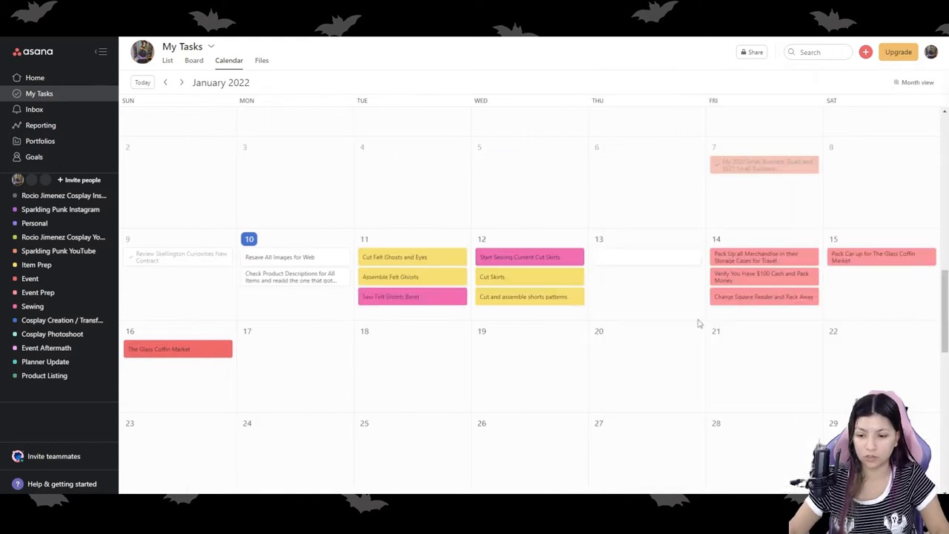
{"action": "mouse_move", "coordinate": [740, 320]}
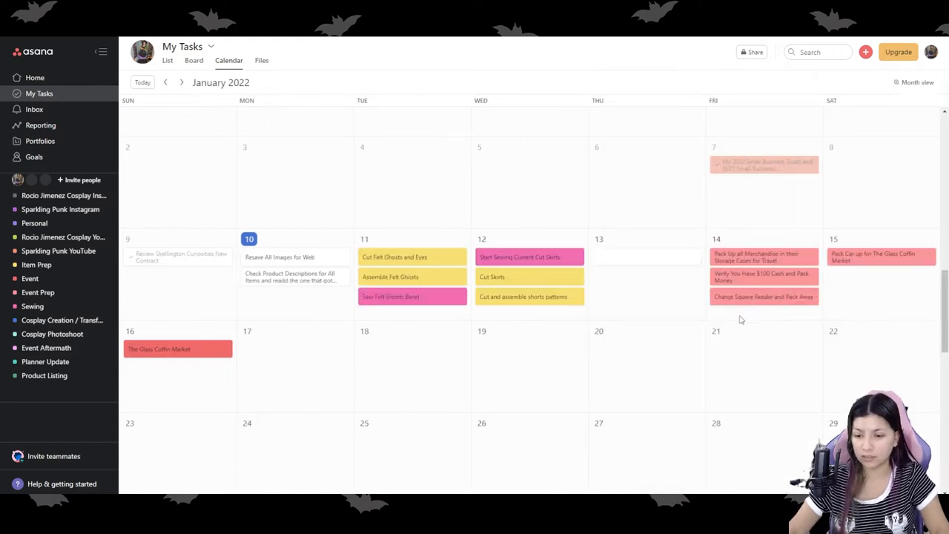
File the Resave All Images for Web task under the Product Listing project
{"action": "left_click", "coordinate": [645, 256]}
{"action": "type", "text": "Print and Create Joi"}
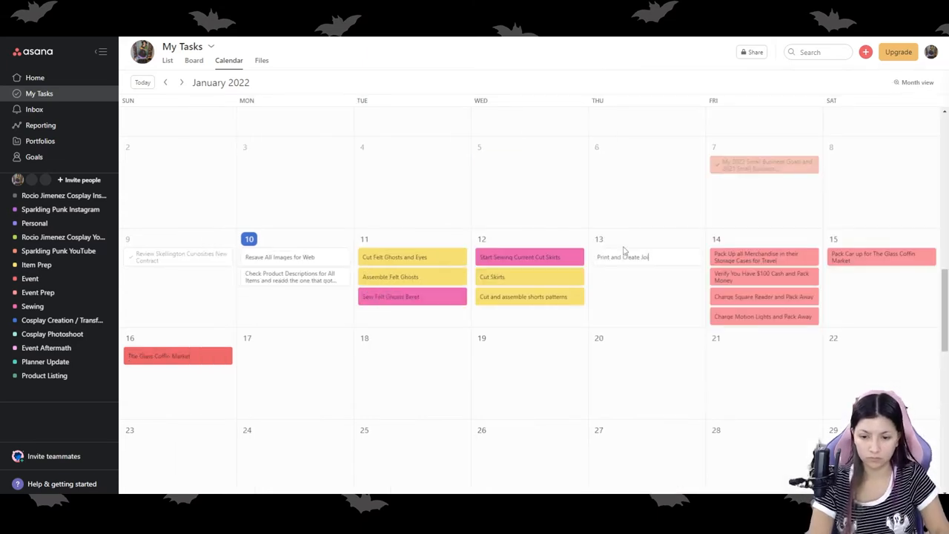
{"action": "left_click", "coordinate": [621, 256]}
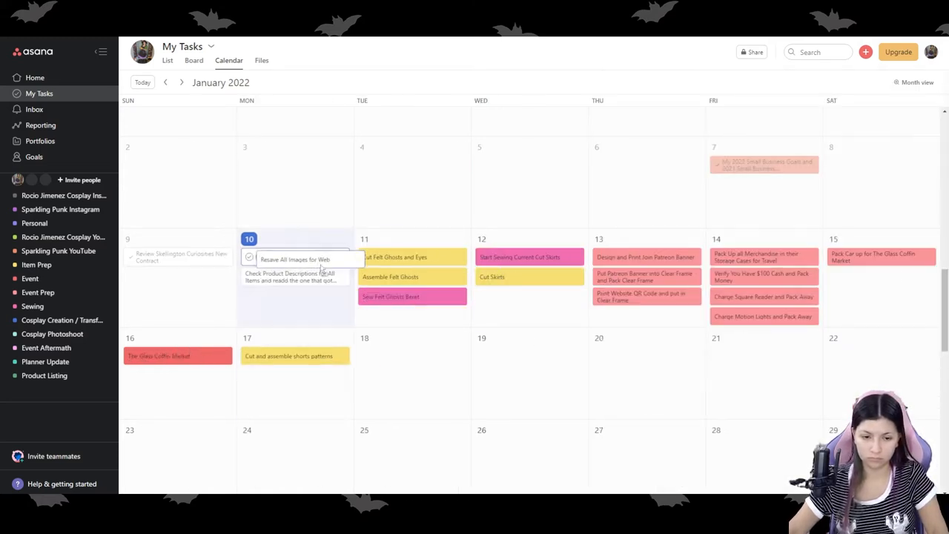
{"action": "left_click", "coordinate": [294, 258]}
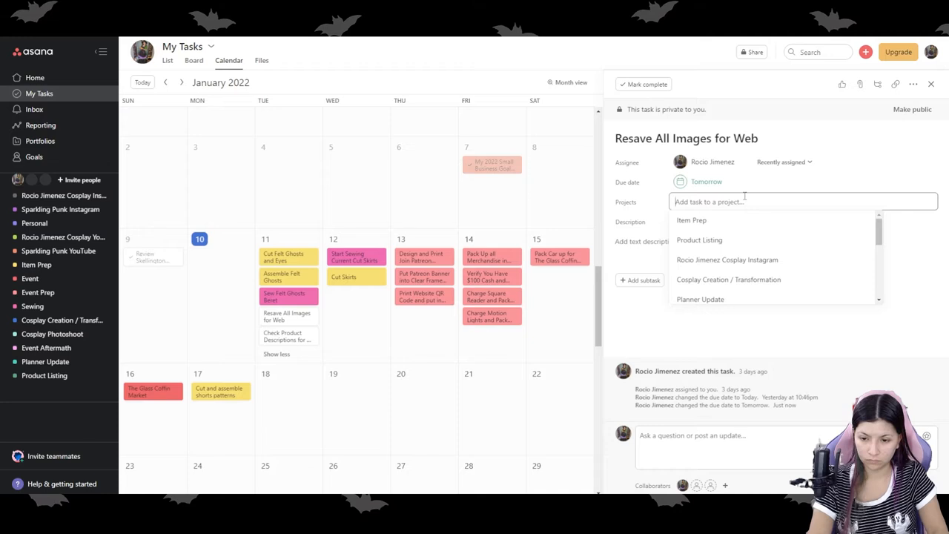
{"action": "mouse_move", "coordinate": [700, 241]}
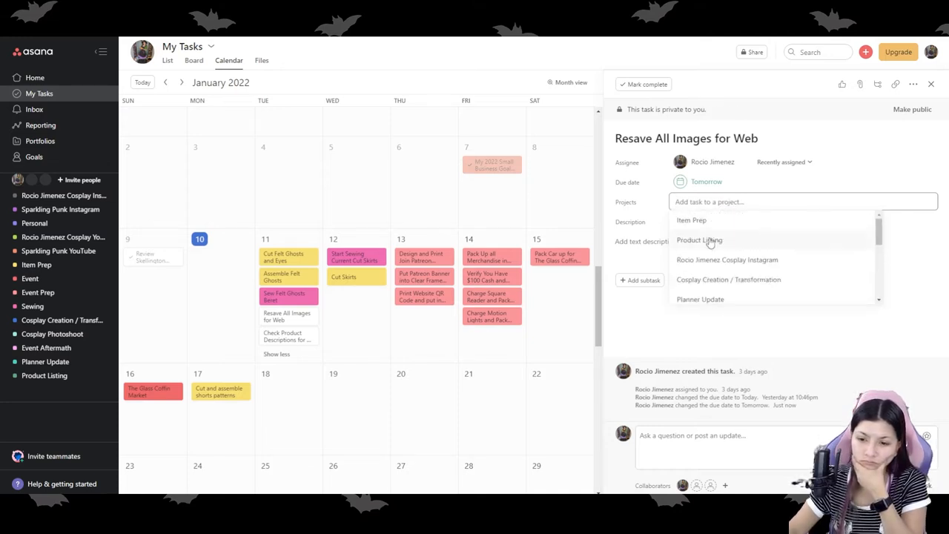
{"action": "left_click", "coordinate": [698, 240]}
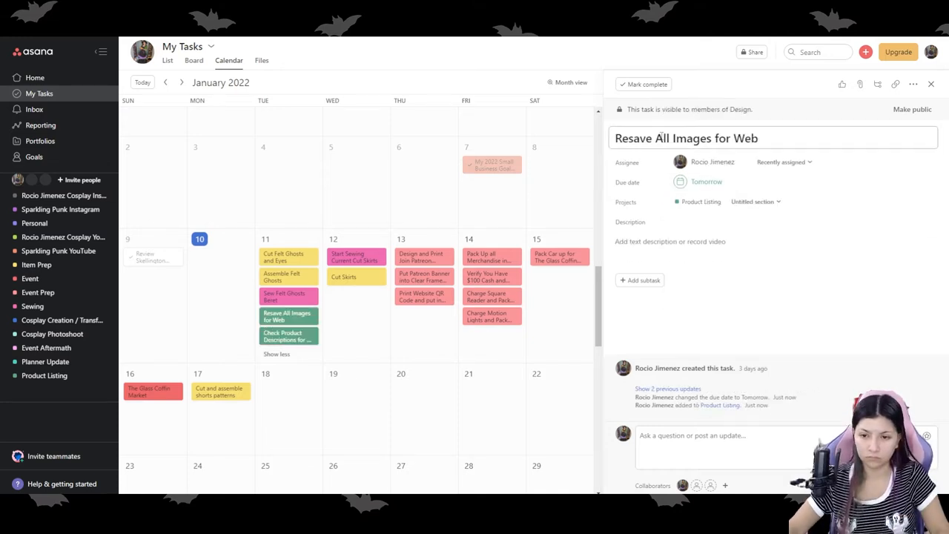
{"action": "left_click", "coordinate": [931, 83]}
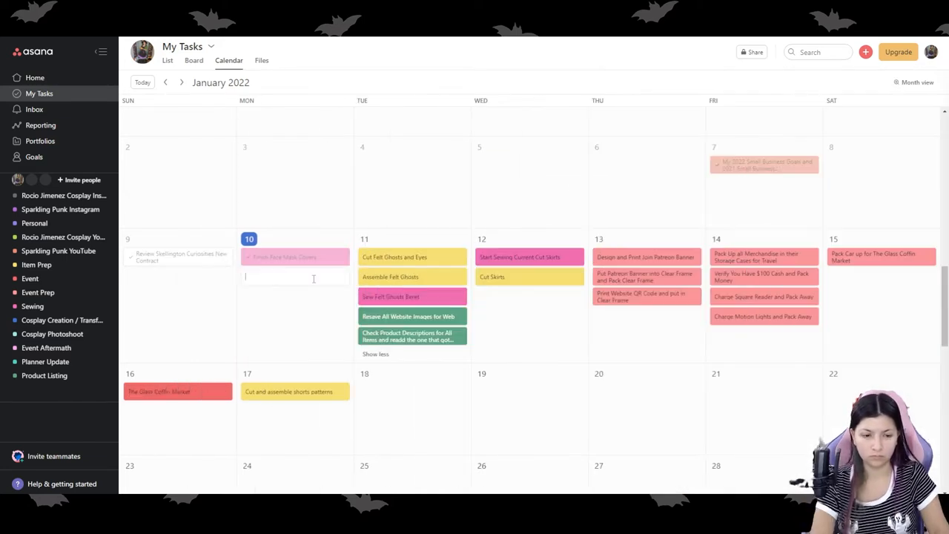
Add a Take Product Photos of Face Mask Covers task and a Crochet Candy Corn Cat Toys task on January 18
{"action": "type", "text": "List"}
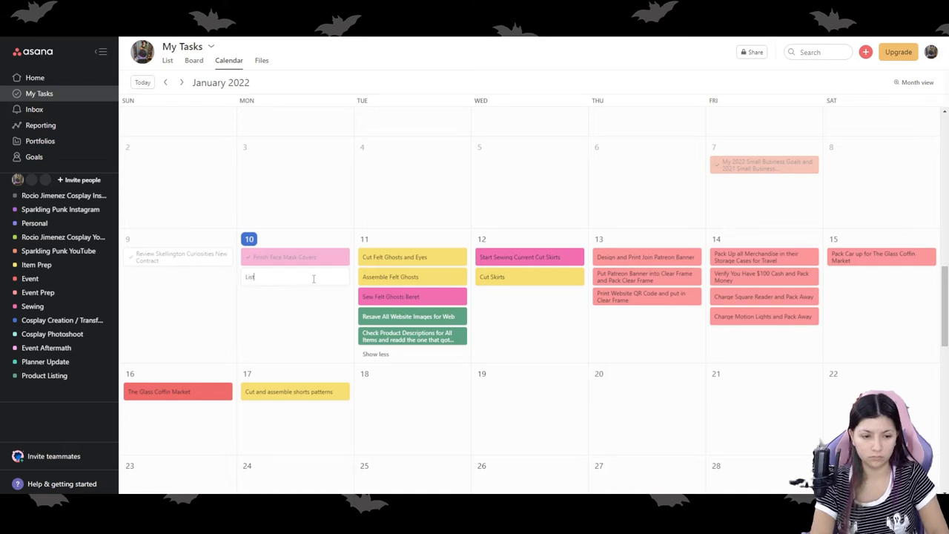
{"action": "type", "text": "Take Product Photos of Face Mask Covers"}
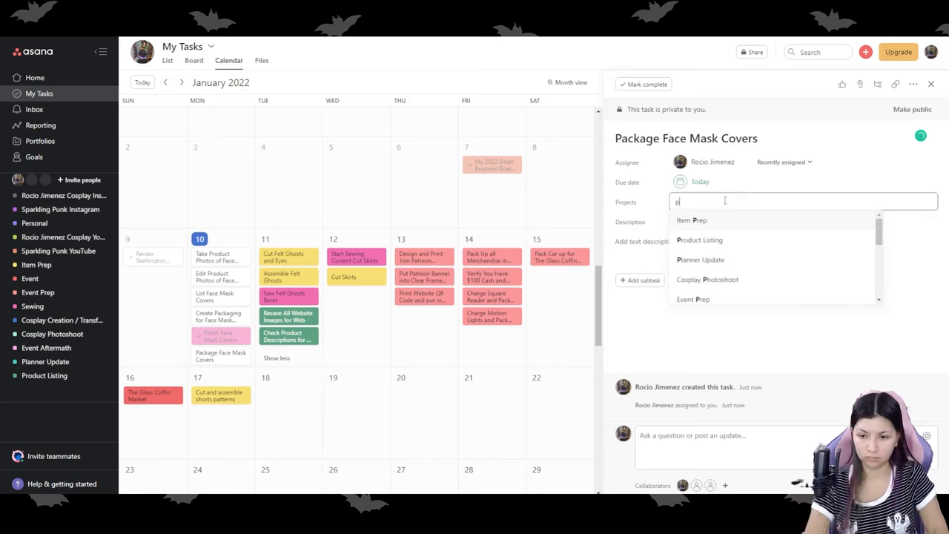
{"action": "left_click", "coordinate": [691, 219]}
{"action": "type", "text": "Ma"}
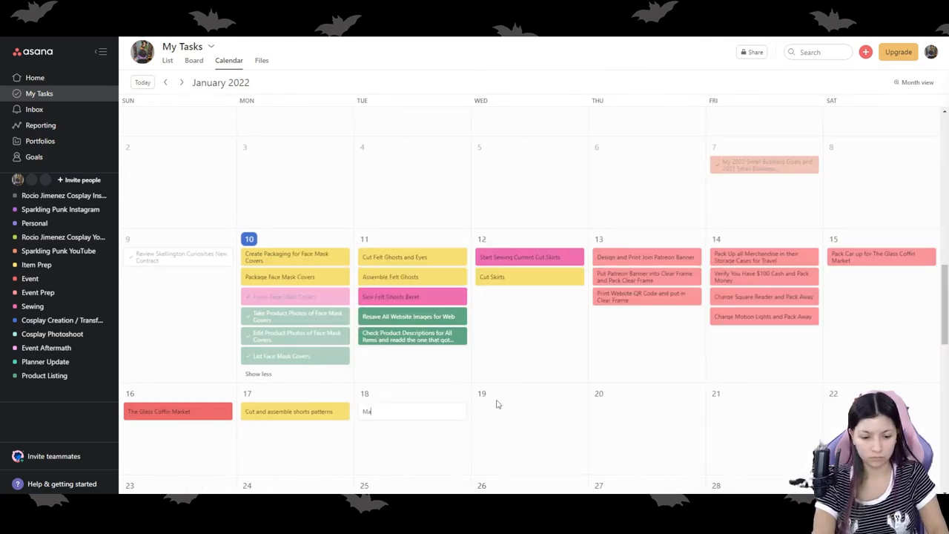
{"action": "type", "text": "Crochet Candy Corn Cat Toys"}
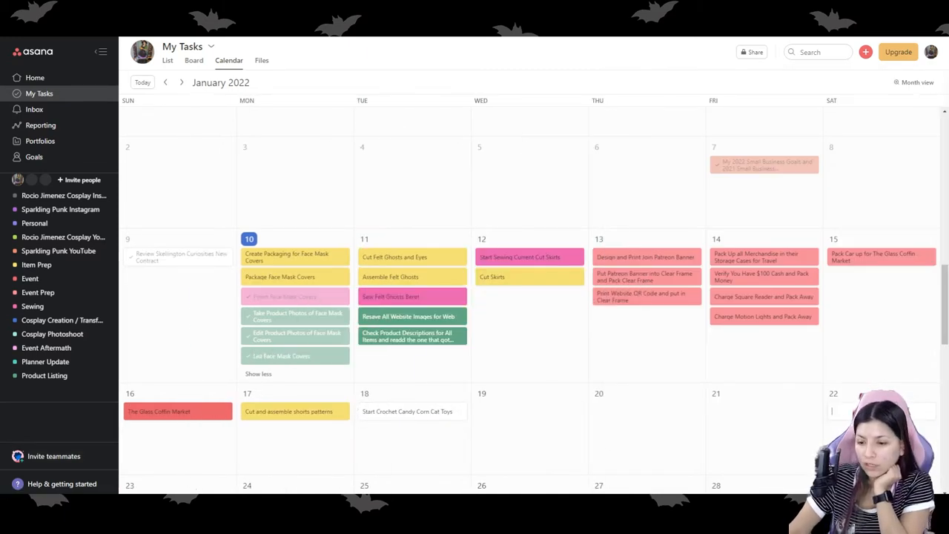
{"action": "mouse_move", "coordinate": [557, 258]}
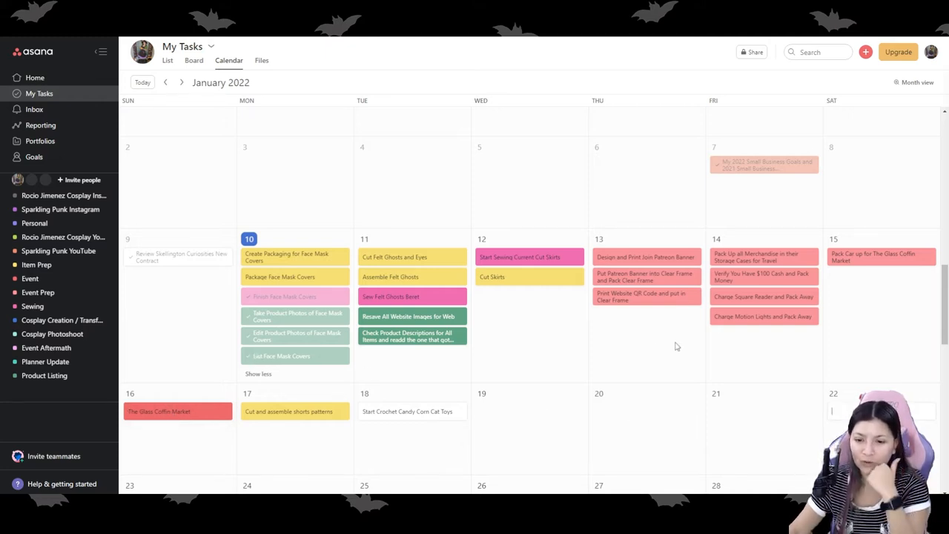
{"action": "mouse_move", "coordinate": [483, 414]}
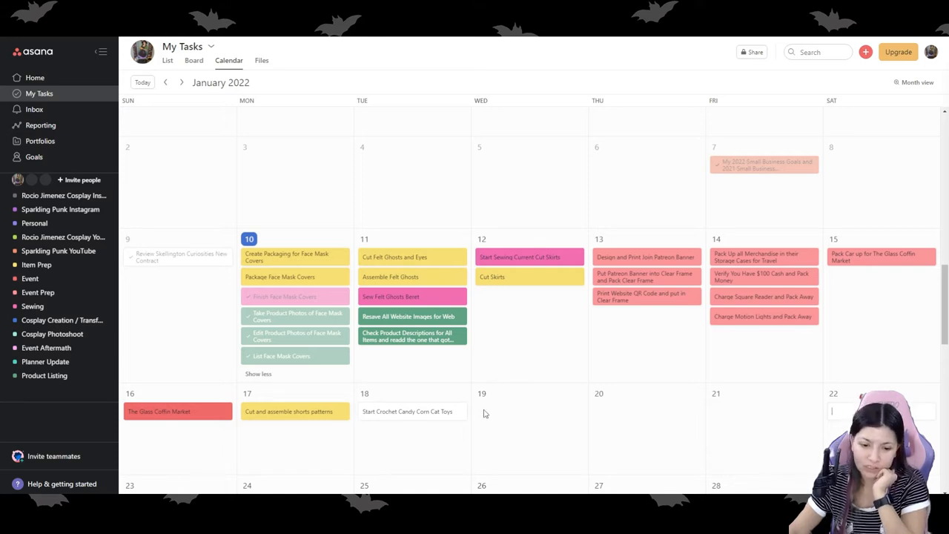
{"action": "mouse_move", "coordinate": [486, 306]}
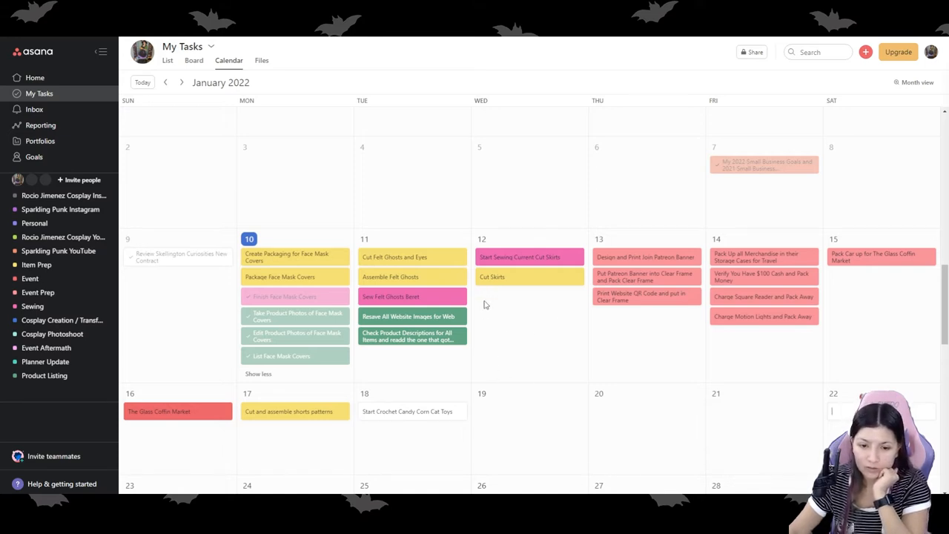
Remove the blank task created on January 12
{"action": "left_click", "coordinate": [528, 296]}
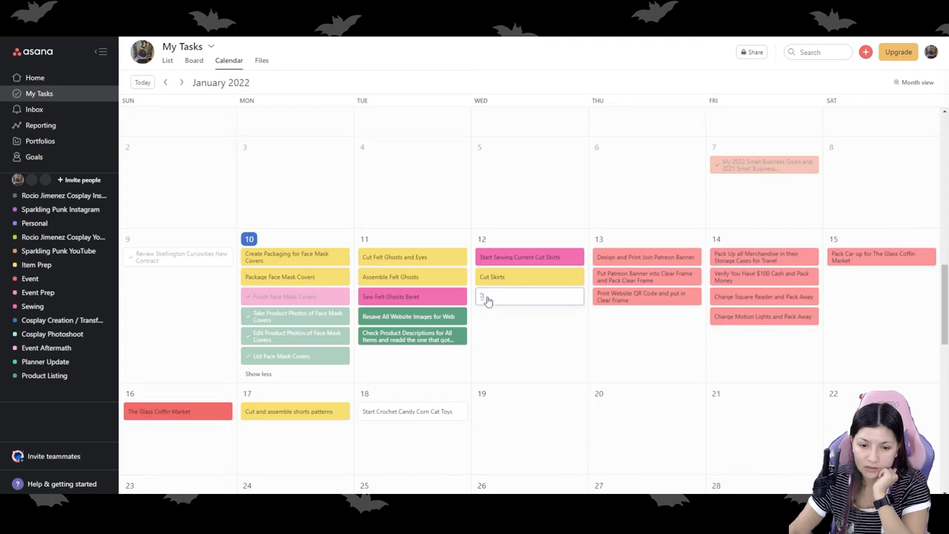
{"action": "left_click", "coordinate": [529, 296]}
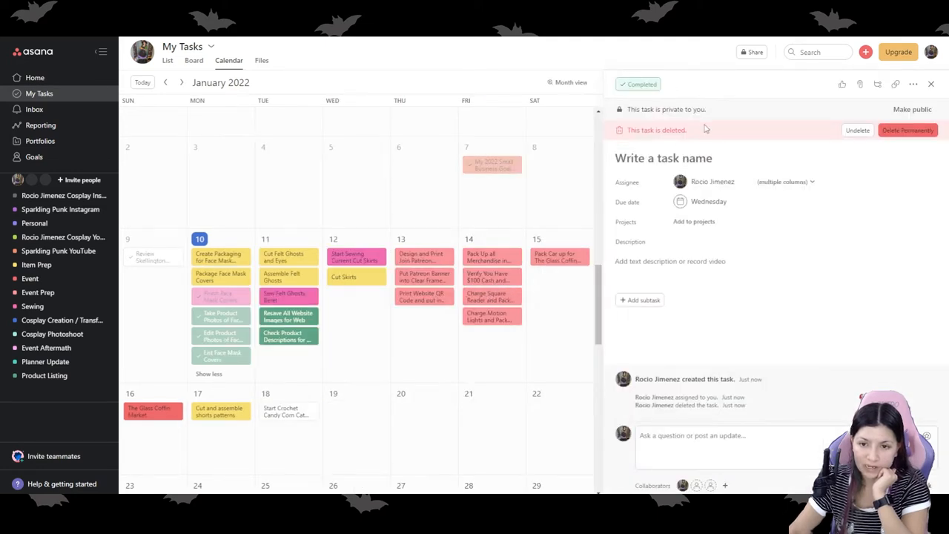
{"action": "mouse_move", "coordinate": [408, 379]}
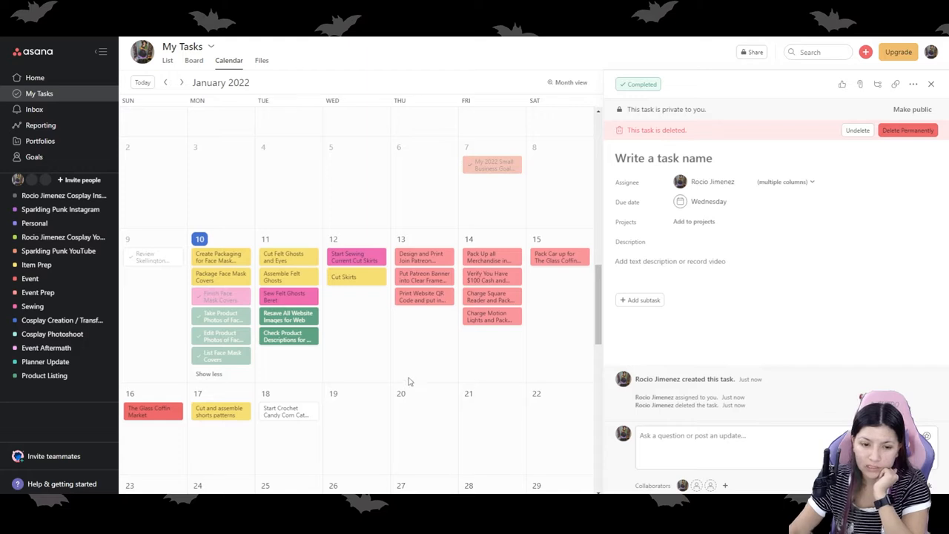
{"action": "left_click", "coordinate": [931, 84]}
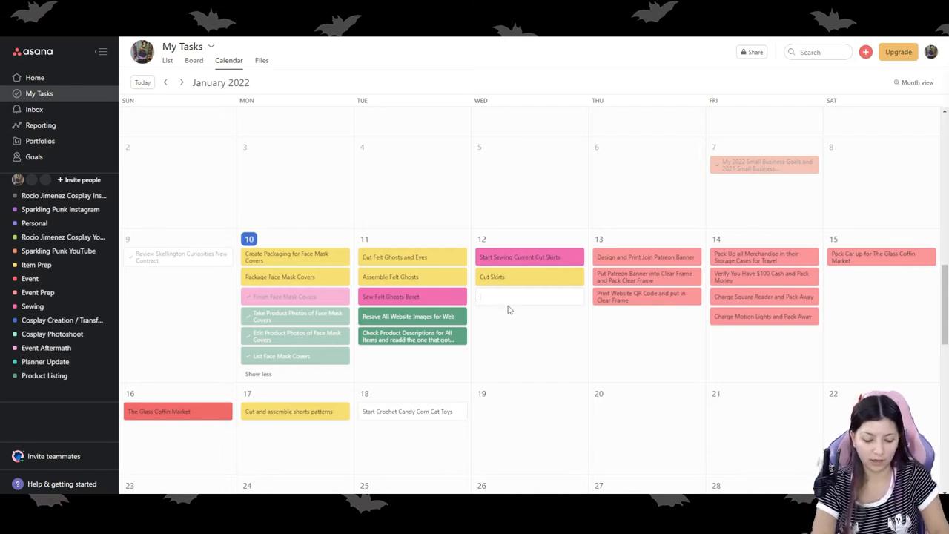
Add a NEW YouTube Video task on January 12 and assign it to a project
{"action": "type", "text": "N"}
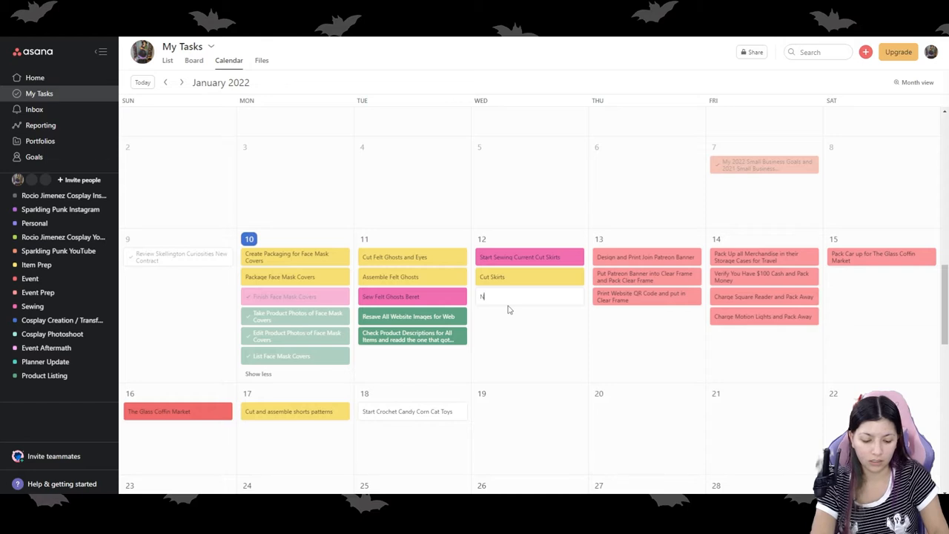
{"action": "type", "text": "EW"}
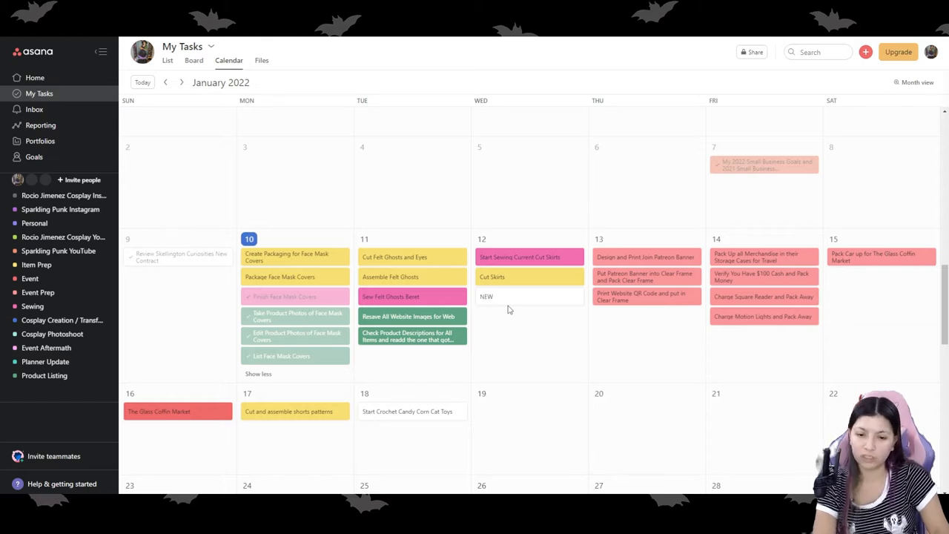
{"action": "type", "text": "YouTube Video"}
{"action": "type", "text": "r"}
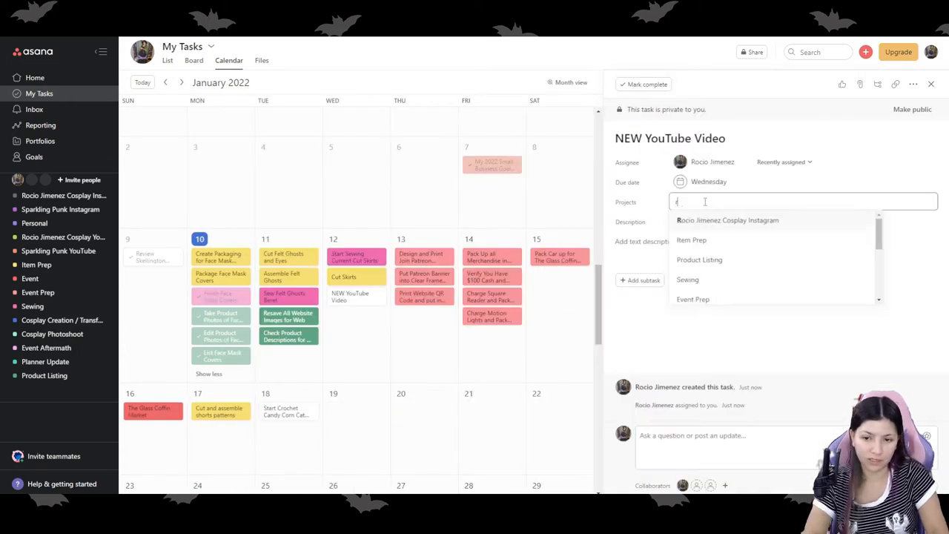
{"action": "left_click", "coordinate": [931, 83]}
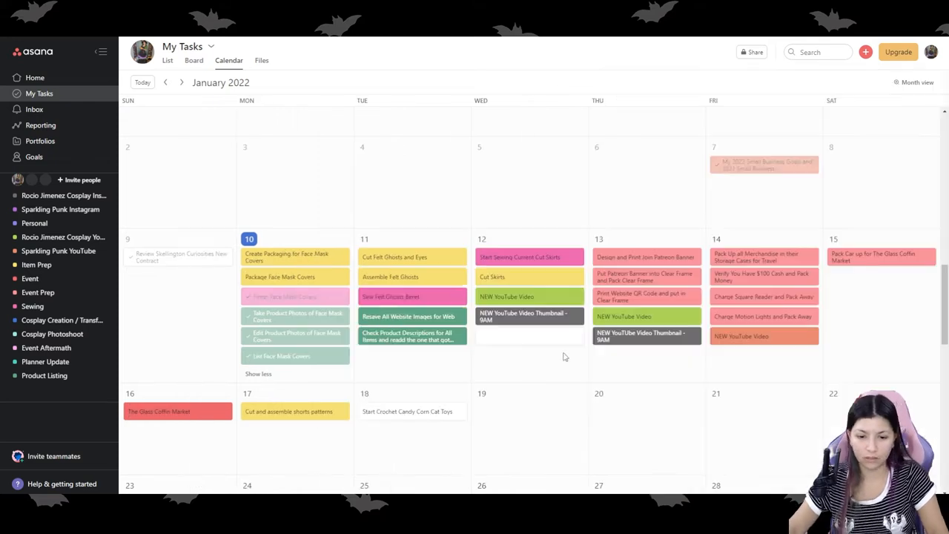
{"action": "left_click", "coordinate": [507, 338]}
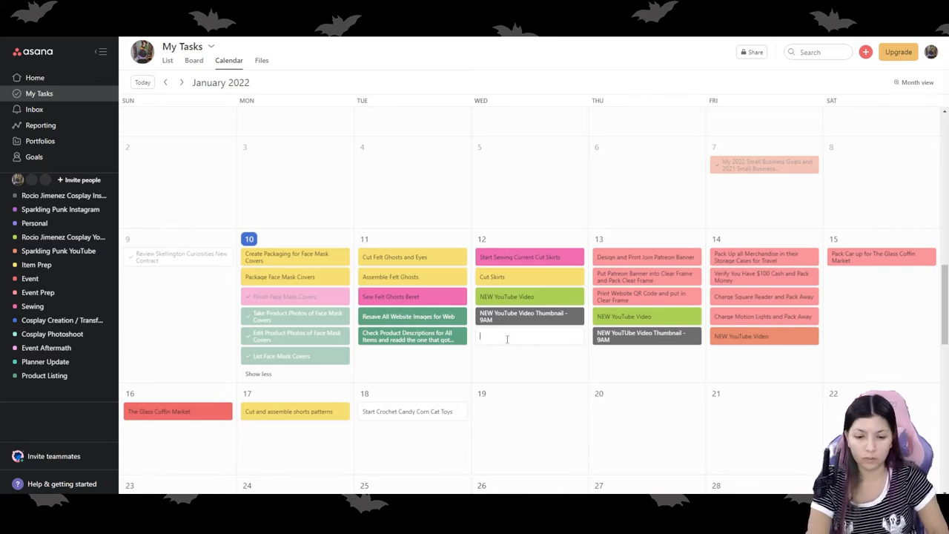
Add a 'NEW YouTube Video Teaser - 11AM' task on January 12
{"action": "type", "text": "NEW YouTube Video Teaser"}
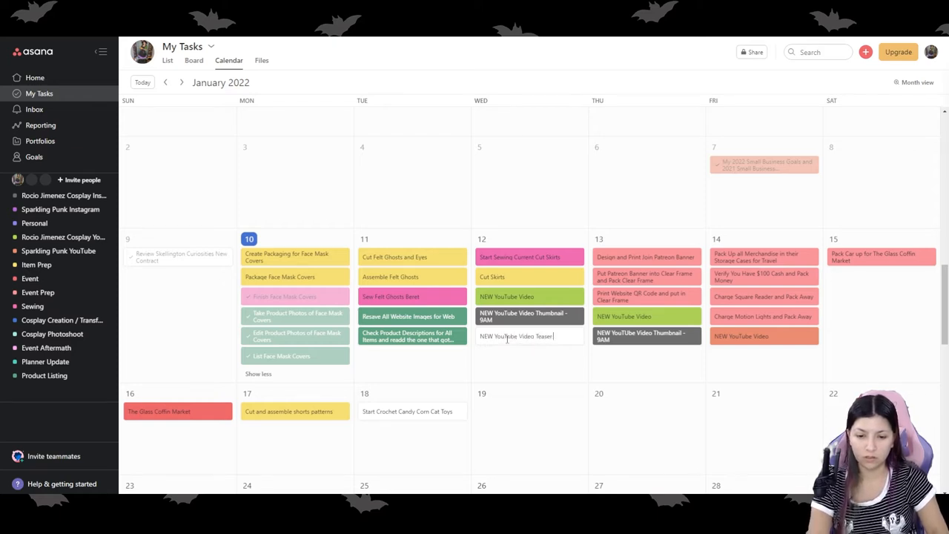
{"action": "type", "text": "- 11AM"}
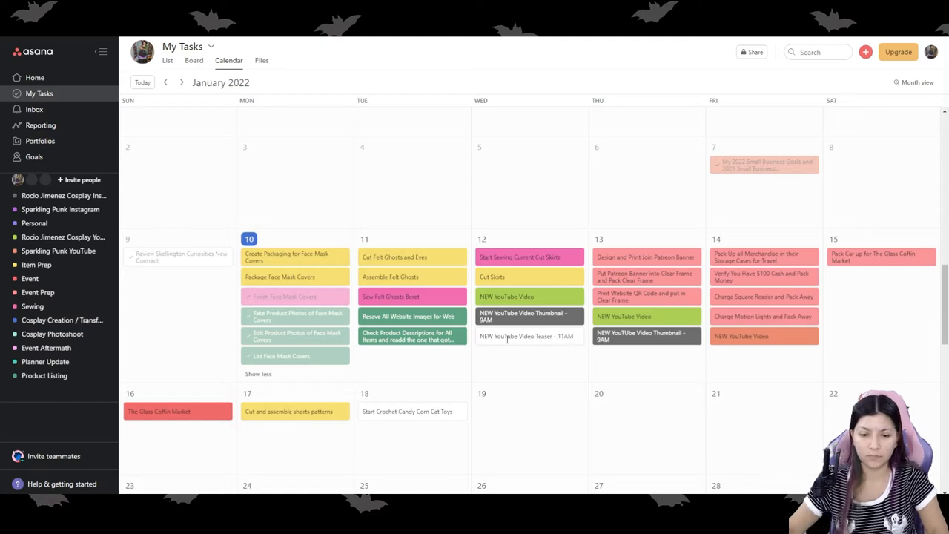
{"action": "left_click", "coordinate": [526, 335]}
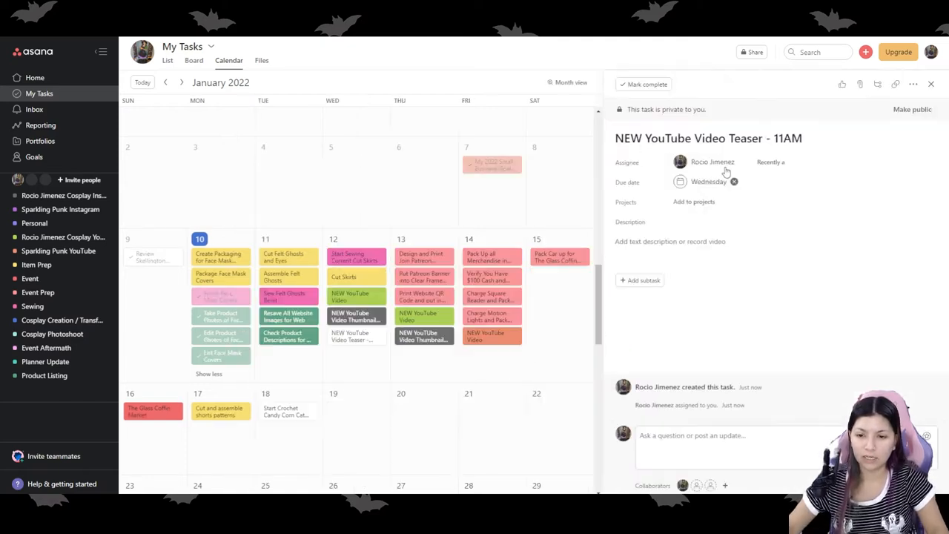
File the teaser under the Rocio Jimenez Cosplay YouTube project and show all of January 12's tasks
{"action": "left_click", "coordinate": [694, 201]}
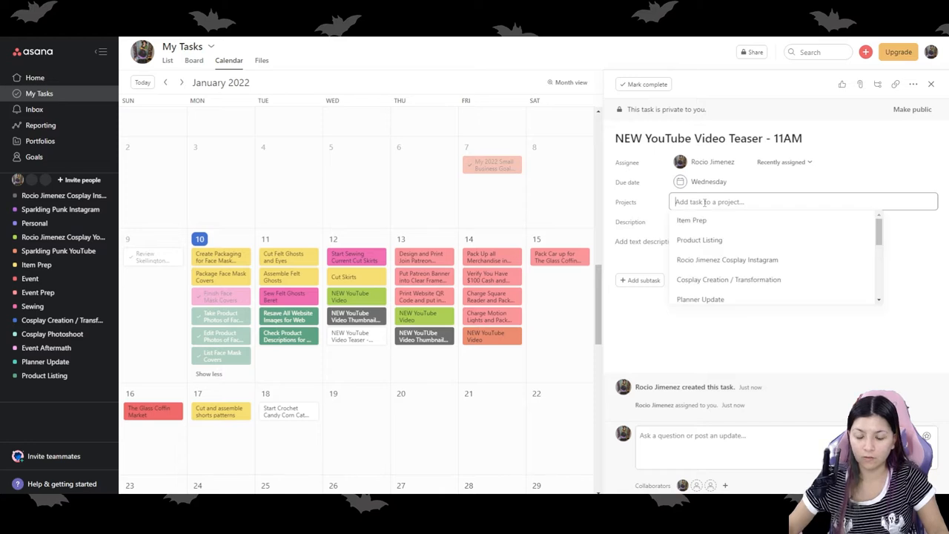
{"action": "type", "text": "rocio"}
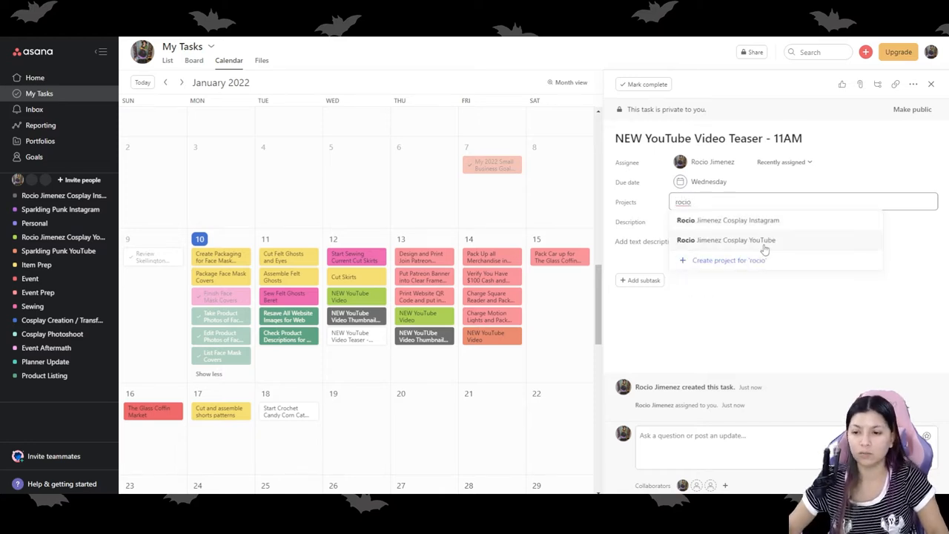
{"action": "left_click", "coordinate": [725, 240]}
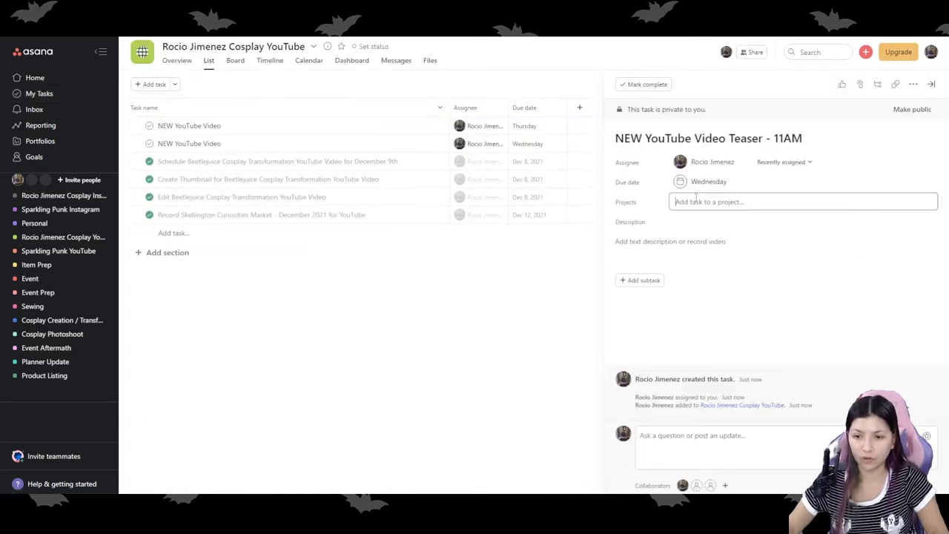
{"action": "type", "text": "rocio"}
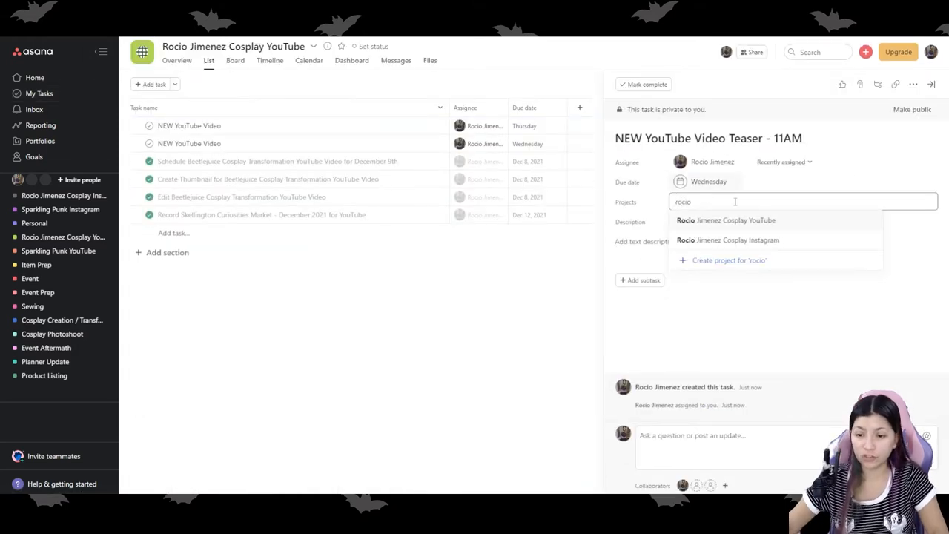
{"action": "left_click", "coordinate": [727, 240]}
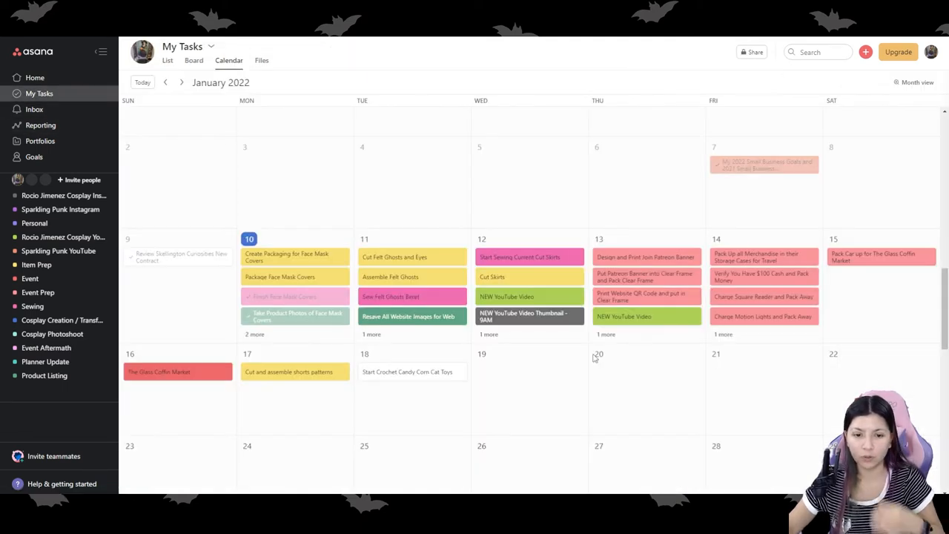
{"action": "left_click", "coordinate": [255, 333]}
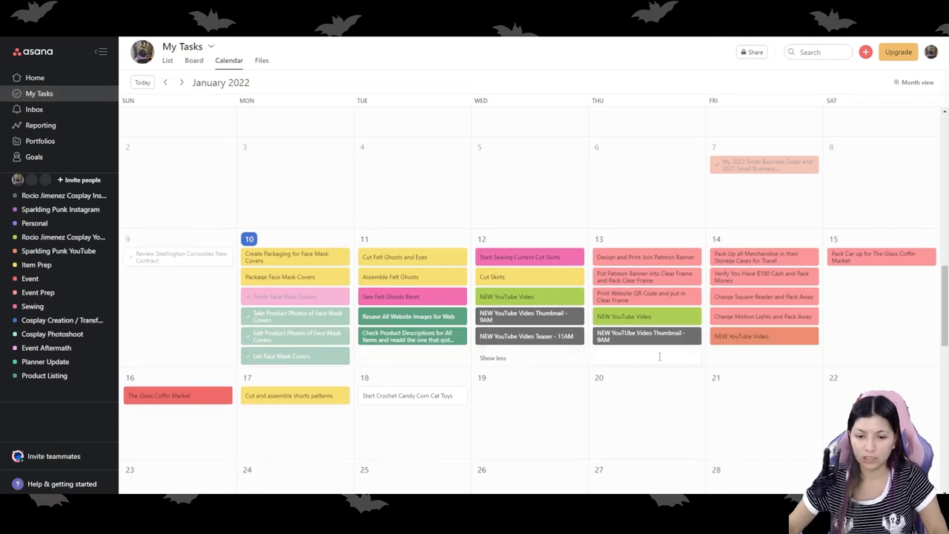
{"action": "type", "text": "NEW"}
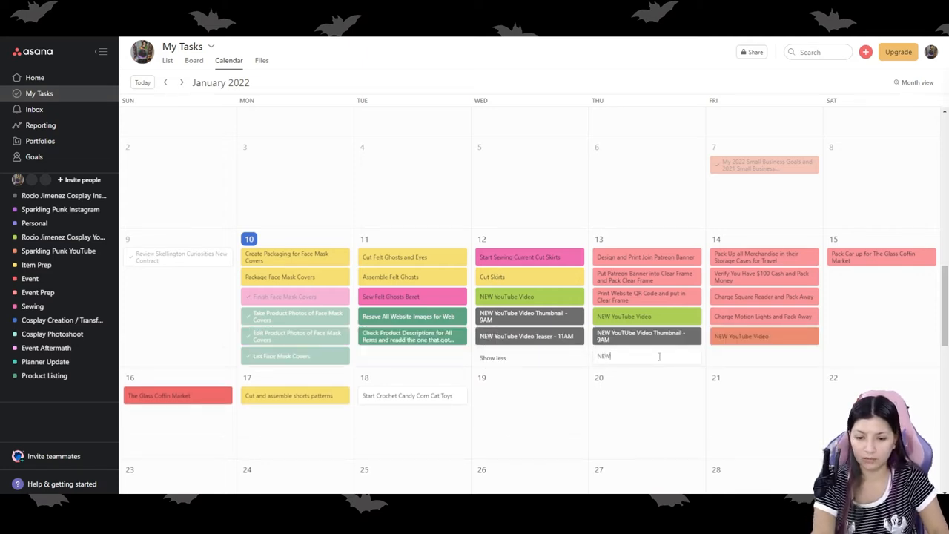
{"action": "type", "text": "YouTube Video Teaser - 11AM"}
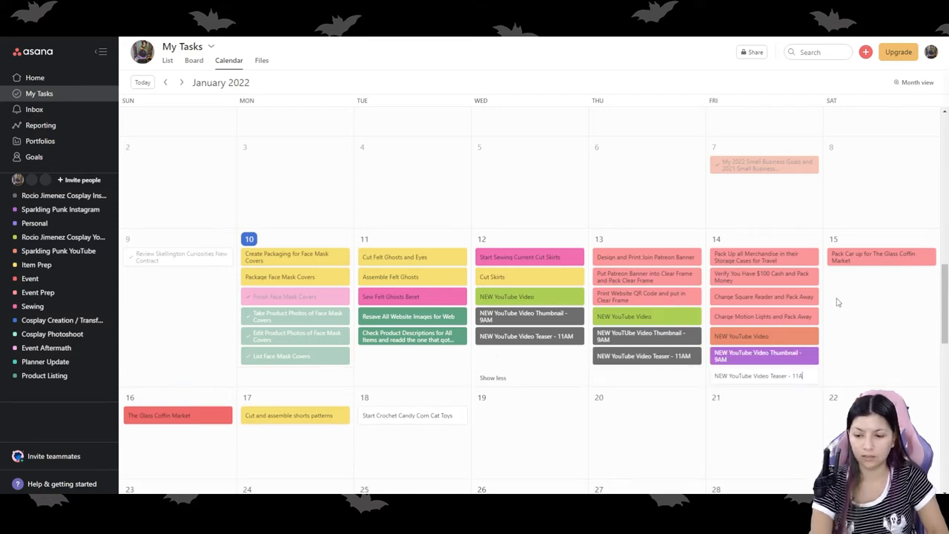
{"action": "left_click", "coordinate": [757, 415]}
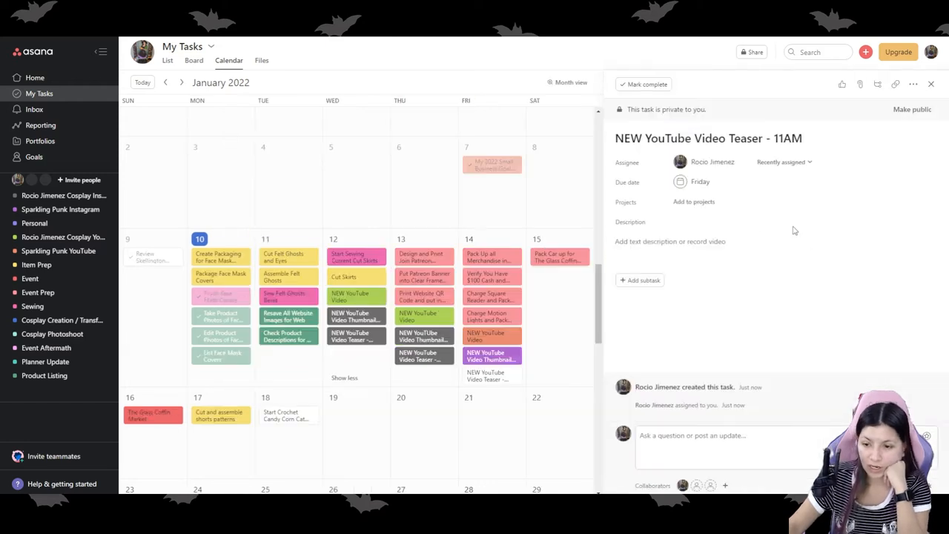
{"action": "left_click", "coordinate": [694, 202]}
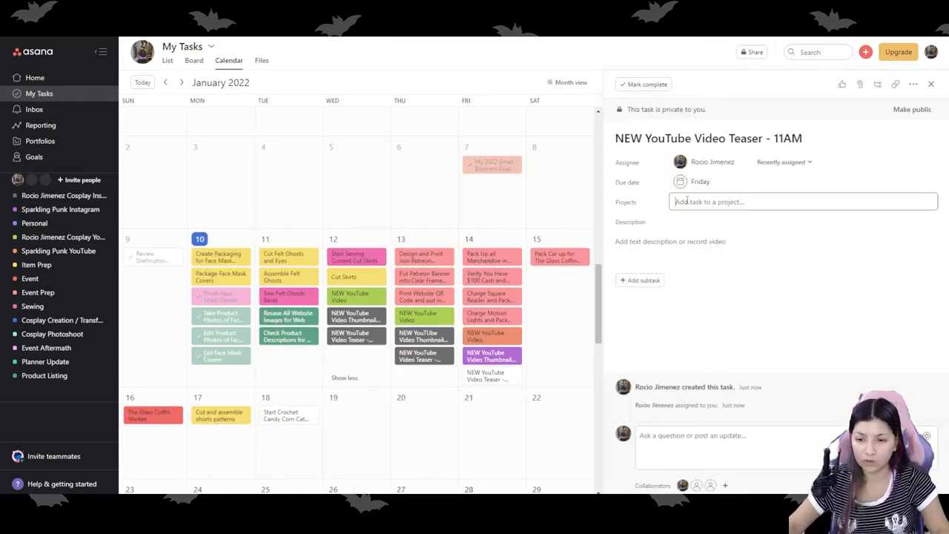
{"action": "type", "text": "ins"}
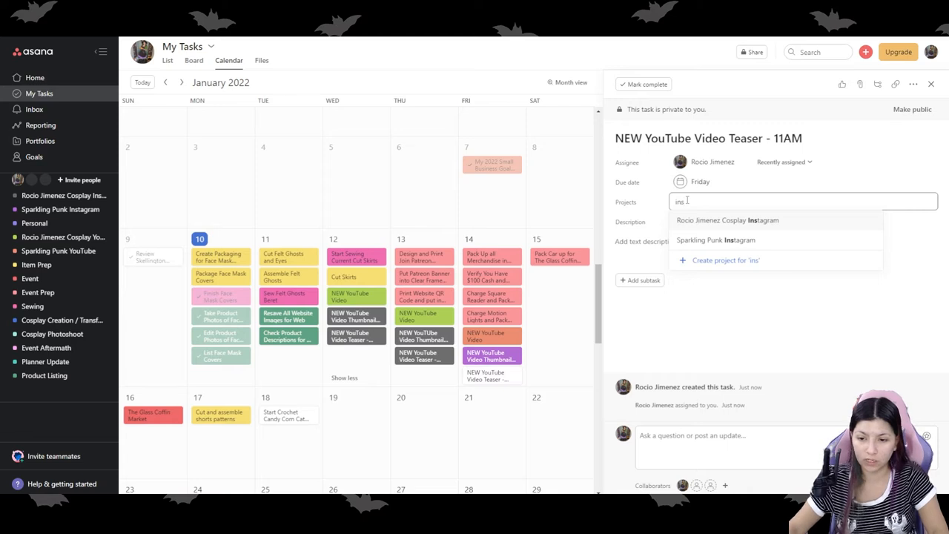
{"action": "left_click", "coordinate": [714, 240]}
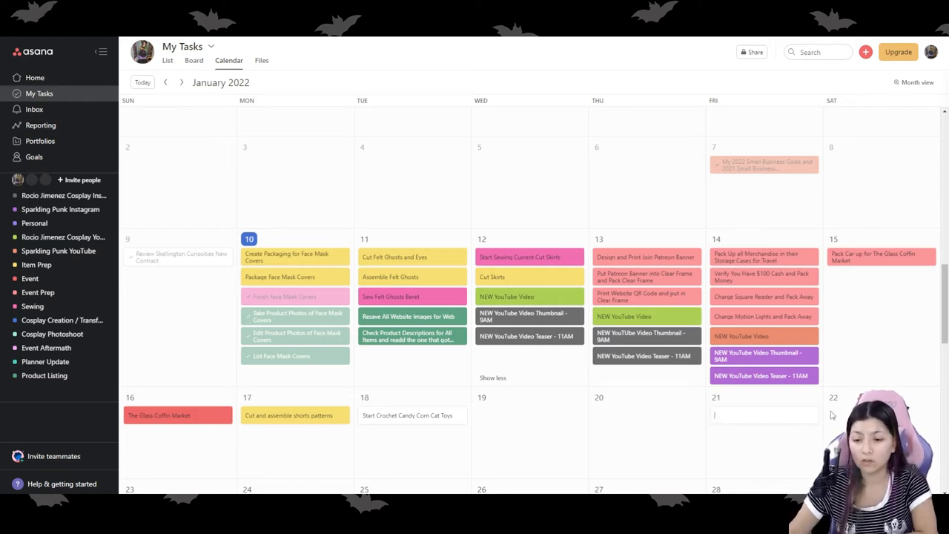
{"action": "mouse_move", "coordinate": [596, 413]}
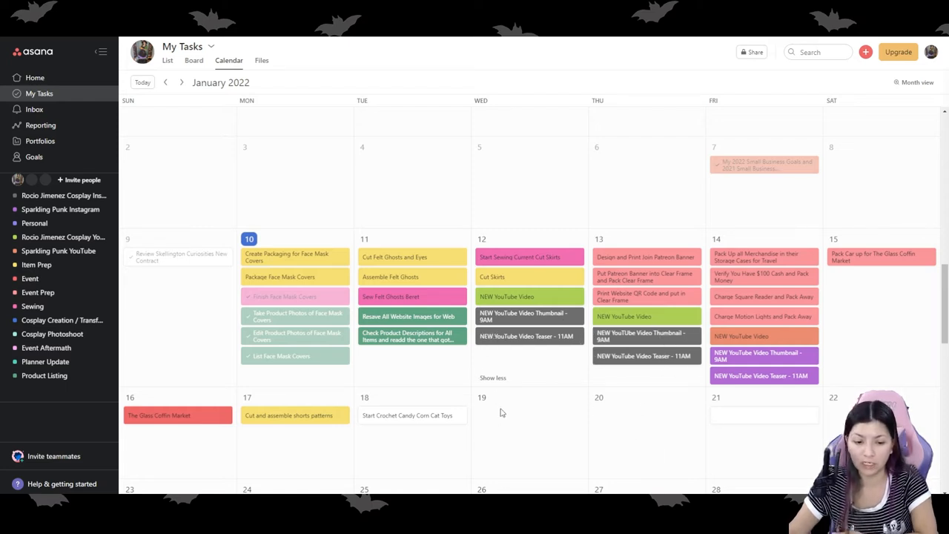
{"action": "mouse_move", "coordinate": [630, 374]}
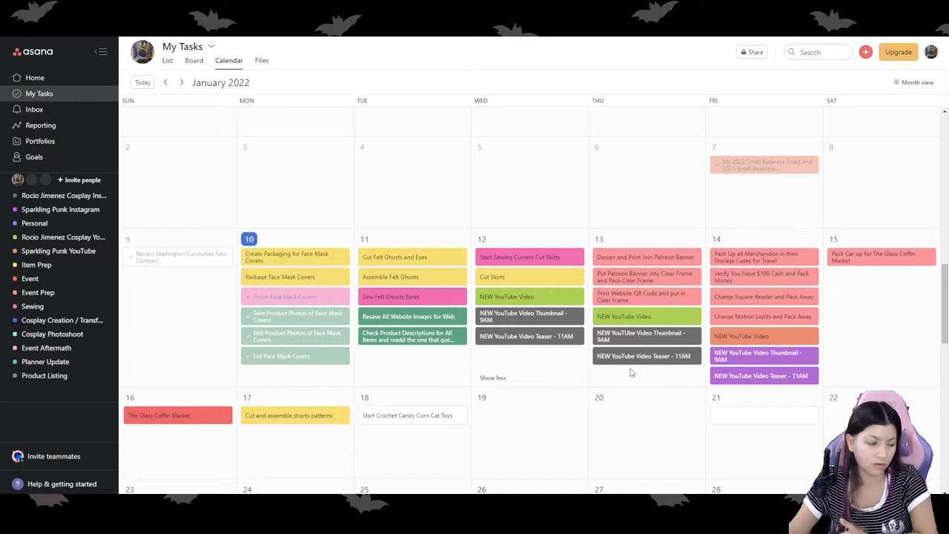
On the Home page, view the Patreon project's Set color & icon choices
{"action": "left_click", "coordinate": [36, 77]}
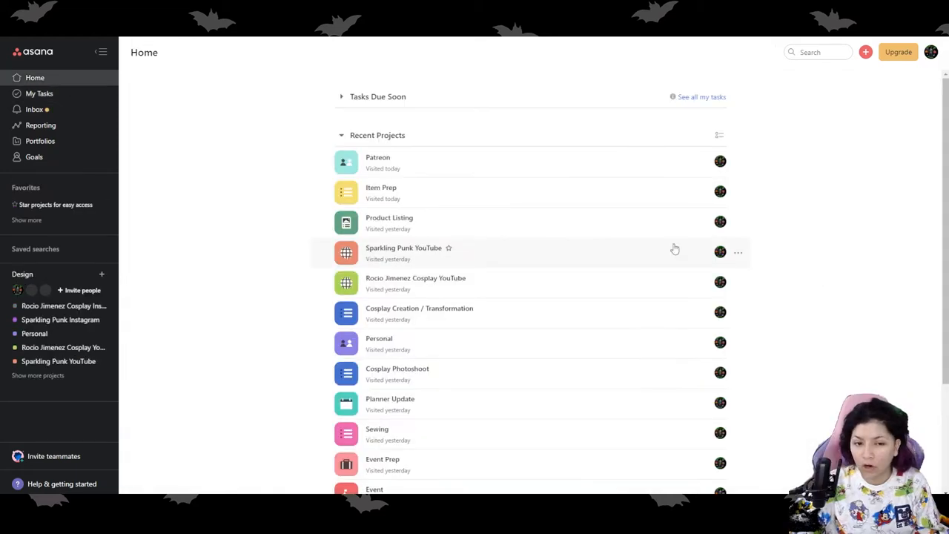
{"action": "mouse_move", "coordinate": [645, 222]}
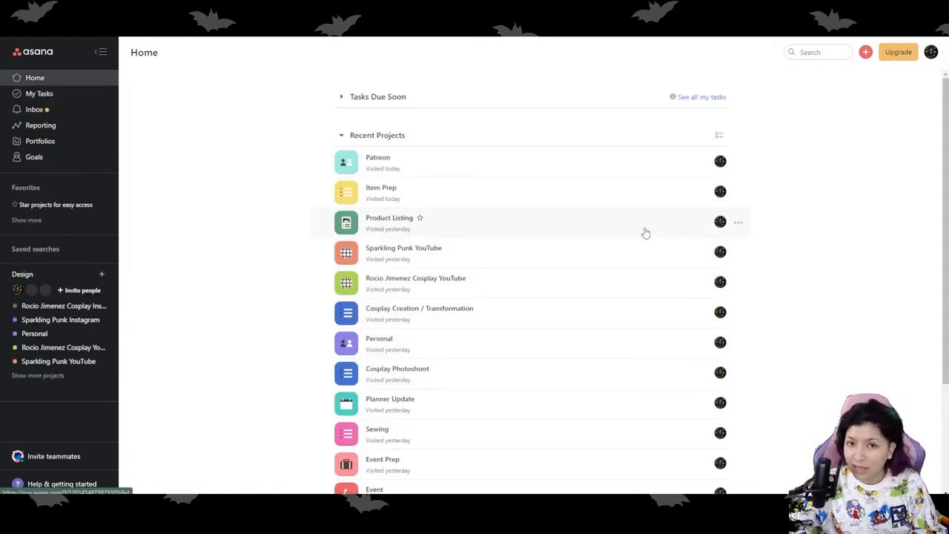
{"action": "mouse_move", "coordinate": [421, 184]}
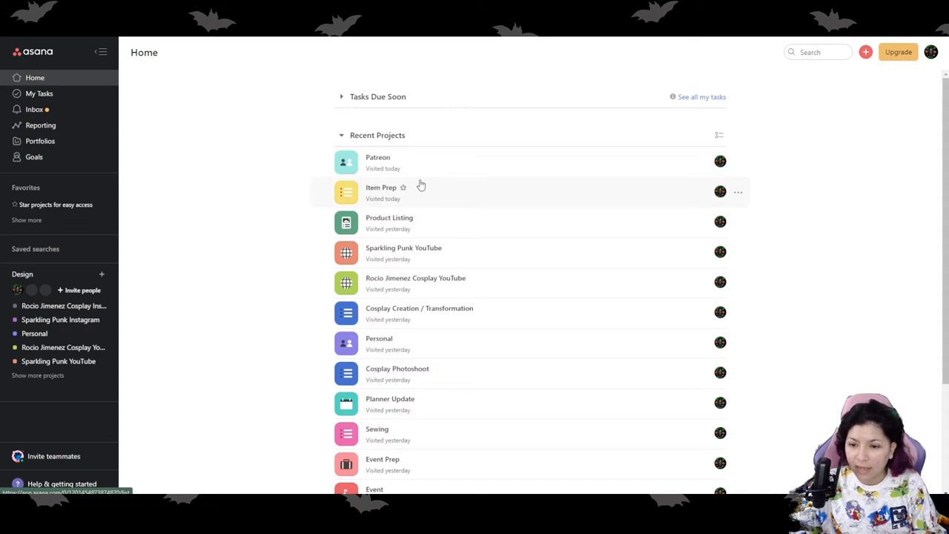
{"action": "mouse_move", "coordinate": [804, 252]}
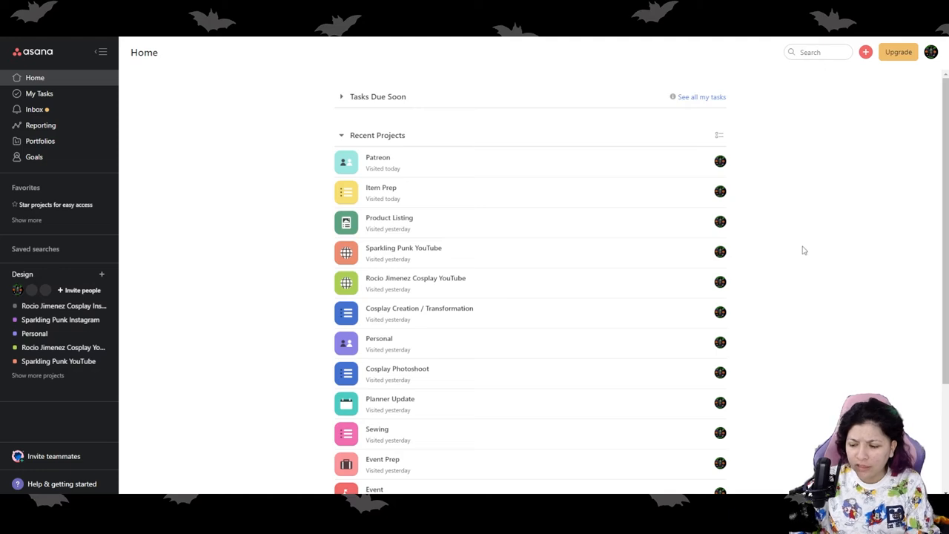
{"action": "mouse_move", "coordinate": [809, 199]}
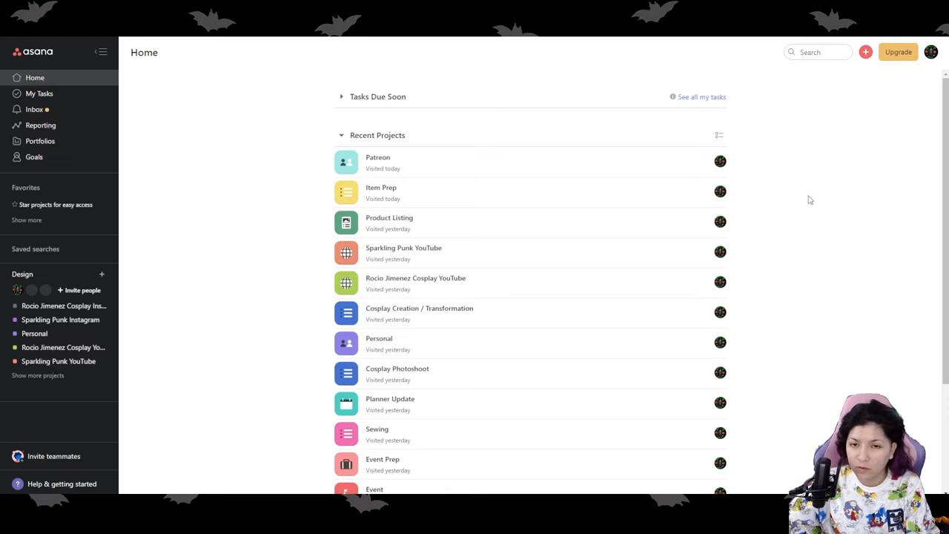
{"action": "mouse_move", "coordinate": [869, 220]}
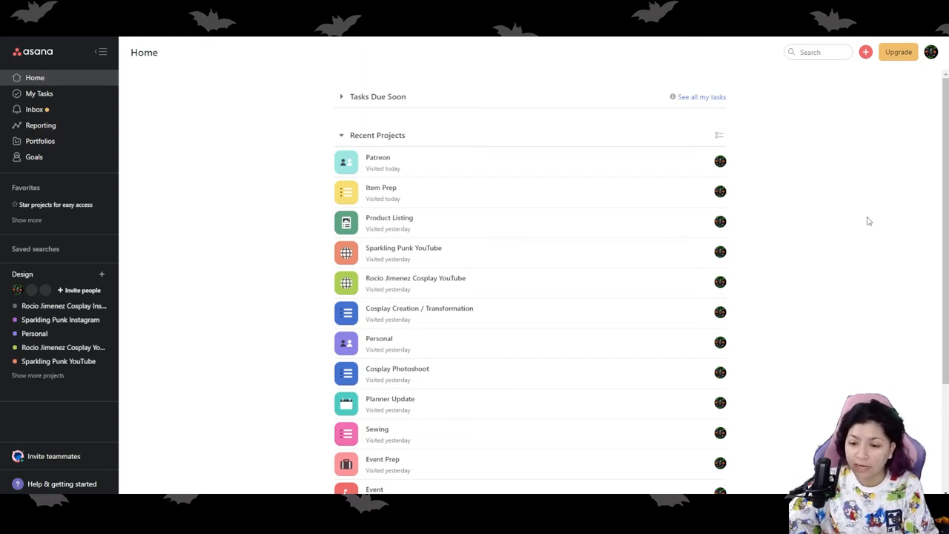
{"action": "mouse_move", "coordinate": [858, 227]}
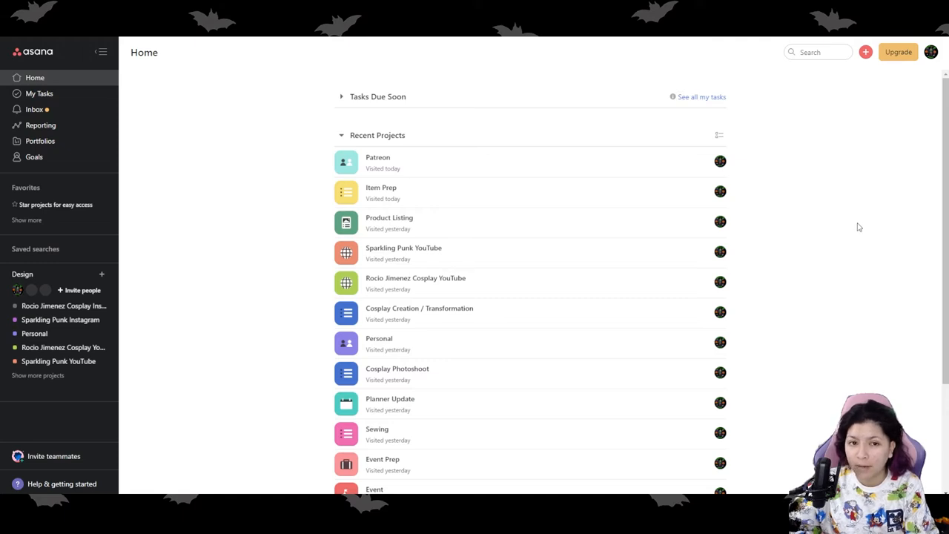
{"action": "mouse_move", "coordinate": [806, 282]}
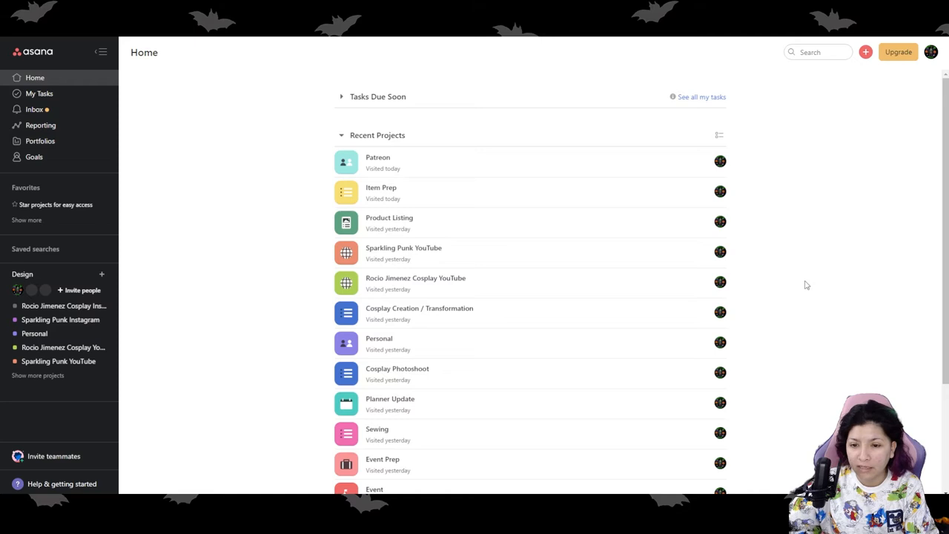
{"action": "mouse_move", "coordinate": [385, 160]}
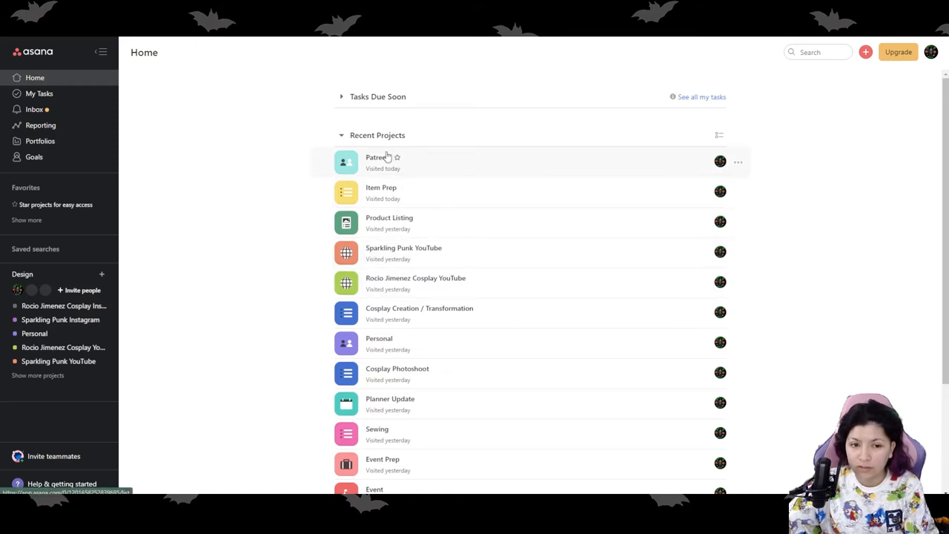
{"action": "mouse_move", "coordinate": [433, 191]}
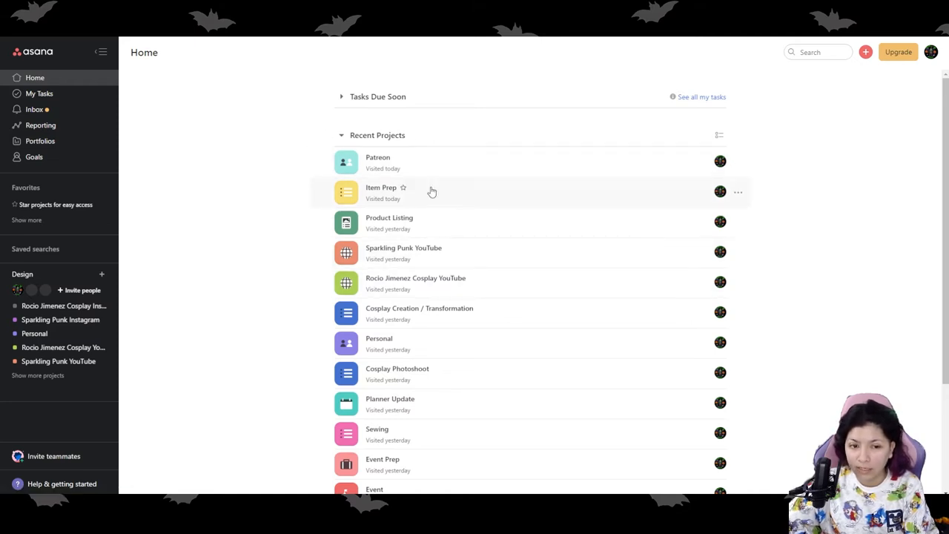
{"action": "mouse_move", "coordinate": [378, 191]}
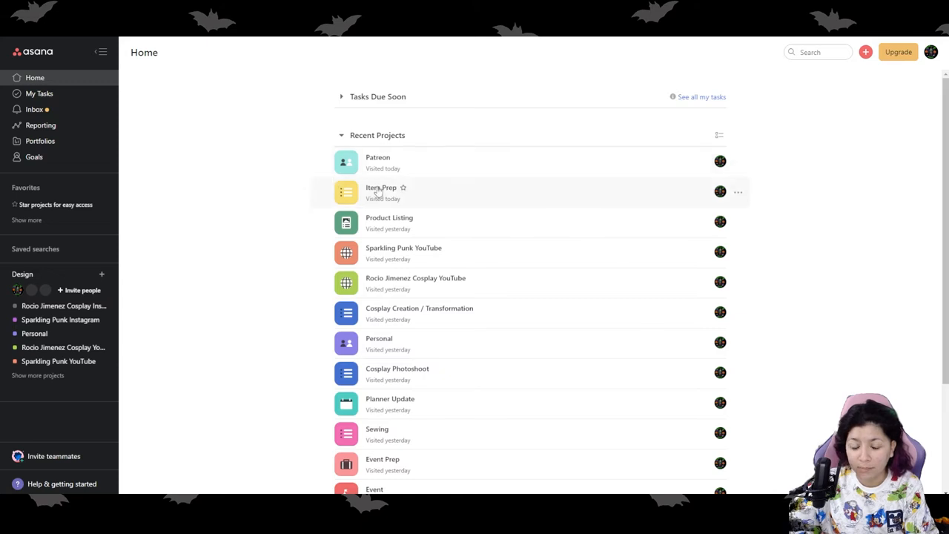
{"action": "mouse_move", "coordinate": [377, 192]}
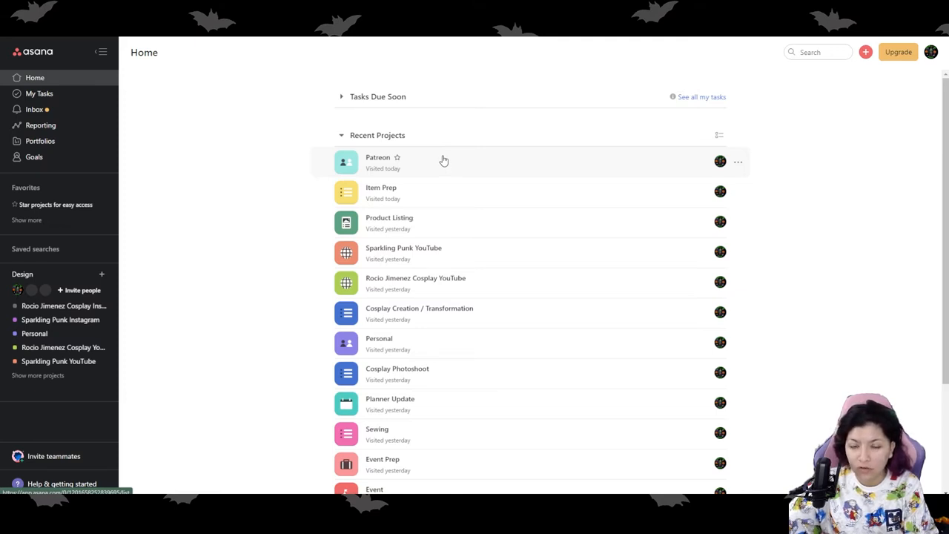
{"action": "mouse_move", "coordinate": [437, 160]}
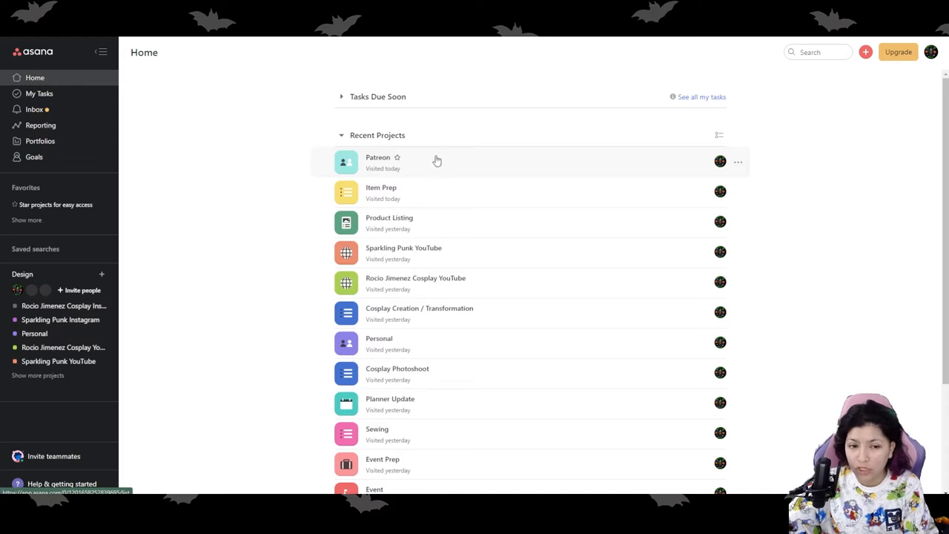
{"action": "mouse_move", "coordinate": [480, 174]}
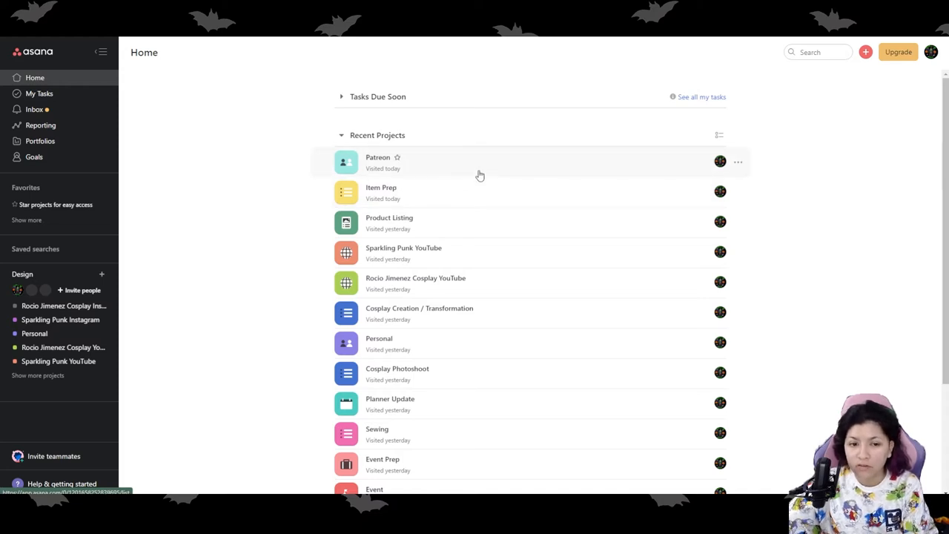
{"action": "mouse_move", "coordinate": [388, 222]}
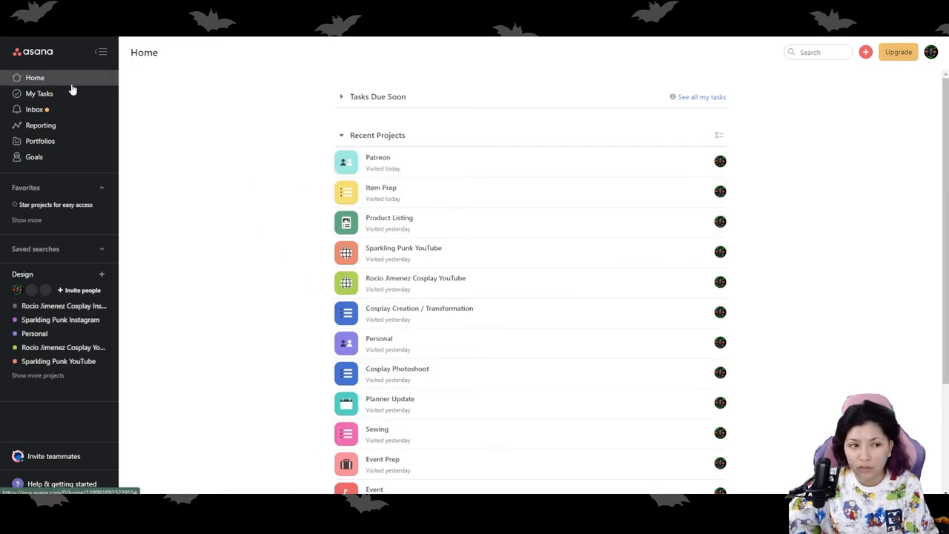
{"action": "mouse_move", "coordinate": [656, 162]}
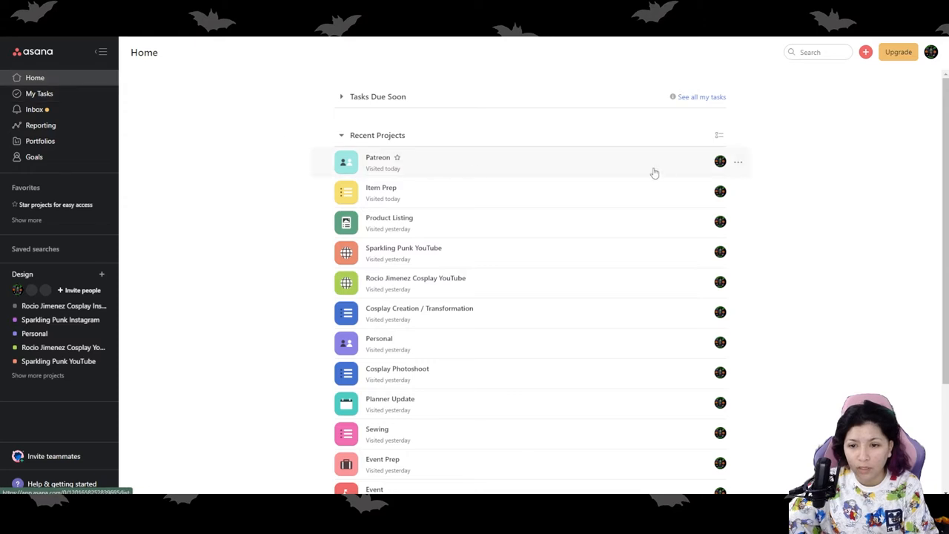
{"action": "left_click", "coordinate": [738, 162]}
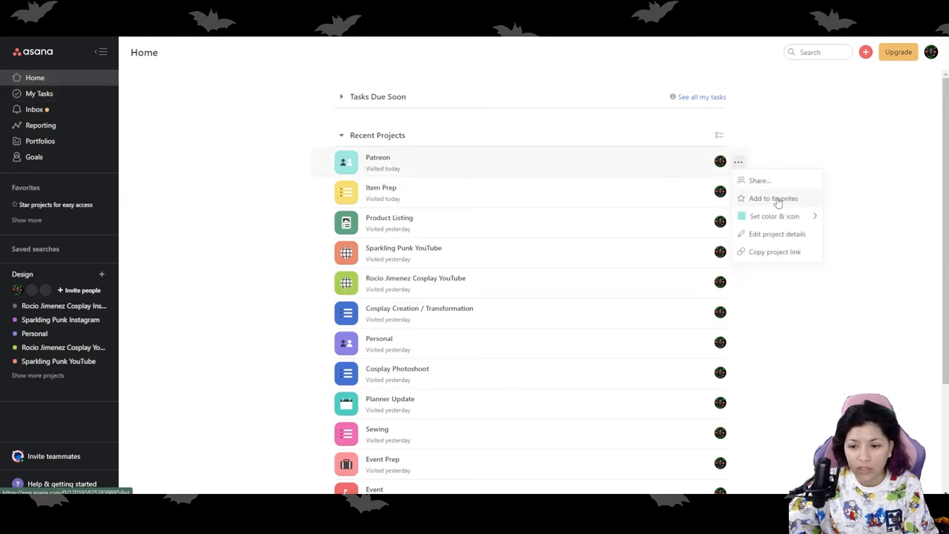
{"action": "left_click", "coordinate": [774, 216]}
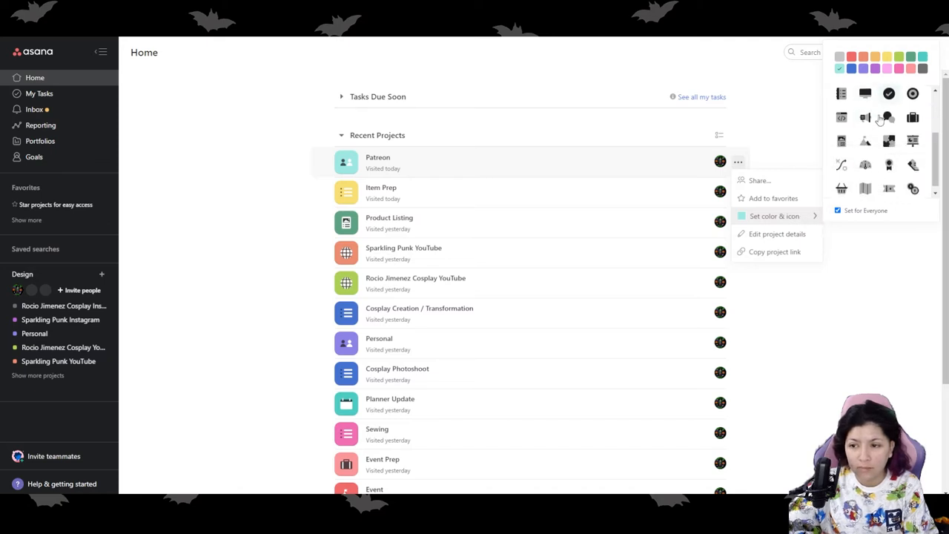
{"action": "scroll", "scroll_direction": "down", "scroll_amount": 3}
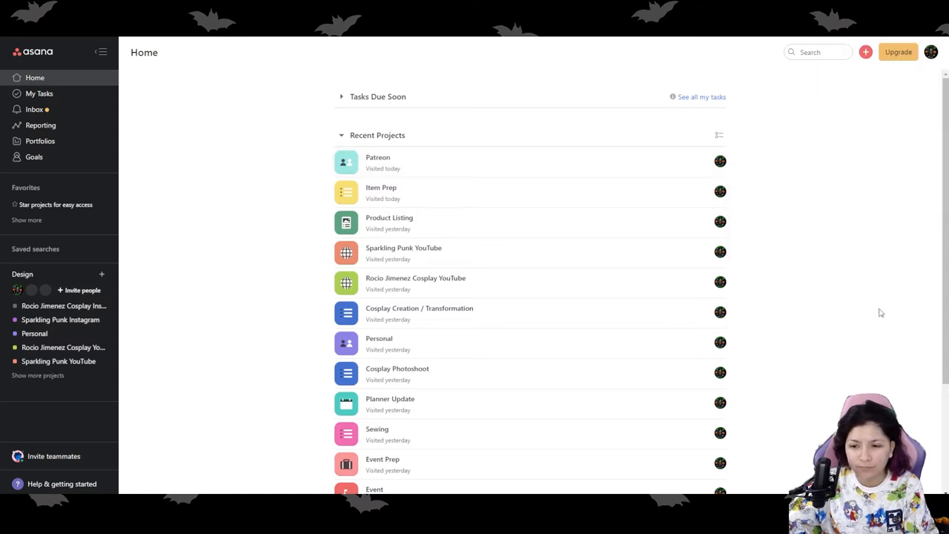
{"action": "mouse_move", "coordinate": [466, 166]}
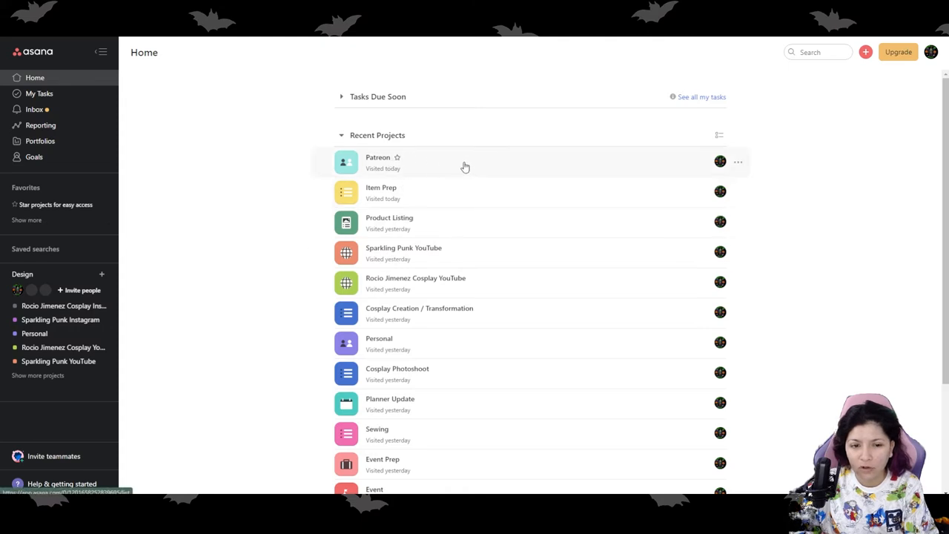
{"action": "left_click", "coordinate": [378, 162]}
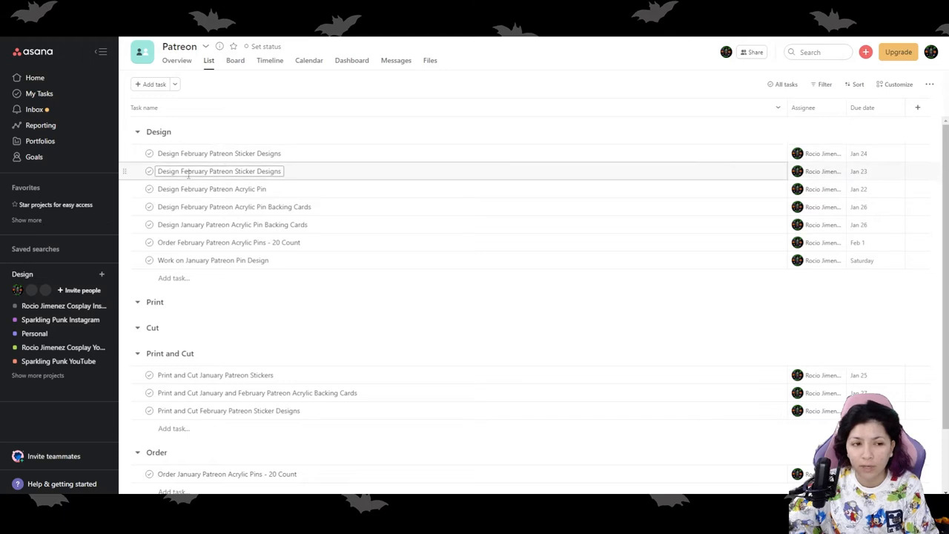
{"action": "scroll", "scroll_direction": "down", "scroll_amount": 3}
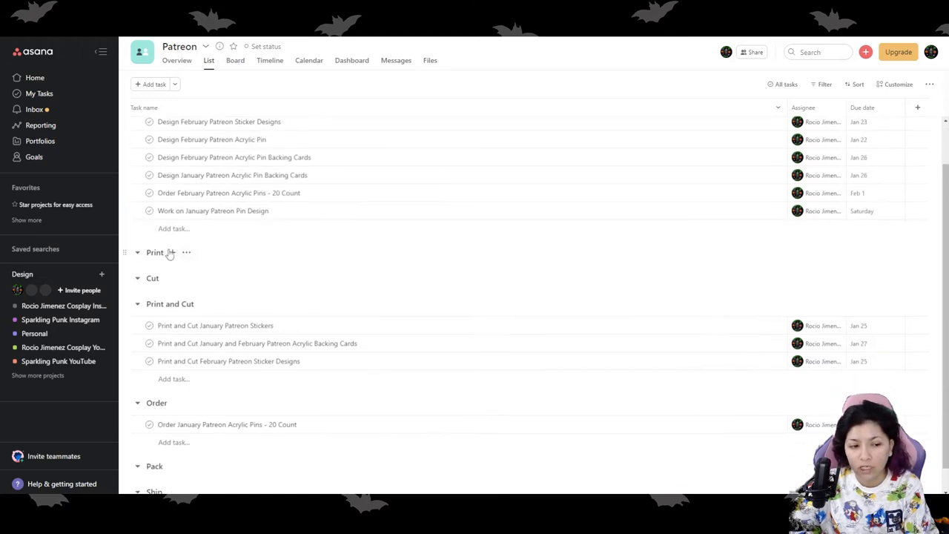
{"action": "scroll", "scroll_direction": "down", "scroll_amount": 3}
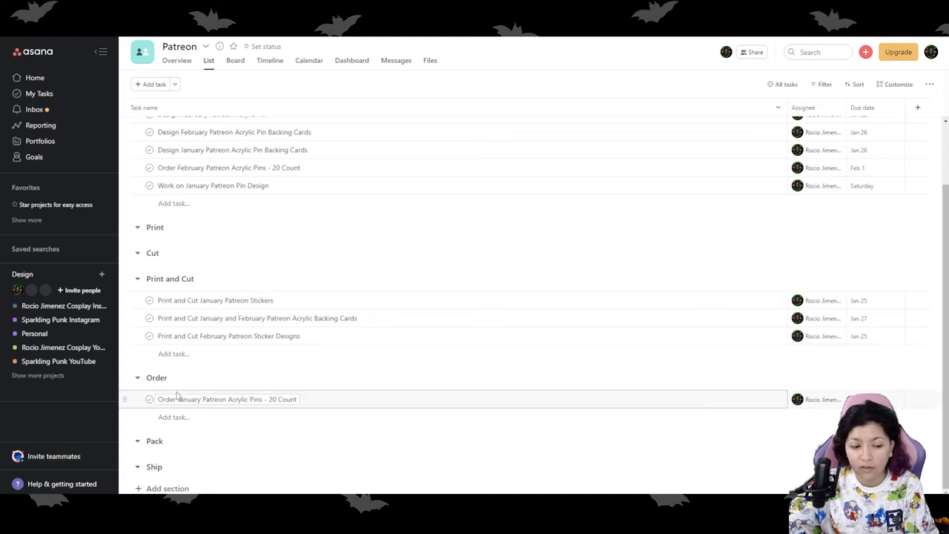
{"action": "scroll", "scroll_direction": "up", "scroll_amount": 3}
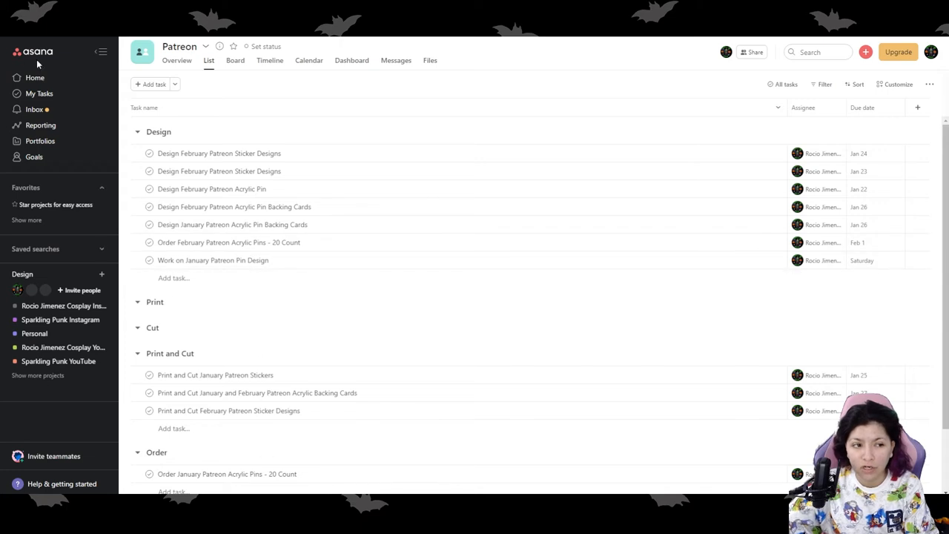
{"action": "left_click", "coordinate": [34, 77]}
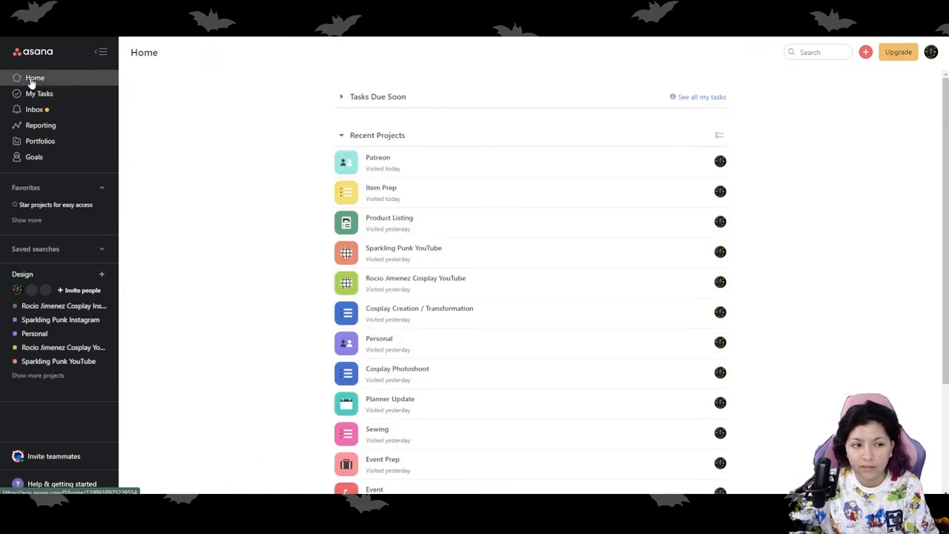
{"action": "scroll", "scroll_direction": "down", "scroll_amount": 3}
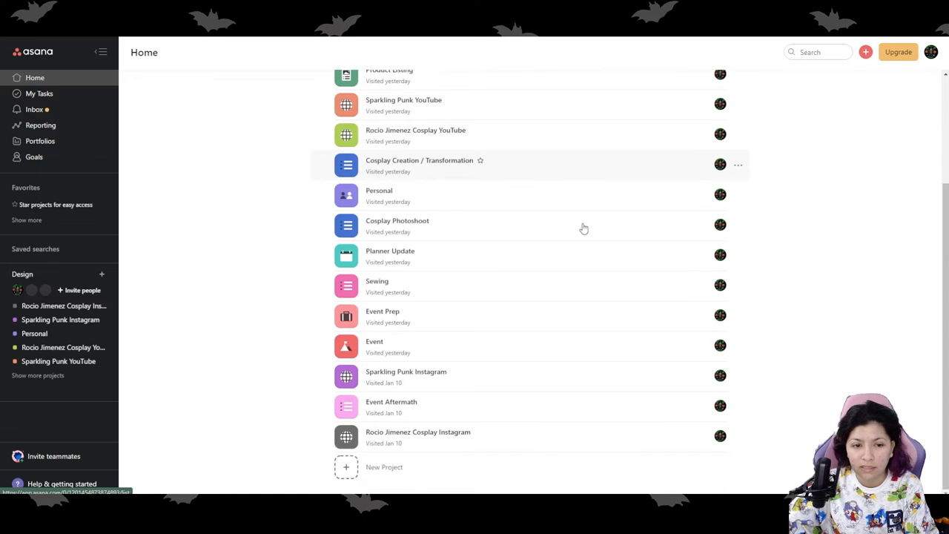
Scroll through the Sparkling Punk Instagram project's sections and tasks
{"action": "left_click", "coordinate": [406, 377]}
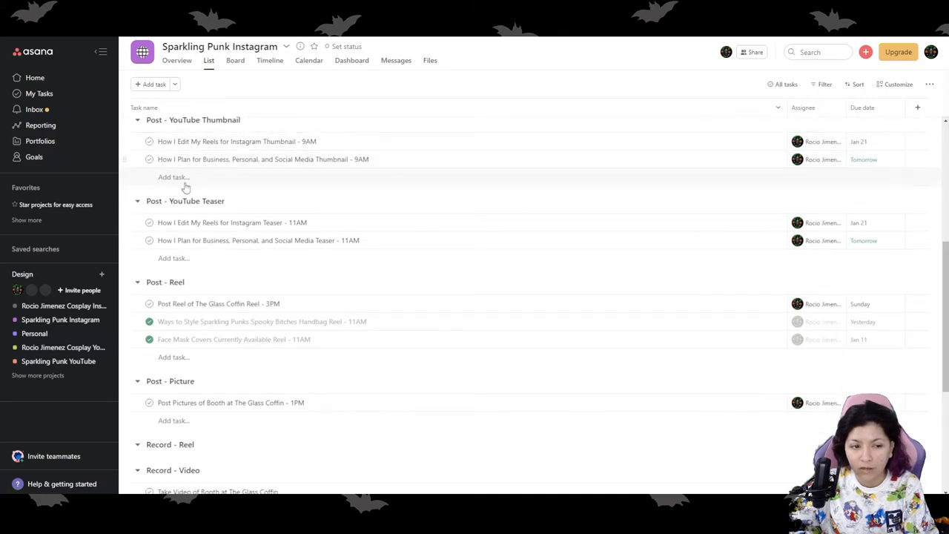
{"action": "scroll", "scroll_direction": "down", "scroll_amount": 3}
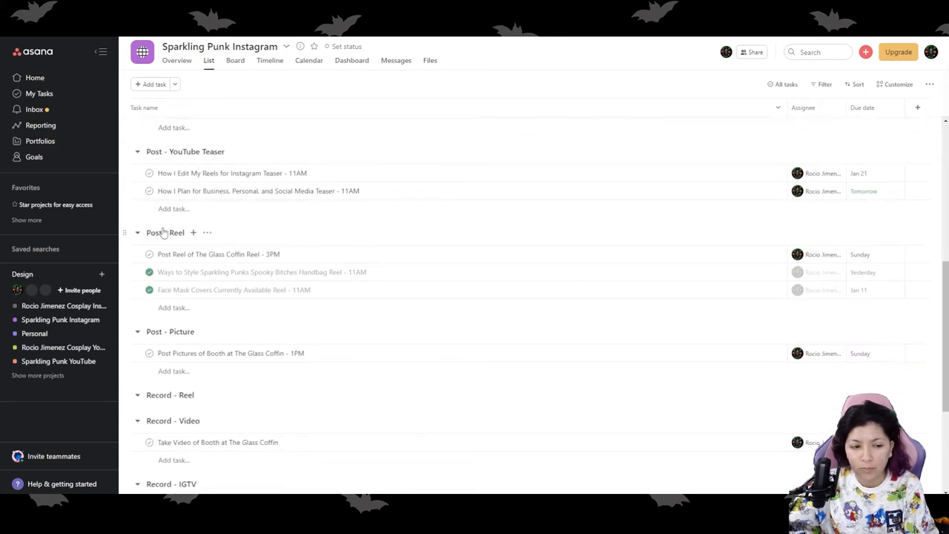
{"action": "scroll", "scroll_direction": "down", "scroll_amount": 3}
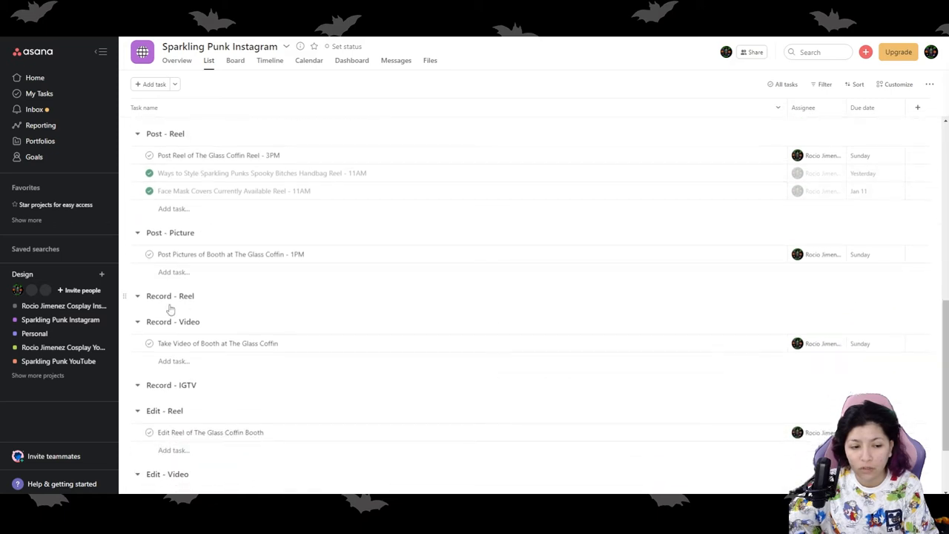
{"action": "scroll", "scroll_direction": "down", "scroll_amount": 3}
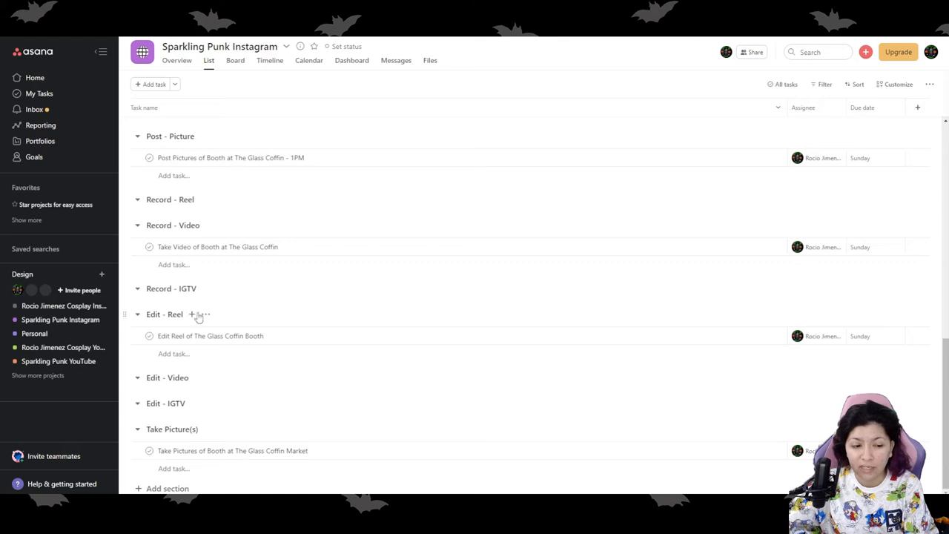
{"action": "mouse_move", "coordinate": [157, 391]}
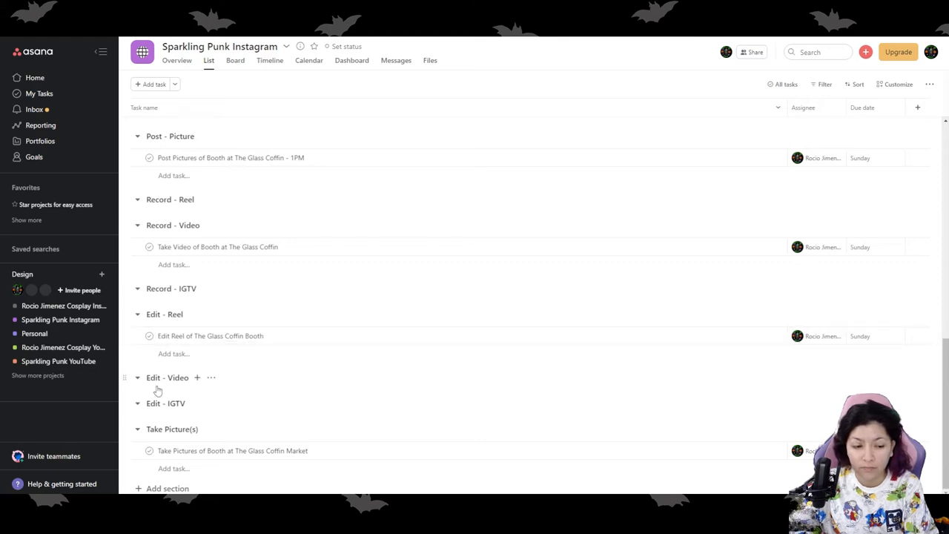
{"action": "mouse_move", "coordinate": [157, 439]}
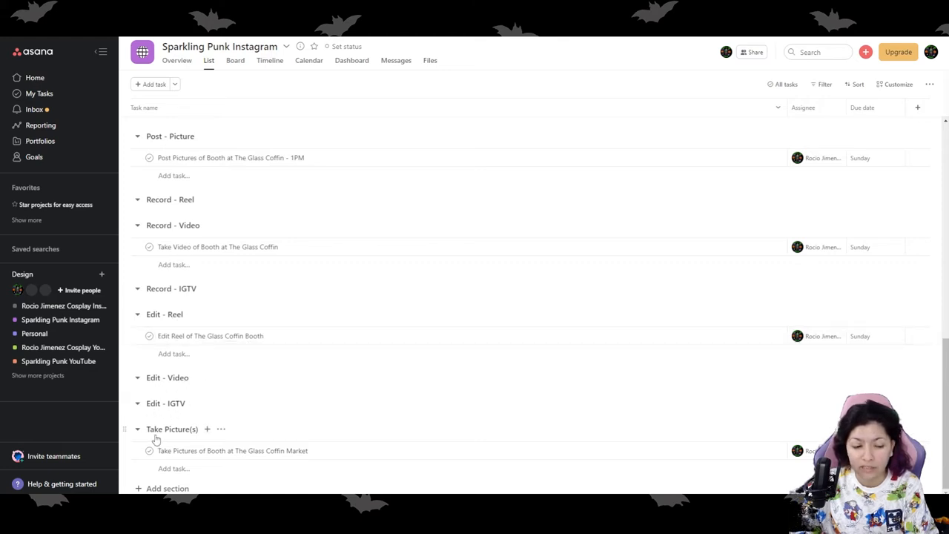
{"action": "scroll", "scroll_direction": "up", "scroll_amount": 3}
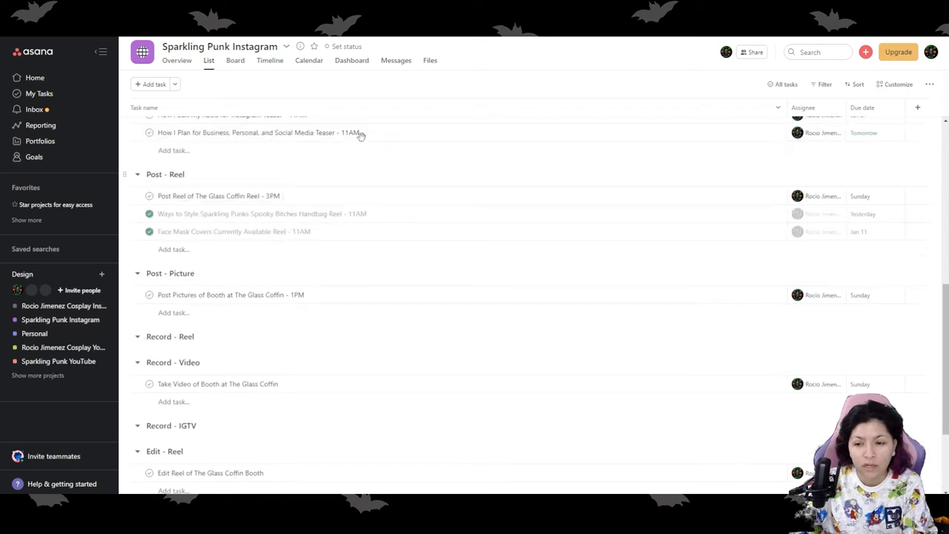
{"action": "scroll", "scroll_direction": "up", "scroll_amount": 3}
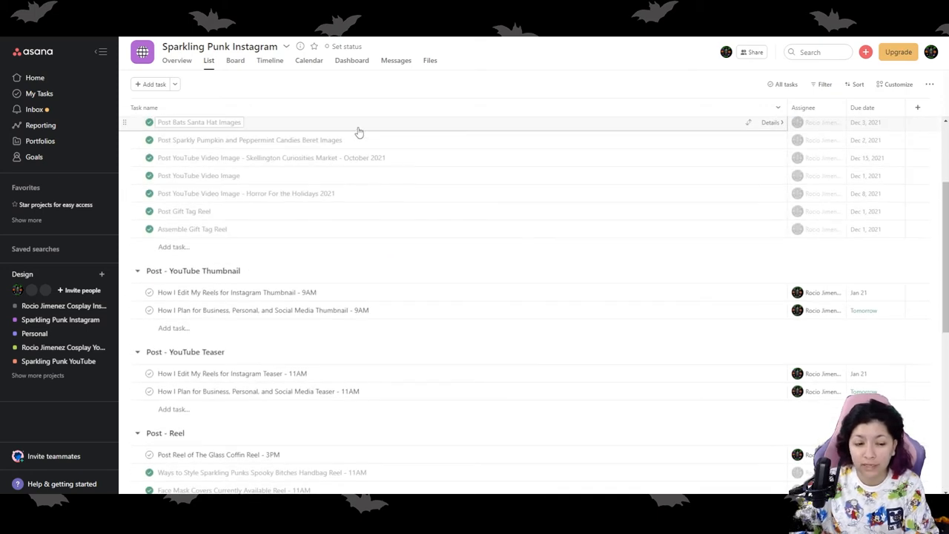
{"action": "scroll", "scroll_direction": "down", "scroll_amount": 3}
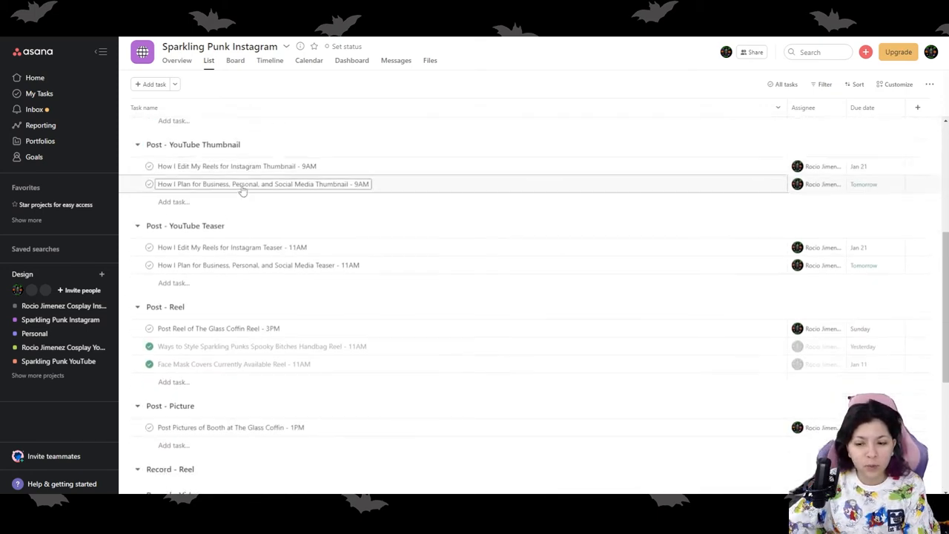
{"action": "scroll", "scroll_direction": "down", "scroll_amount": 3}
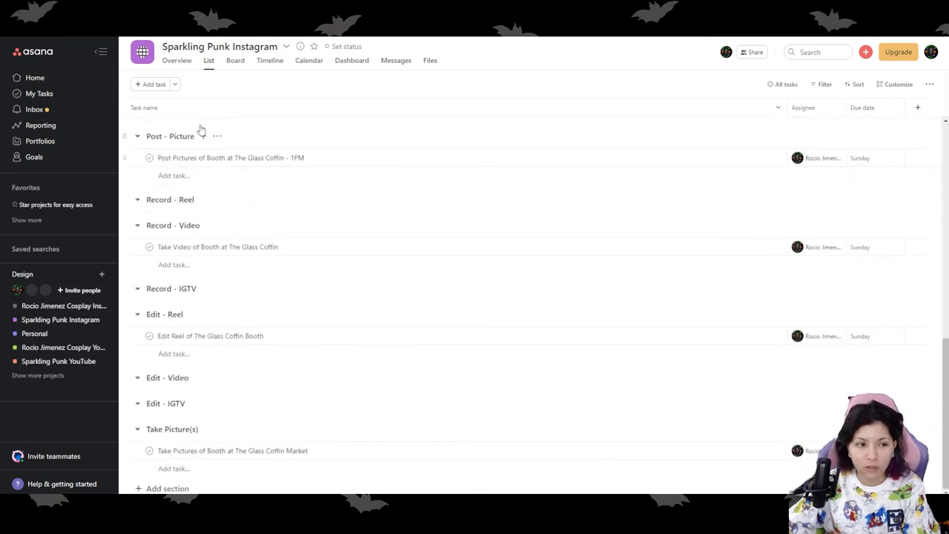
Return to the Home page and scroll the Recent Projects list
{"action": "left_click", "coordinate": [36, 77]}
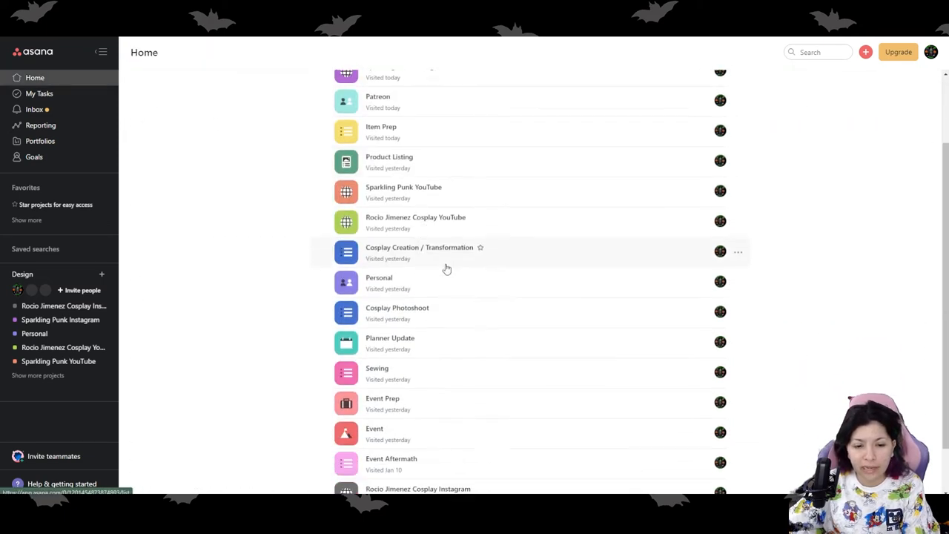
{"action": "scroll", "scroll_direction": "down", "scroll_amount": 3}
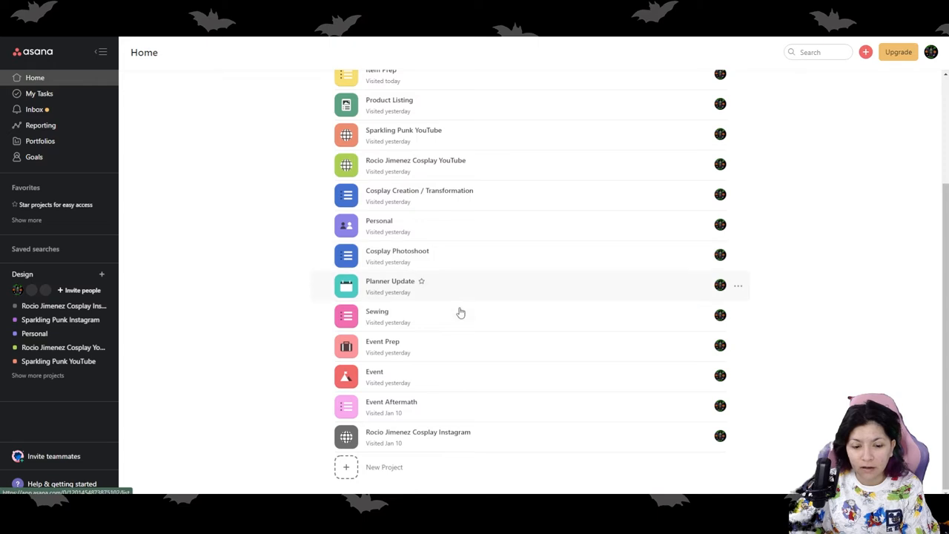
{"action": "left_click", "coordinate": [418, 432]}
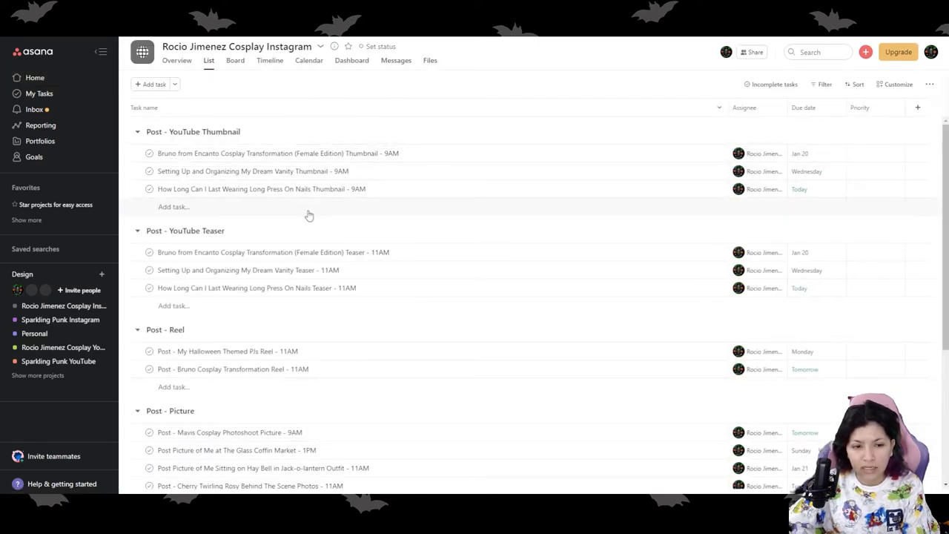
{"action": "left_click", "coordinate": [260, 188]}
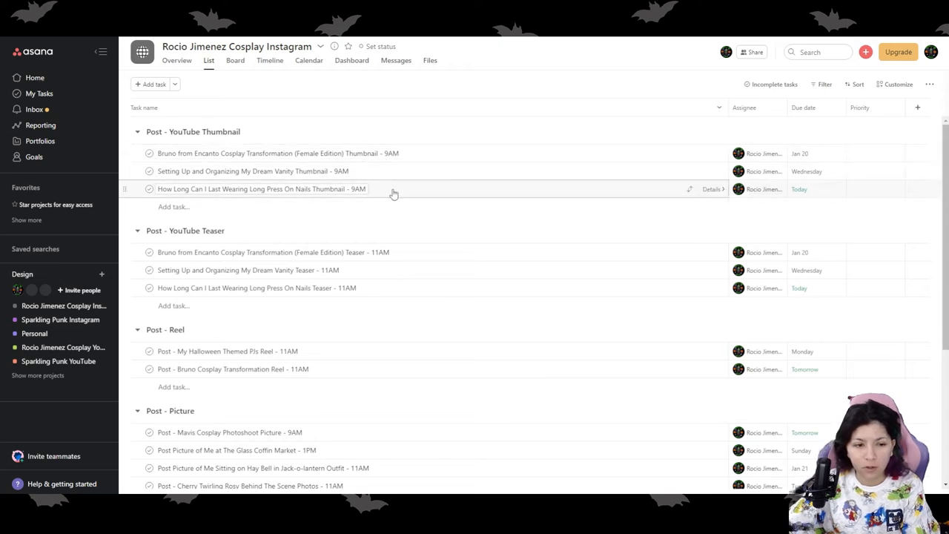
{"action": "scroll", "scroll_direction": "down", "scroll_amount": 3}
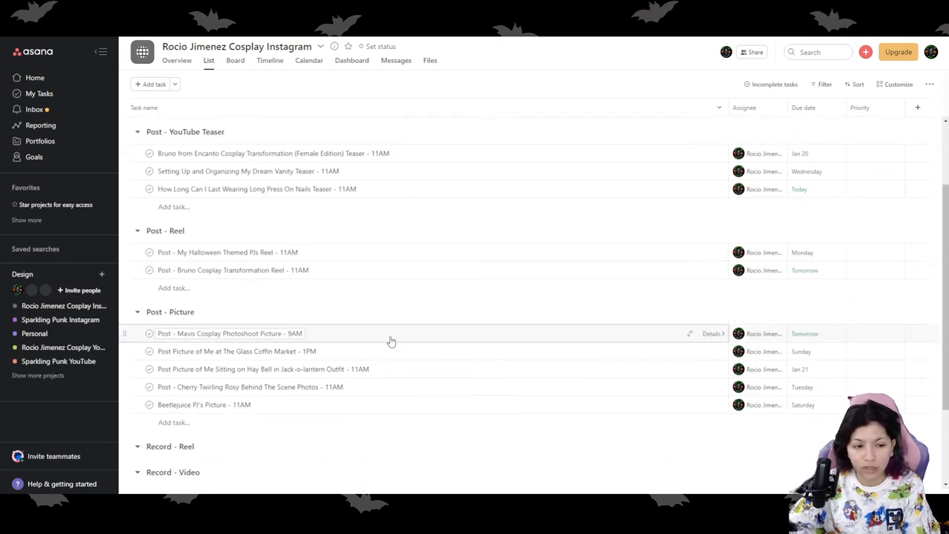
{"action": "scroll", "scroll_direction": "down", "scroll_amount": 3}
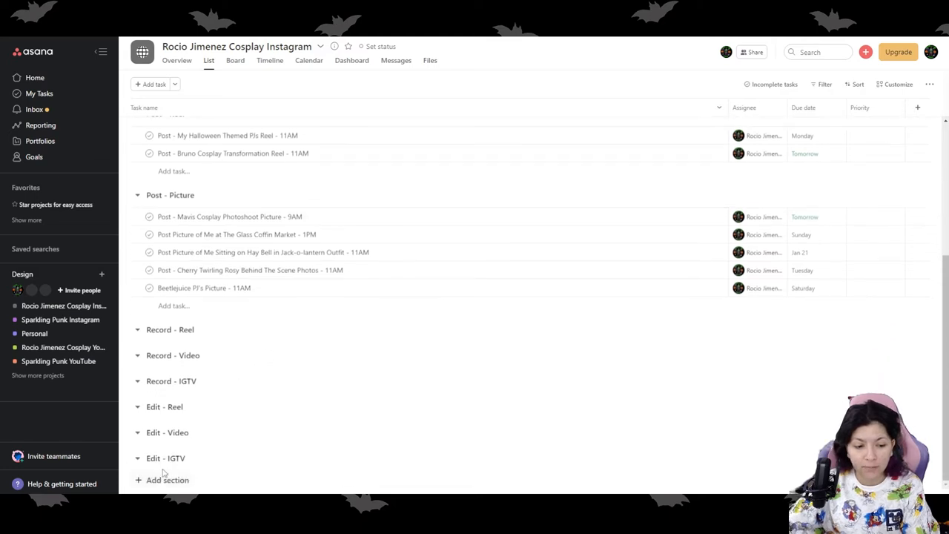
{"action": "scroll", "scroll_direction": "up", "scroll_amount": 3}
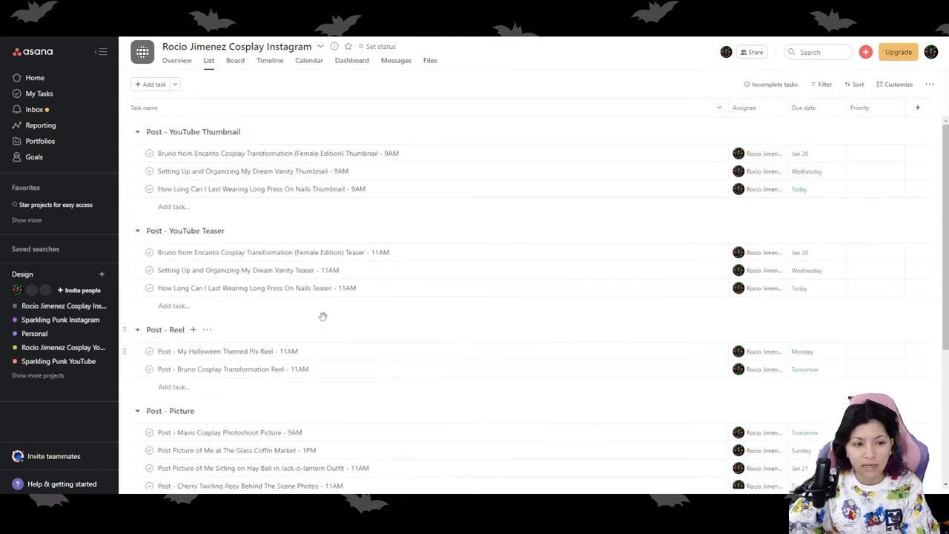
{"action": "mouse_move", "coordinate": [157, 417]}
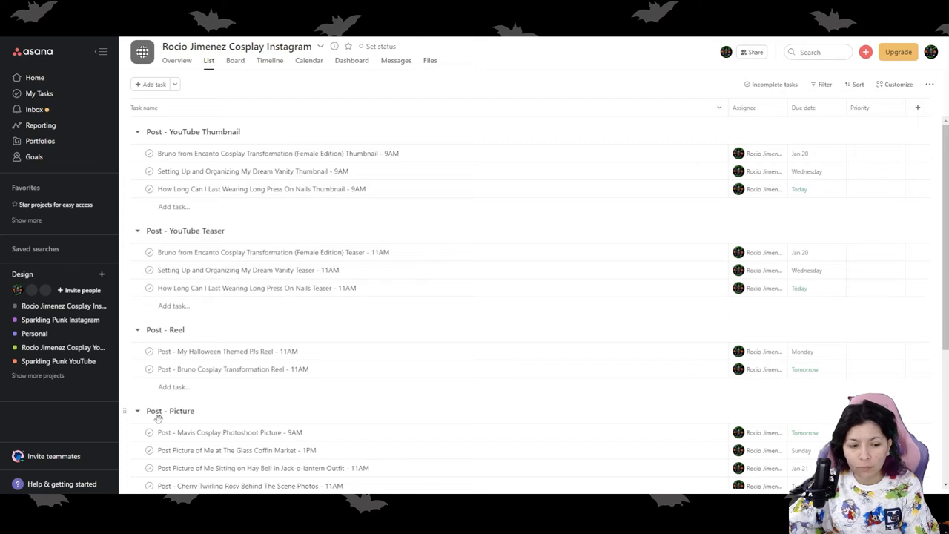
{"action": "scroll", "scroll_direction": "down", "scroll_amount": 3}
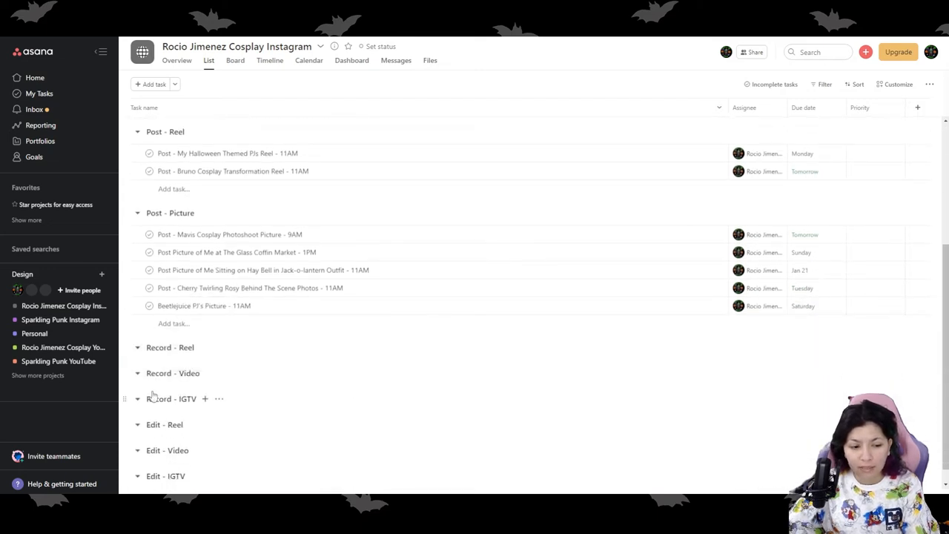
{"action": "scroll", "scroll_direction": "down", "scroll_amount": 3}
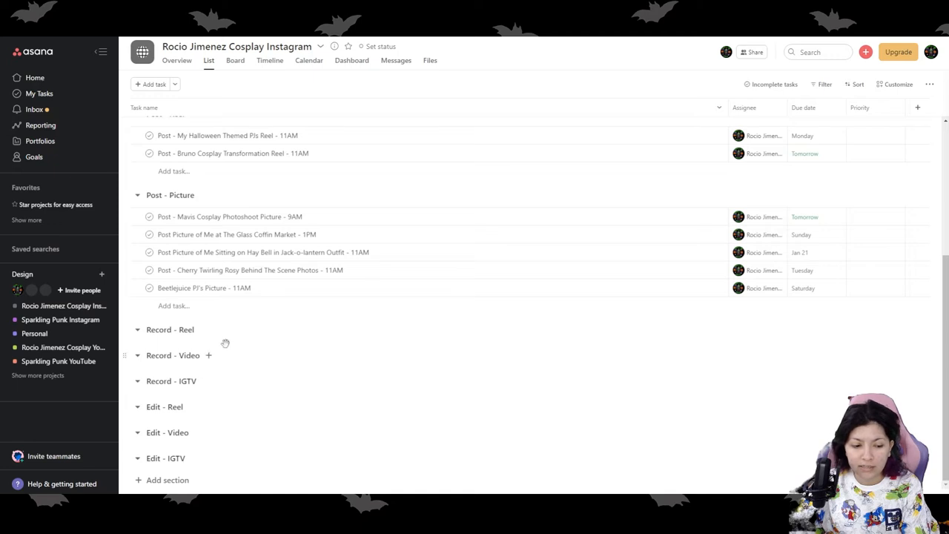
{"action": "scroll", "scroll_direction": "up", "scroll_amount": 3}
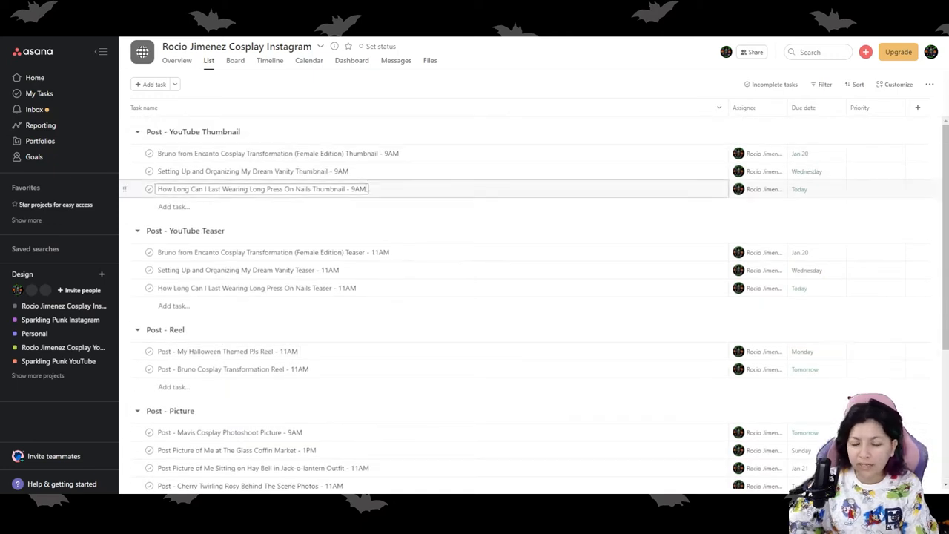
{"action": "scroll", "scroll_direction": "down", "scroll_amount": 3}
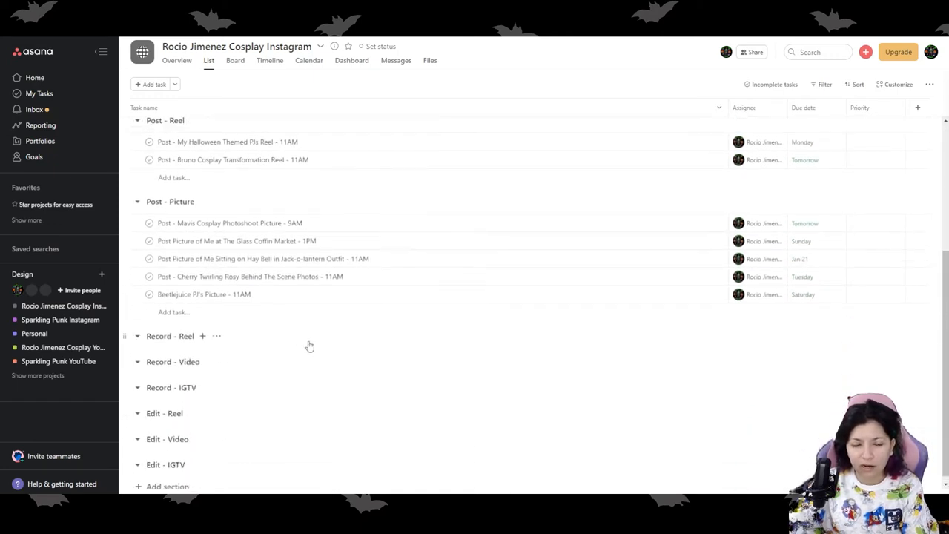
{"action": "scroll", "scroll_direction": "up", "scroll_amount": 3}
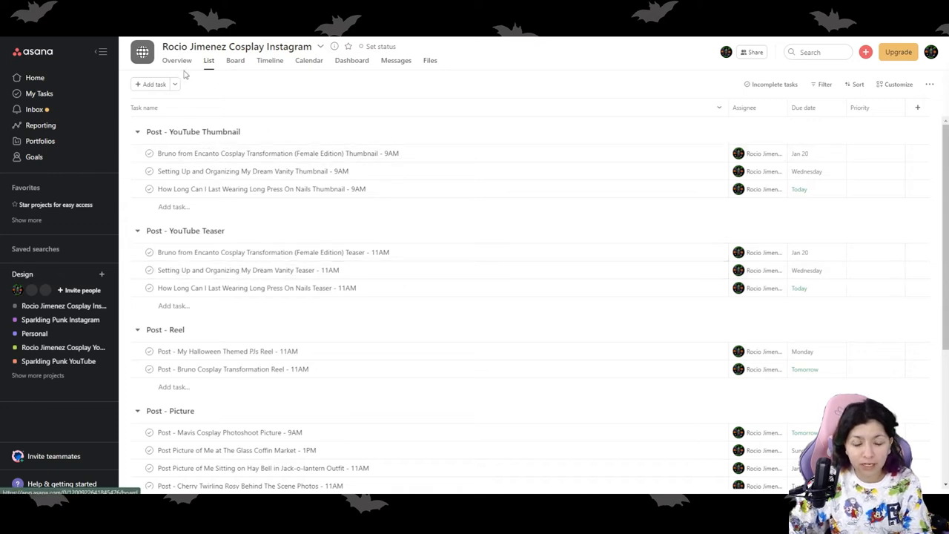
{"action": "left_click", "coordinate": [36, 77]}
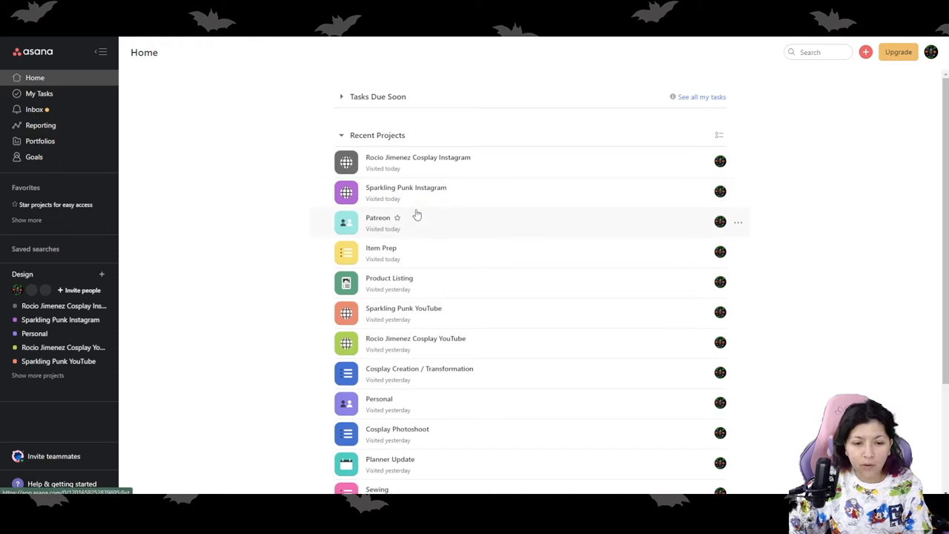
{"action": "mouse_move", "coordinate": [398, 311]}
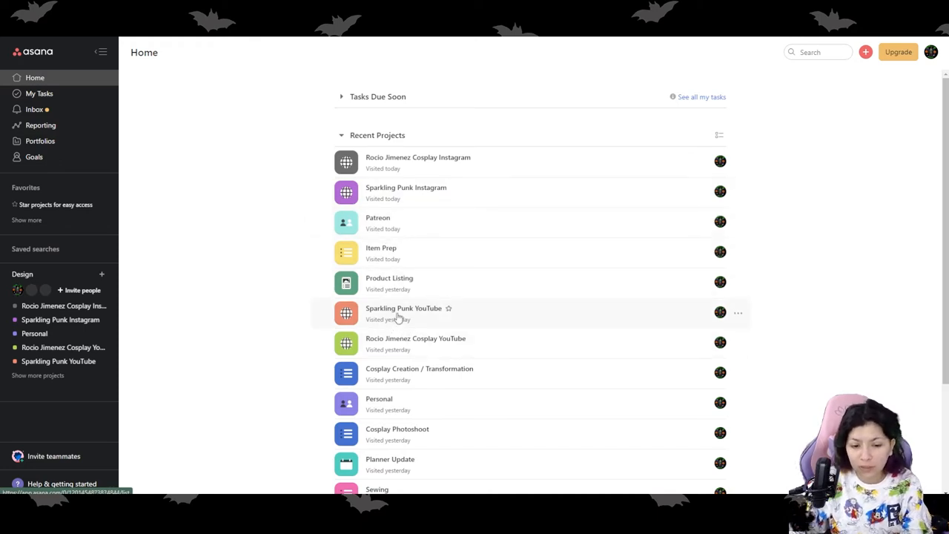
Scroll the Rocio Jimenez Cosplay YouTube list down to the Record and Voice Over sections
{"action": "left_click", "coordinate": [415, 338]}
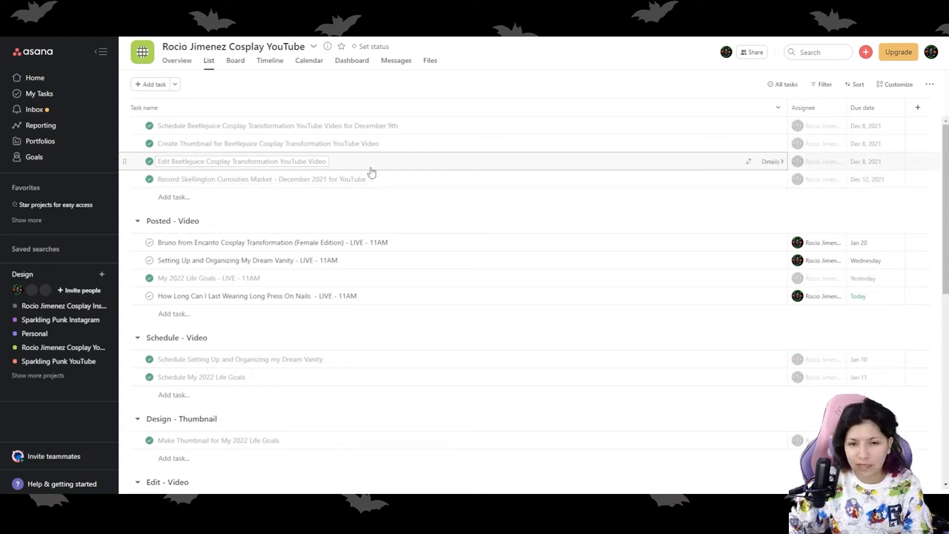
{"action": "mouse_move", "coordinate": [237, 213]}
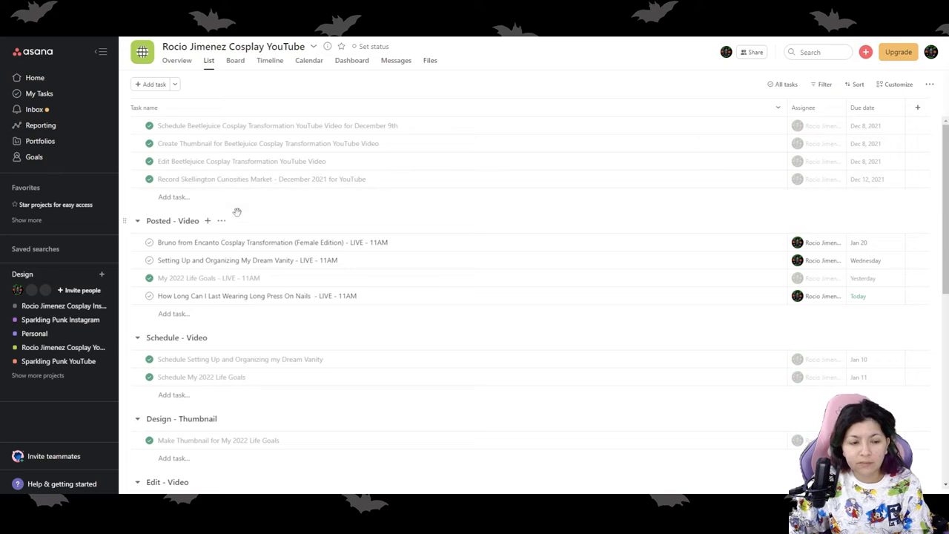
{"action": "mouse_move", "coordinate": [210, 225]}
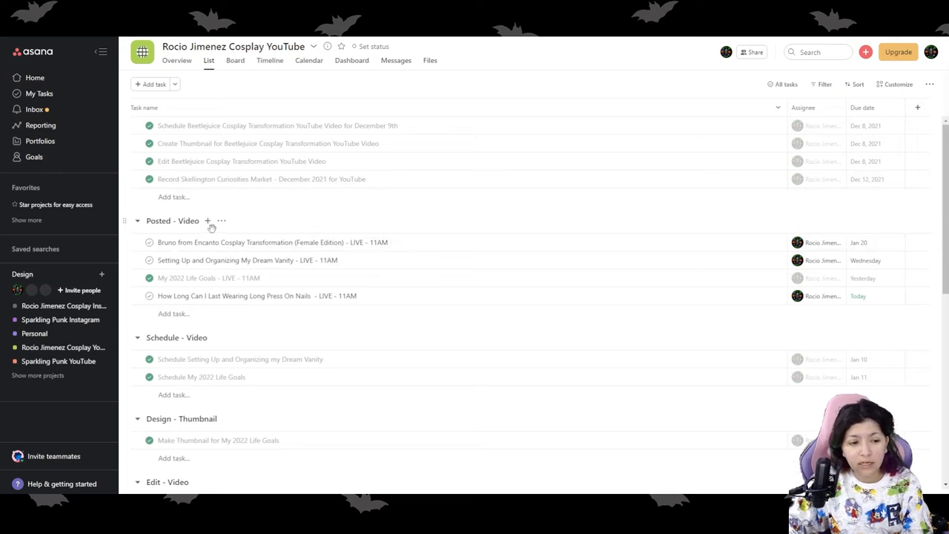
{"action": "scroll", "scroll_direction": "down", "scroll_amount": 3}
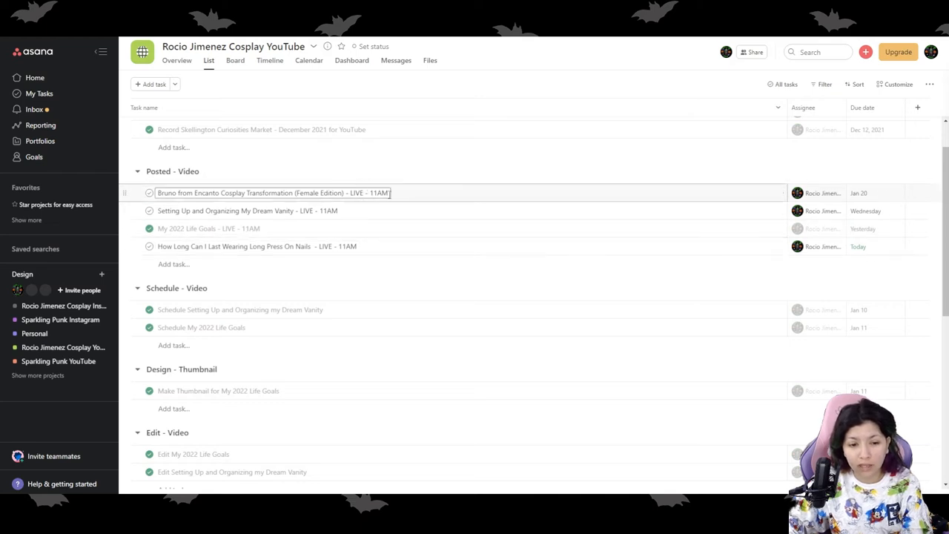
{"action": "scroll", "scroll_direction": "down", "scroll_amount": 3}
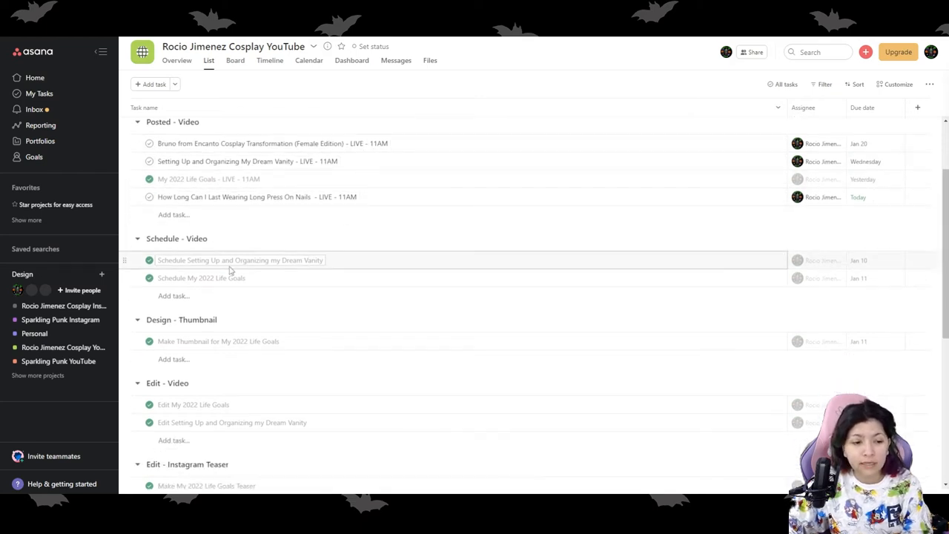
{"action": "scroll", "scroll_direction": "down", "scroll_amount": 3}
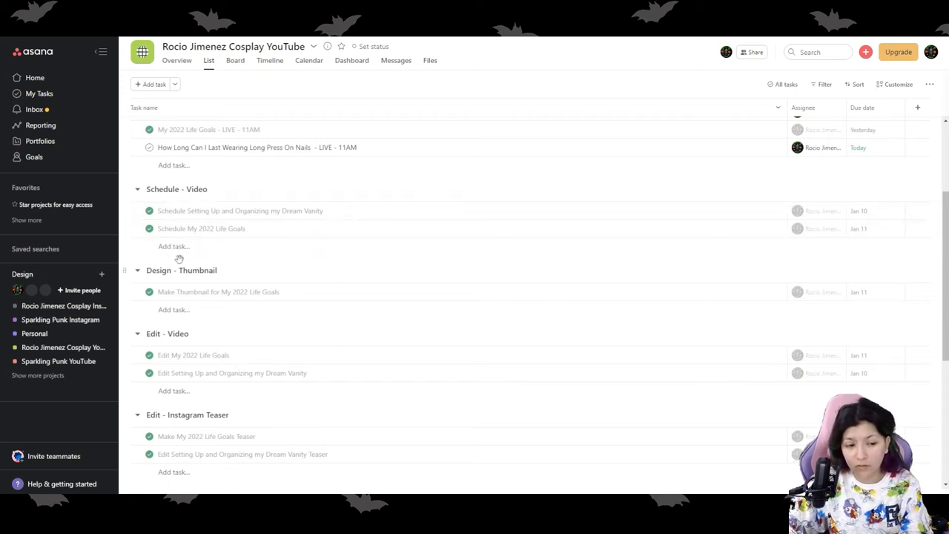
{"action": "scroll", "scroll_direction": "down", "scroll_amount": 3}
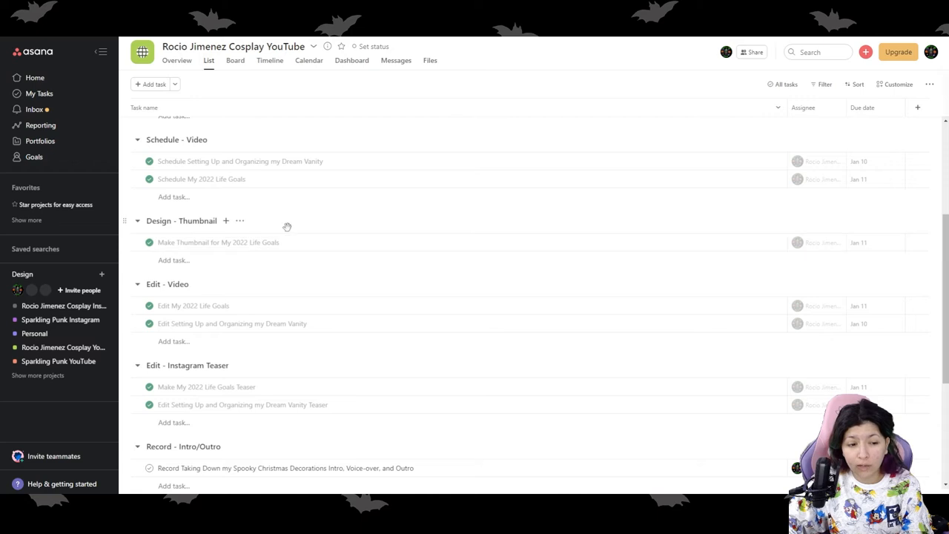
{"action": "mouse_move", "coordinate": [189, 293]}
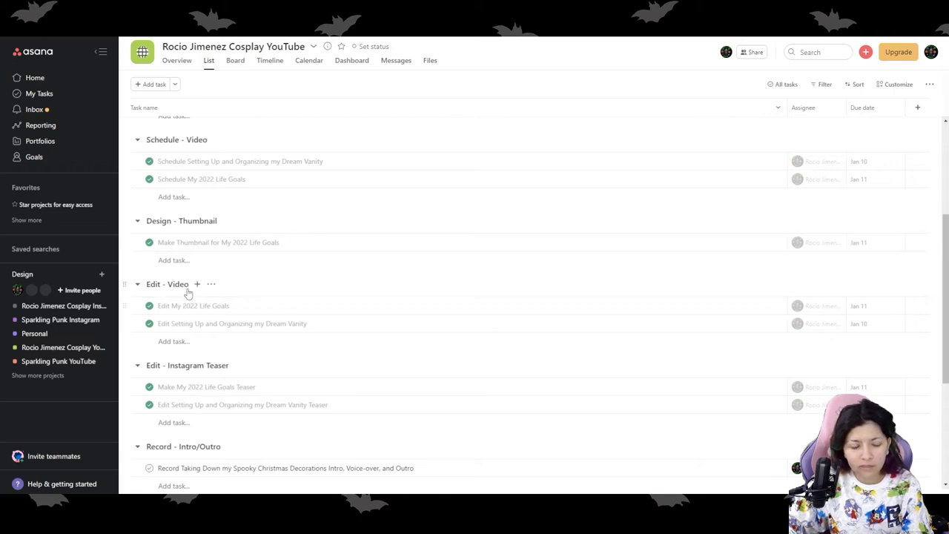
{"action": "scroll", "scroll_direction": "down", "scroll_amount": 3}
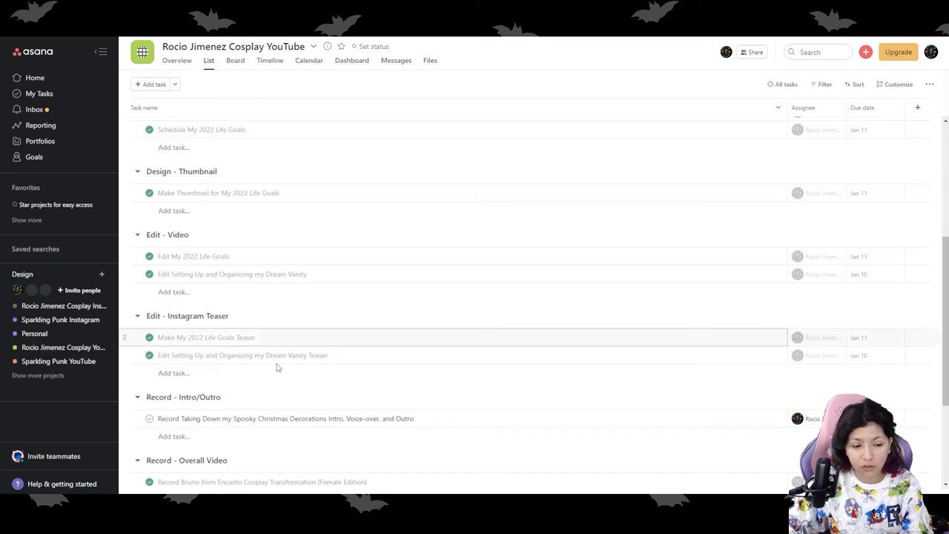
{"action": "scroll", "scroll_direction": "down", "scroll_amount": 3}
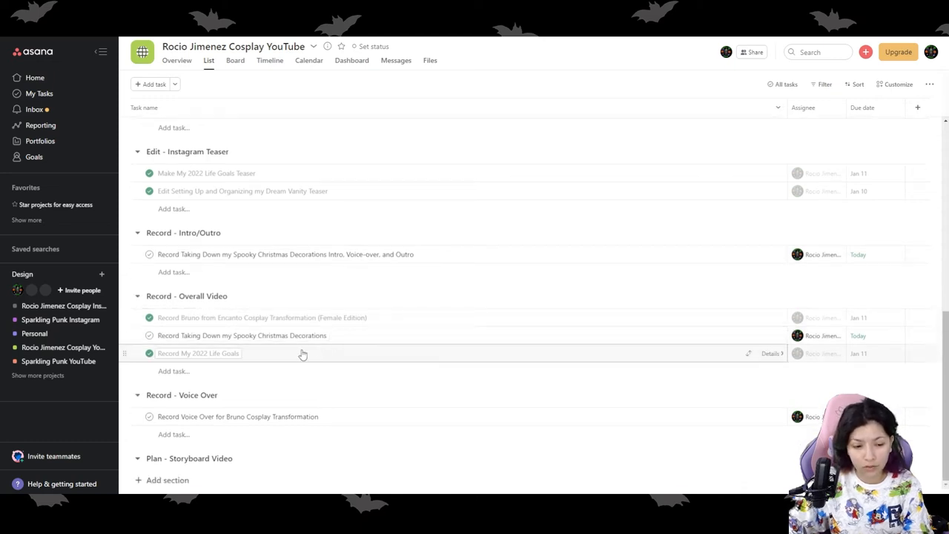
{"action": "mouse_move", "coordinate": [356, 335]}
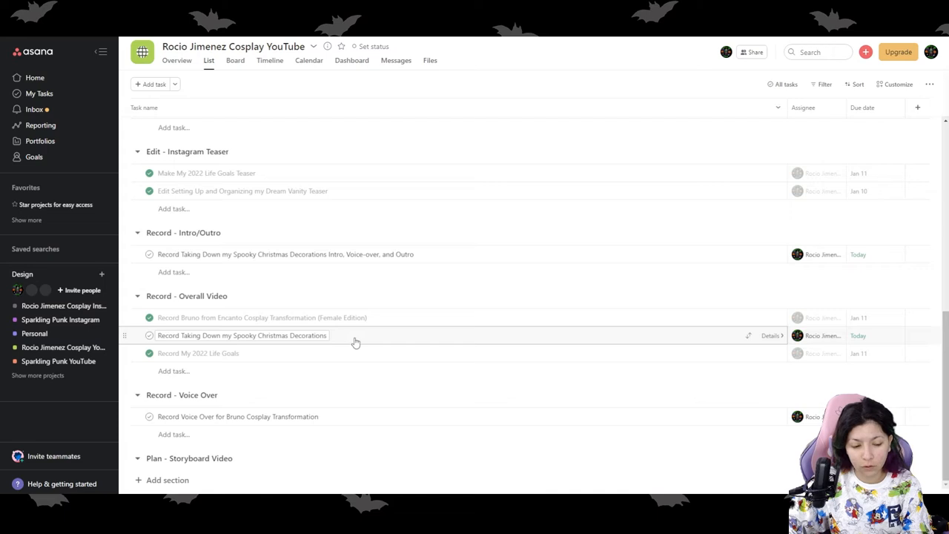
{"action": "left_click", "coordinate": [237, 415]}
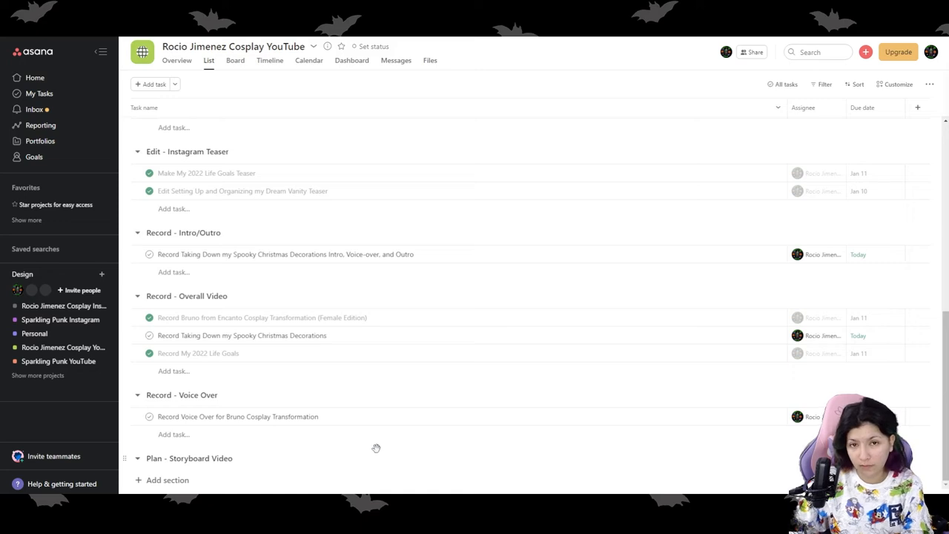
{"action": "mouse_move", "coordinate": [163, 70]}
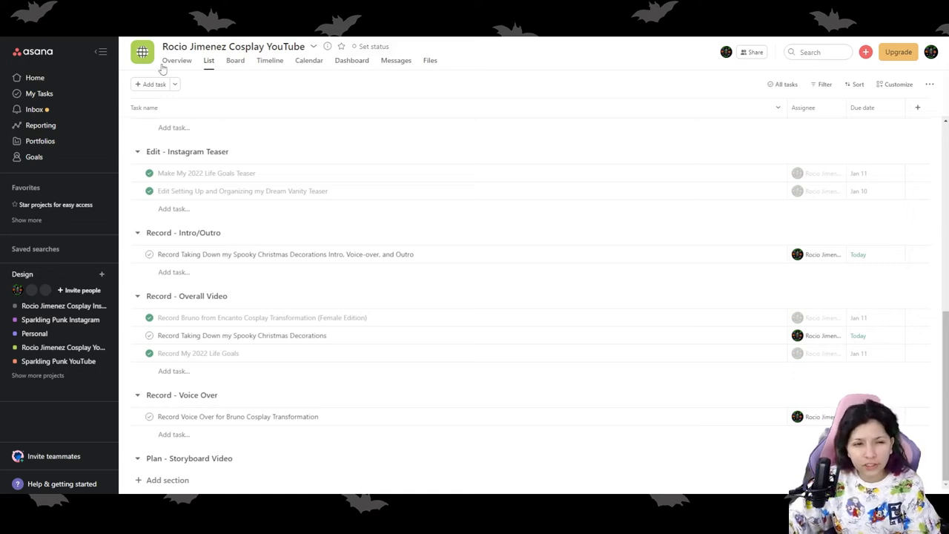
From Home's Recent Projects, open the Item Prep project
{"action": "left_click", "coordinate": [35, 77]}
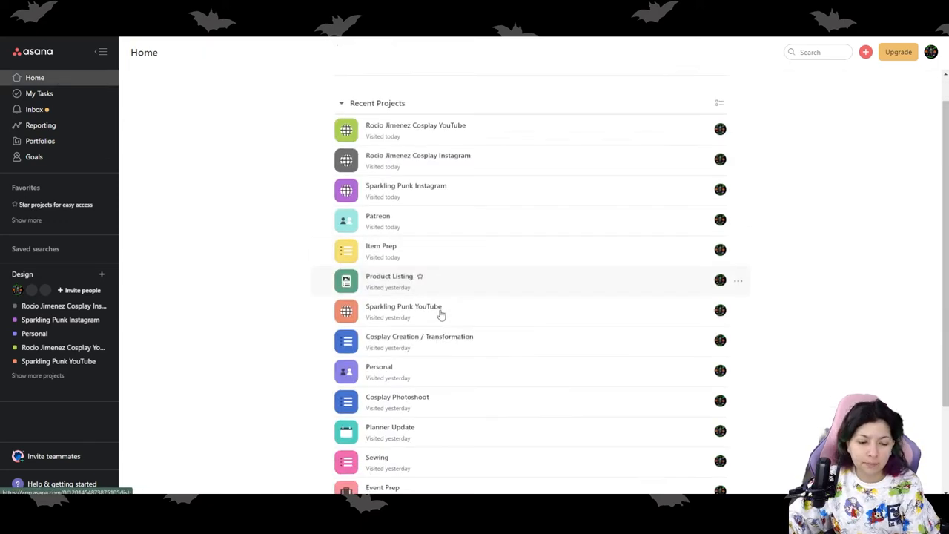
{"action": "scroll", "scroll_direction": "down", "scroll_amount": 3}
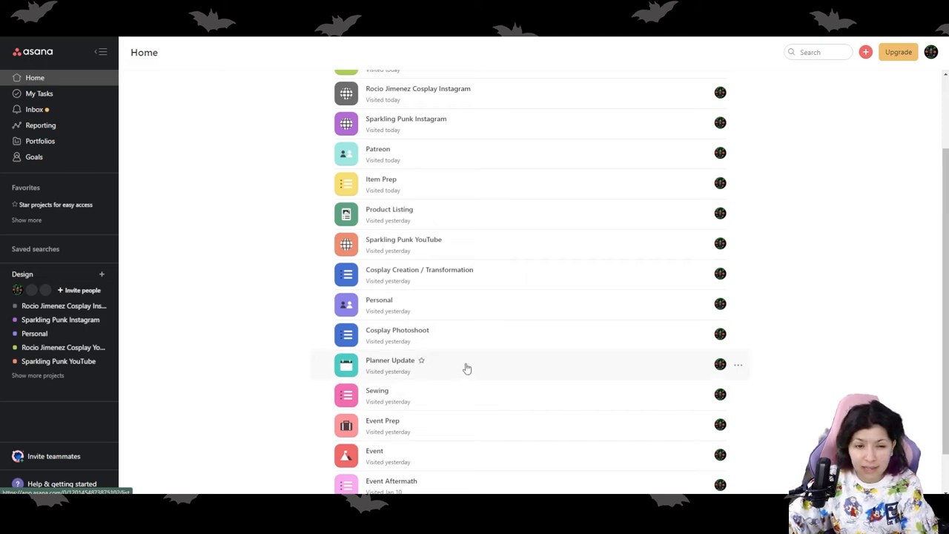
{"action": "scroll", "scroll_direction": "up", "scroll_amount": 3}
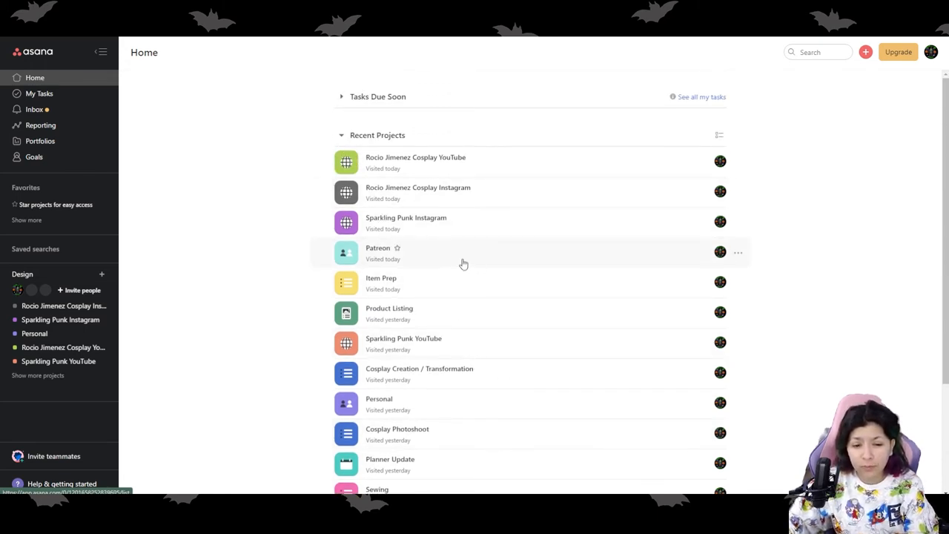
{"action": "mouse_move", "coordinate": [439, 288]}
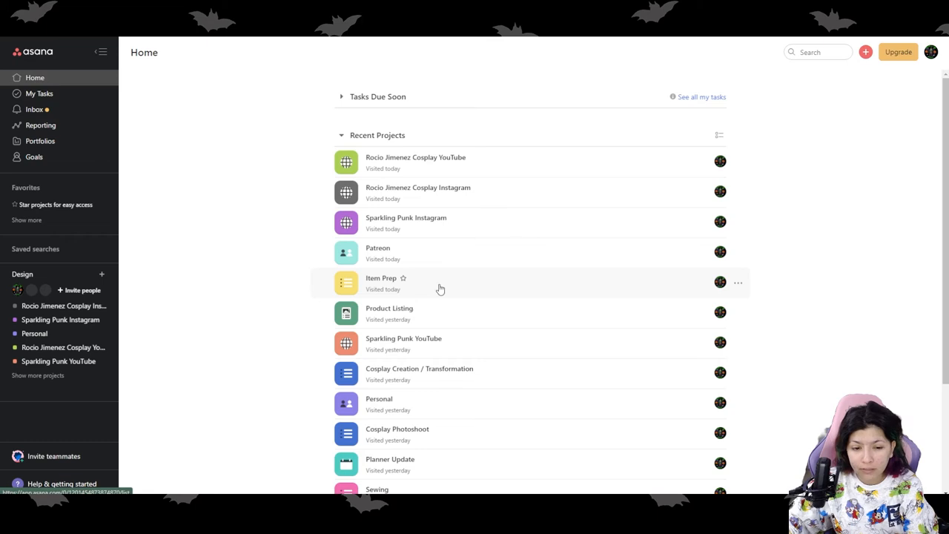
{"action": "left_click", "coordinate": [380, 281]}
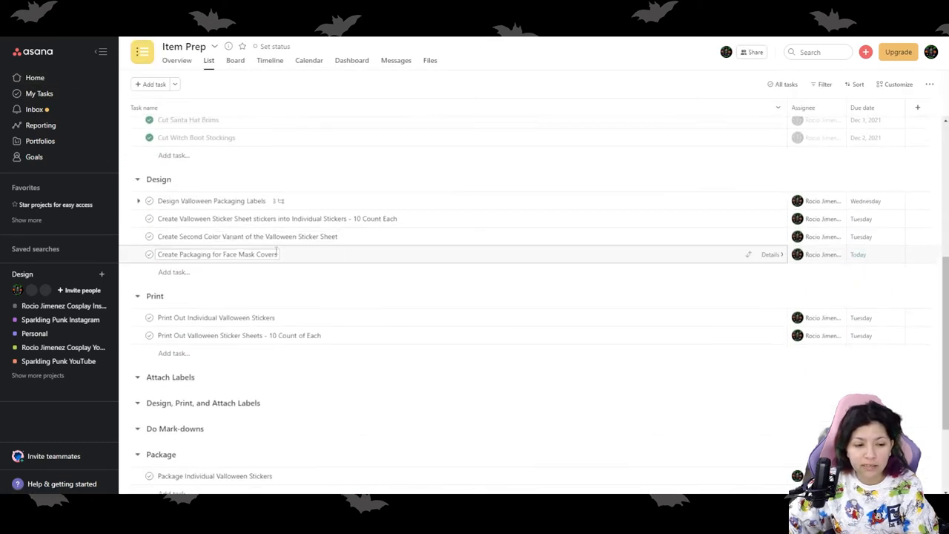
Scroll the Item Prep list from Design and Print down to Assemble, Crochet, Knit and Loom Knit
{"action": "scroll", "scroll_direction": "down", "scroll_amount": 3}
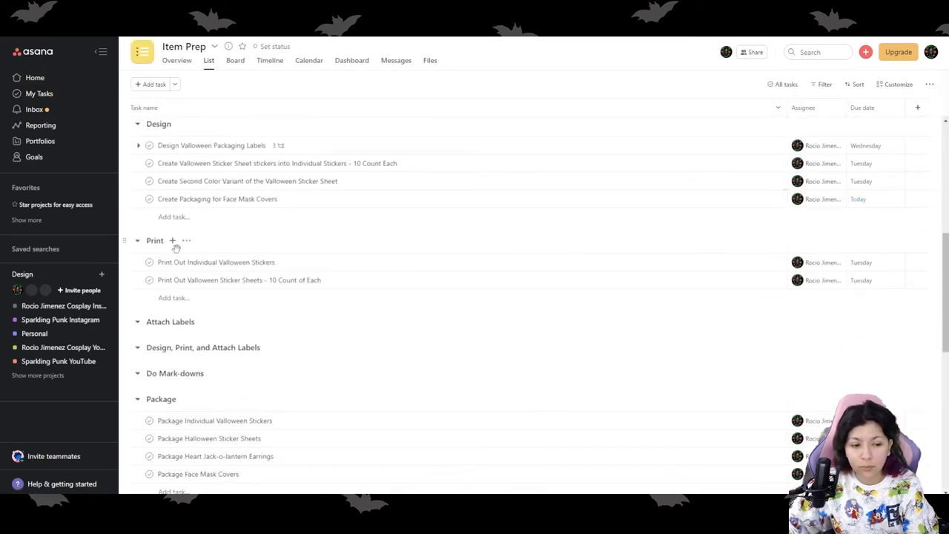
{"action": "scroll", "scroll_direction": "down", "scroll_amount": 3}
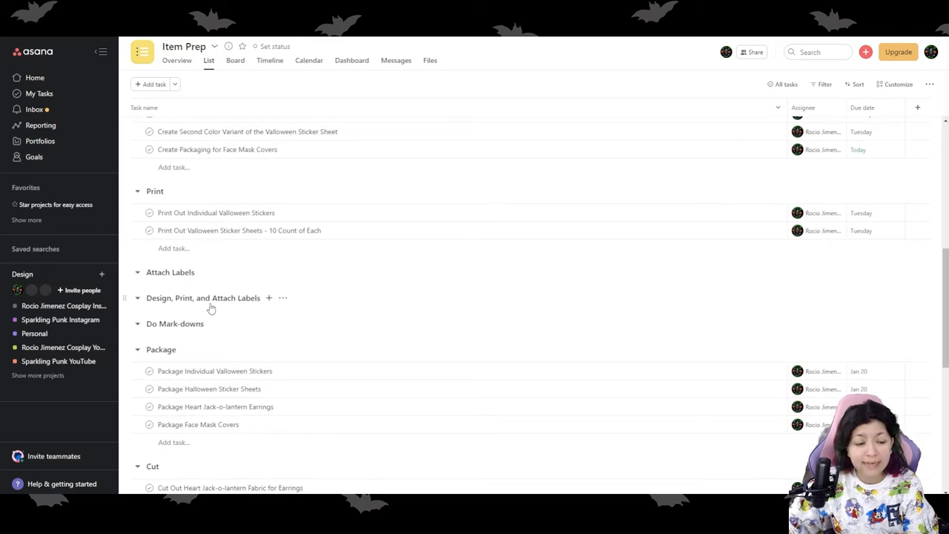
{"action": "mouse_move", "coordinate": [258, 307]}
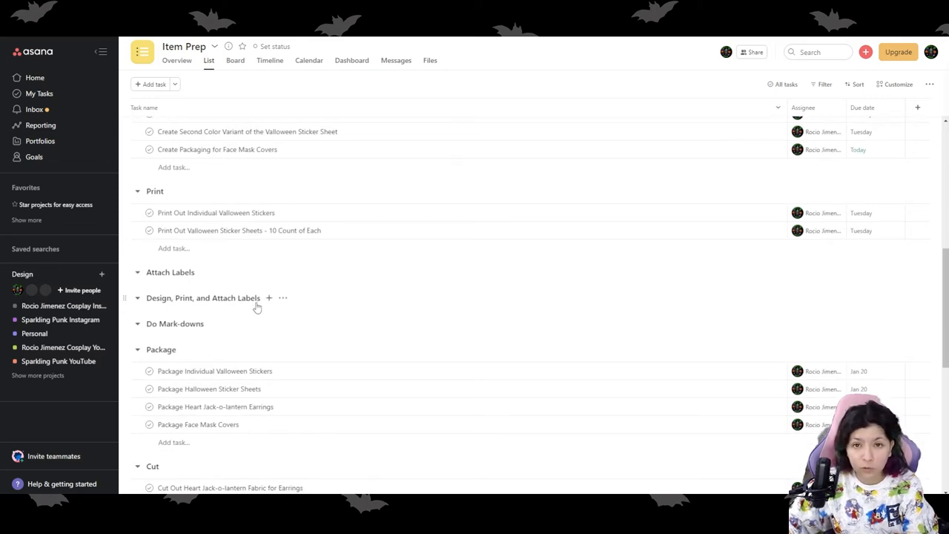
{"action": "scroll", "scroll_direction": "down", "scroll_amount": 3}
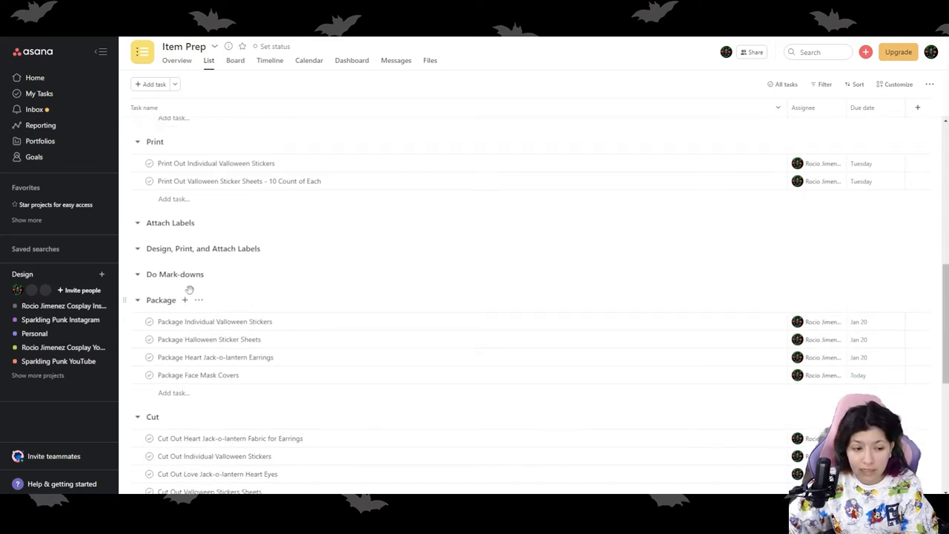
{"action": "scroll", "scroll_direction": "down", "scroll_amount": 3}
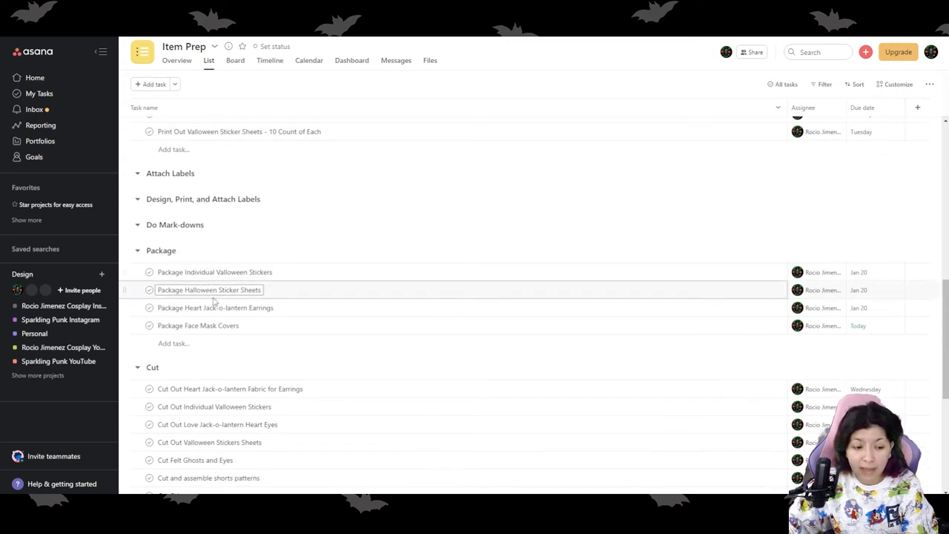
{"action": "scroll", "scroll_direction": "down", "scroll_amount": 3}
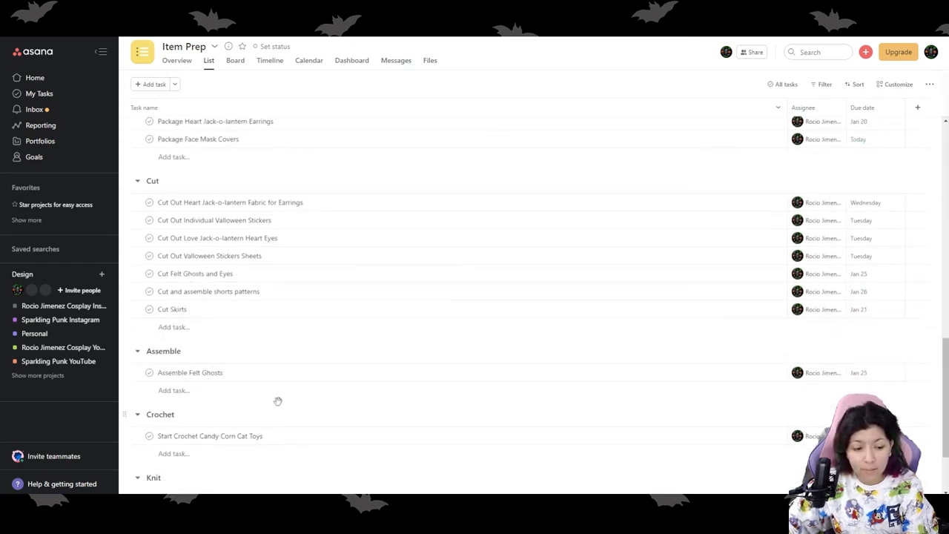
{"action": "scroll", "scroll_direction": "down", "scroll_amount": 3}
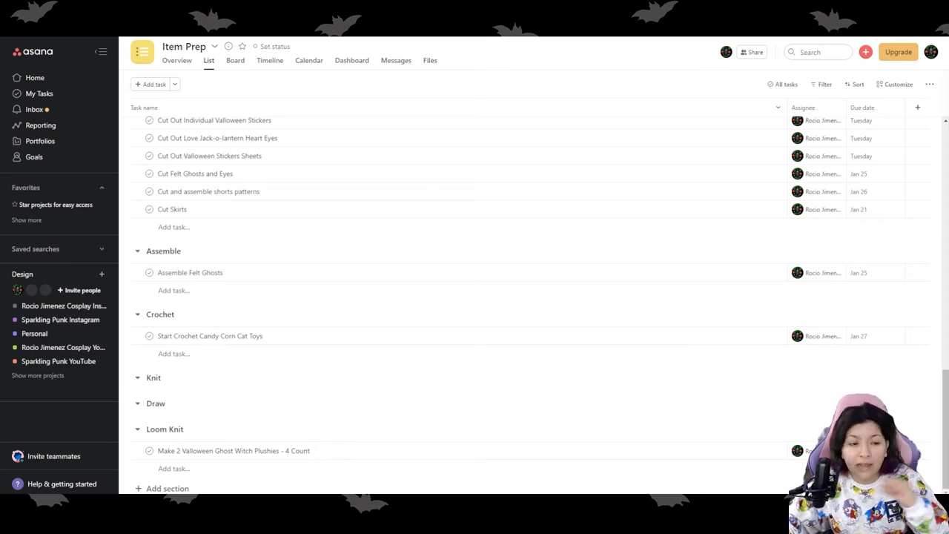
From Home's Recent Projects, open the Personal project
{"action": "left_click", "coordinate": [36, 77]}
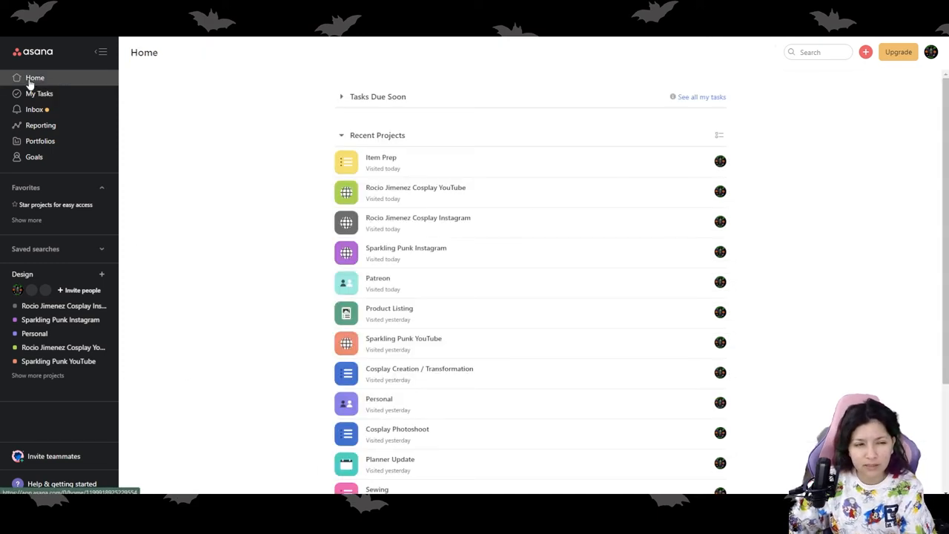
{"action": "scroll", "scroll_direction": "down", "scroll_amount": 3}
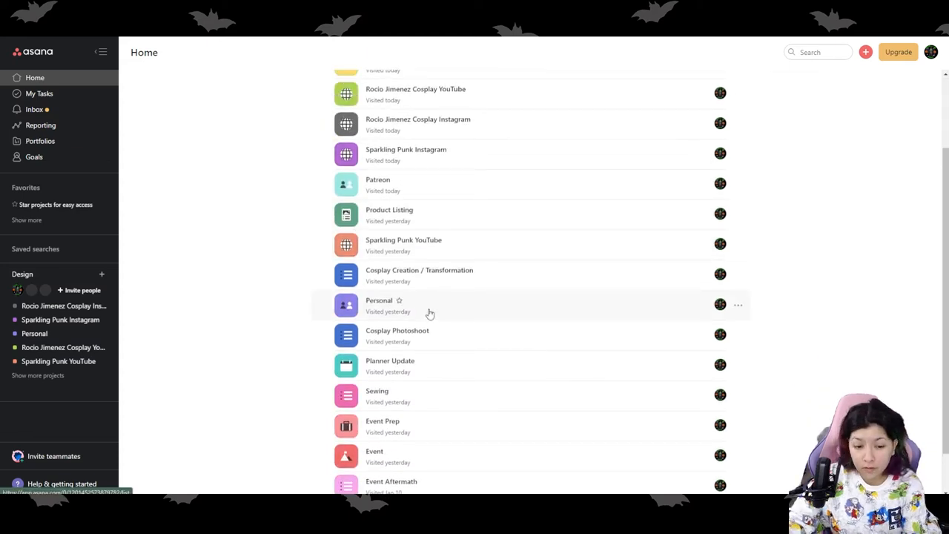
{"action": "left_click", "coordinate": [379, 299]}
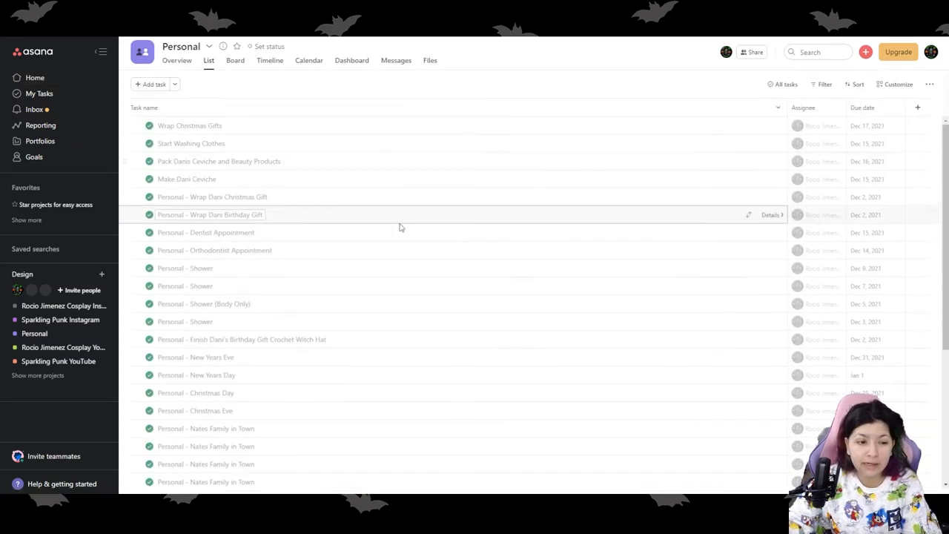
Scroll the Personal list past the Vacation Italy Trip tasks to Chores / Adulting
{"action": "scroll", "scroll_direction": "down", "scroll_amount": 3}
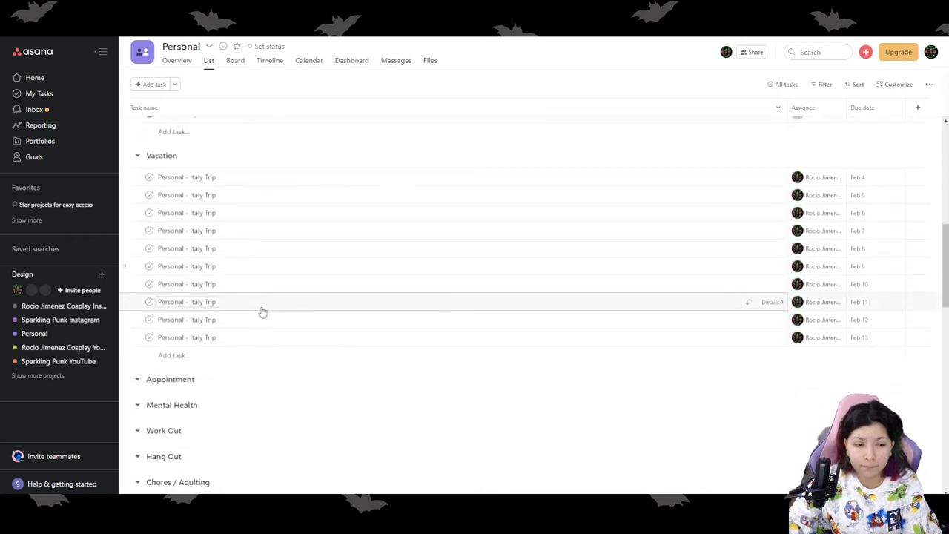
{"action": "scroll", "scroll_direction": "up", "scroll_amount": 3}
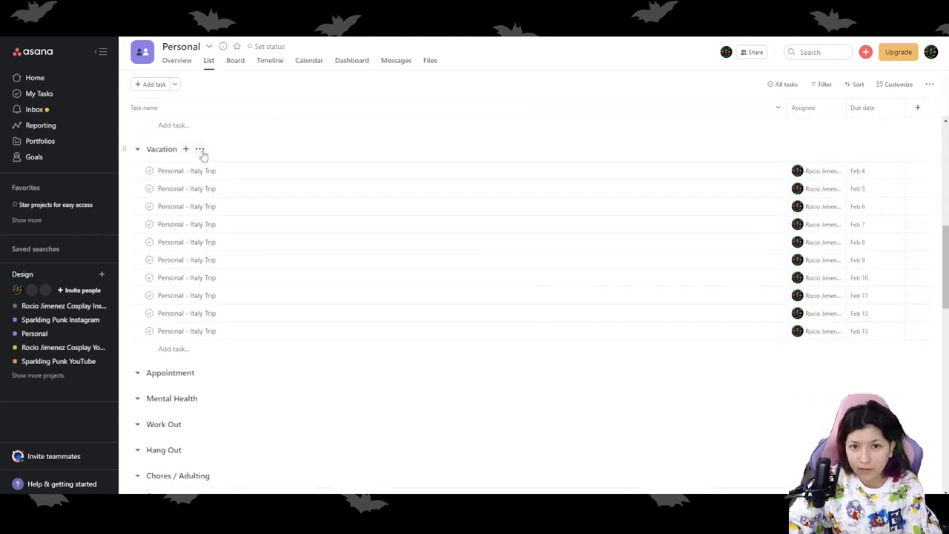
{"action": "mouse_move", "coordinate": [246, 242]}
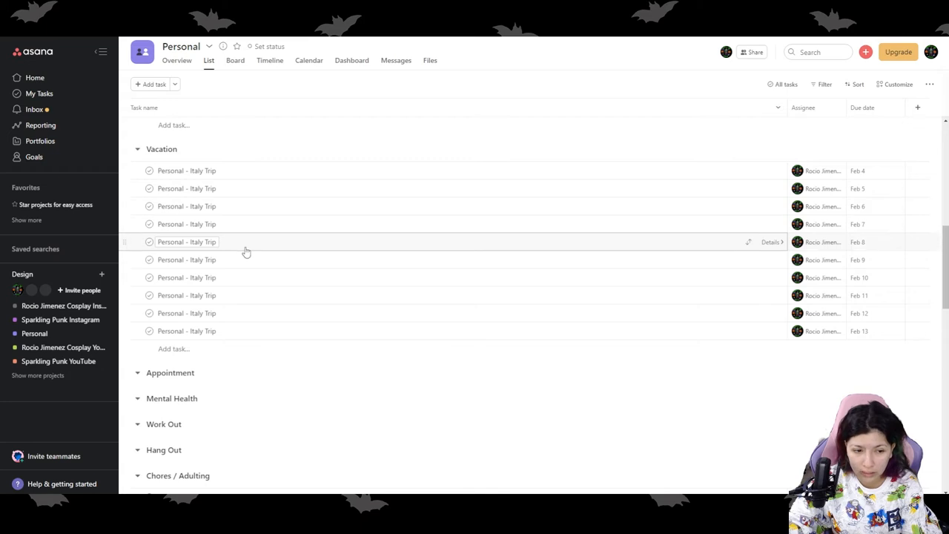
{"action": "scroll", "scroll_direction": "down", "scroll_amount": 3}
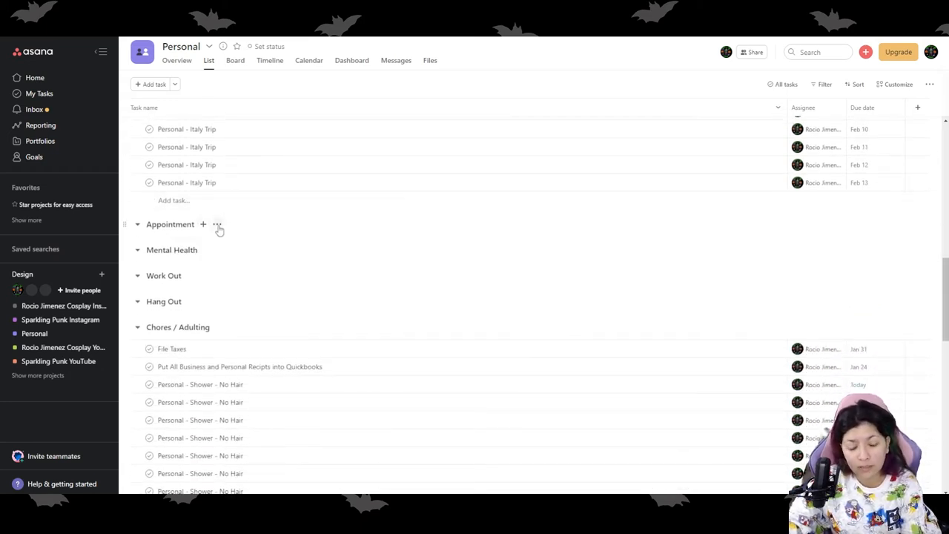
{"action": "mouse_move", "coordinate": [199, 255]}
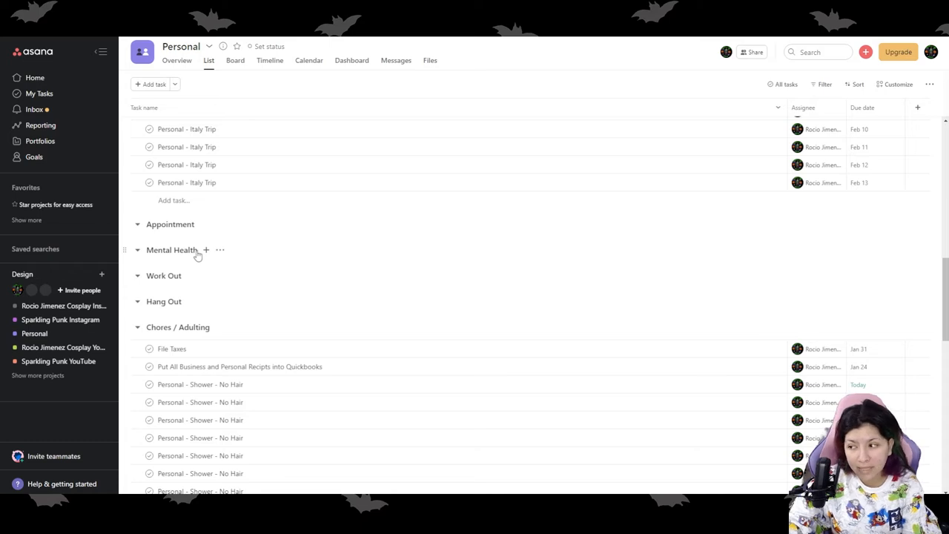
{"action": "mouse_move", "coordinate": [427, 307]}
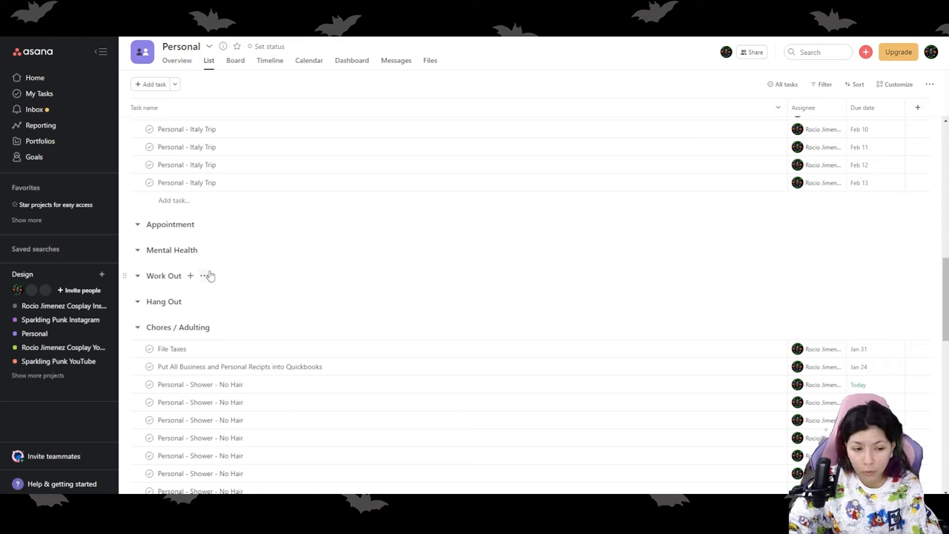
{"action": "mouse_move", "coordinate": [194, 326]}
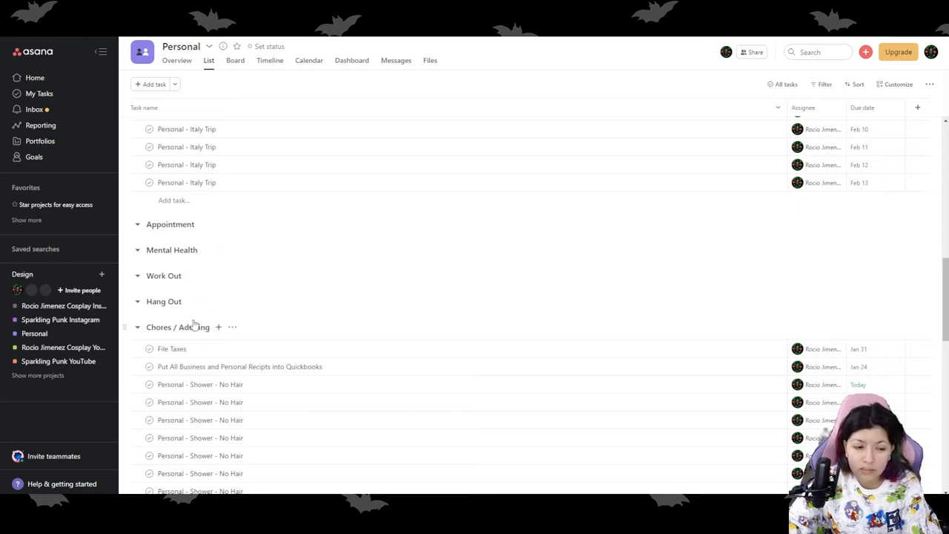
{"action": "scroll", "scroll_direction": "down", "scroll_amount": 3}
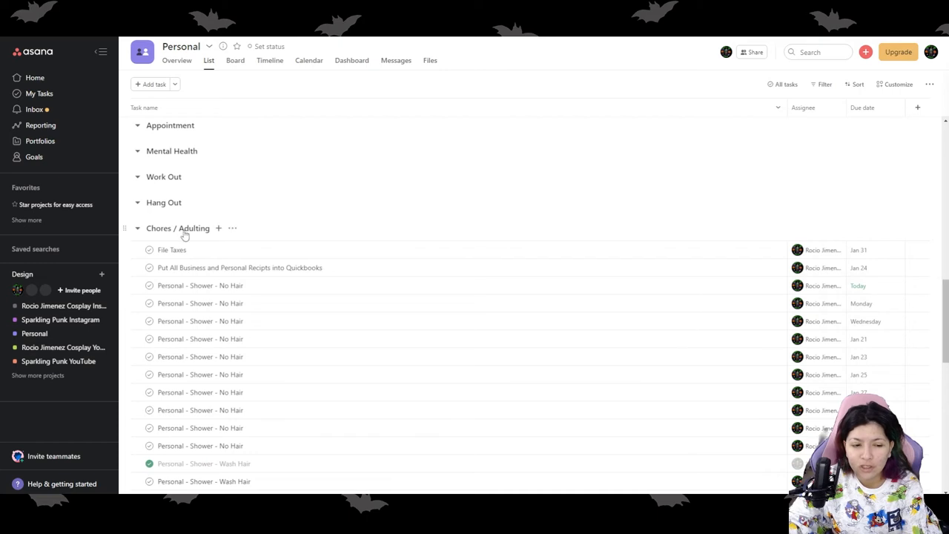
{"action": "mouse_move", "coordinate": [236, 238]}
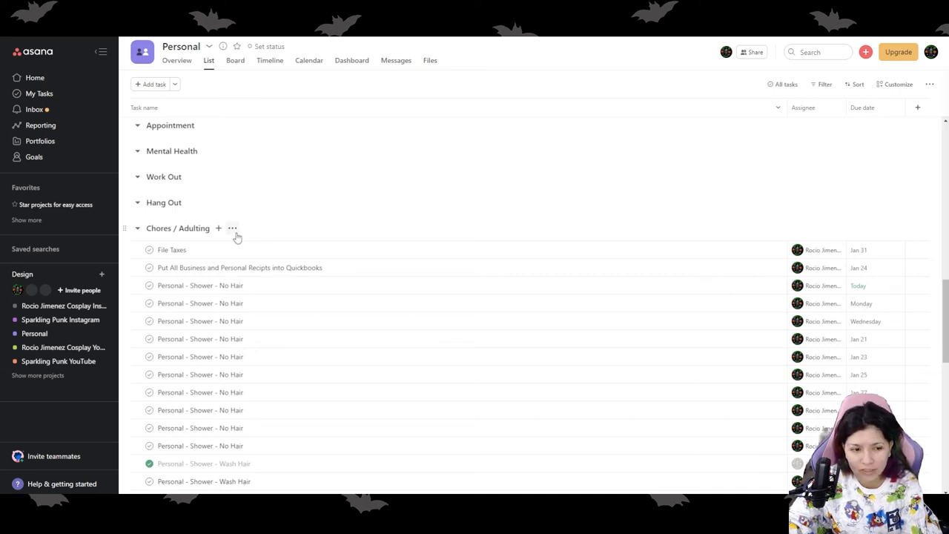
{"action": "scroll", "scroll_direction": "down", "scroll_amount": 3}
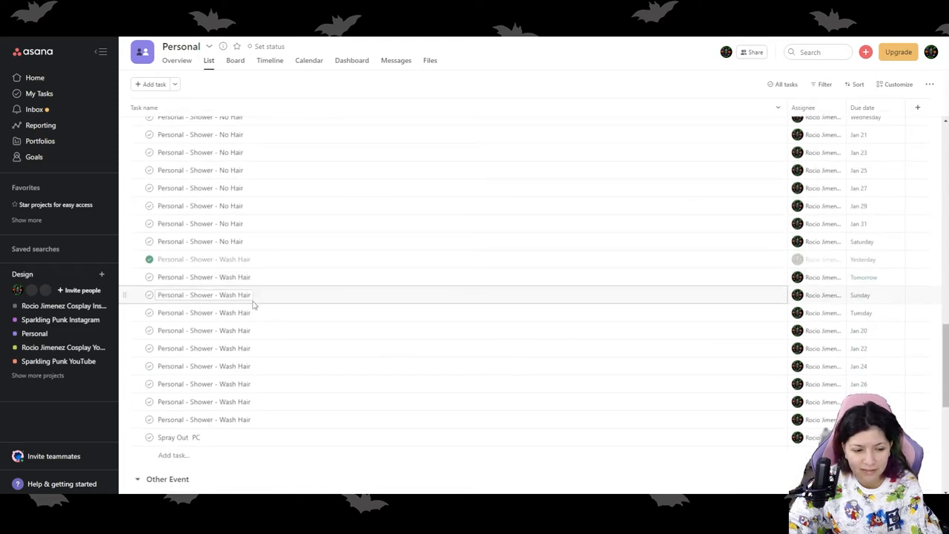
{"action": "scroll", "scroll_direction": "down", "scroll_amount": 3}
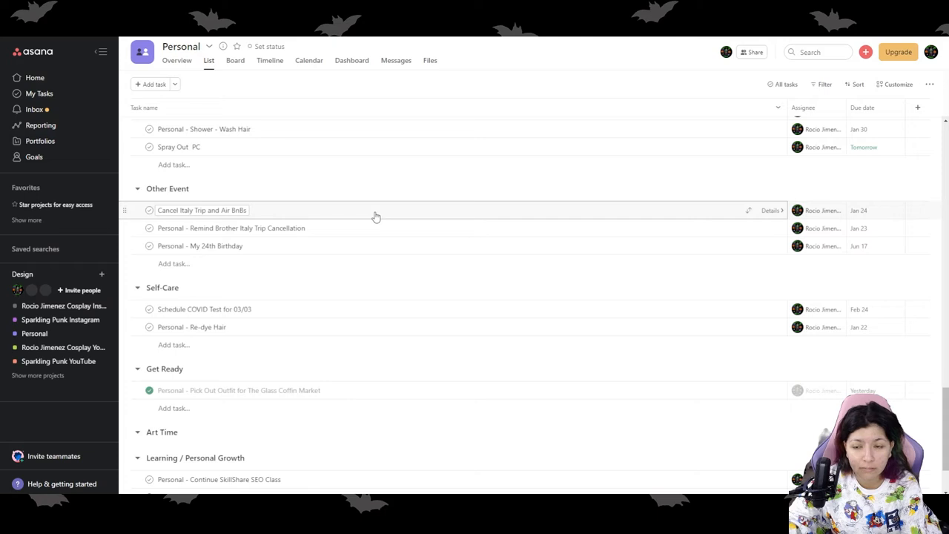
{"action": "left_click", "coordinate": [231, 228]}
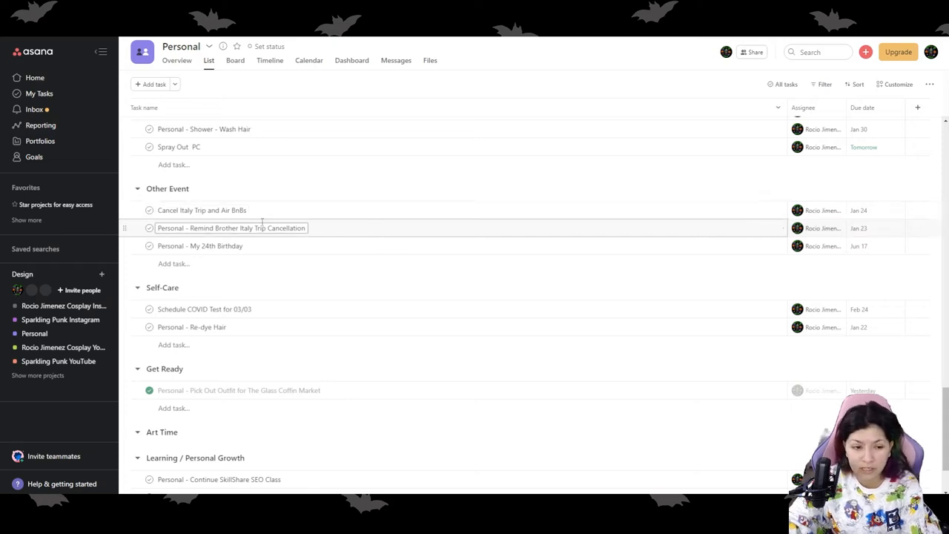
{"action": "left_click", "coordinate": [205, 310]}
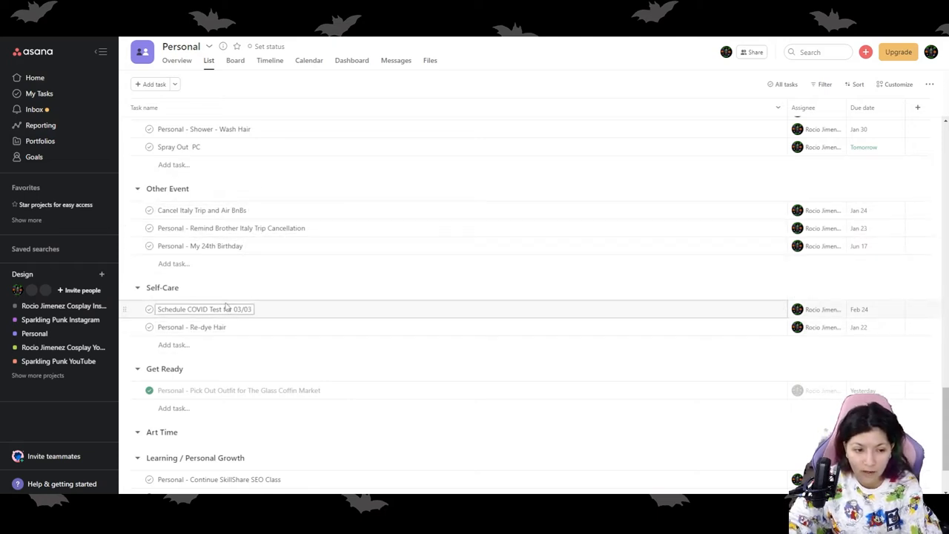
{"action": "scroll", "scroll_direction": "down", "scroll_amount": 3}
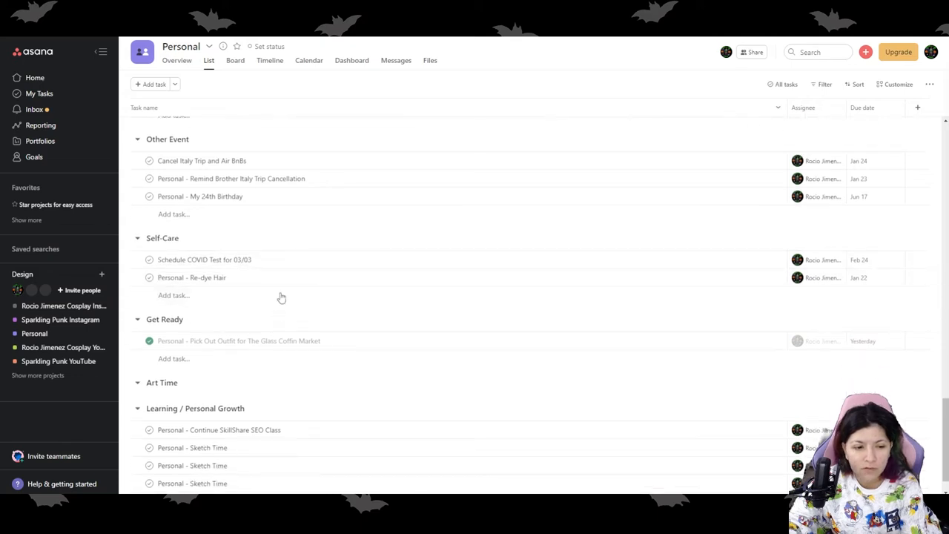
{"action": "mouse_move", "coordinate": [291, 259]}
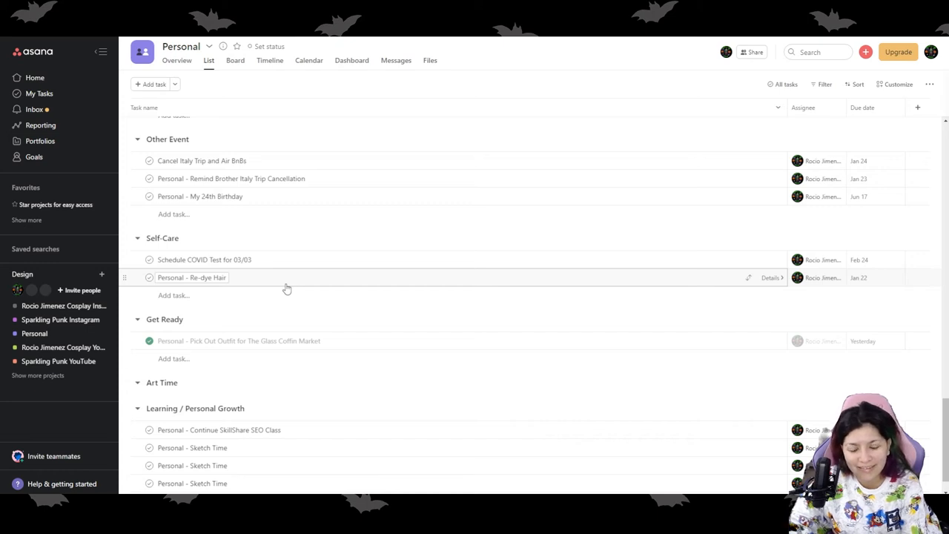
{"action": "scroll", "scroll_direction": "down", "scroll_amount": 3}
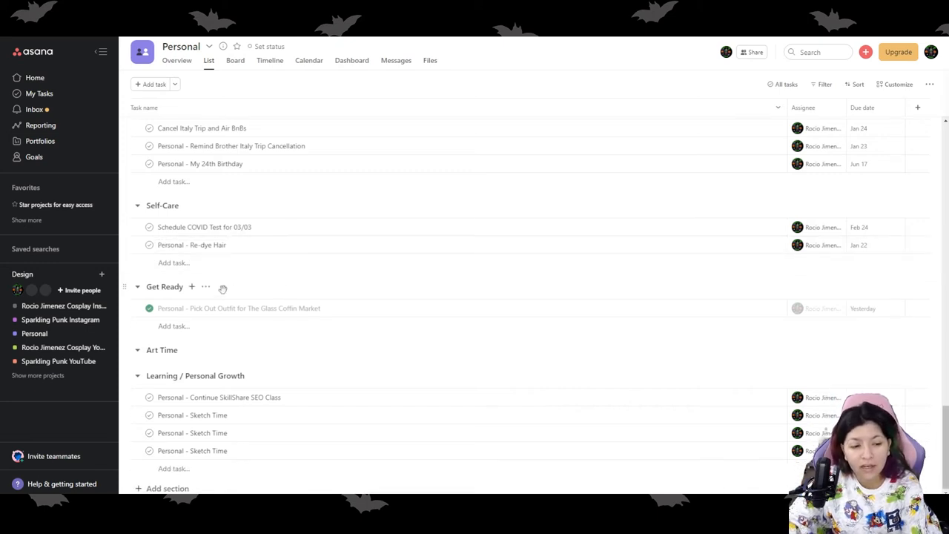
{"action": "mouse_move", "coordinate": [418, 288]}
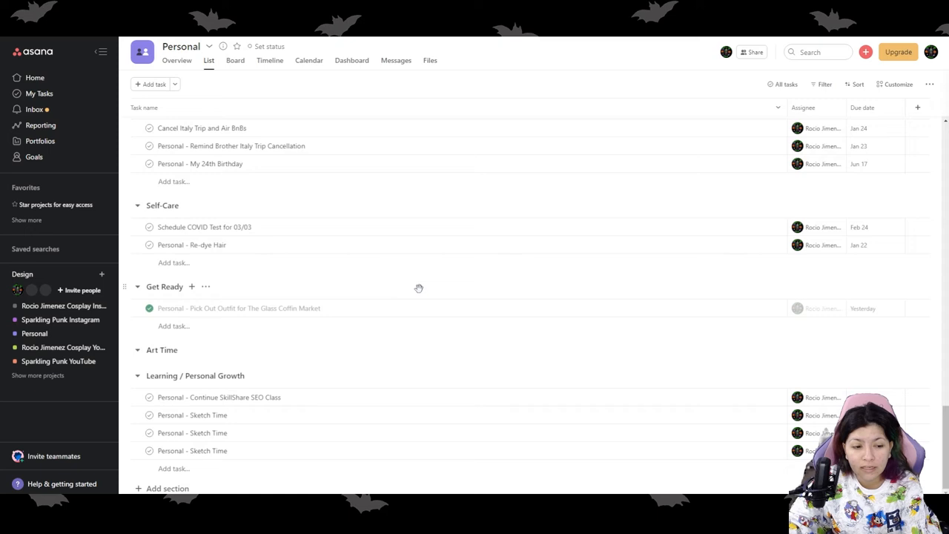
{"action": "mouse_move", "coordinate": [418, 289]}
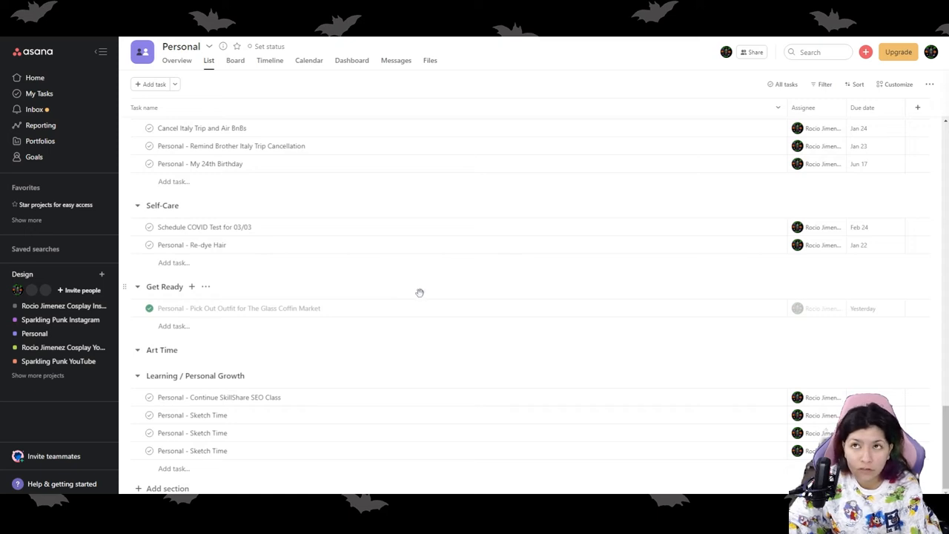
{"action": "mouse_move", "coordinate": [217, 350]}
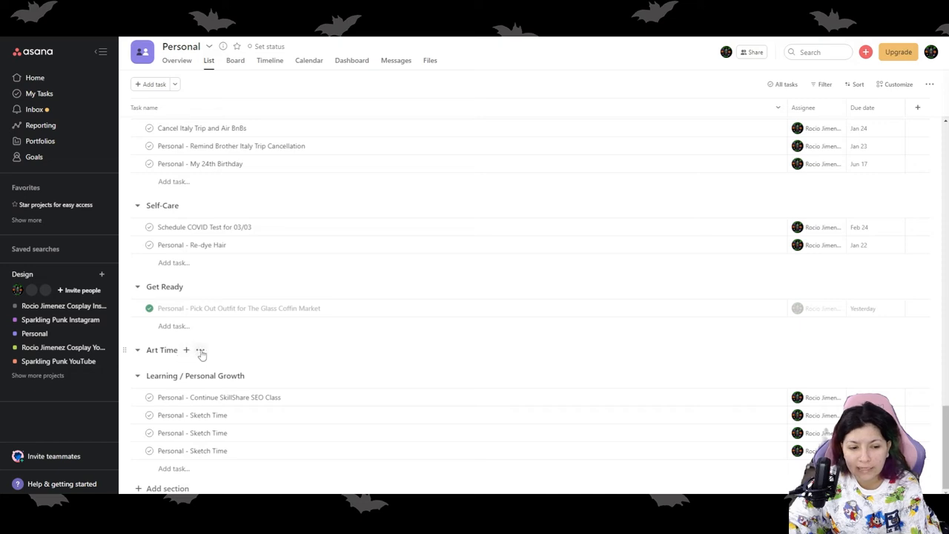
{"action": "mouse_move", "coordinate": [169, 350]}
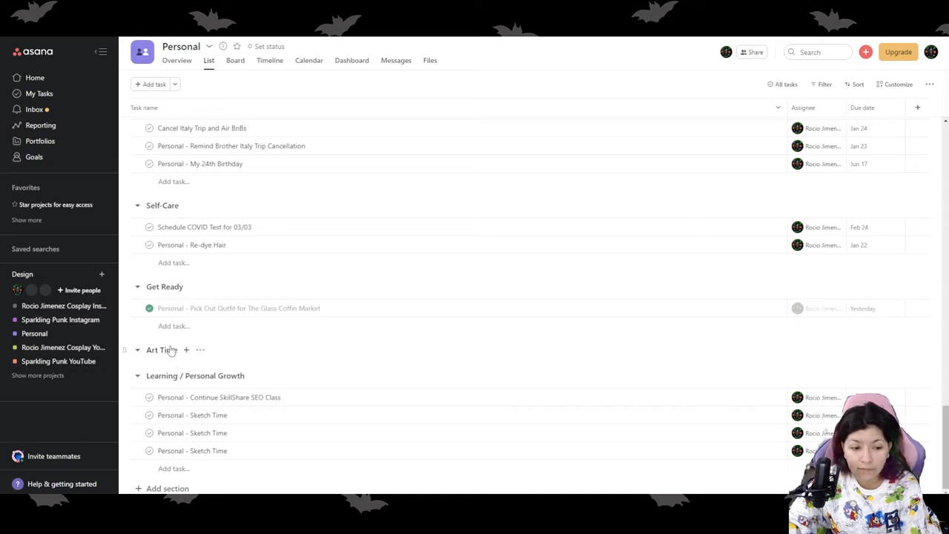
{"action": "mouse_move", "coordinate": [166, 384]}
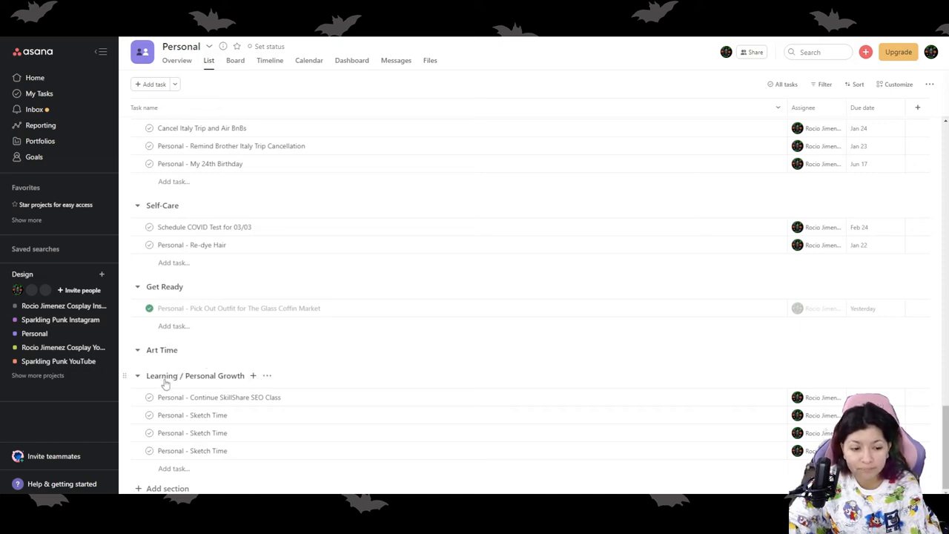
{"action": "mouse_move", "coordinate": [317, 433]}
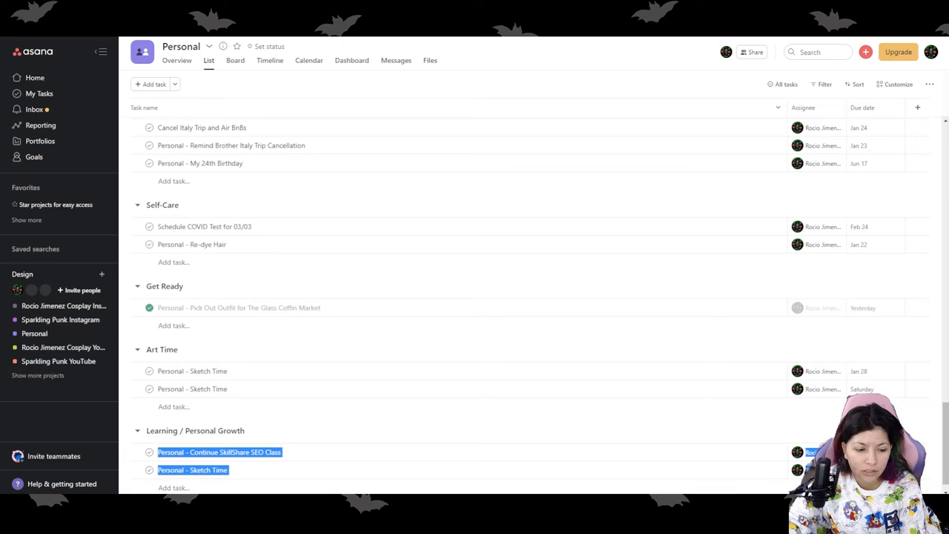
Move the Sketch Time tasks into Art Time, leaving the SkillShare SEO class under Learning
{"action": "scroll", "scroll_direction": "down", "scroll_amount": 3}
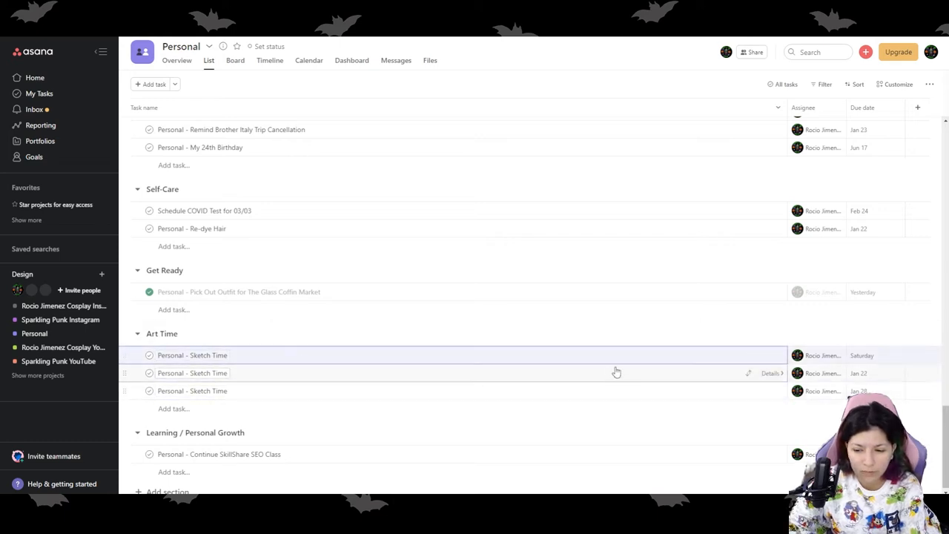
{"action": "left_click", "coordinate": [239, 290]}
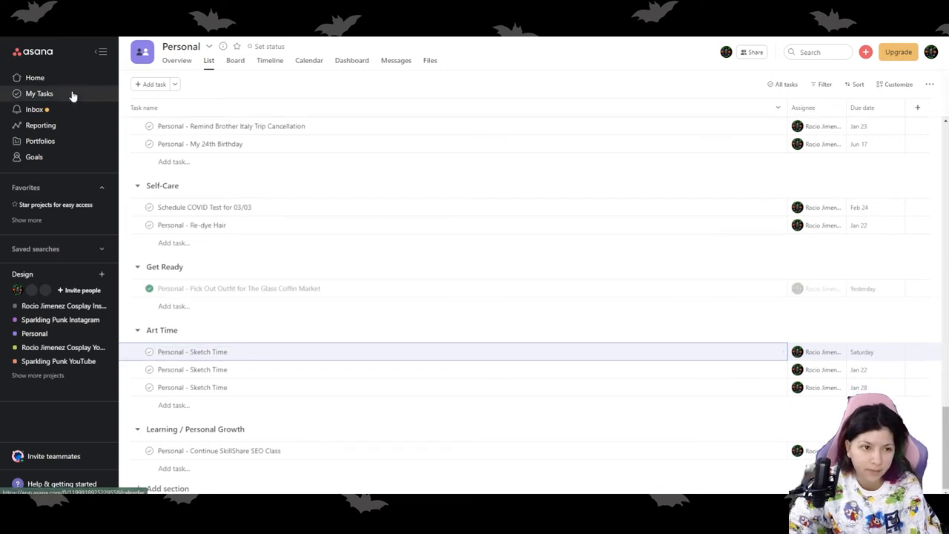
{"action": "mouse_move", "coordinate": [394, 244]}
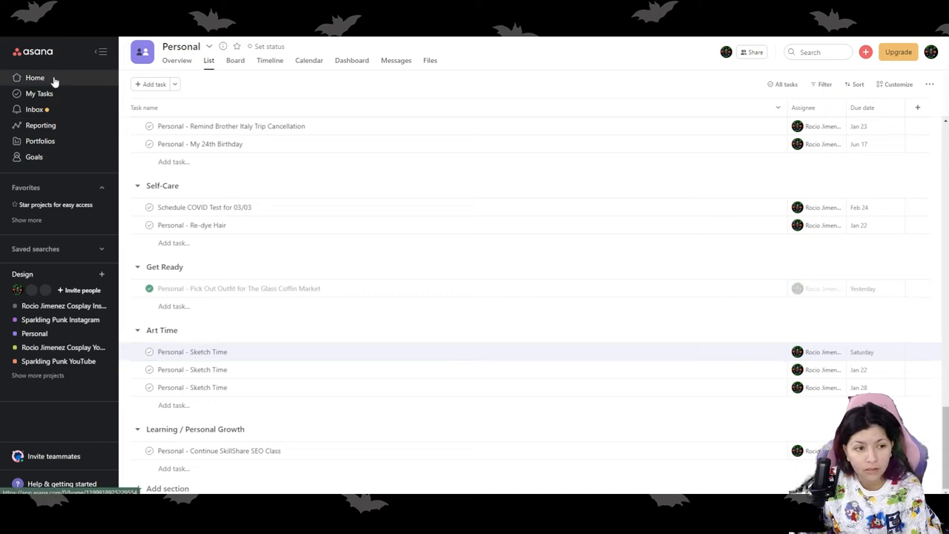
From Home, open the Planner Update project with its Plan February Calendar task
{"action": "left_click", "coordinate": [35, 77]}
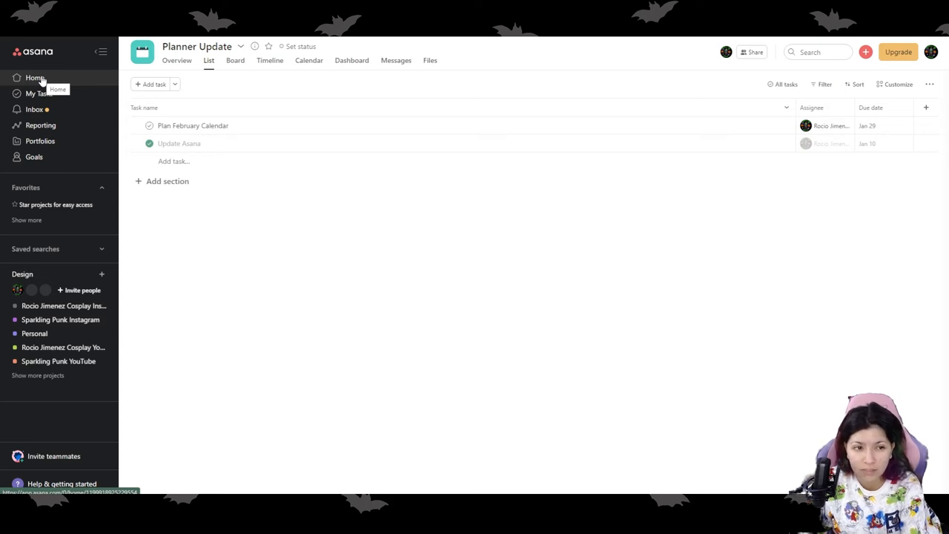
From Home's Recent Projects, open the Sewing project
{"action": "left_click", "coordinate": [34, 77]}
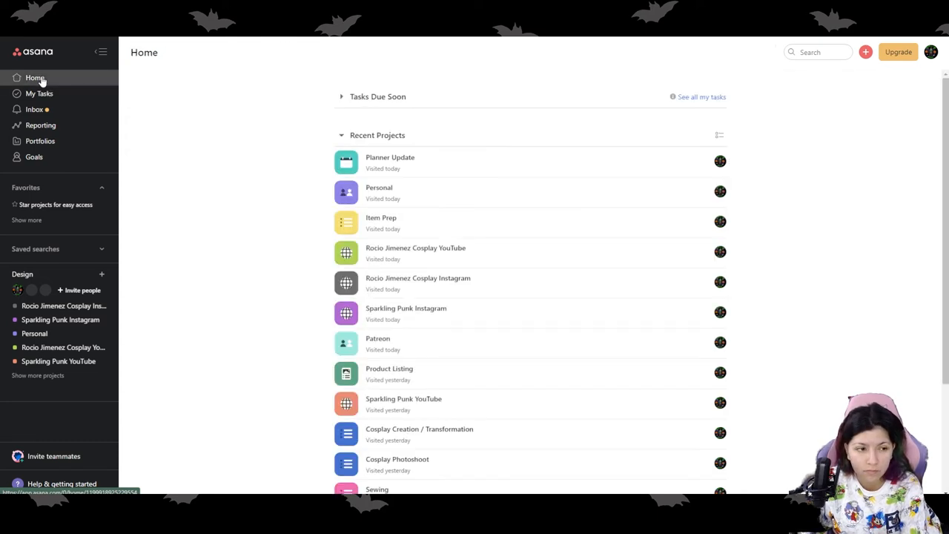
{"action": "scroll", "scroll_direction": "down", "scroll_amount": 3}
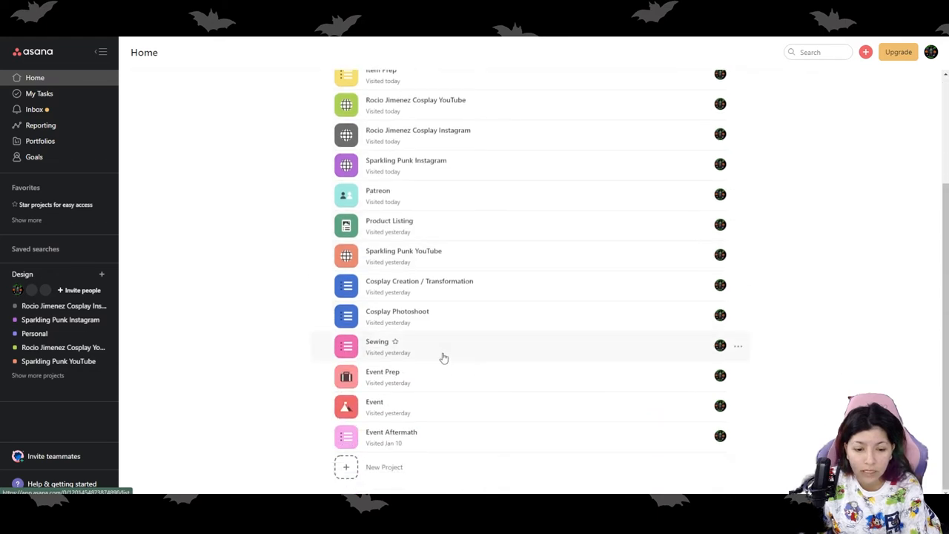
{"action": "left_click", "coordinate": [377, 341]}
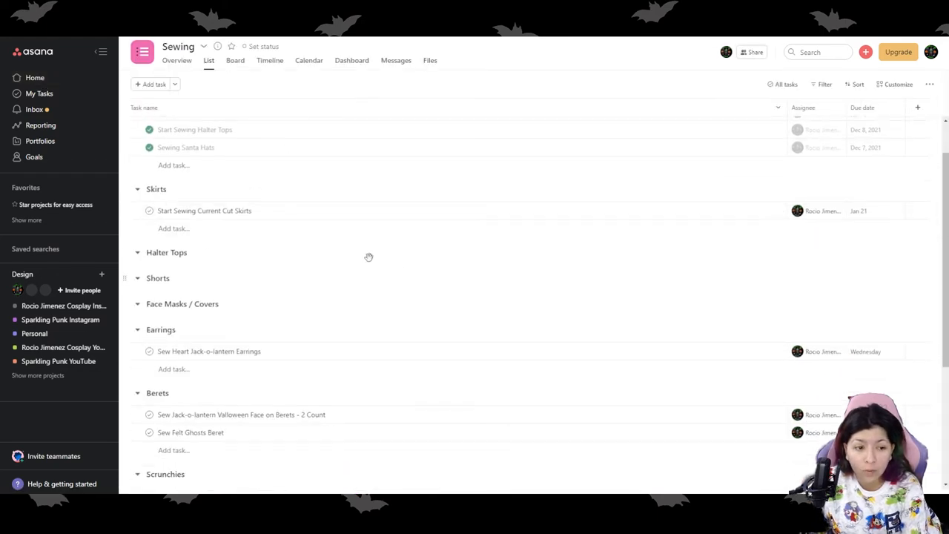
Scroll the Sewing list from Earrings and Berets down to Cat Toys
{"action": "scroll", "scroll_direction": "down", "scroll_amount": 3}
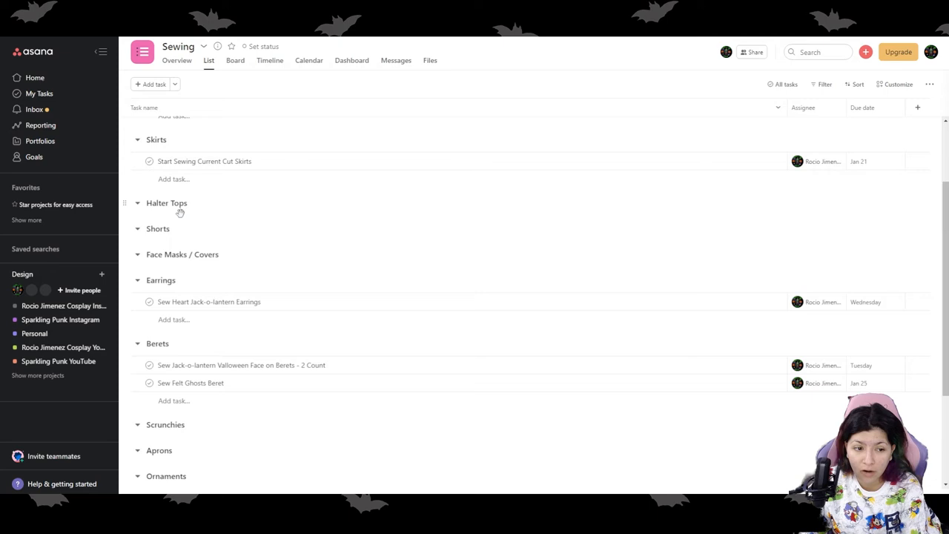
{"action": "mouse_move", "coordinate": [181, 261]}
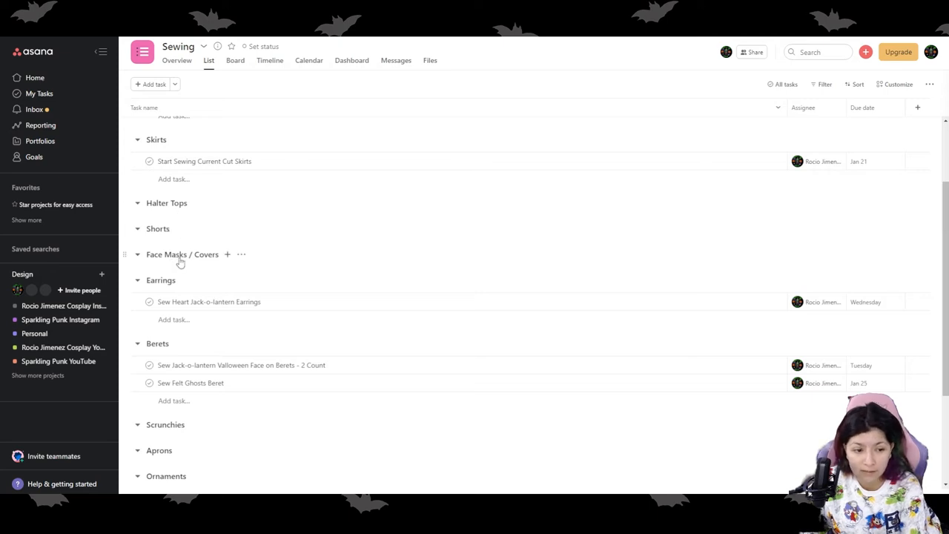
{"action": "scroll", "scroll_direction": "down", "scroll_amount": 3}
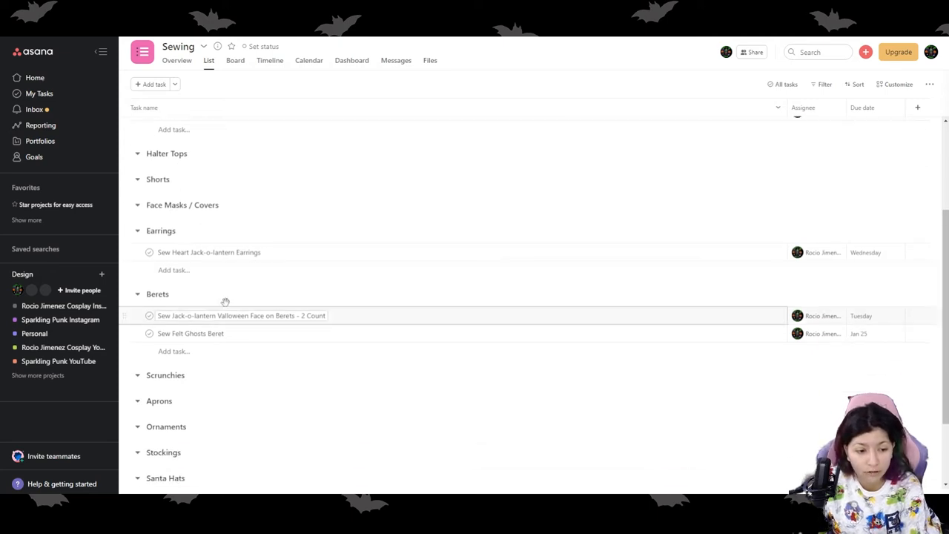
{"action": "scroll", "scroll_direction": "down", "scroll_amount": 3}
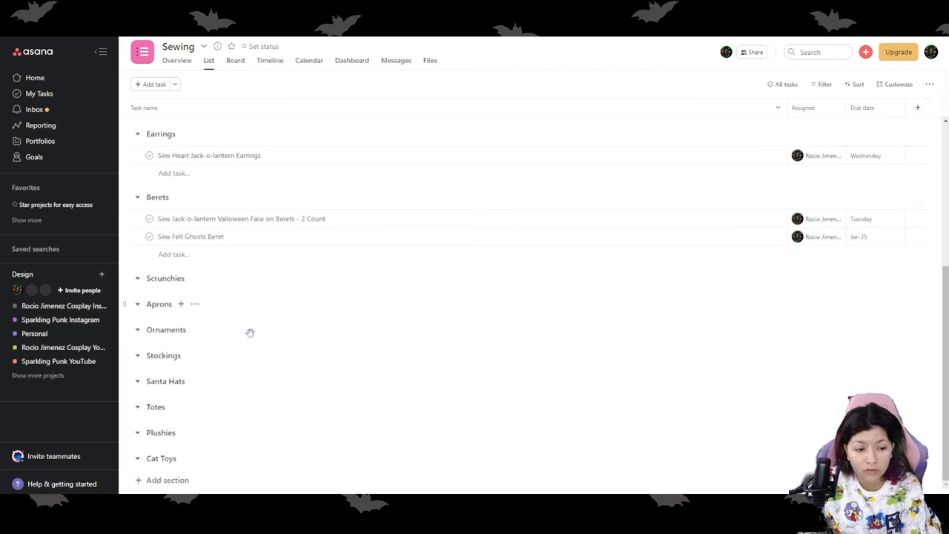
{"action": "mouse_move", "coordinate": [213, 379]}
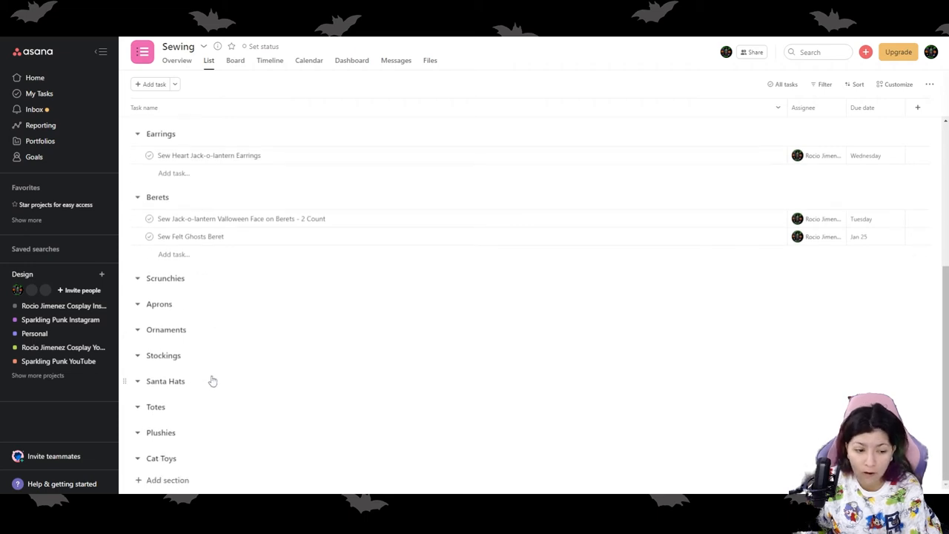
{"action": "mouse_move", "coordinate": [188, 398]}
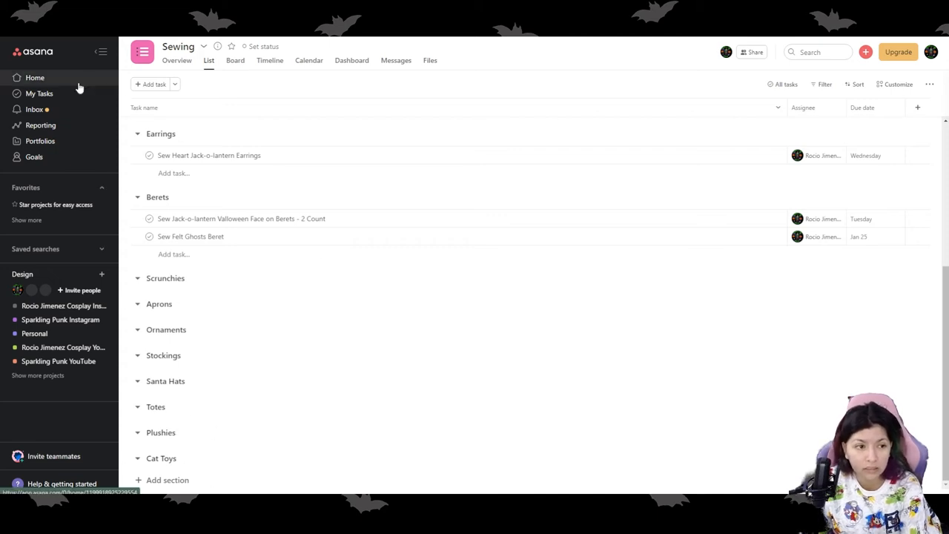
From Home's Recent Projects, open the Event Prep project
{"action": "left_click", "coordinate": [36, 77]}
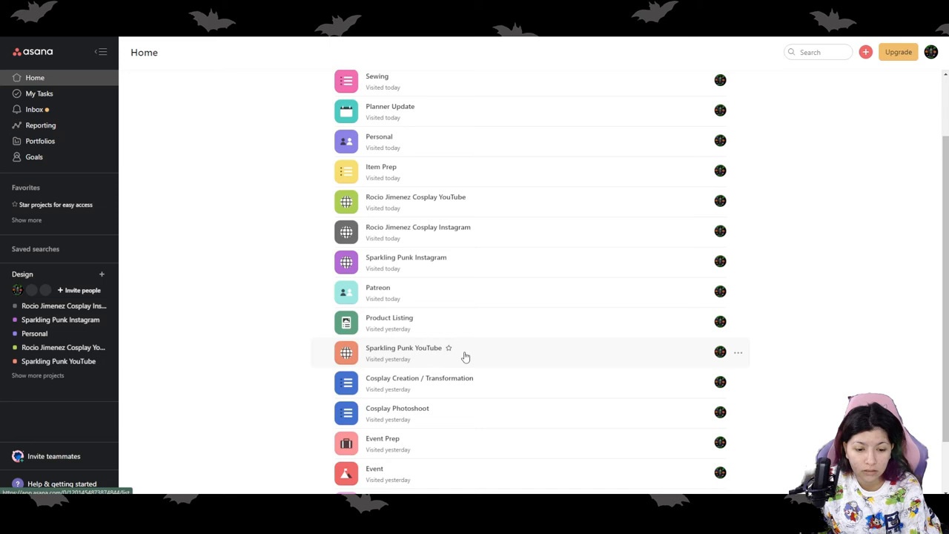
{"action": "scroll", "scroll_direction": "down", "scroll_amount": 3}
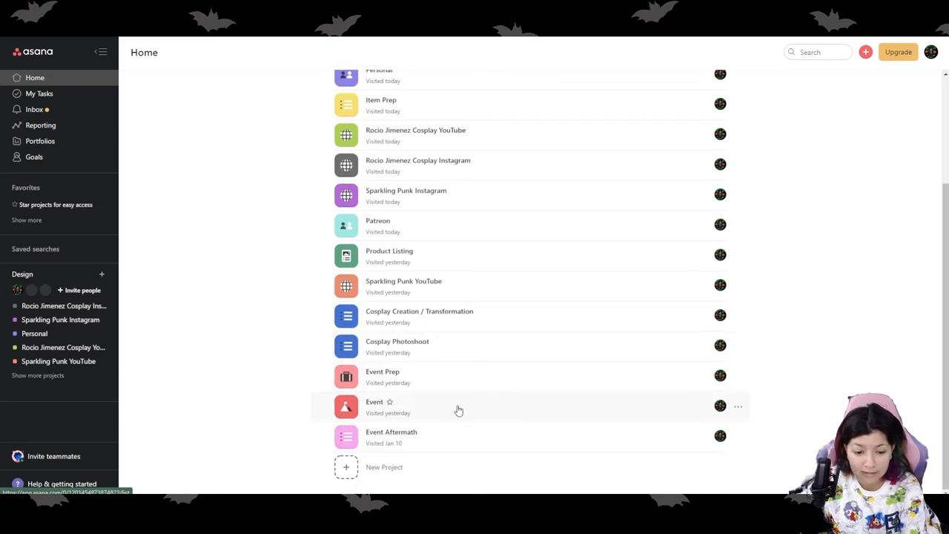
{"action": "mouse_move", "coordinate": [460, 378]}
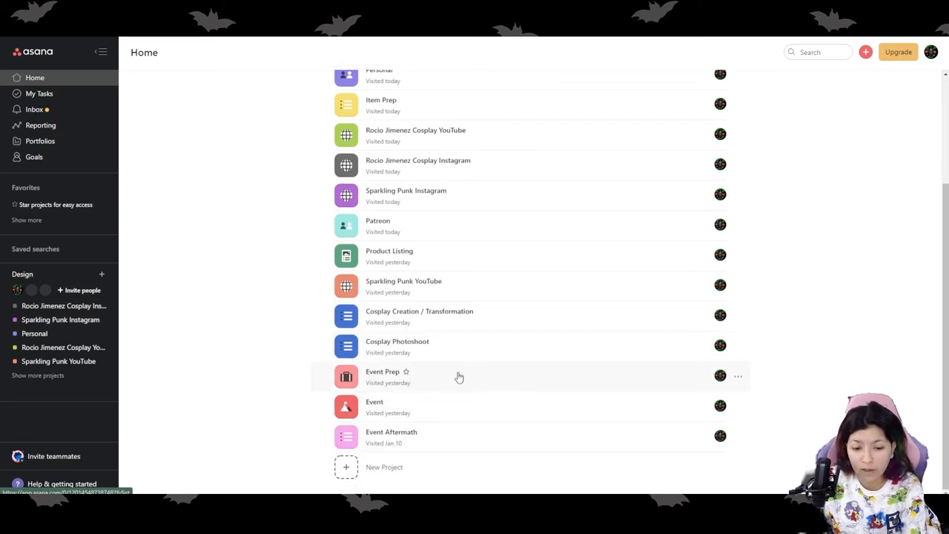
{"action": "left_click", "coordinate": [382, 376]}
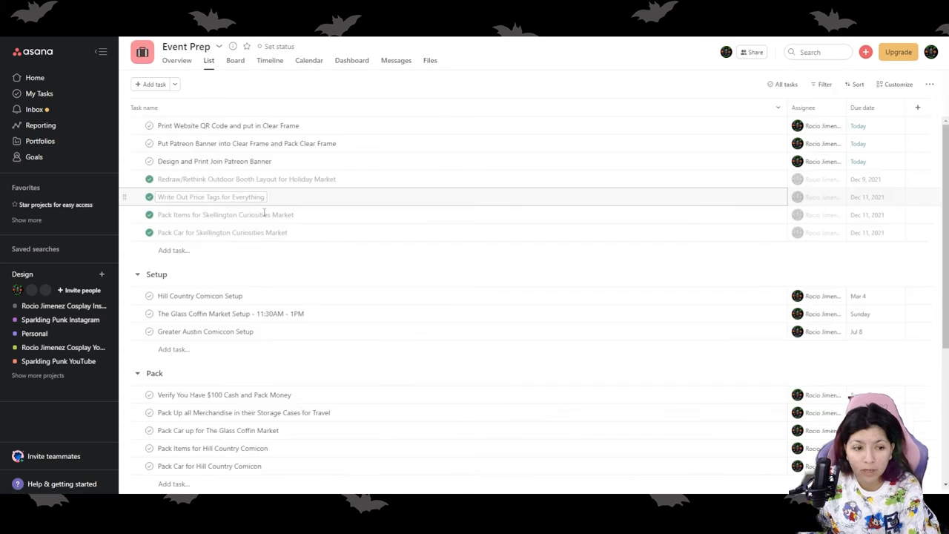
Scroll through Event Prep's Setup, Pack, Print, Purchase, Booth Mock-up and Charge sections
{"action": "scroll", "scroll_direction": "down", "scroll_amount": 3}
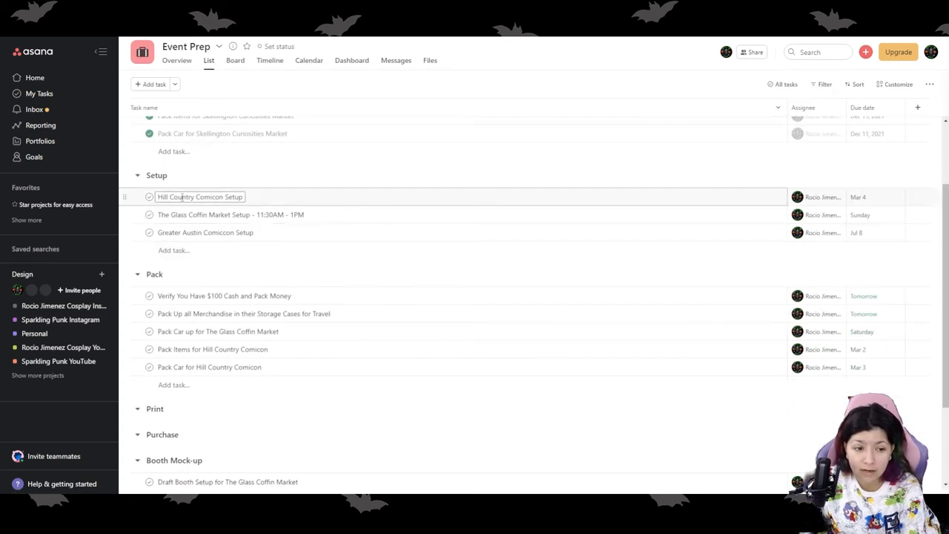
{"action": "scroll", "scroll_direction": "down", "scroll_amount": 3}
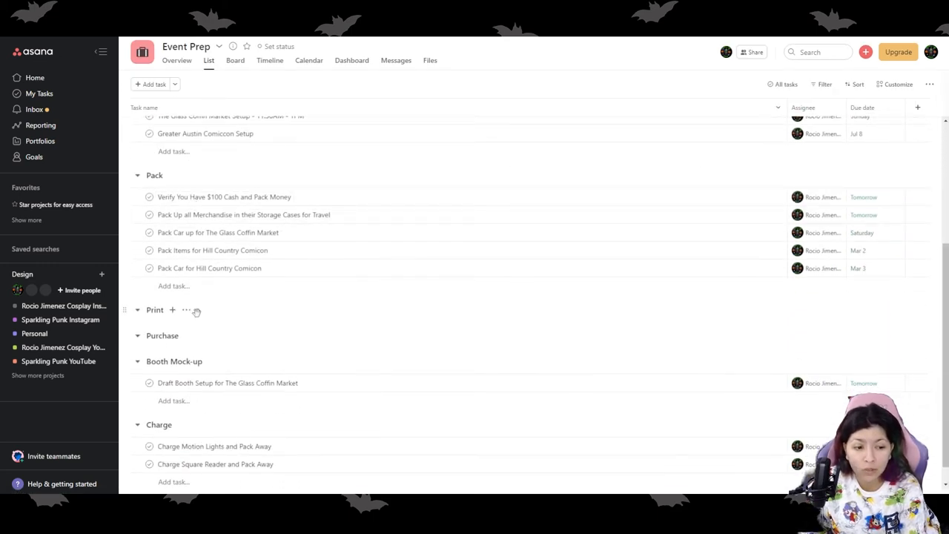
{"action": "scroll", "scroll_direction": "down", "scroll_amount": 3}
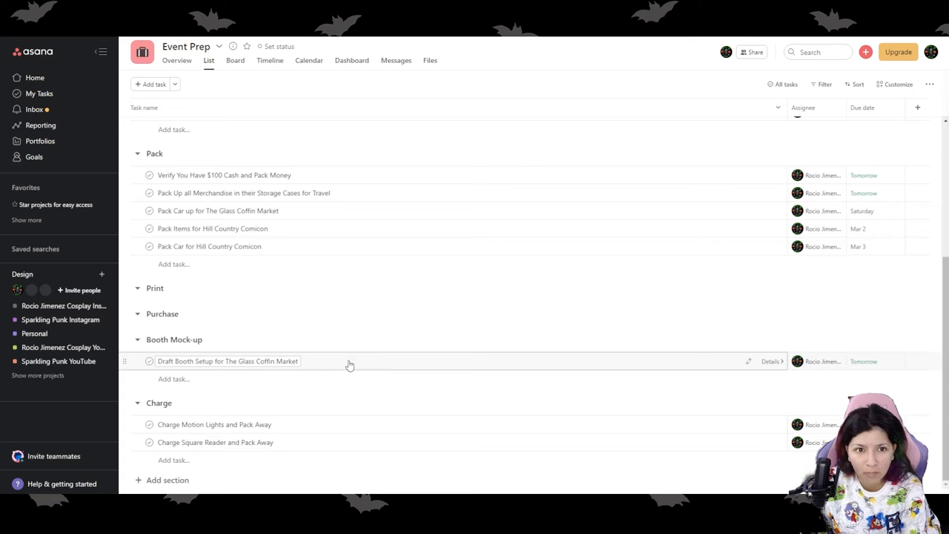
{"action": "mouse_move", "coordinate": [326, 289]}
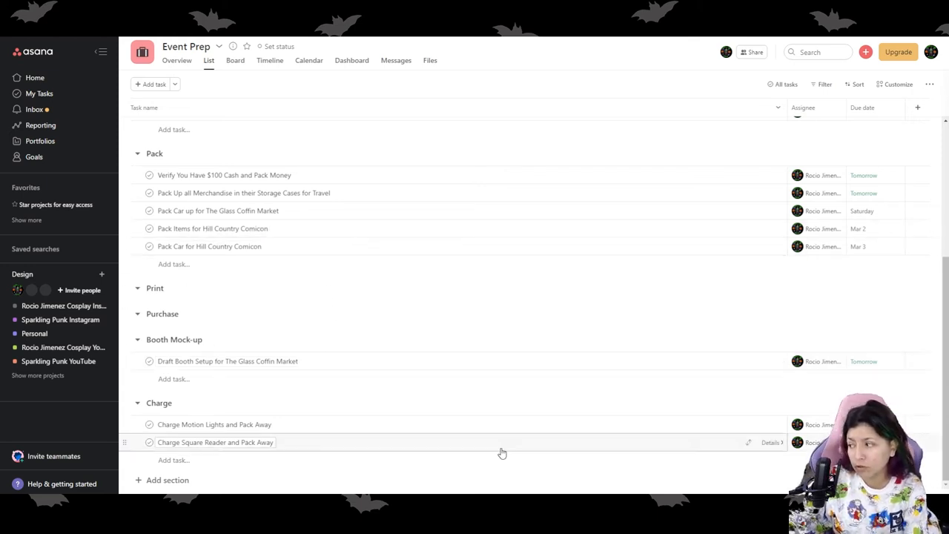
{"action": "scroll", "scroll_direction": "up", "scroll_amount": 3}
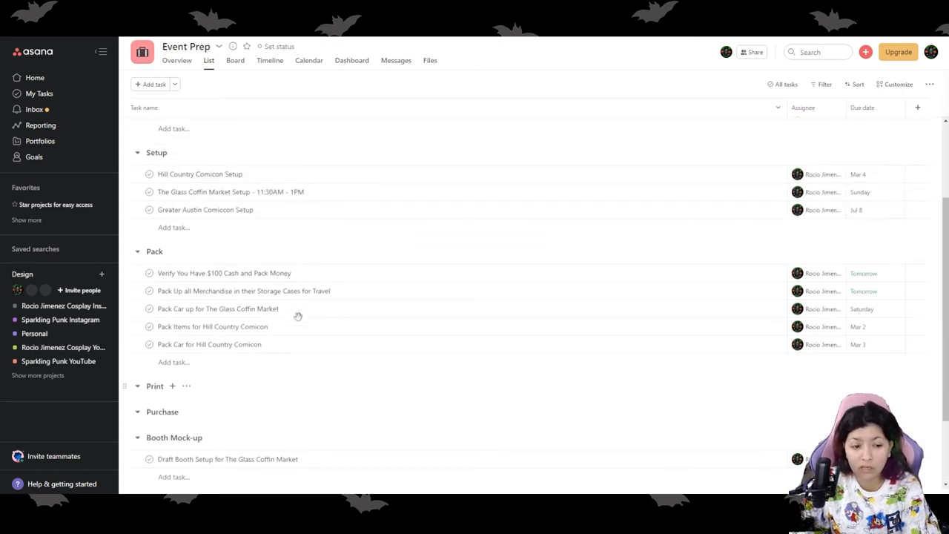
{"action": "scroll", "scroll_direction": "up", "scroll_amount": 3}
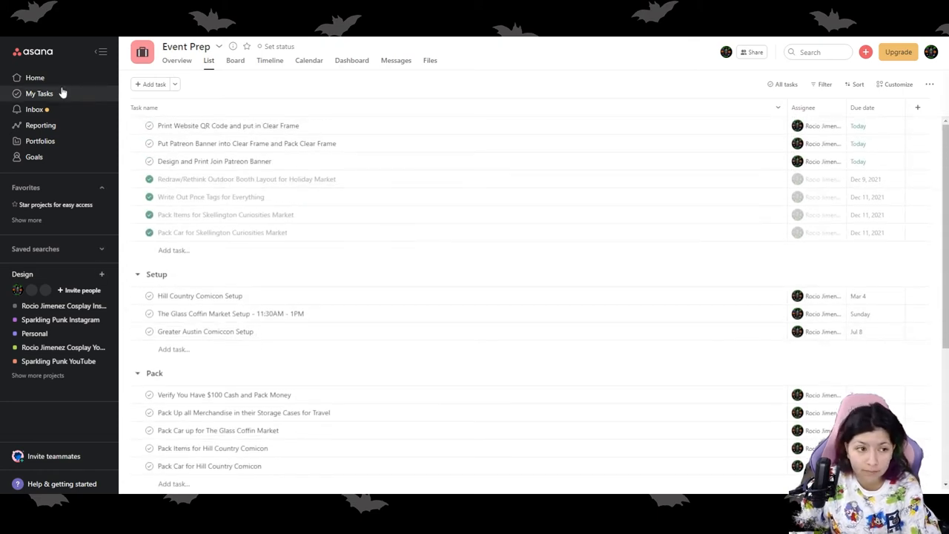
From Home, open the Event project and scroll its Convention, Market, Collection Drop, Shop Update and Holiday sections
{"action": "left_click", "coordinate": [35, 78]}
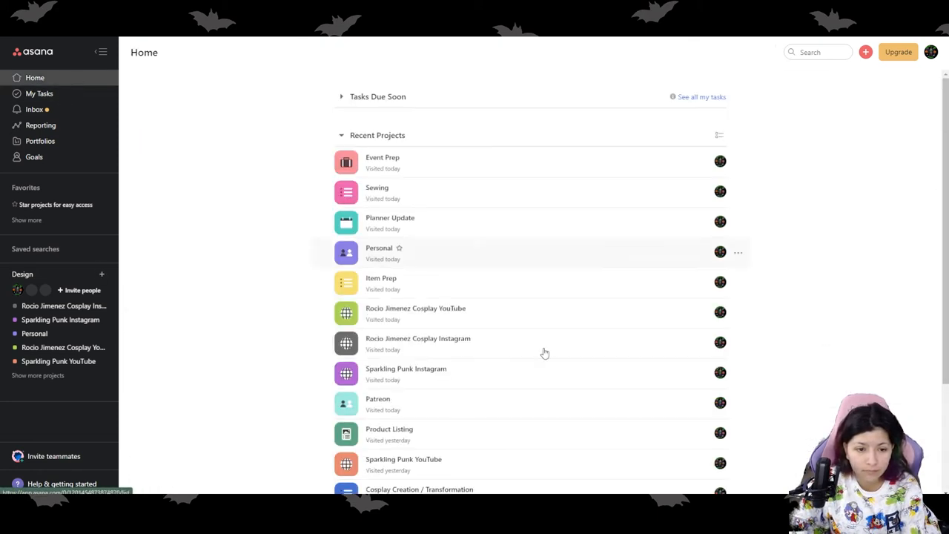
{"action": "scroll", "scroll_direction": "down", "scroll_amount": 3}
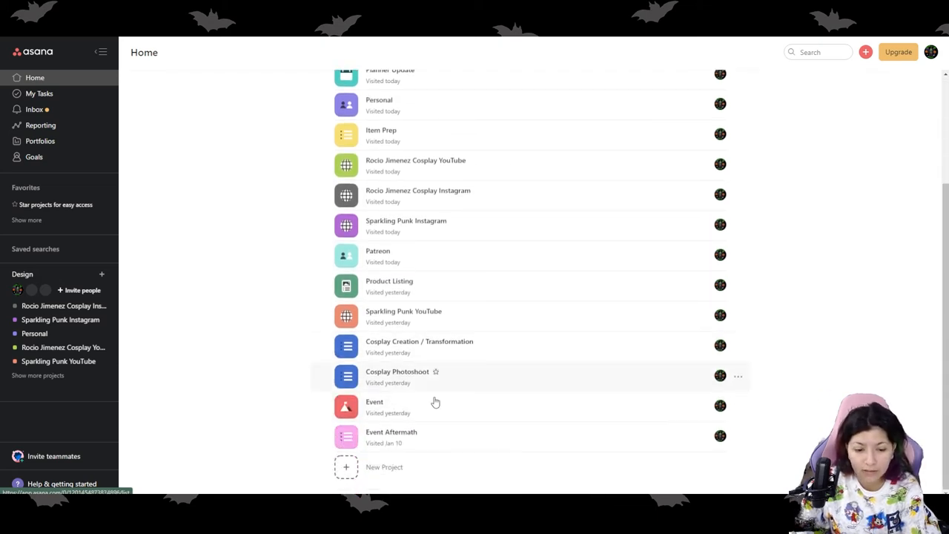
{"action": "left_click", "coordinate": [374, 400]}
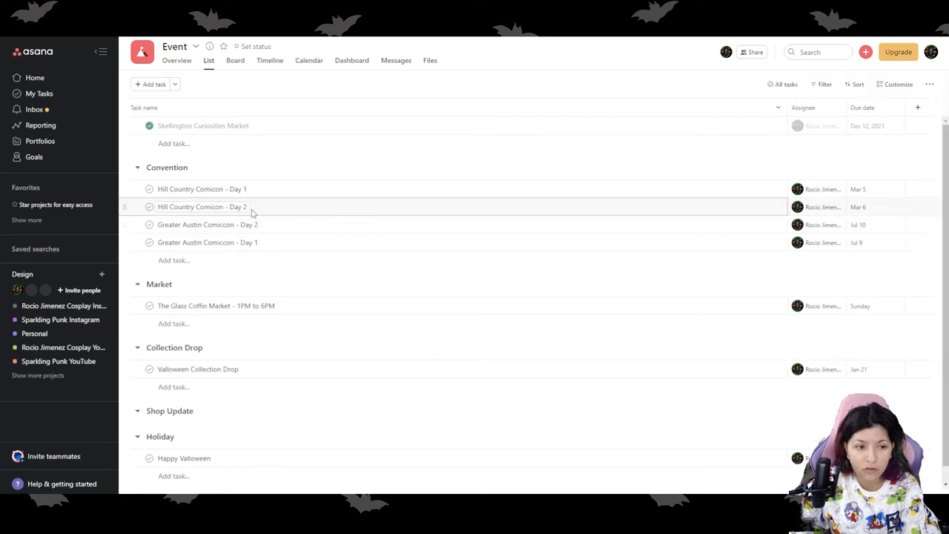
{"action": "mouse_move", "coordinate": [353, 219]}
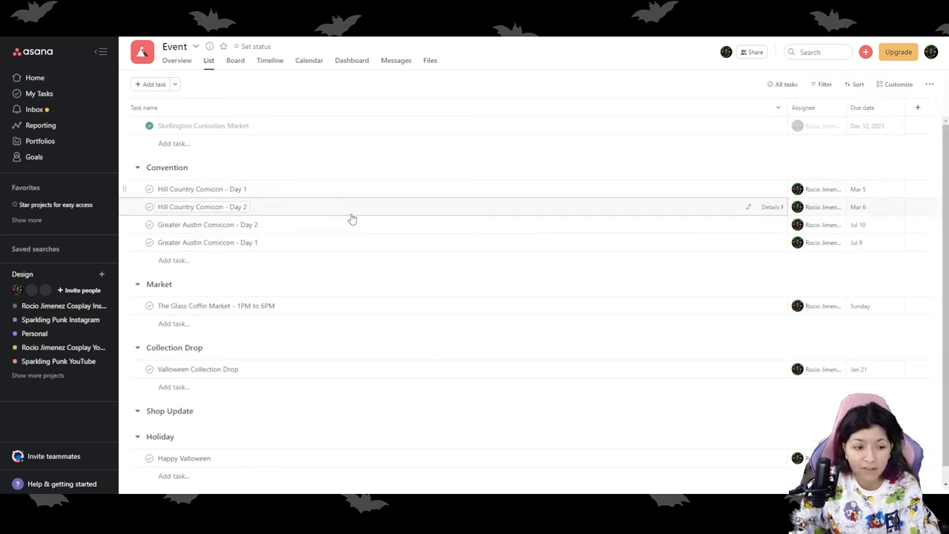
{"action": "scroll", "scroll_direction": "down", "scroll_amount": 3}
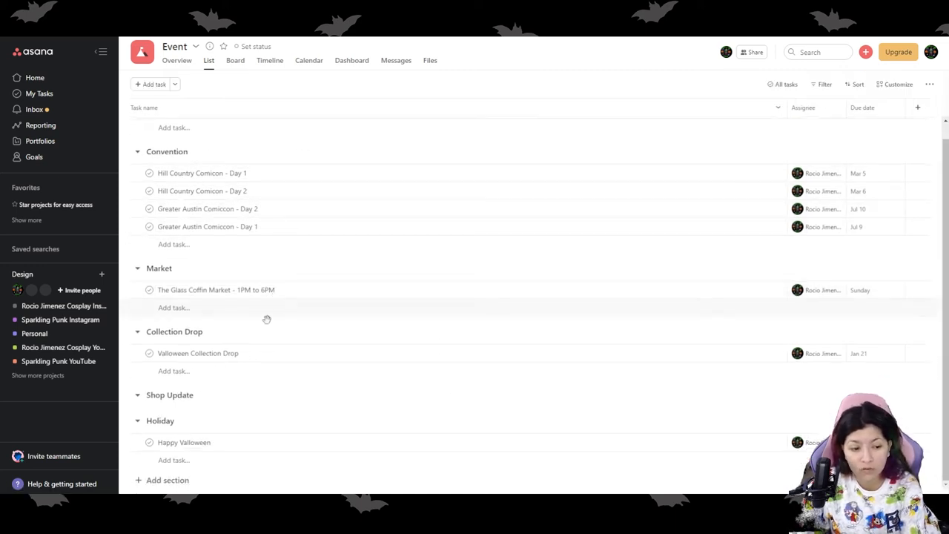
{"action": "mouse_move", "coordinate": [244, 414]}
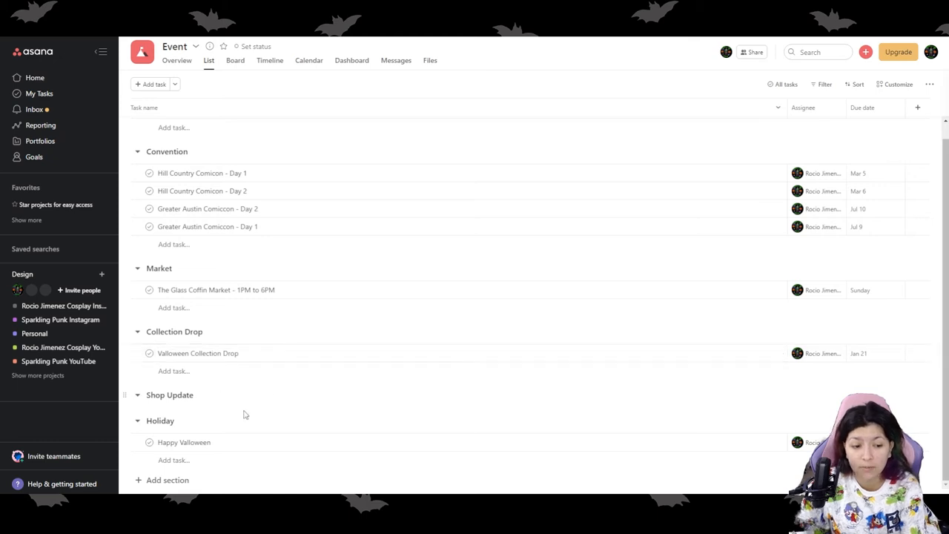
{"action": "mouse_move", "coordinate": [213, 403]}
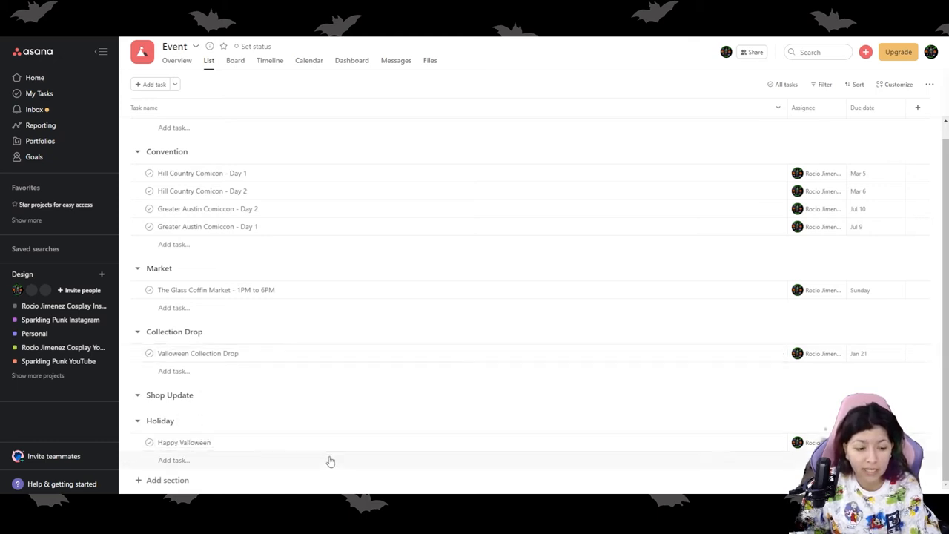
{"action": "mouse_move", "coordinate": [234, 415]}
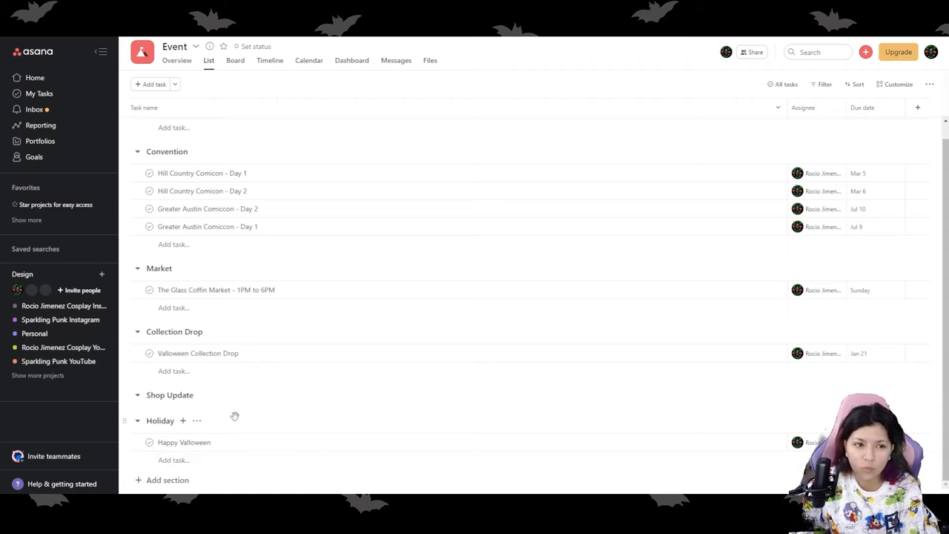
{"action": "mouse_move", "coordinate": [288, 442]}
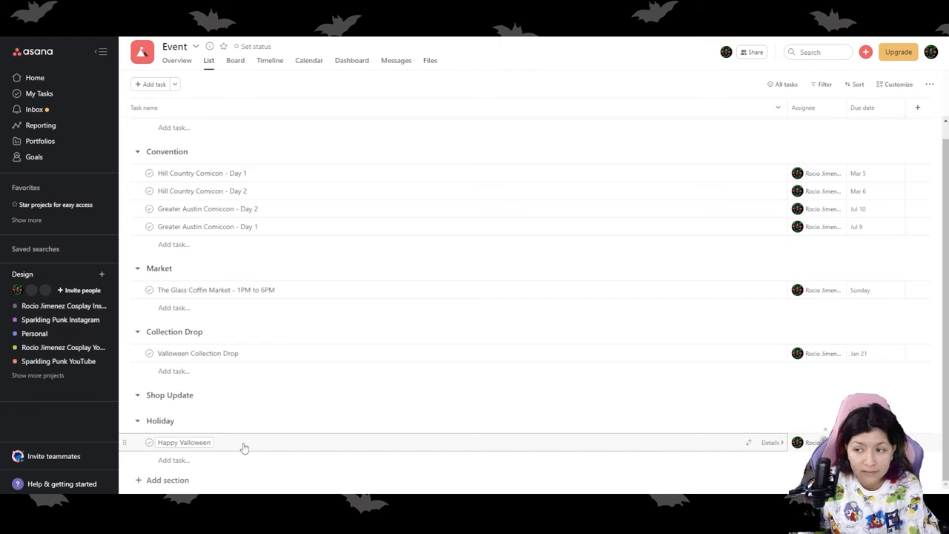
{"action": "mouse_move", "coordinate": [320, 312]}
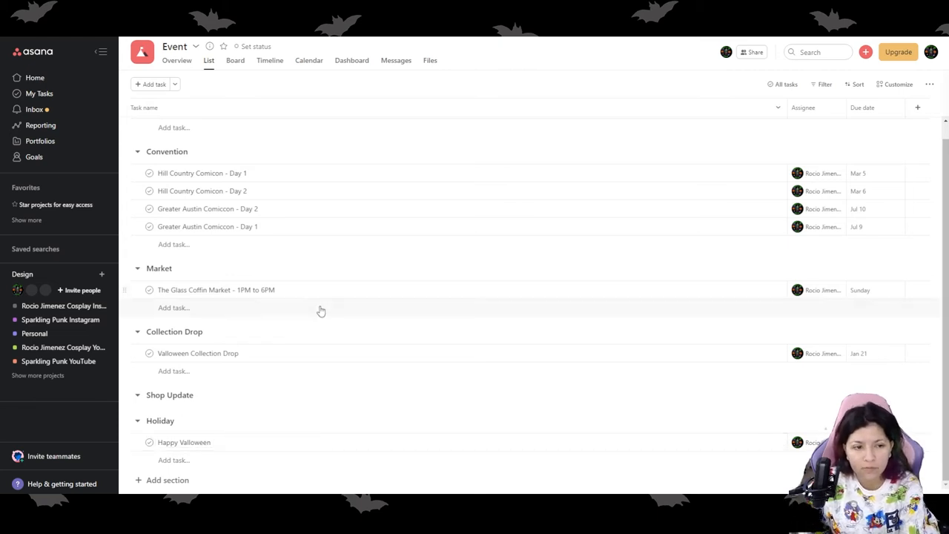
{"action": "scroll", "scroll_direction": "up", "scroll_amount": 3}
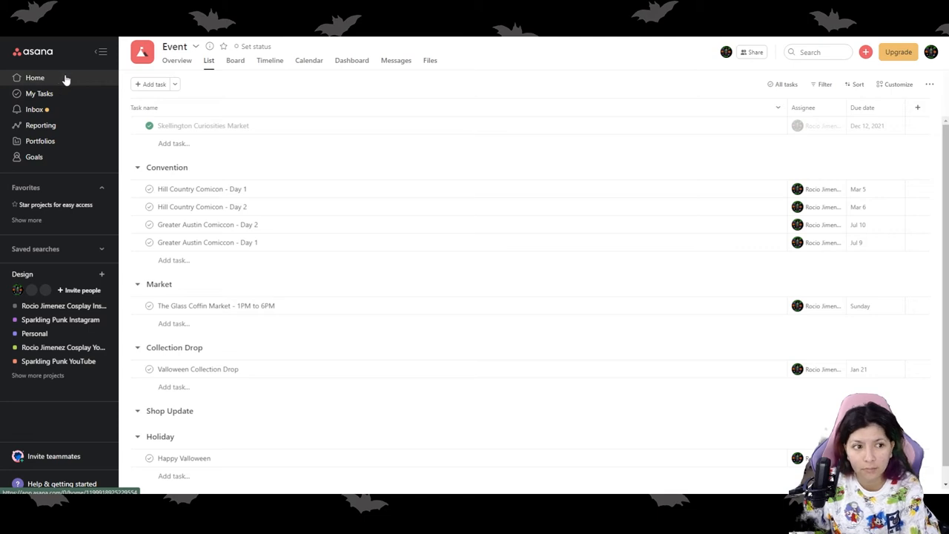
From Home's Recent Projects, open the Product Listing project
{"action": "left_click", "coordinate": [35, 77]}
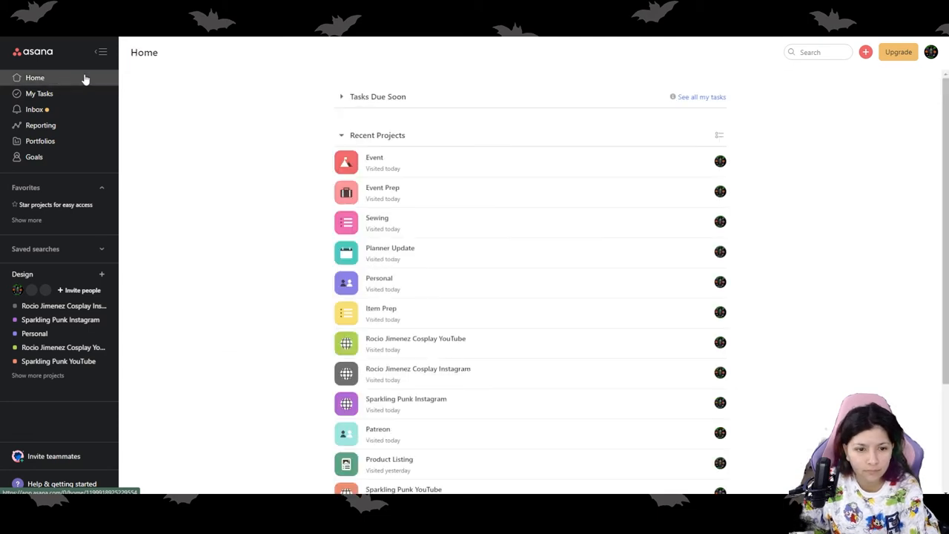
{"action": "scroll", "scroll_direction": "down", "scroll_amount": 3}
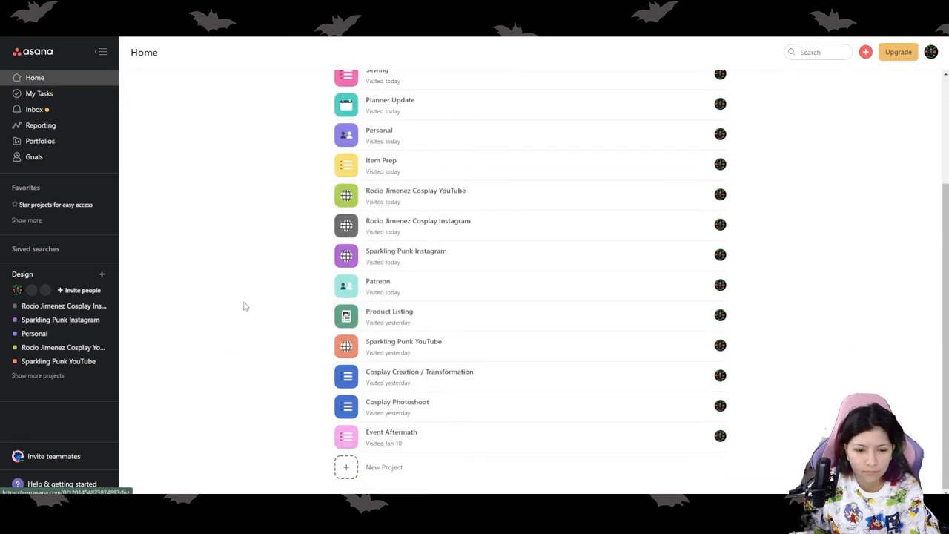
{"action": "left_click", "coordinate": [389, 311]}
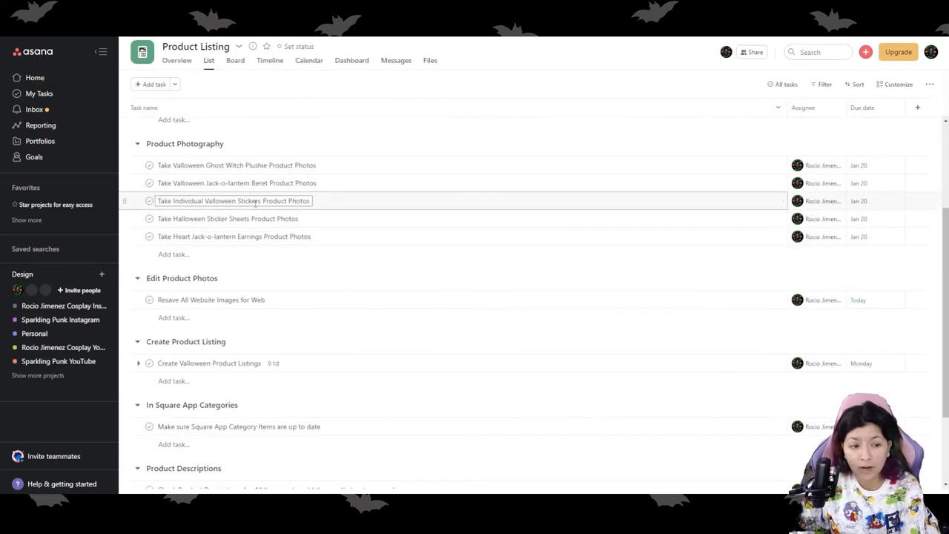
Scroll Product Listing from Product Photography down to Edit Overall Product Listing
{"action": "scroll", "scroll_direction": "down", "scroll_amount": 3}
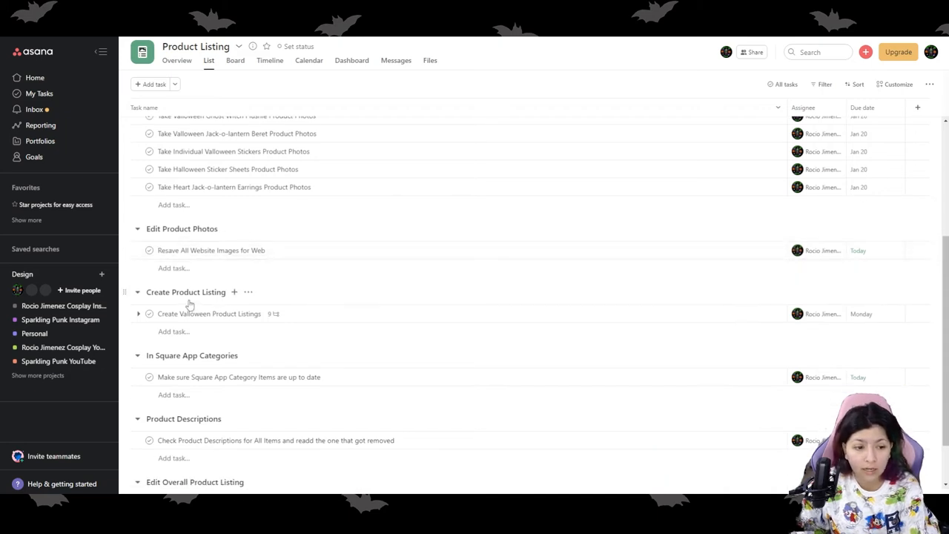
{"action": "scroll", "scroll_direction": "down", "scroll_amount": 3}
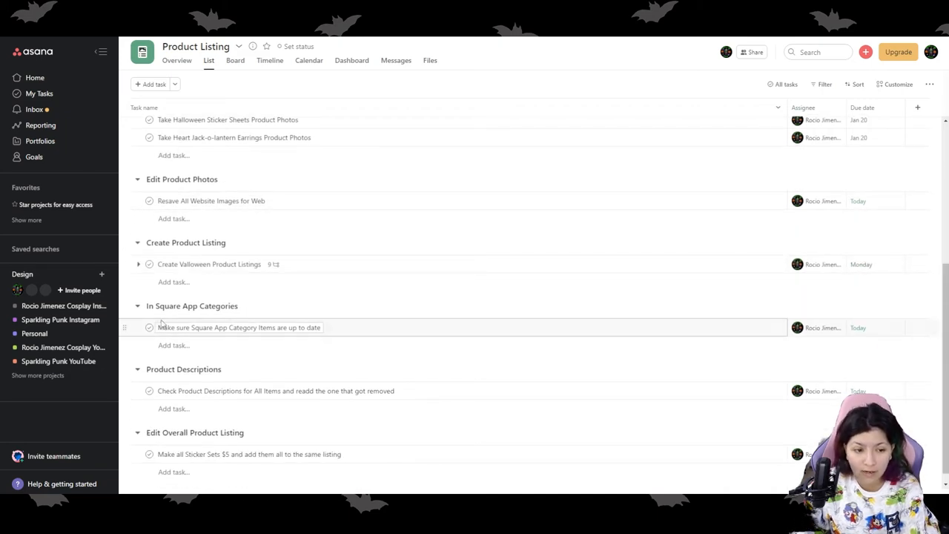
{"action": "mouse_move", "coordinate": [347, 324]}
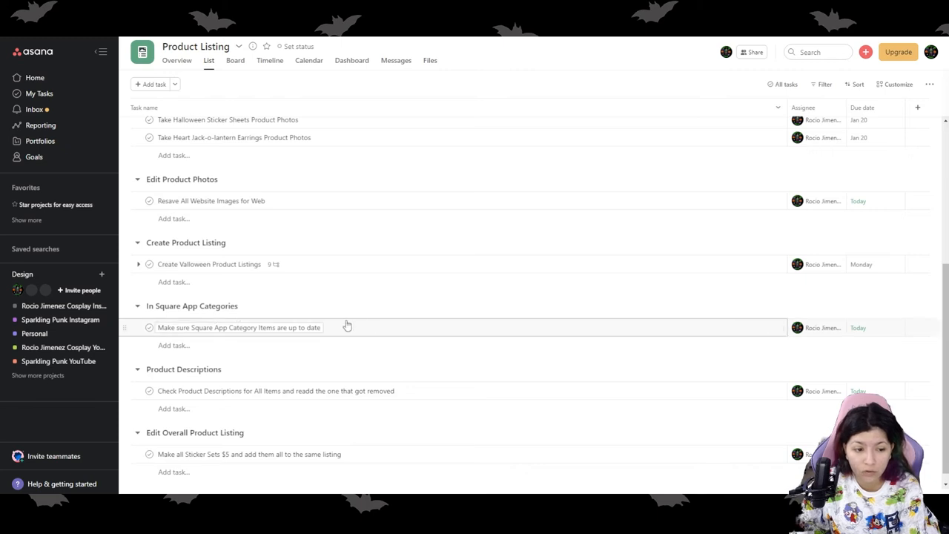
{"action": "mouse_move", "coordinate": [237, 311]}
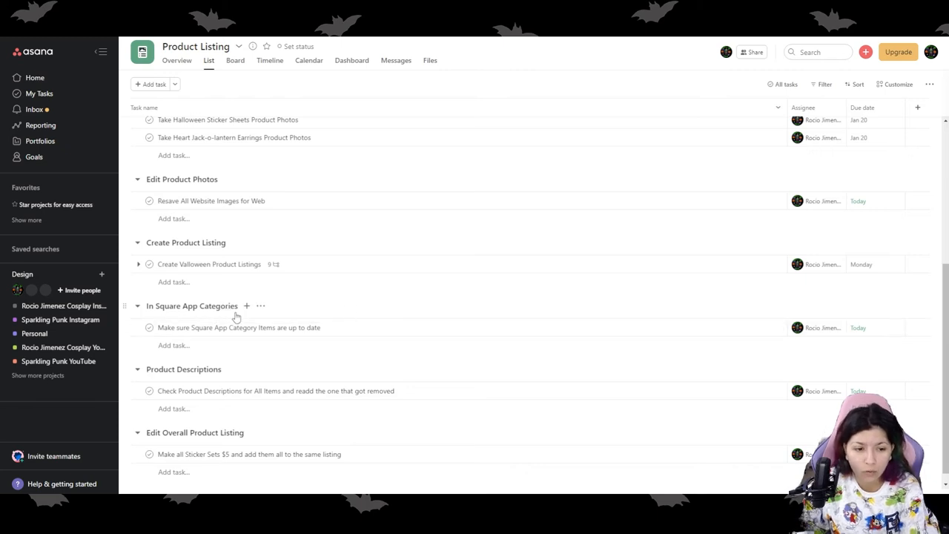
{"action": "scroll", "scroll_direction": "down", "scroll_amount": 3}
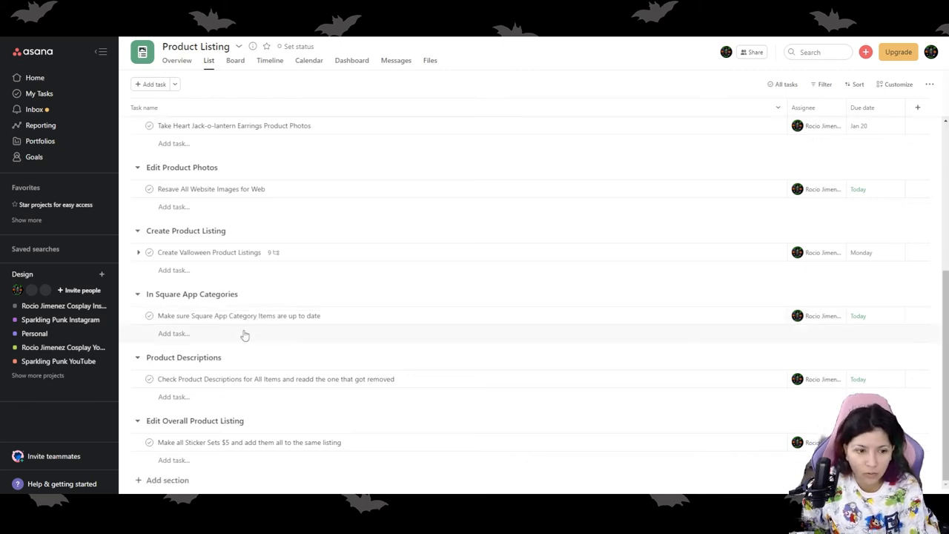
{"action": "mouse_move", "coordinate": [211, 368]}
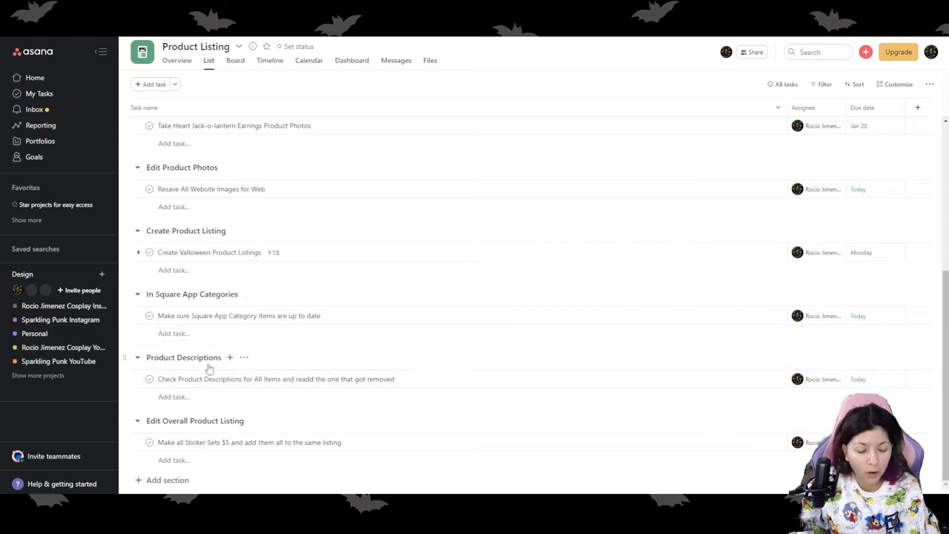
{"action": "mouse_move", "coordinate": [407, 345]}
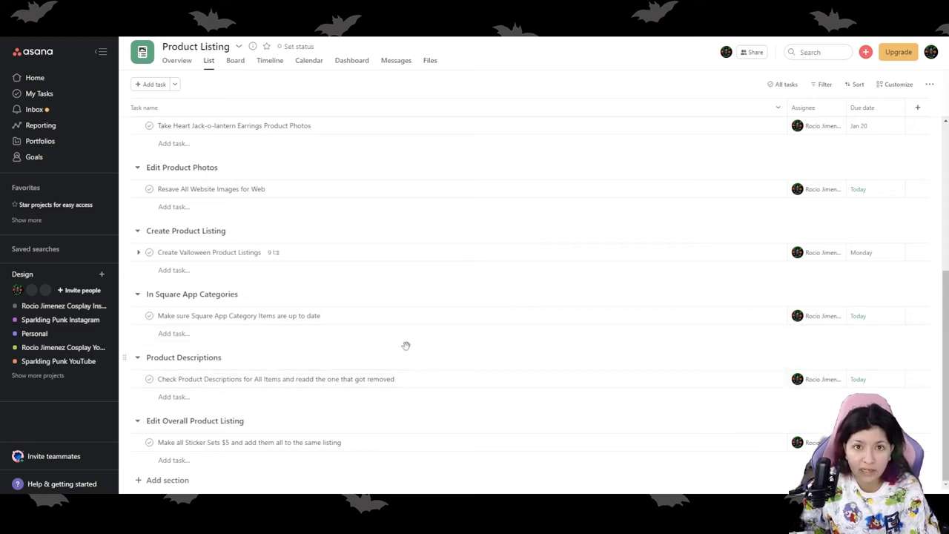
{"action": "mouse_move", "coordinate": [236, 430]}
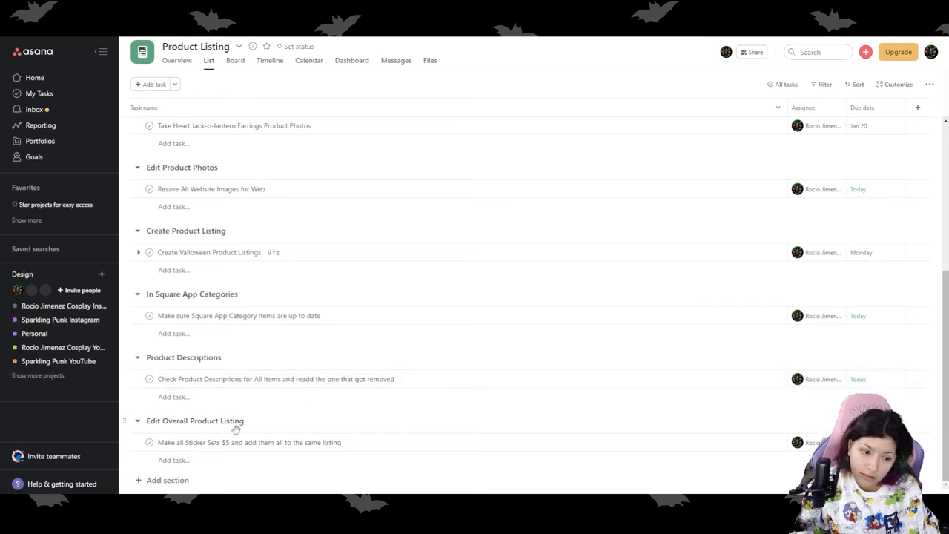
{"action": "mouse_move", "coordinate": [211, 433]}
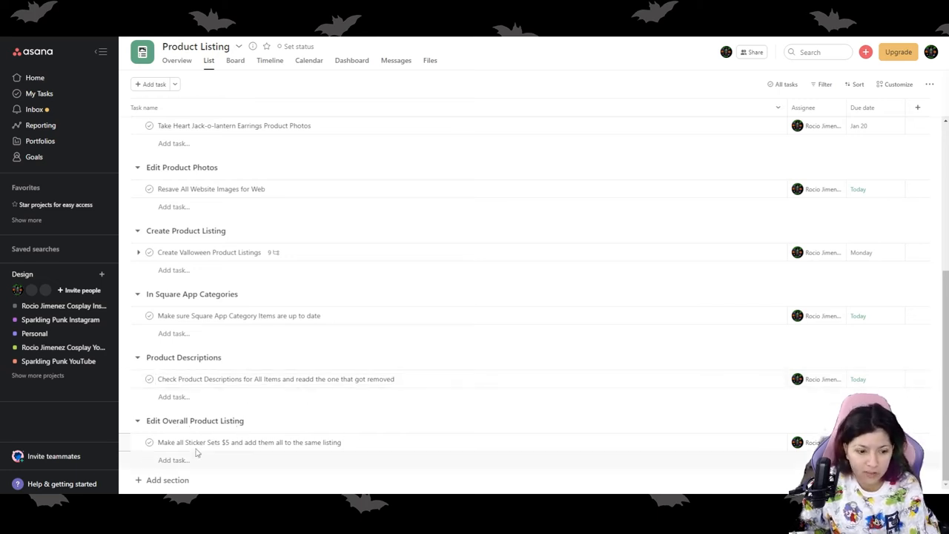
{"action": "left_click", "coordinate": [249, 442]}
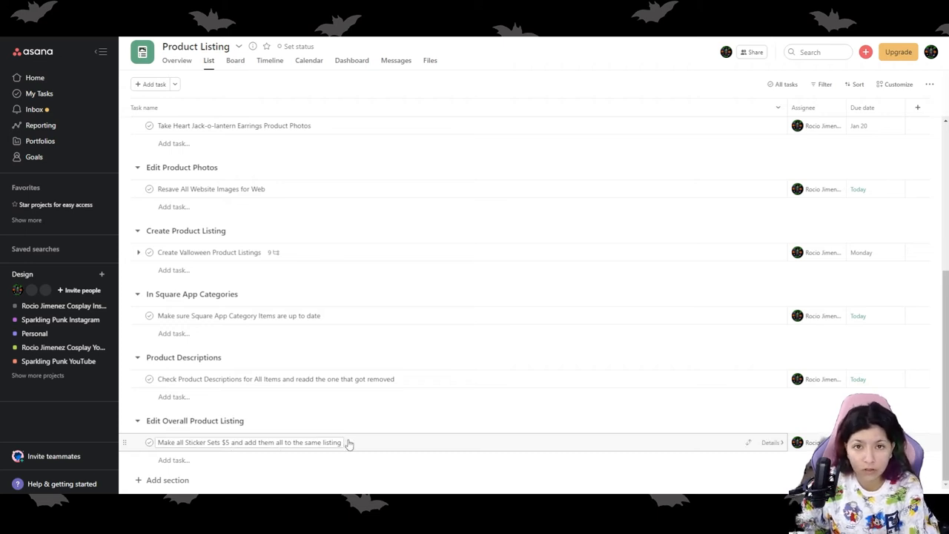
{"action": "mouse_move", "coordinate": [362, 432]}
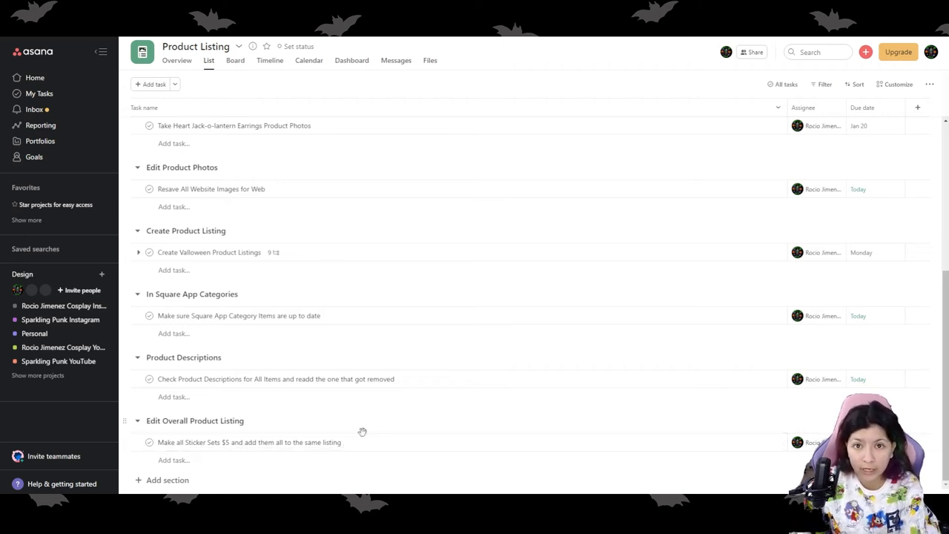
{"action": "mouse_move", "coordinate": [361, 418]}
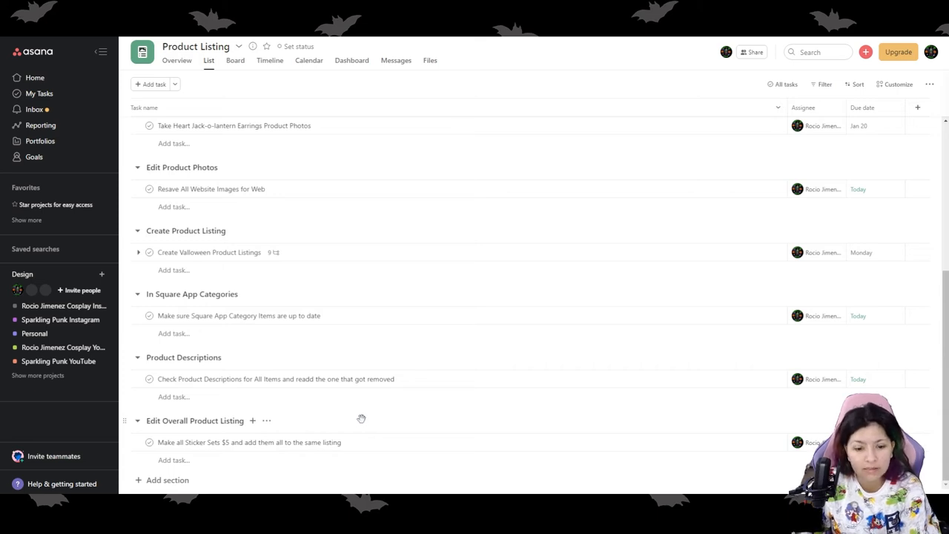
{"action": "scroll", "scroll_direction": "up", "scroll_amount": 3}
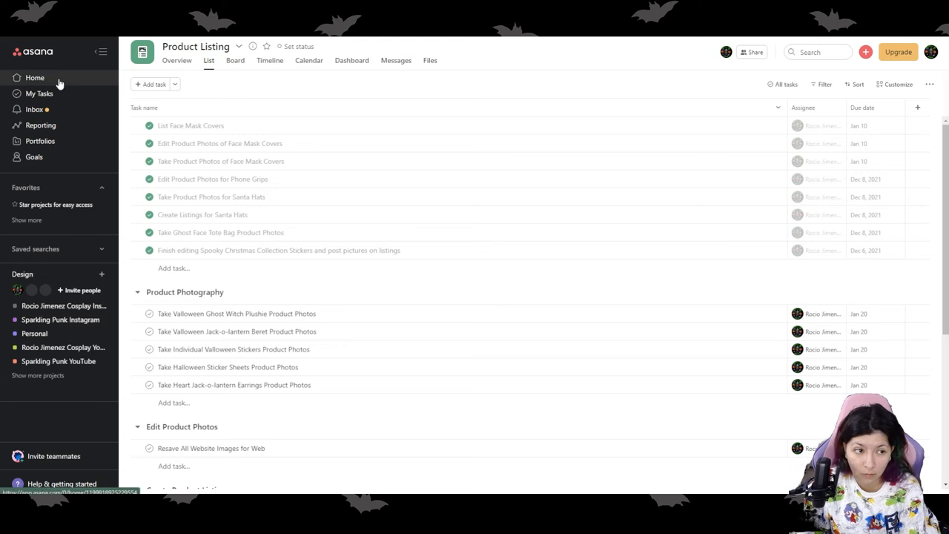
From Home's Recent Projects, open the Event Aftermath project with its Inventory Recount and Unload Car sections
{"action": "left_click", "coordinate": [34, 77]}
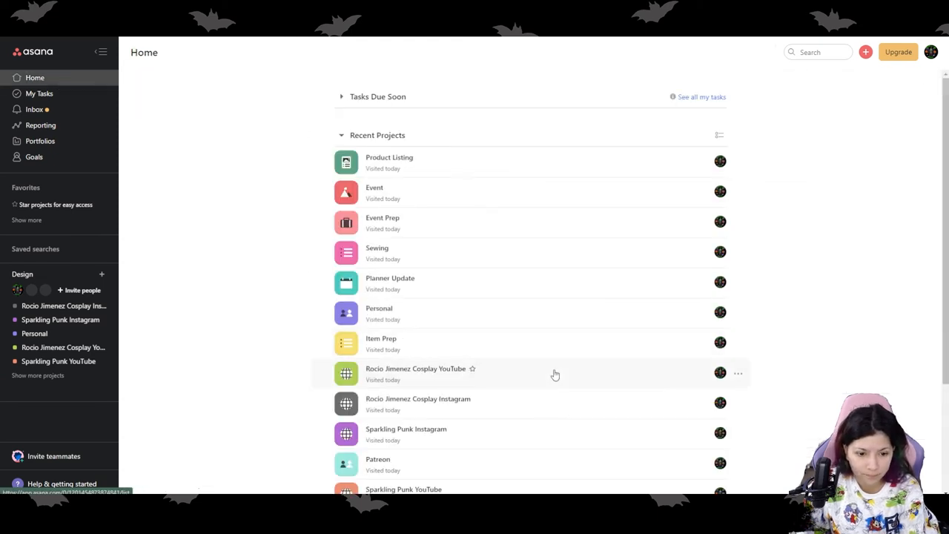
{"action": "scroll", "scroll_direction": "down", "scroll_amount": 3}
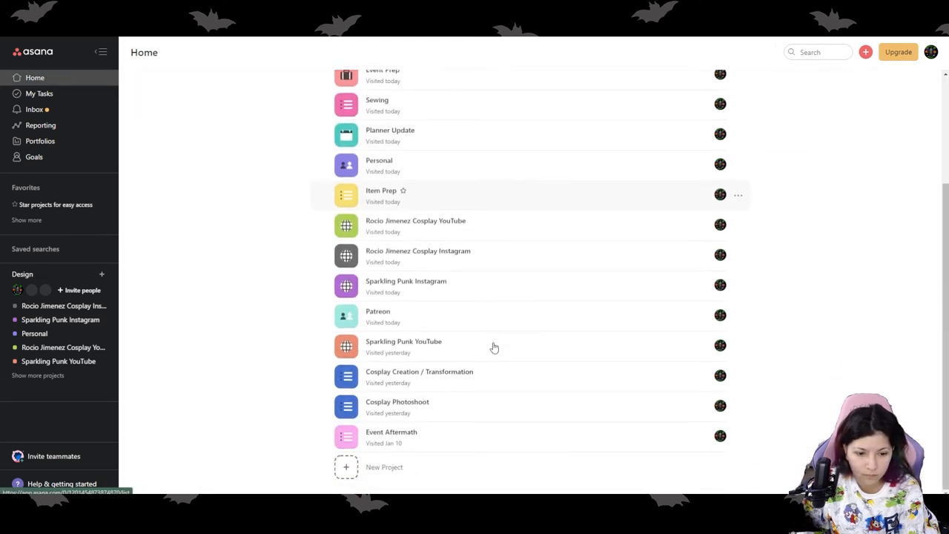
{"action": "mouse_move", "coordinate": [475, 407]}
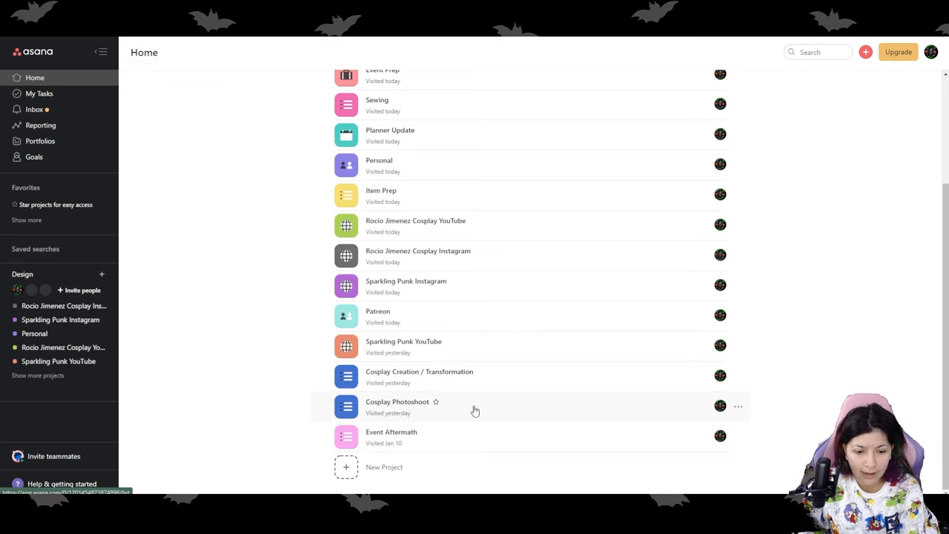
{"action": "mouse_move", "coordinate": [503, 445]}
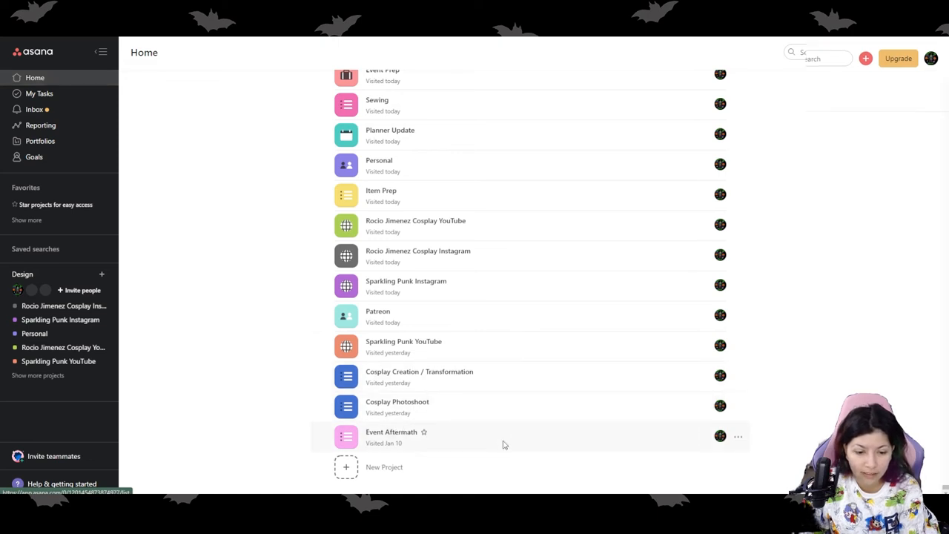
{"action": "left_click", "coordinate": [391, 432]}
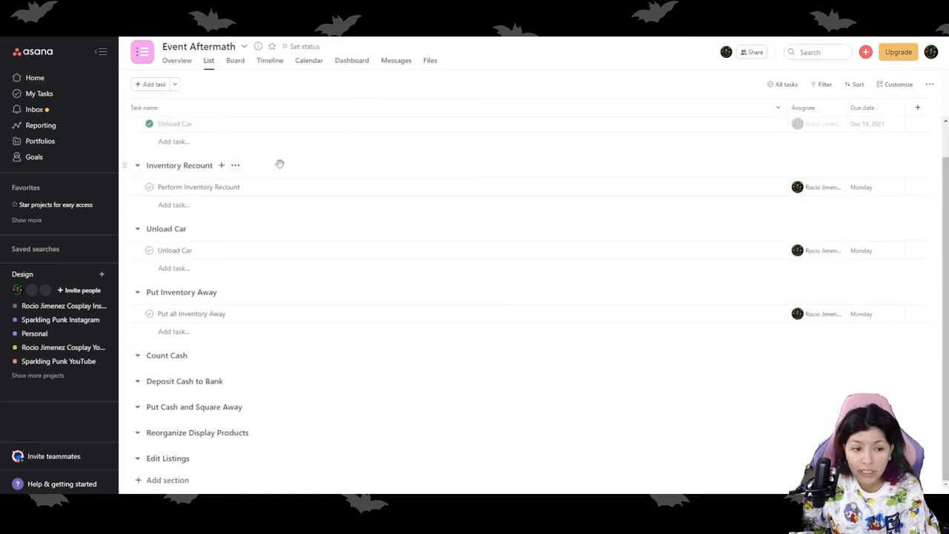
{"action": "mouse_move", "coordinate": [296, 187]}
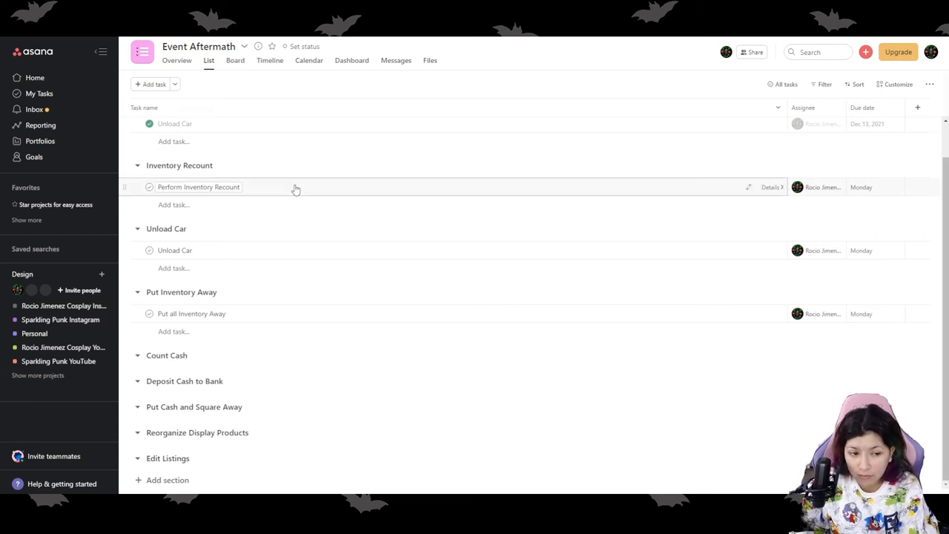
{"action": "mouse_move", "coordinate": [268, 313]}
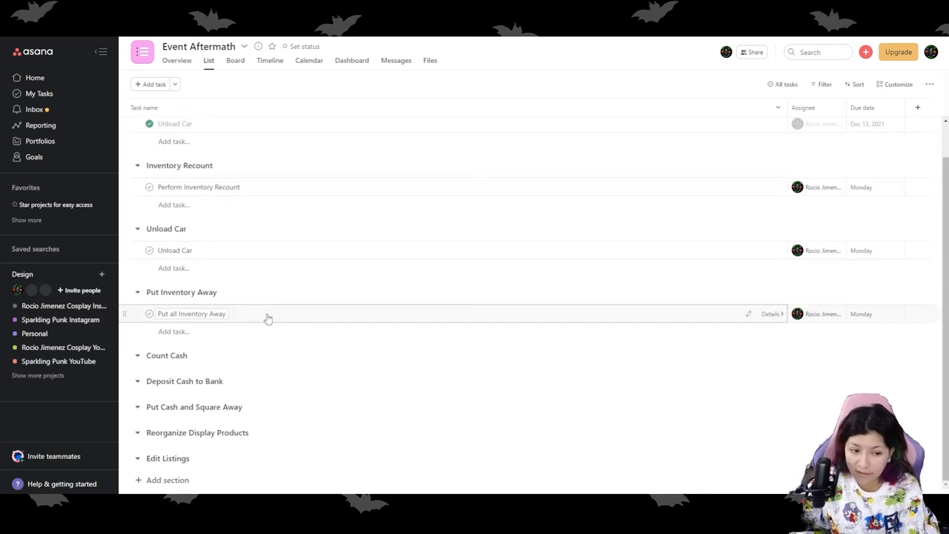
{"action": "mouse_move", "coordinate": [303, 366]}
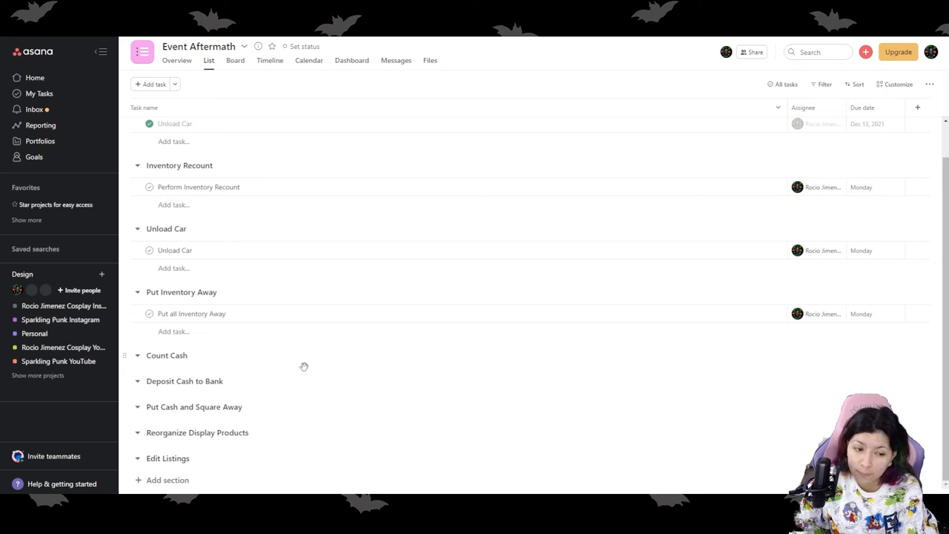
{"action": "mouse_move", "coordinate": [300, 389]}
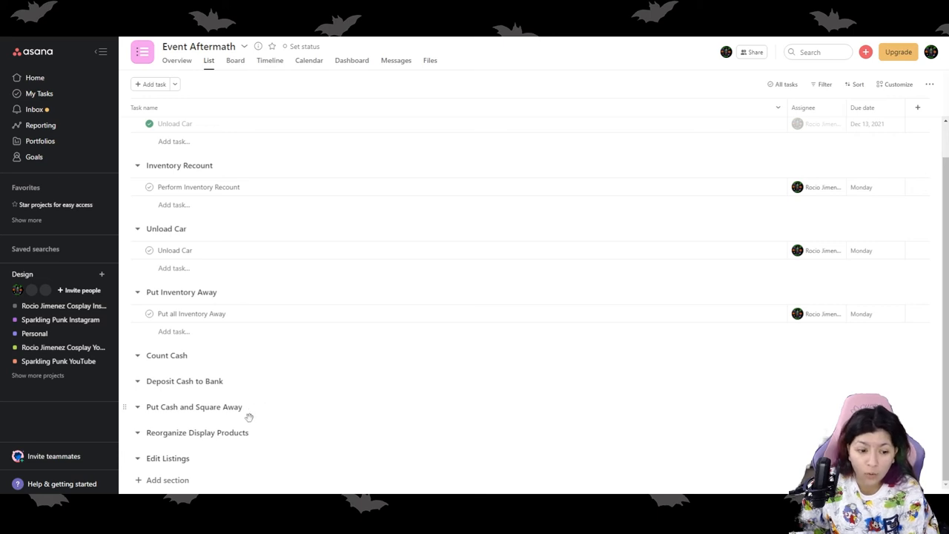
{"action": "mouse_move", "coordinate": [338, 412]}
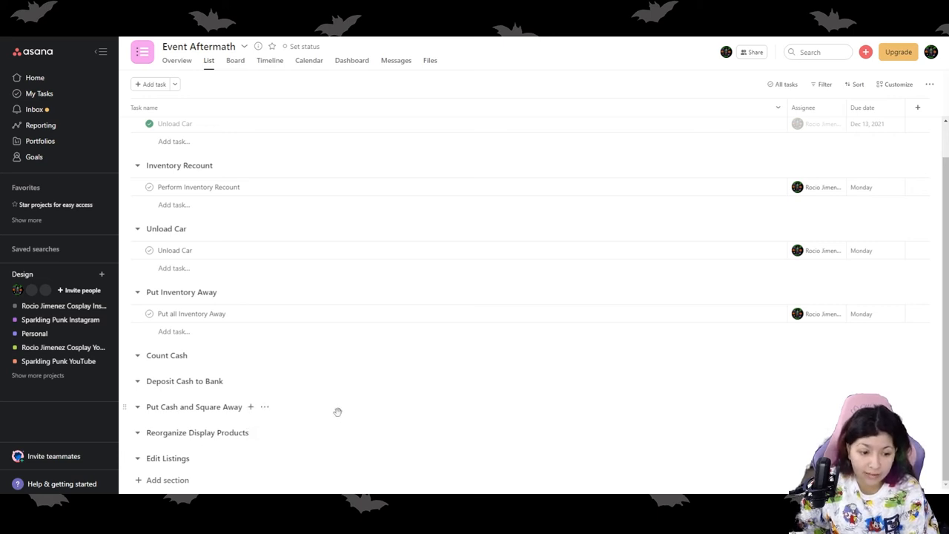
{"action": "mouse_move", "coordinate": [341, 421]}
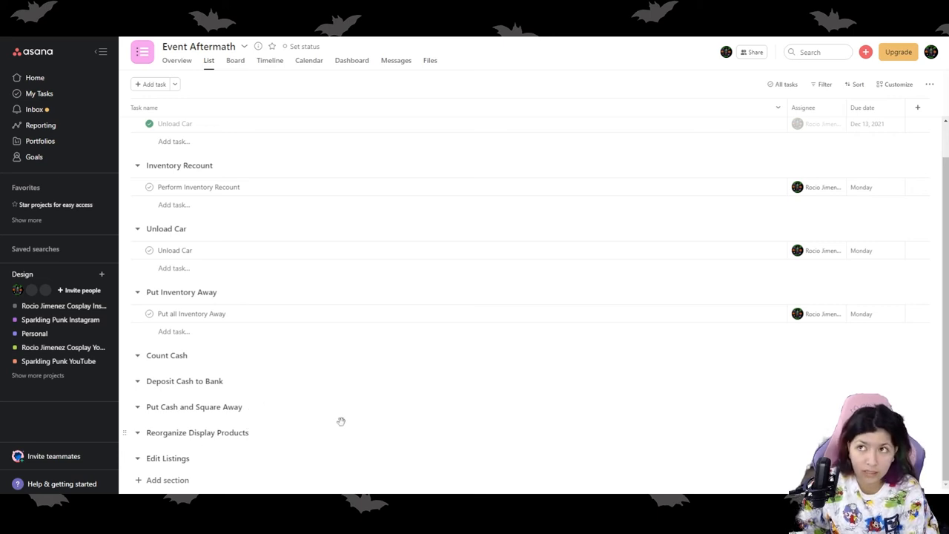
{"action": "mouse_move", "coordinate": [341, 412]}
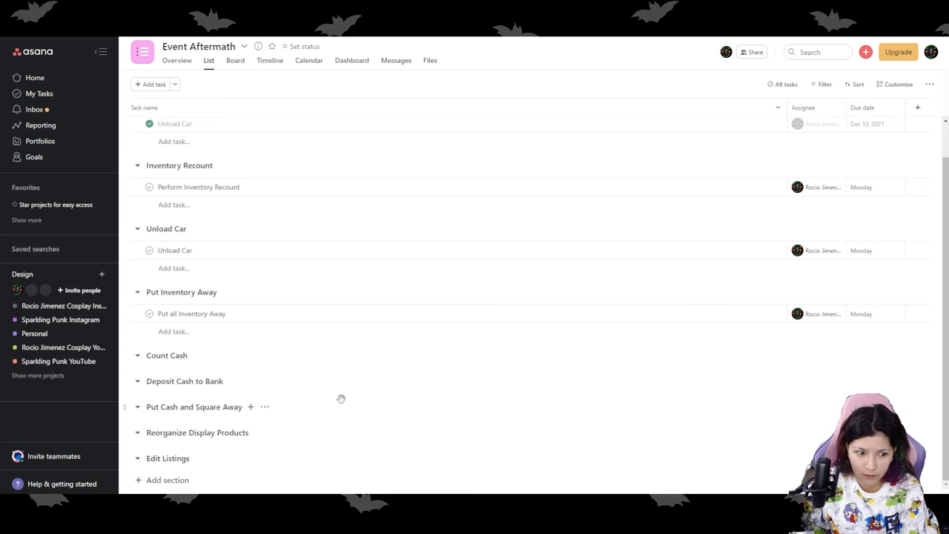
{"action": "mouse_move", "coordinate": [343, 402]}
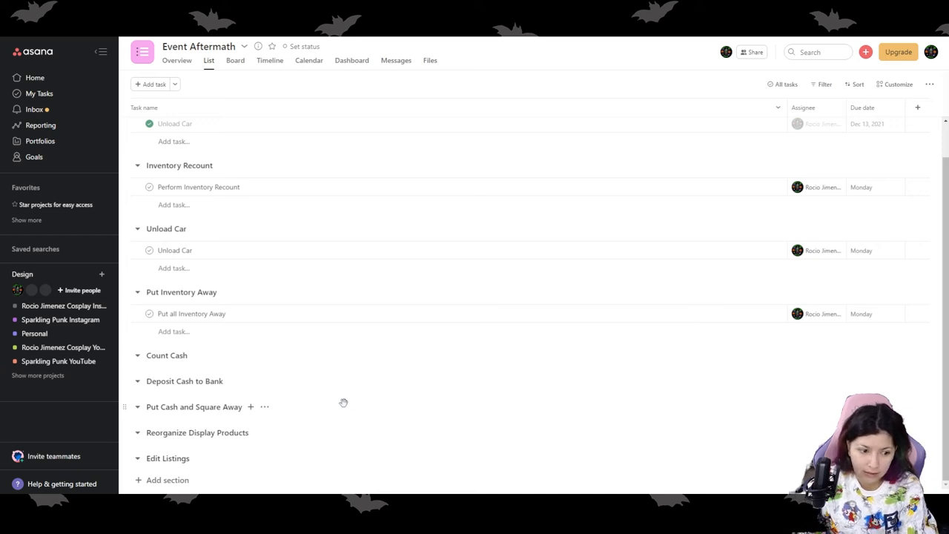
{"action": "mouse_move", "coordinate": [240, 249]}
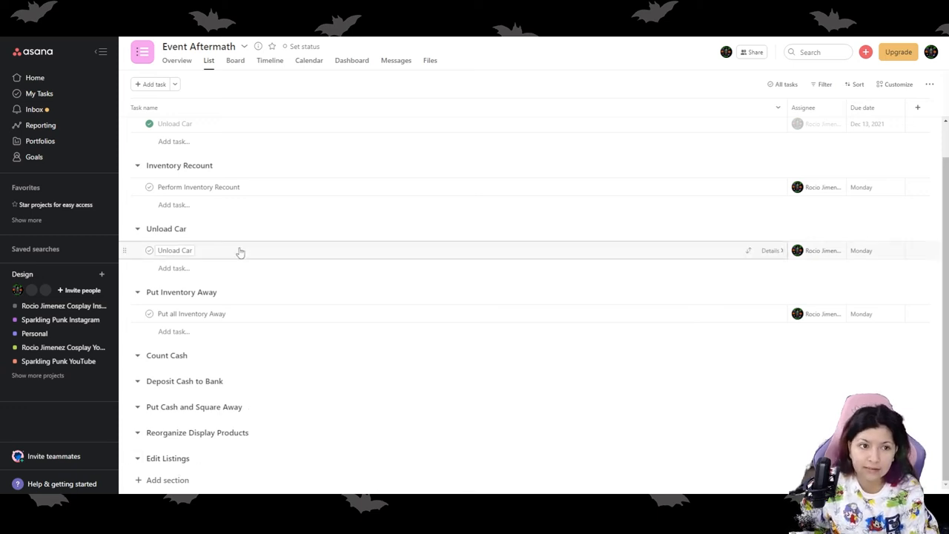
{"action": "mouse_move", "coordinate": [270, 229]}
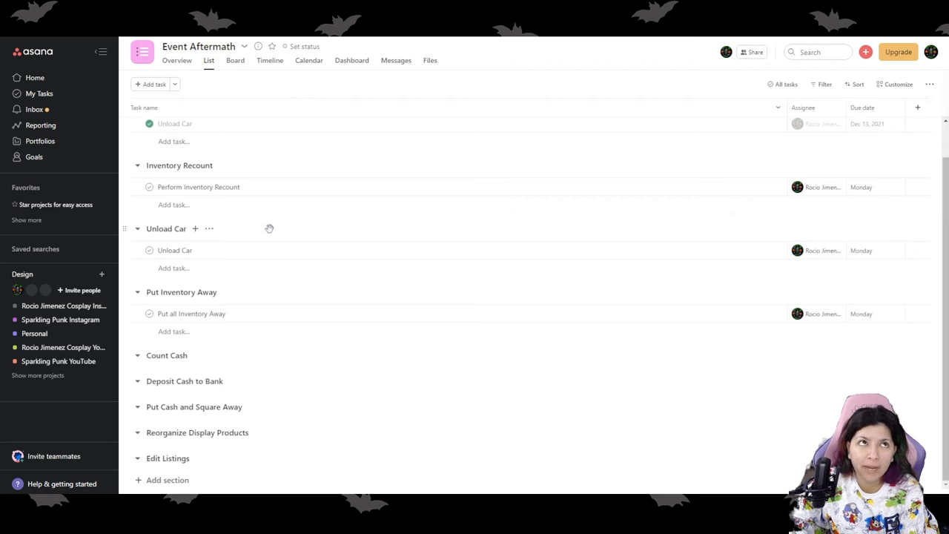
{"action": "mouse_move", "coordinate": [267, 226]}
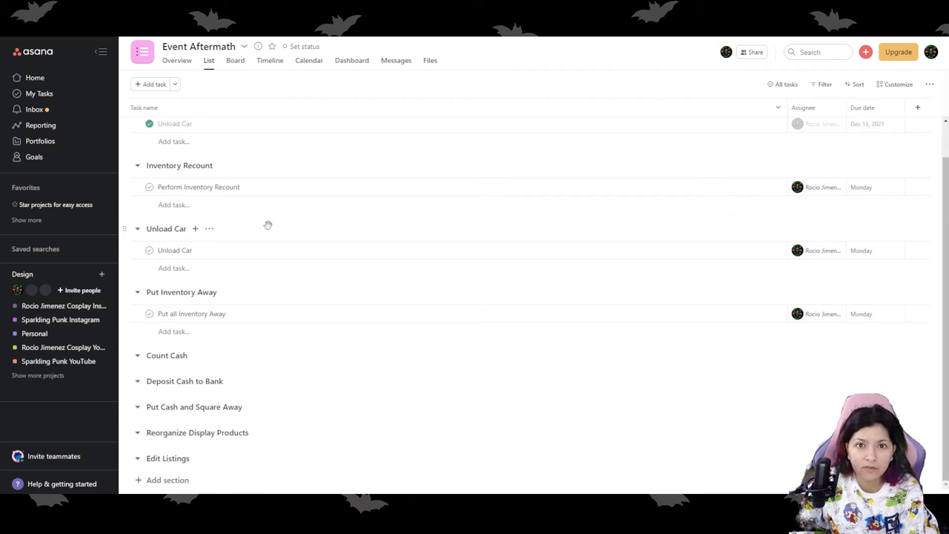
{"action": "mouse_move", "coordinate": [267, 216]}
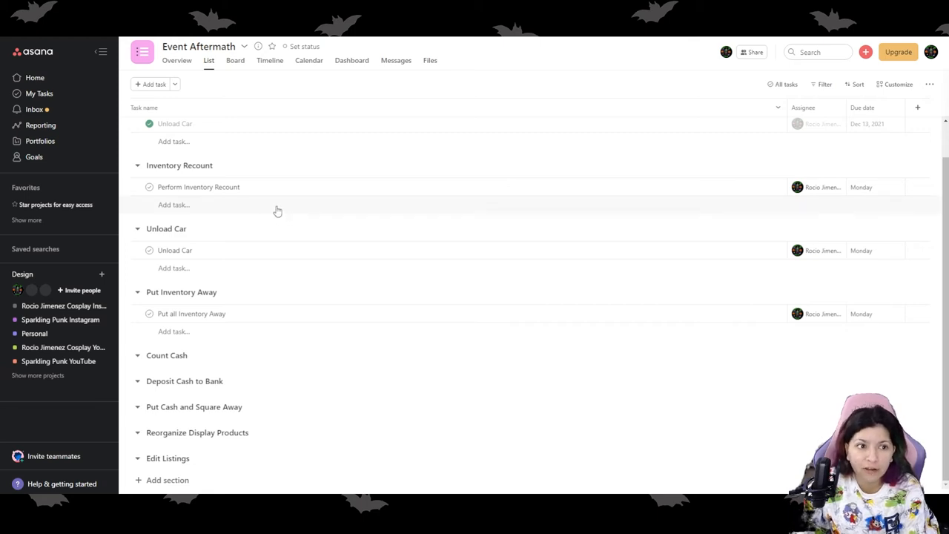
{"action": "mouse_move", "coordinate": [274, 199]}
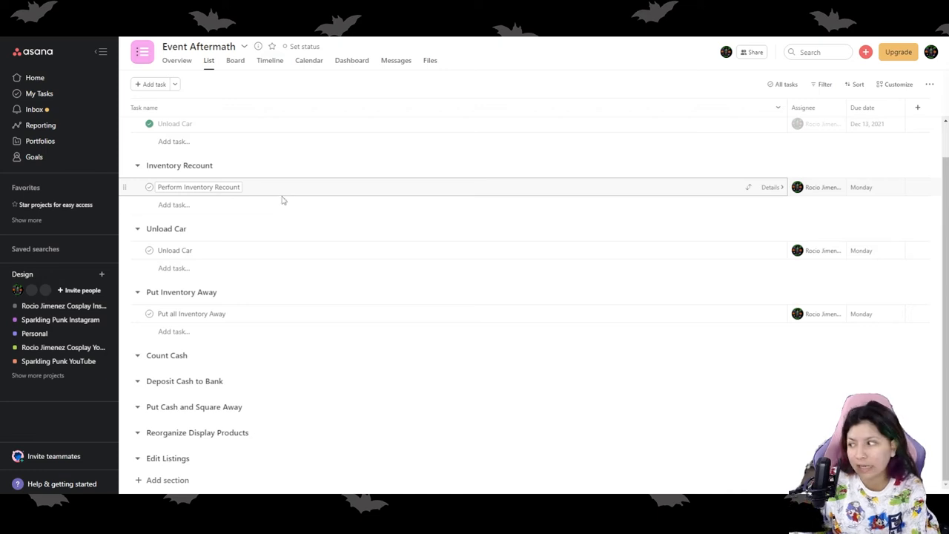
{"action": "mouse_move", "coordinate": [32, 77]}
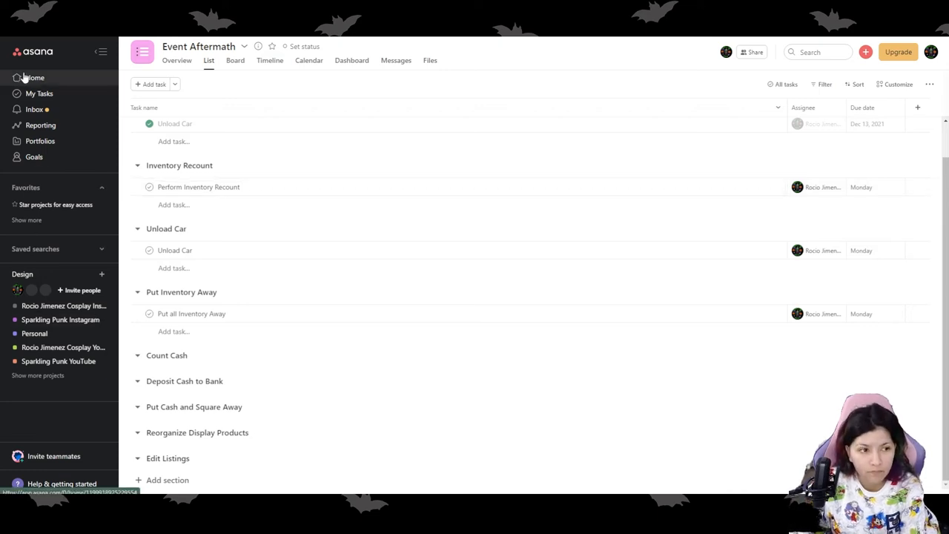
From Home's Recent Projects, open the Cosplay Creation / Transformation project
{"action": "left_click", "coordinate": [34, 77]}
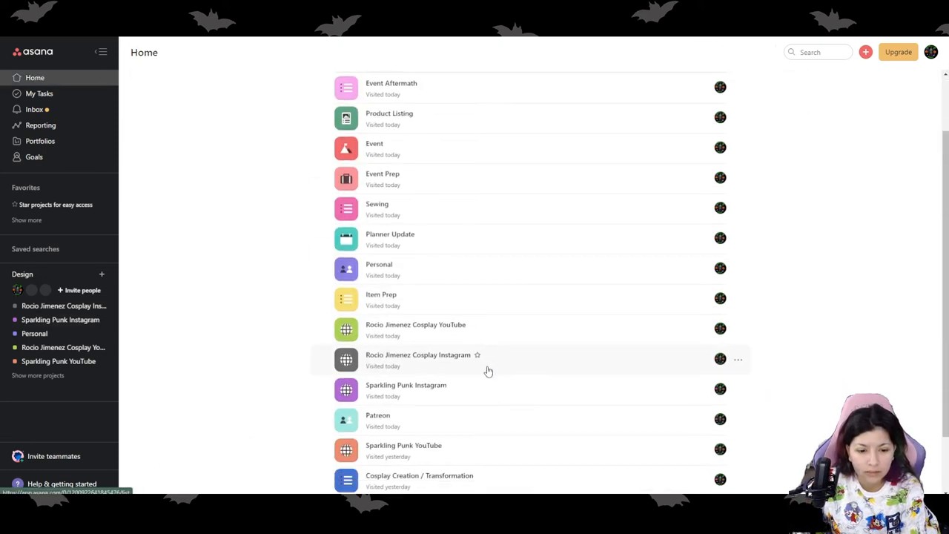
{"action": "scroll", "scroll_direction": "down", "scroll_amount": 3}
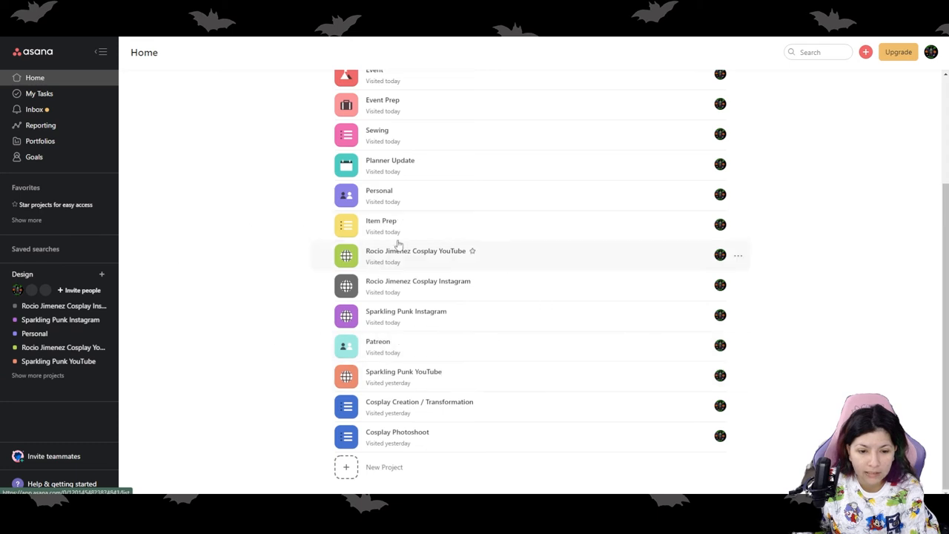
{"action": "mouse_move", "coordinate": [454, 407]}
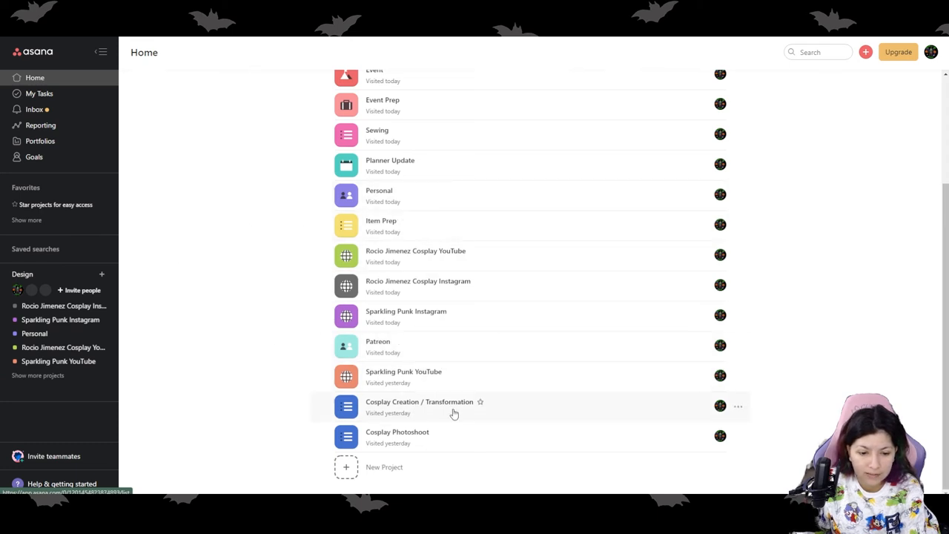
{"action": "left_click", "coordinate": [418, 400]}
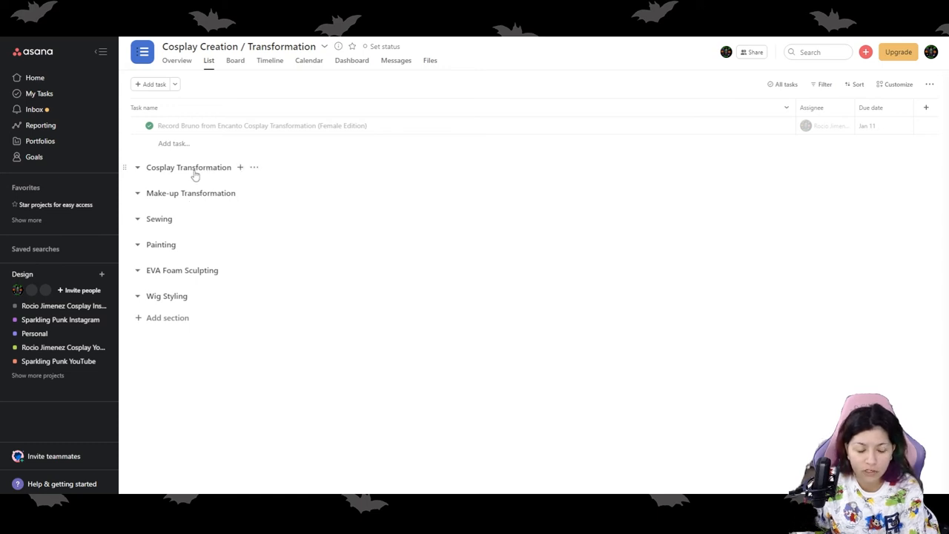
{"action": "mouse_move", "coordinate": [169, 175]}
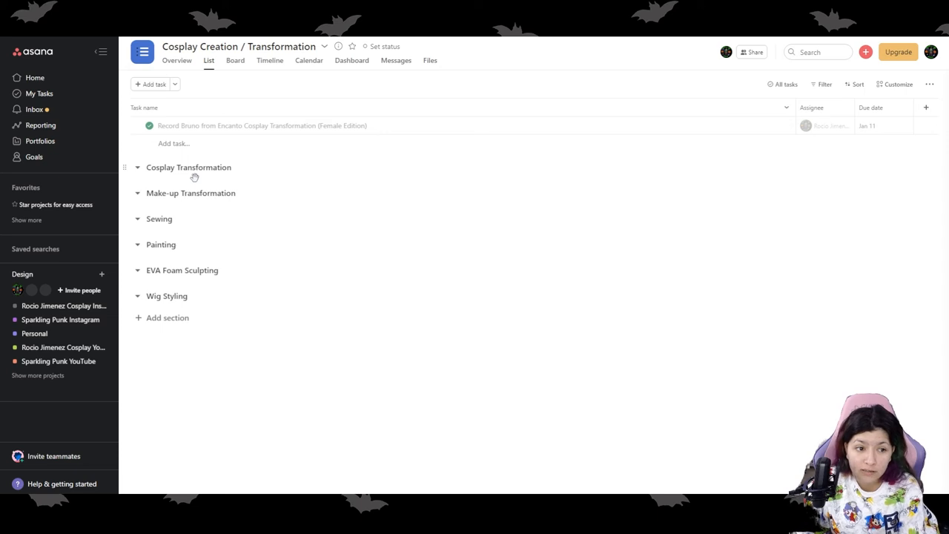
{"action": "mouse_move", "coordinate": [175, 200]}
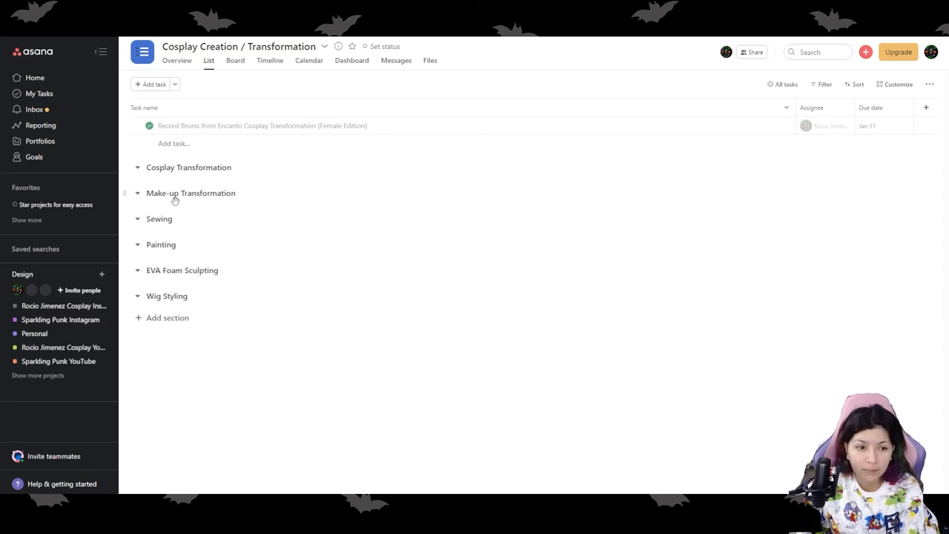
{"action": "mouse_move", "coordinate": [200, 228]}
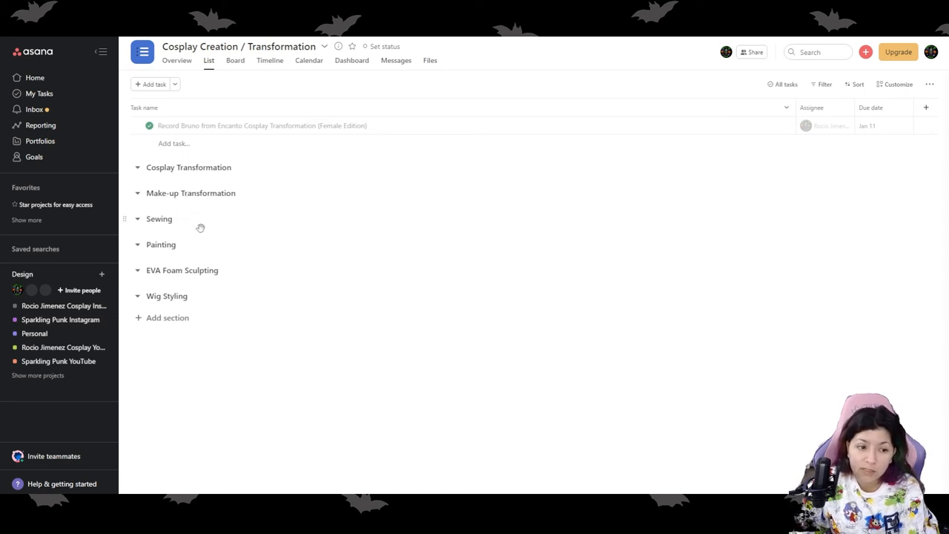
{"action": "mouse_move", "coordinate": [237, 300]}
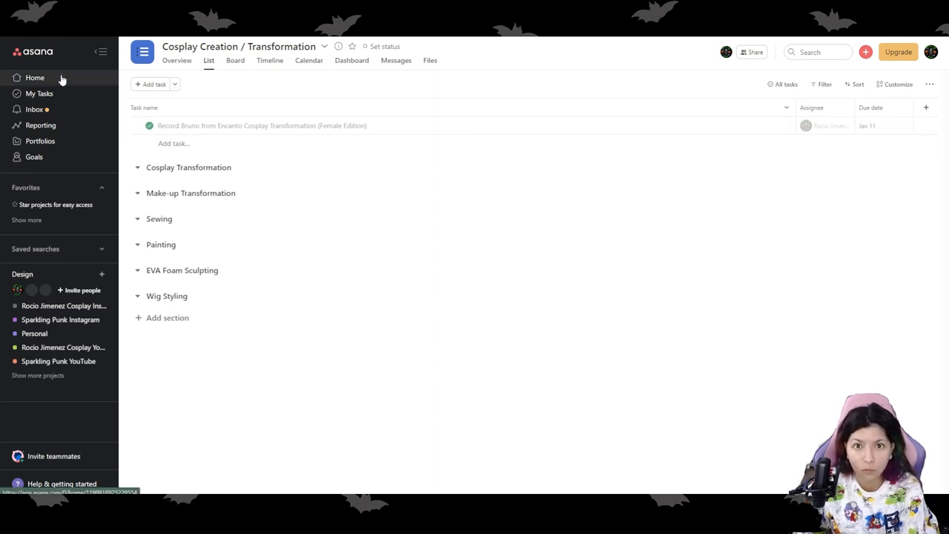
Visit the Cosplay Photoshoot project from Recent Projects, then return Home and skim the project list
{"action": "left_click", "coordinate": [35, 78]}
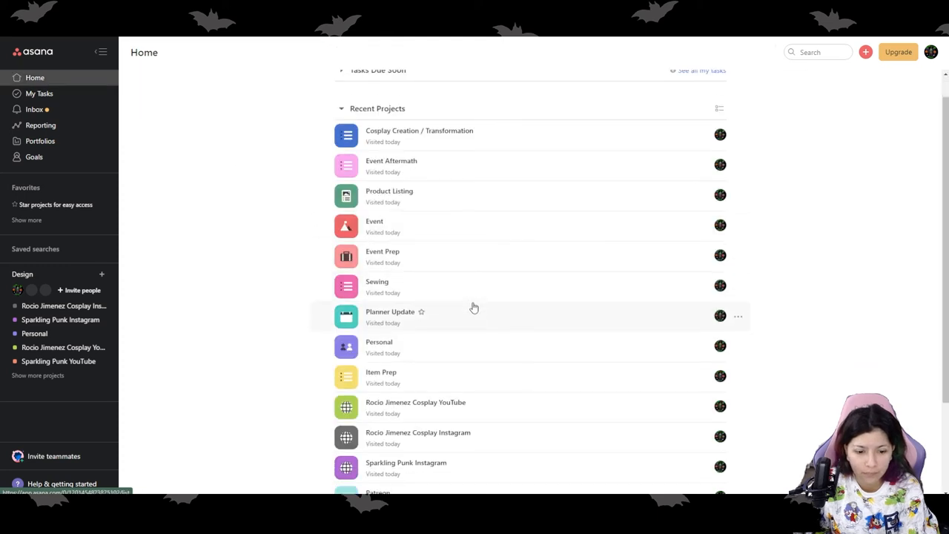
{"action": "left_click", "coordinate": [389, 312]}
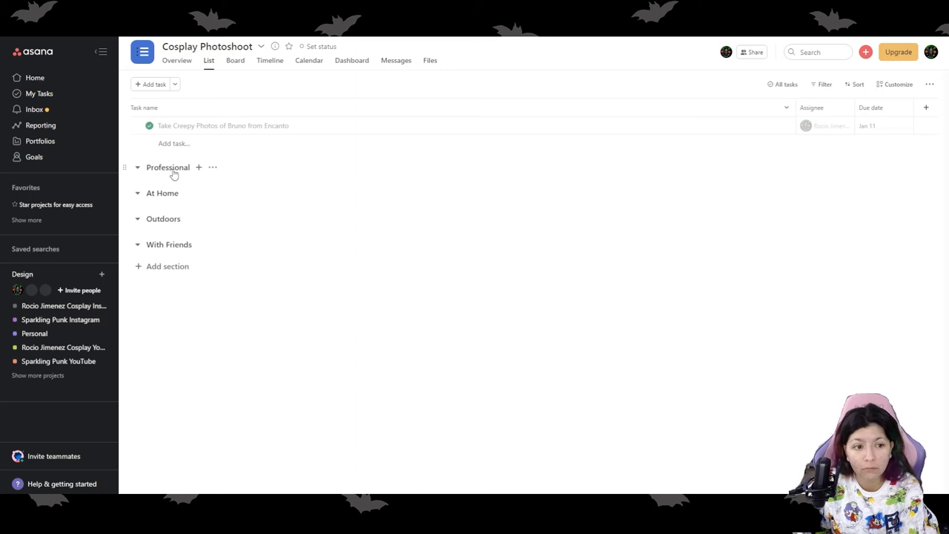
{"action": "mouse_move", "coordinate": [199, 226]}
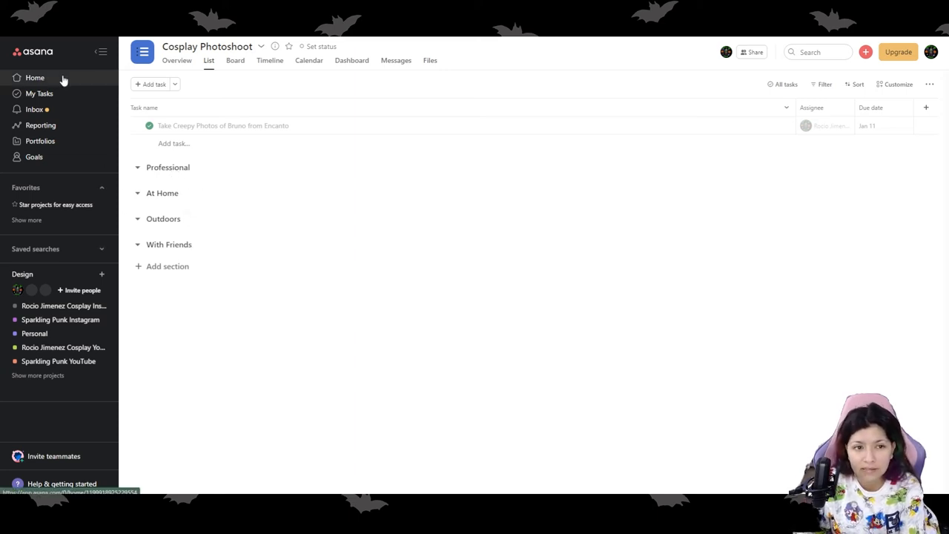
{"action": "left_click", "coordinate": [36, 77]}
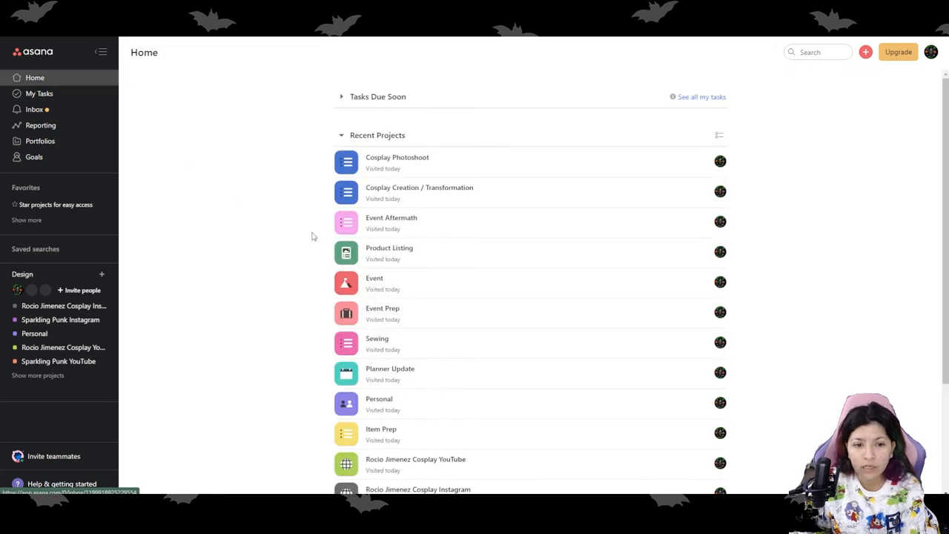
{"action": "scroll", "scroll_direction": "down", "scroll_amount": 3}
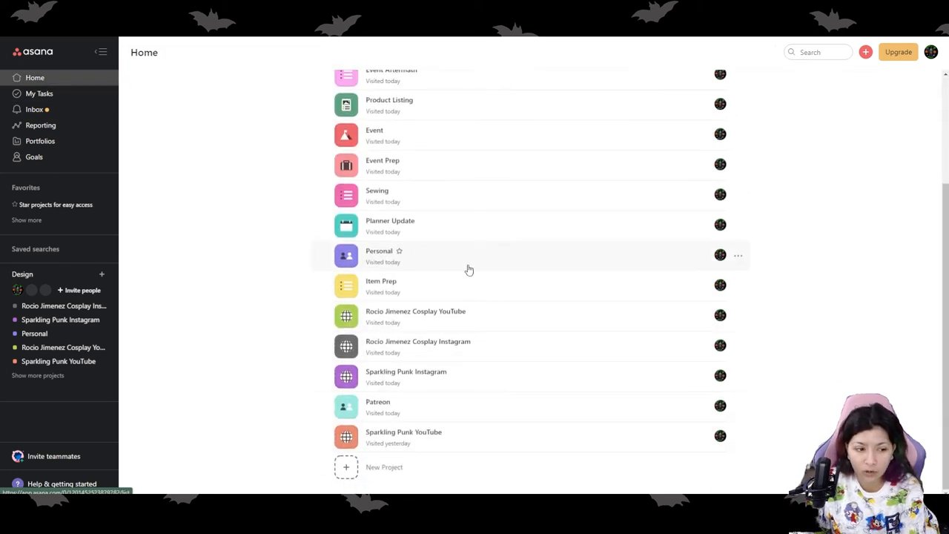
{"action": "scroll", "scroll_direction": "up", "scroll_amount": 3}
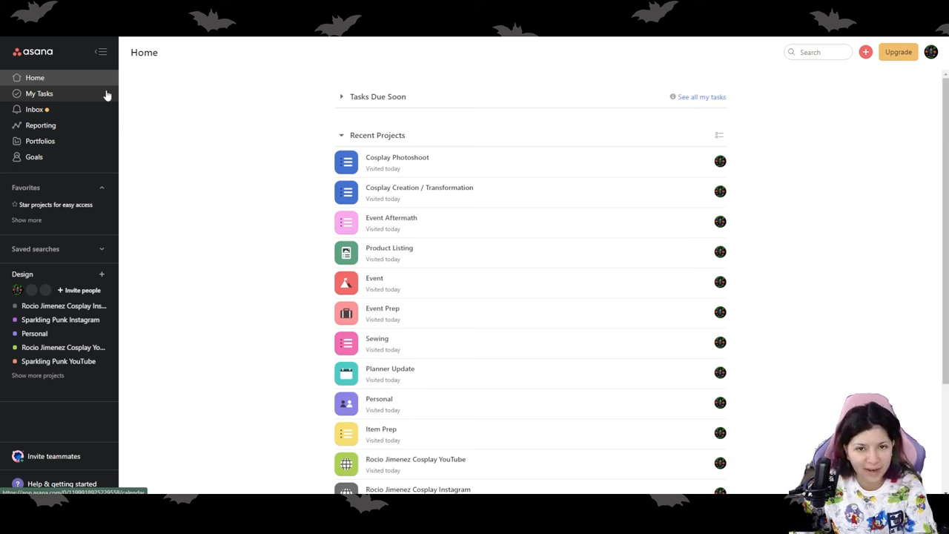
Expand the '9+ more' tasks for the week of January 9–15 and review every day's full list
{"action": "left_click", "coordinate": [39, 92]}
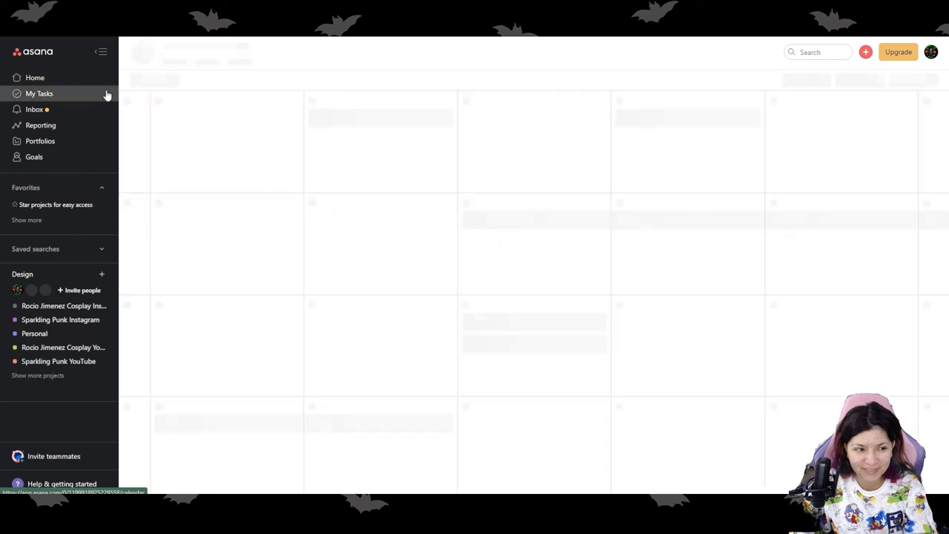
{"action": "left_click", "coordinate": [38, 94]}
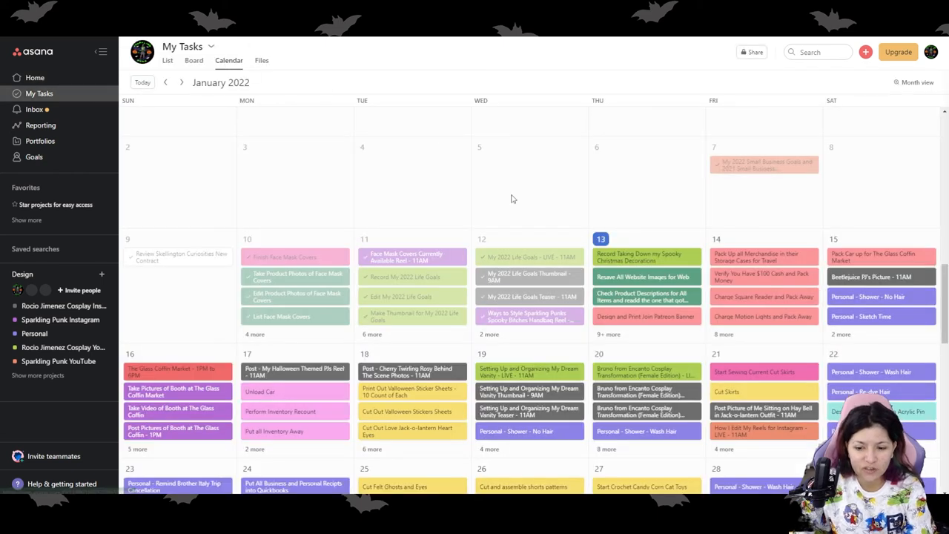
{"action": "mouse_move", "coordinate": [489, 334]}
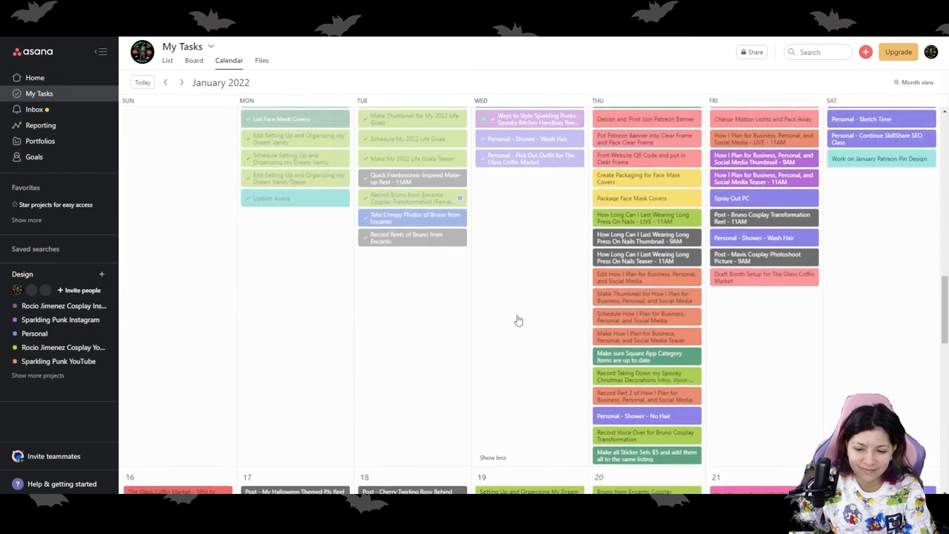
{"action": "scroll", "scroll_direction": "down", "scroll_amount": 3}
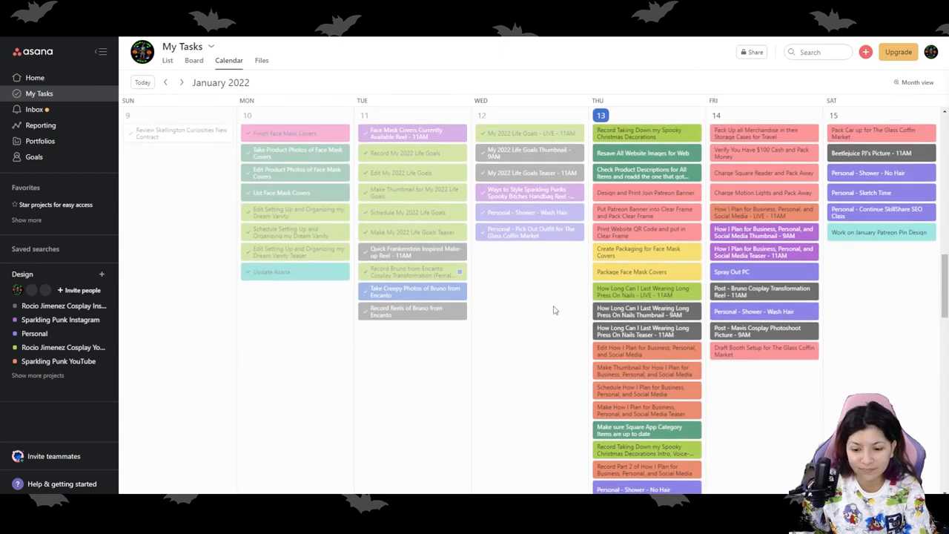
{"action": "scroll", "scroll_direction": "up", "scroll_amount": 3}
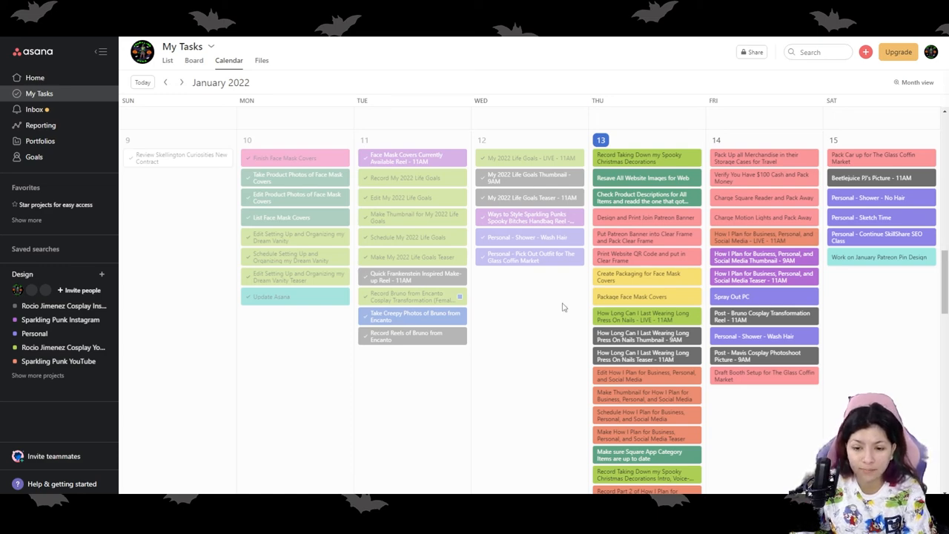
{"action": "mouse_move", "coordinate": [556, 338]}
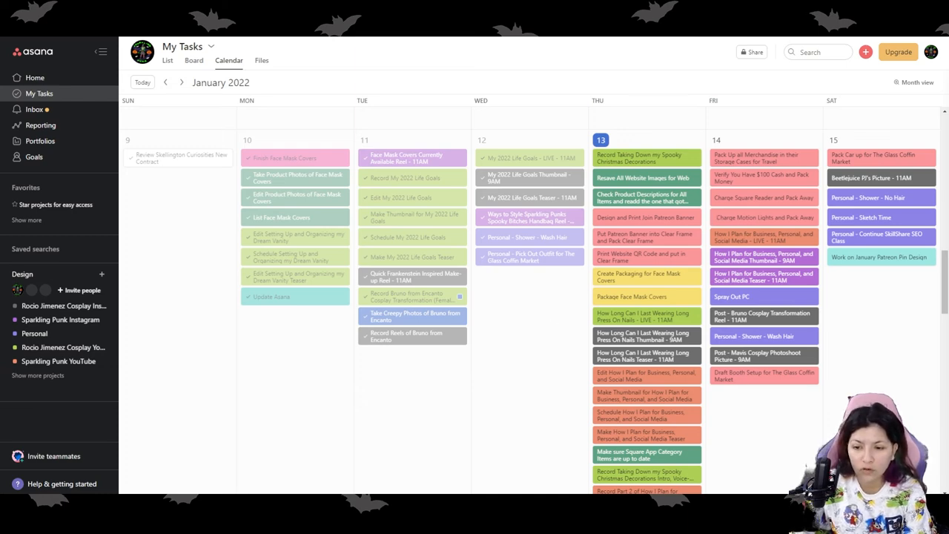
{"action": "mouse_move", "coordinate": [882, 318]}
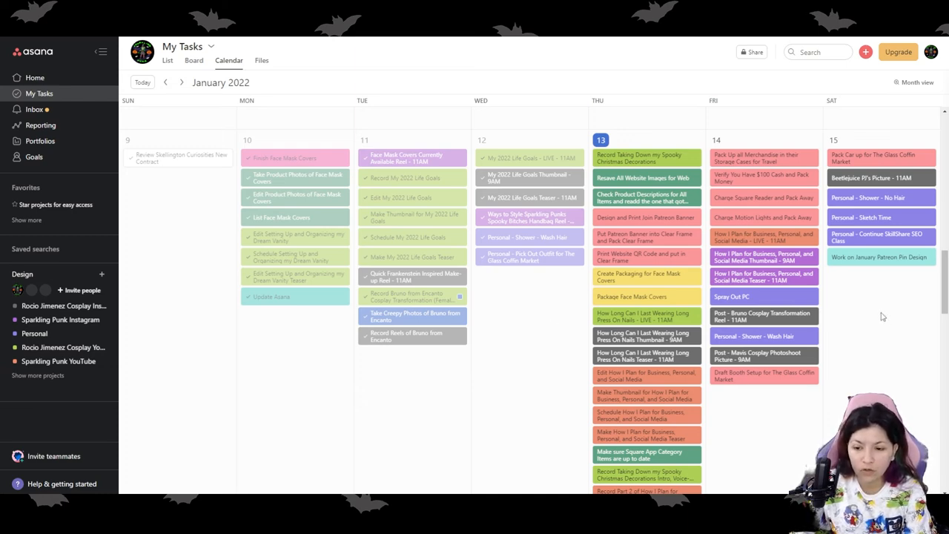
{"action": "mouse_move", "coordinate": [860, 307]}
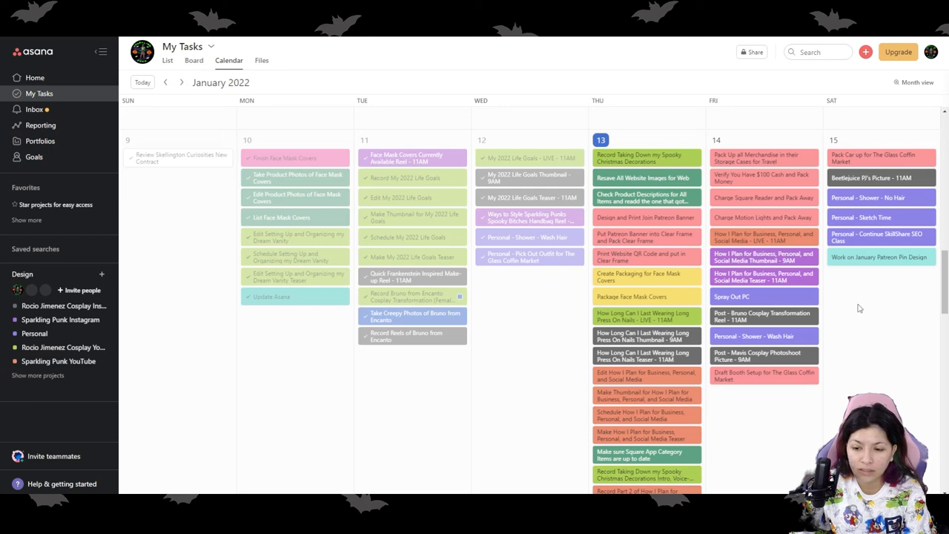
{"action": "mouse_move", "coordinate": [825, 329]}
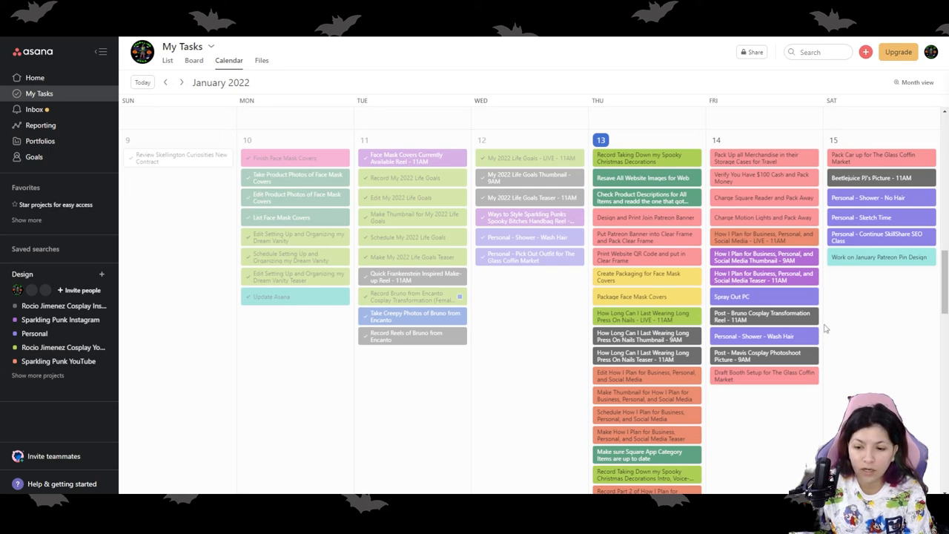
{"action": "mouse_move", "coordinate": [822, 323]}
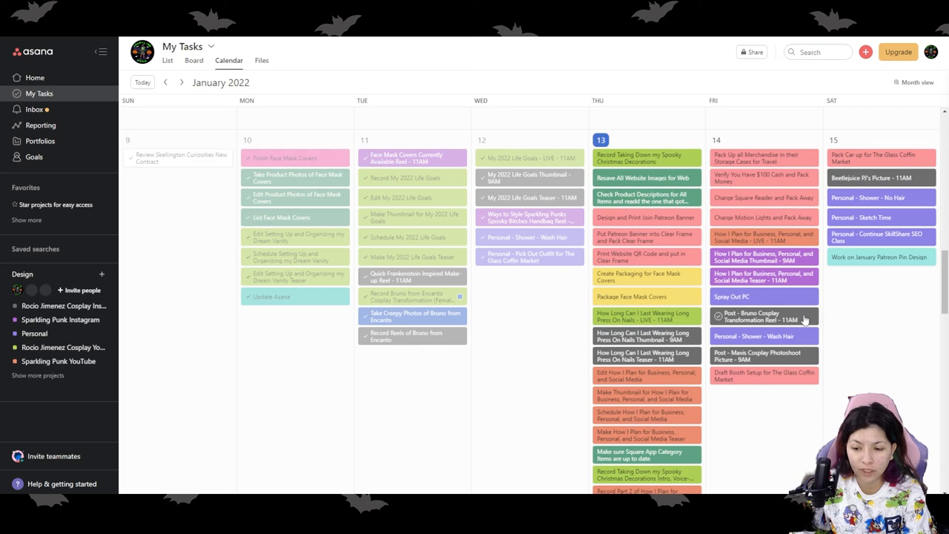
{"action": "left_click", "coordinate": [763, 318]}
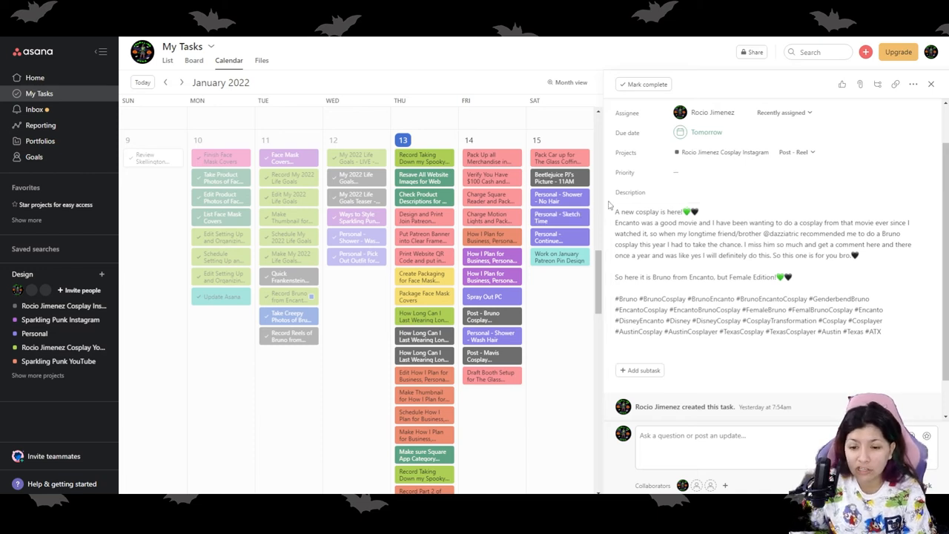
{"action": "mouse_move", "coordinate": [934, 347]}
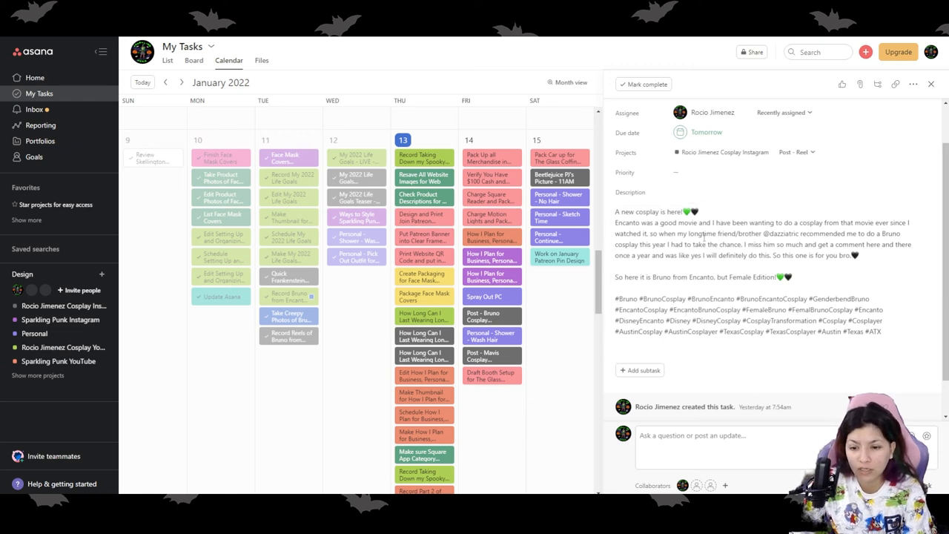
{"action": "mouse_move", "coordinate": [578, 344]}
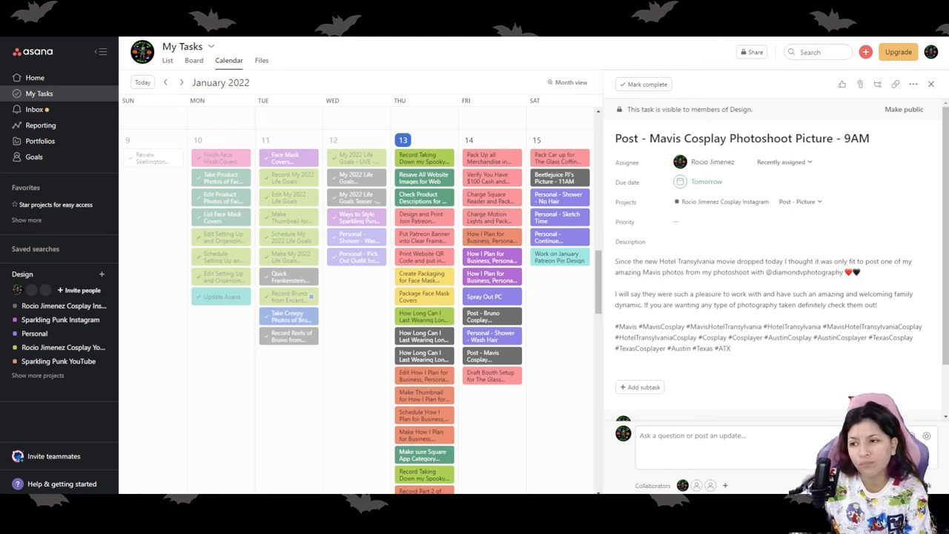
{"action": "mouse_move", "coordinate": [593, 420]}
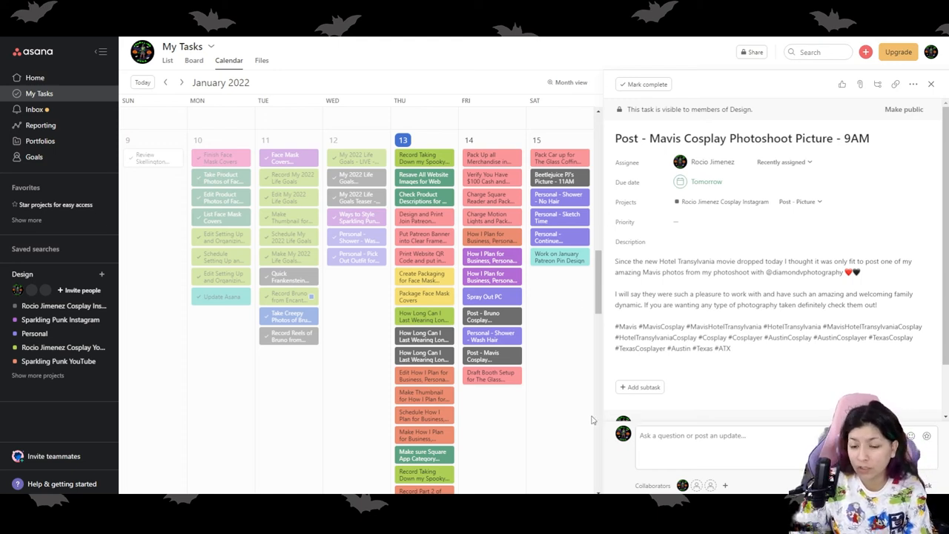
{"action": "left_click", "coordinate": [764, 304]}
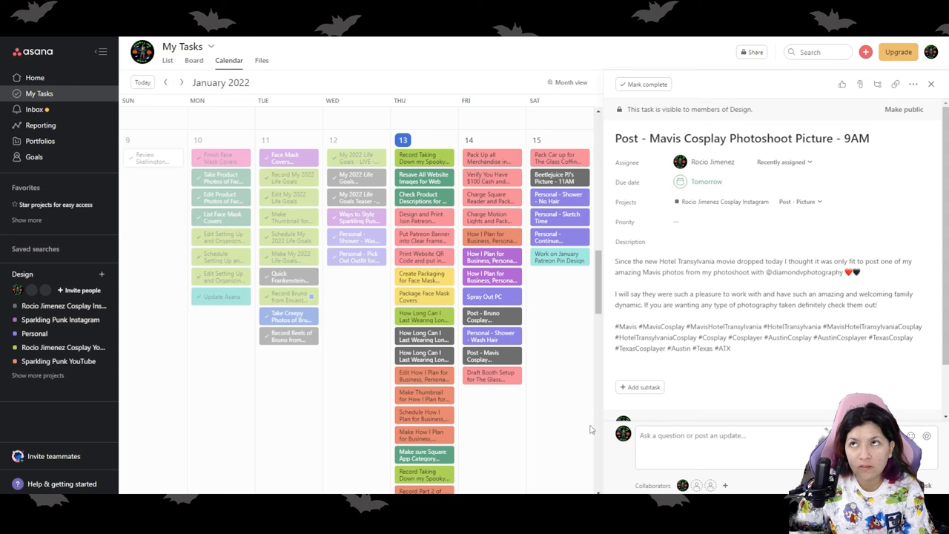
{"action": "mouse_move", "coordinate": [590, 424]}
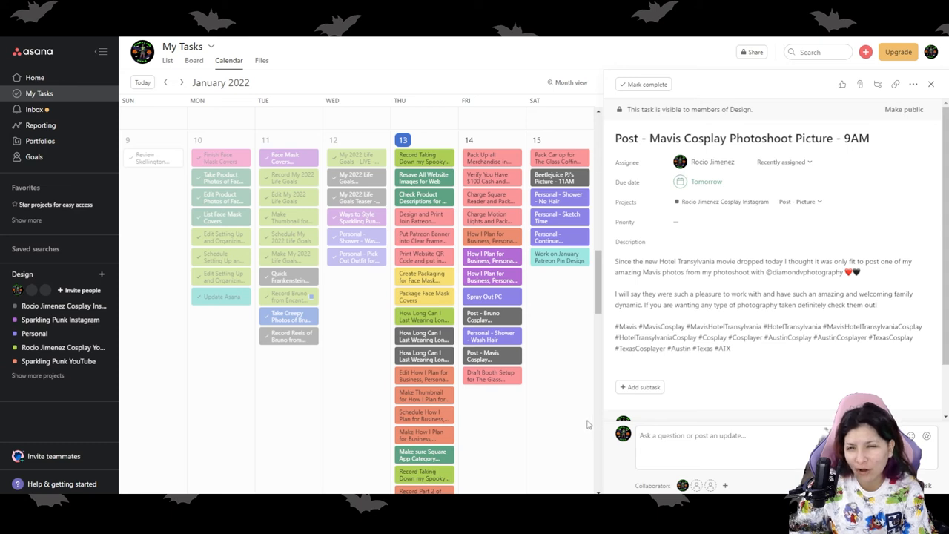
{"action": "mouse_move", "coordinate": [584, 421]}
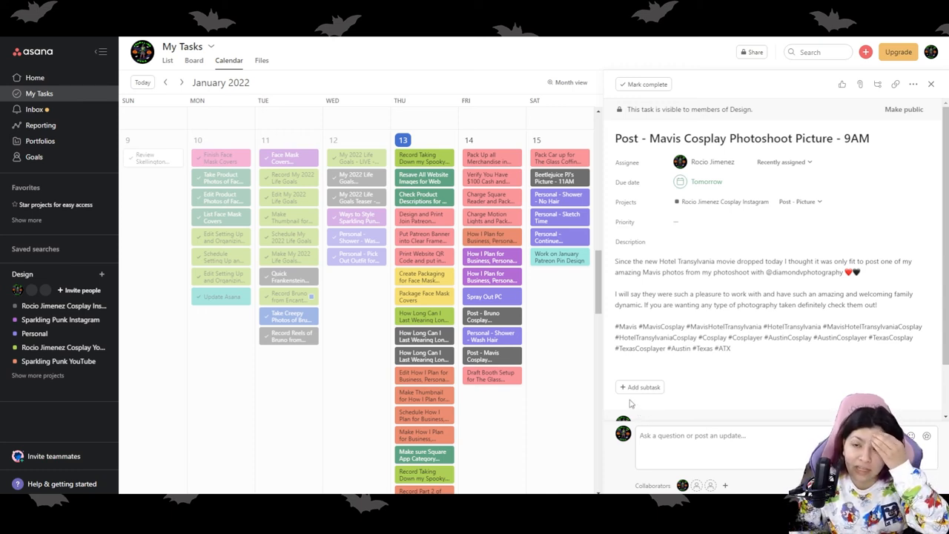
{"action": "mouse_move", "coordinate": [560, 312]}
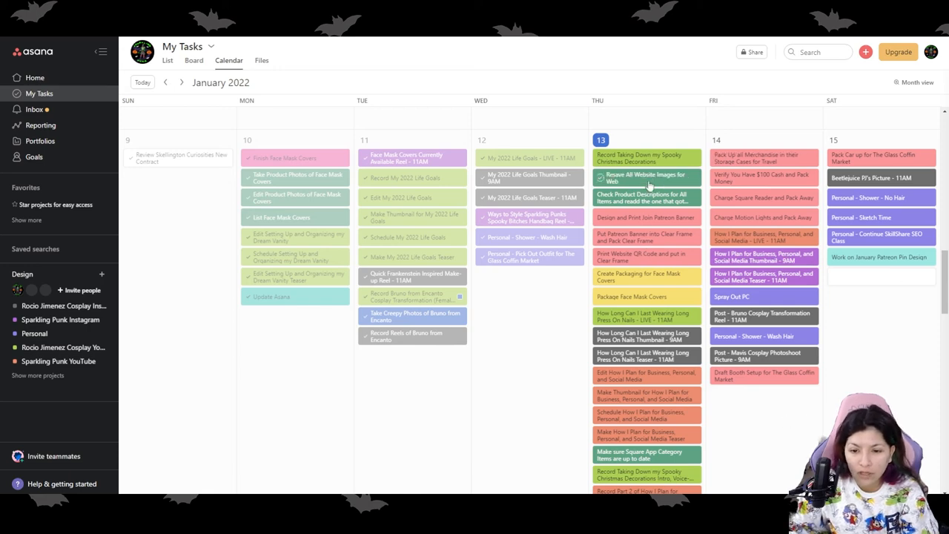
Review the Create Valloween Product Listings task and its subtasks in the January 16–22 week
{"action": "scroll", "scroll_direction": "down", "scroll_amount": 3}
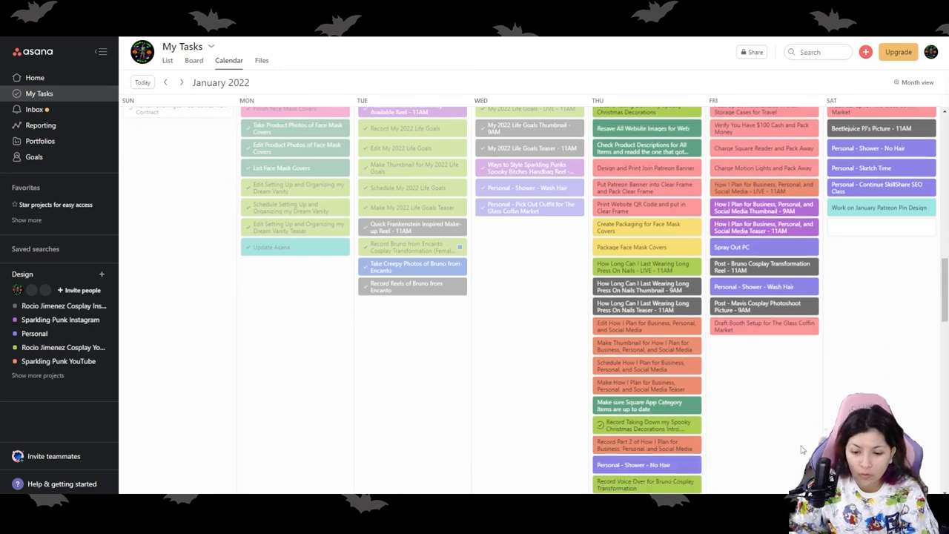
{"action": "scroll", "scroll_direction": "down", "scroll_amount": 3}
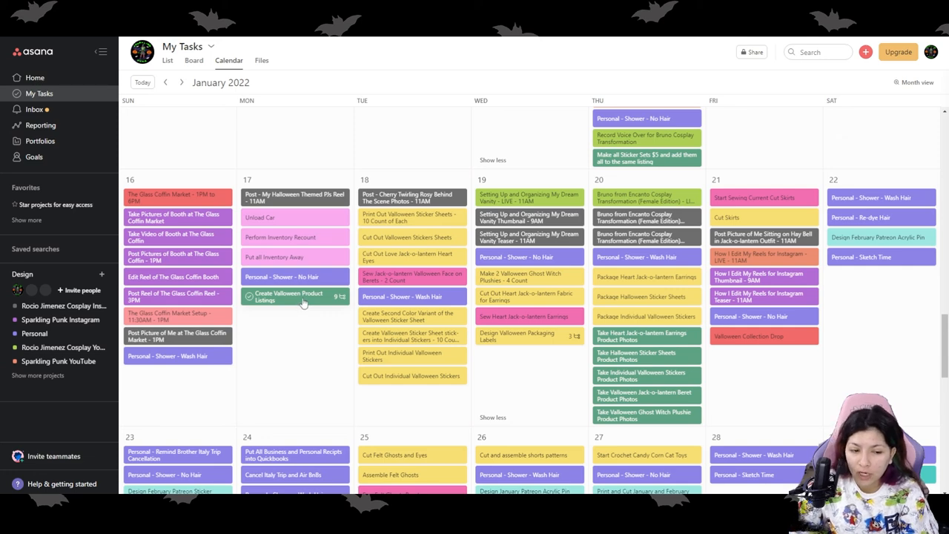
{"action": "left_click", "coordinate": [289, 296]}
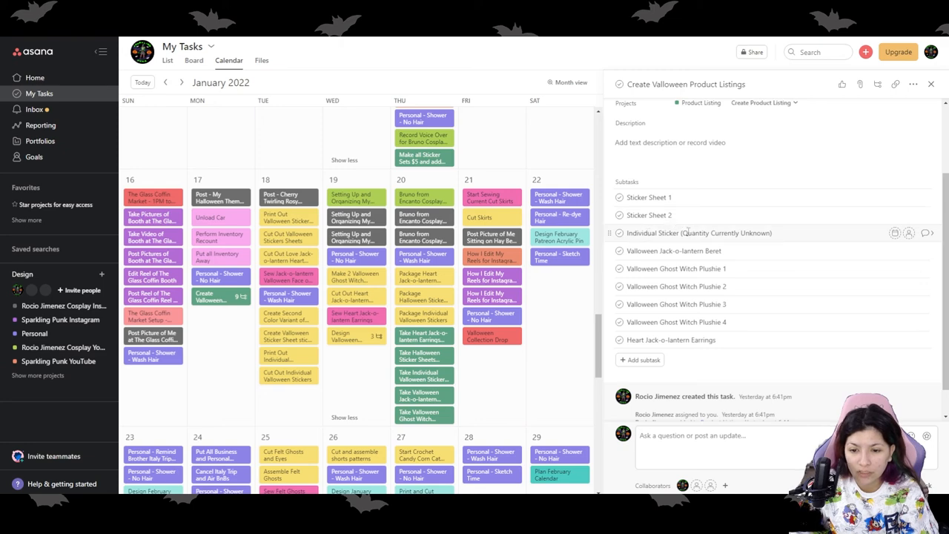
{"action": "mouse_move", "coordinate": [792, 231]}
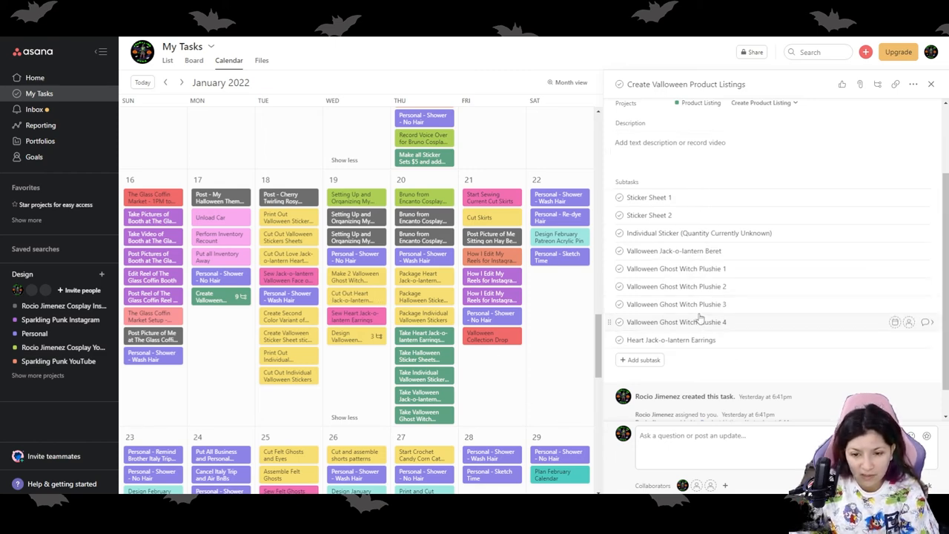
{"action": "left_click", "coordinate": [931, 83]}
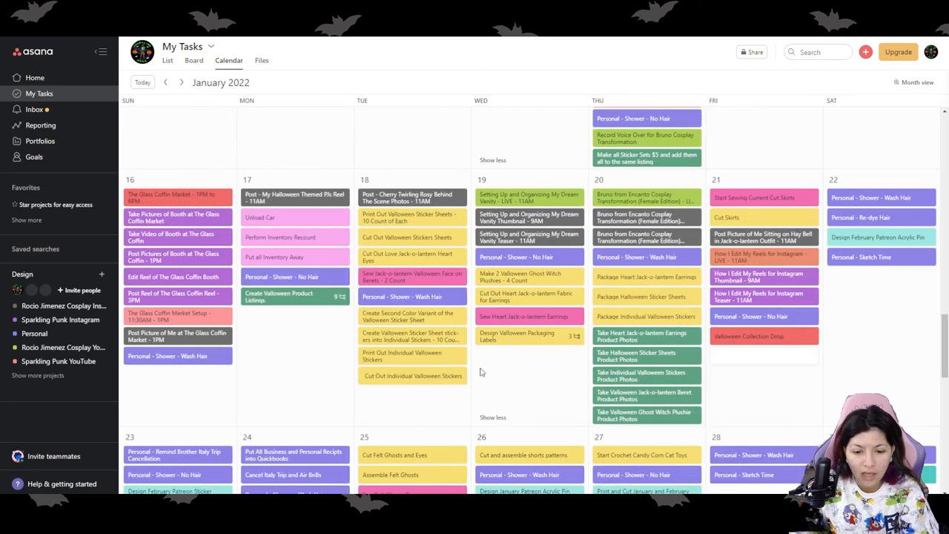
Review the Design Valloween Packaging Labels task and its subtasks, then return to the calendar
{"action": "left_click", "coordinate": [516, 335]}
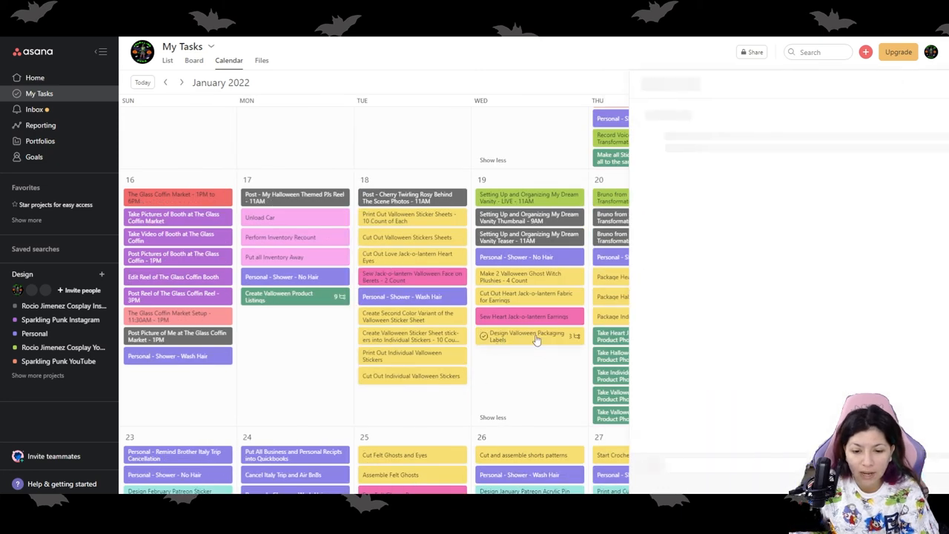
{"action": "left_click", "coordinate": [526, 335]}
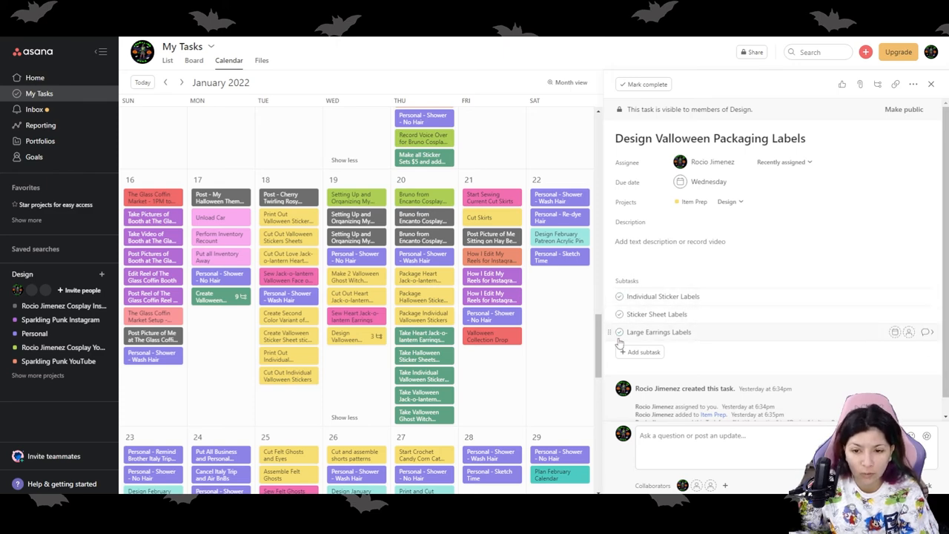
{"action": "left_click", "coordinate": [931, 83]}
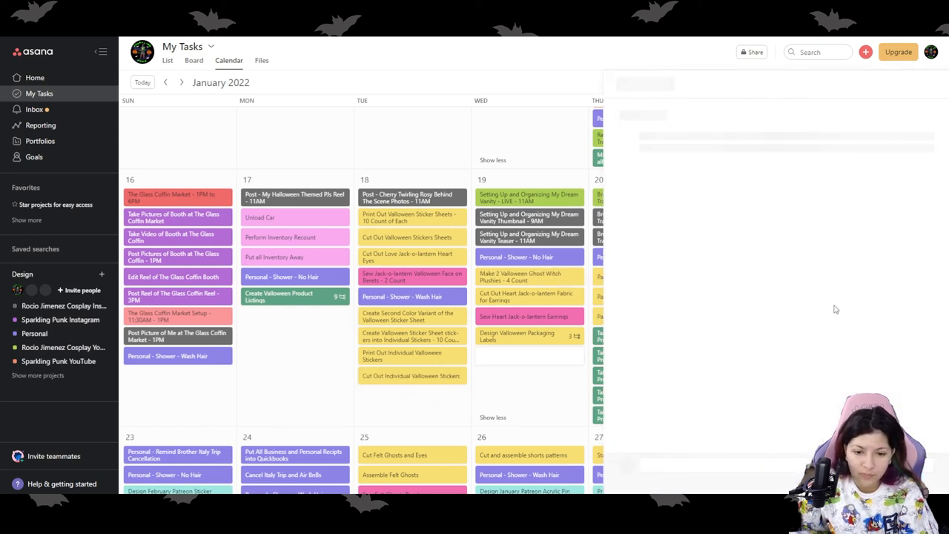
{"action": "left_click", "coordinate": [530, 277]}
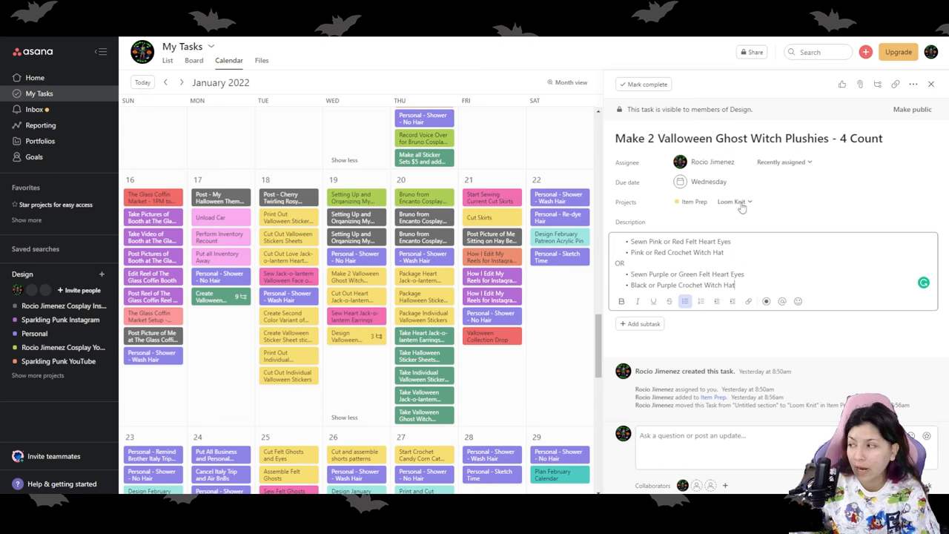
{"action": "mouse_move", "coordinate": [848, 356]}
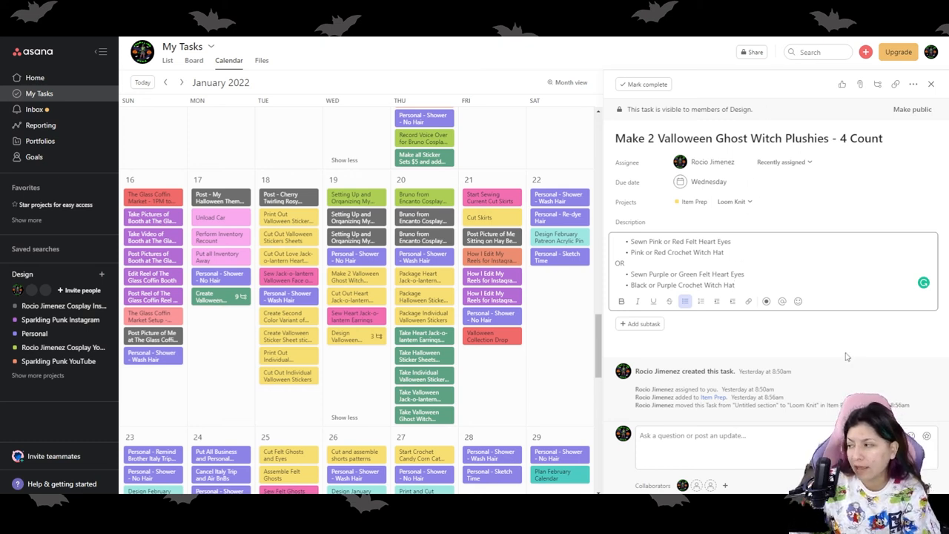
{"action": "mouse_move", "coordinate": [618, 357]}
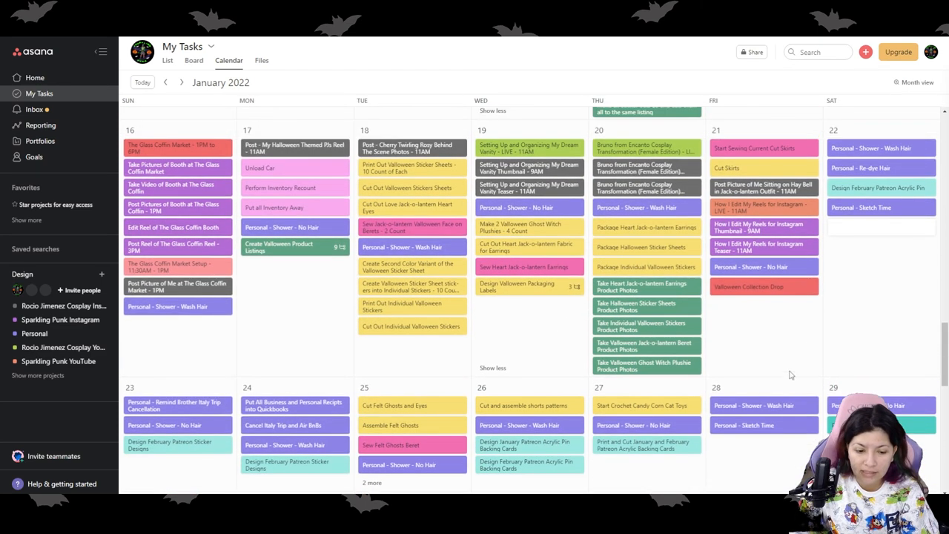
{"action": "scroll", "scroll_direction": "down", "scroll_amount": 3}
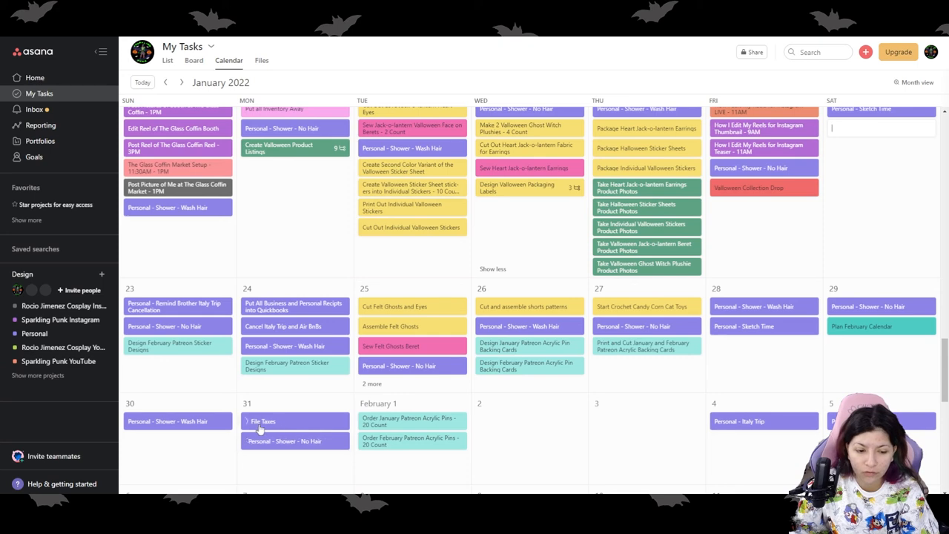
{"action": "mouse_move", "coordinate": [433, 481]}
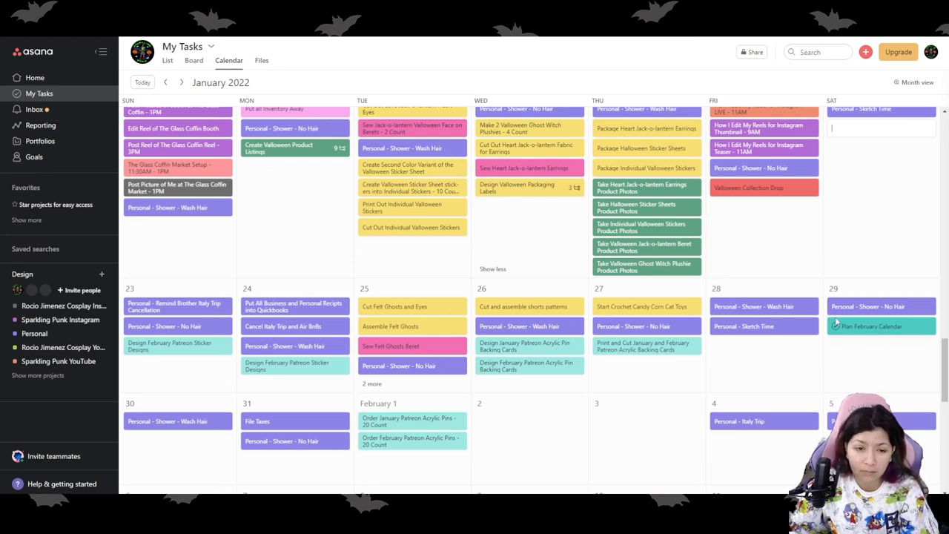
{"action": "scroll", "scroll_direction": "up", "scroll_amount": 3}
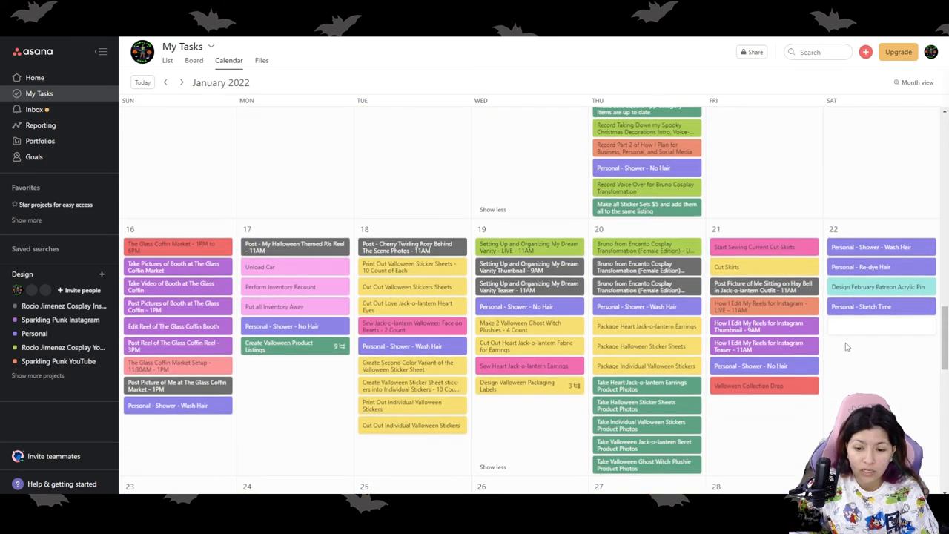
{"action": "scroll", "scroll_direction": "up", "scroll_amount": 3}
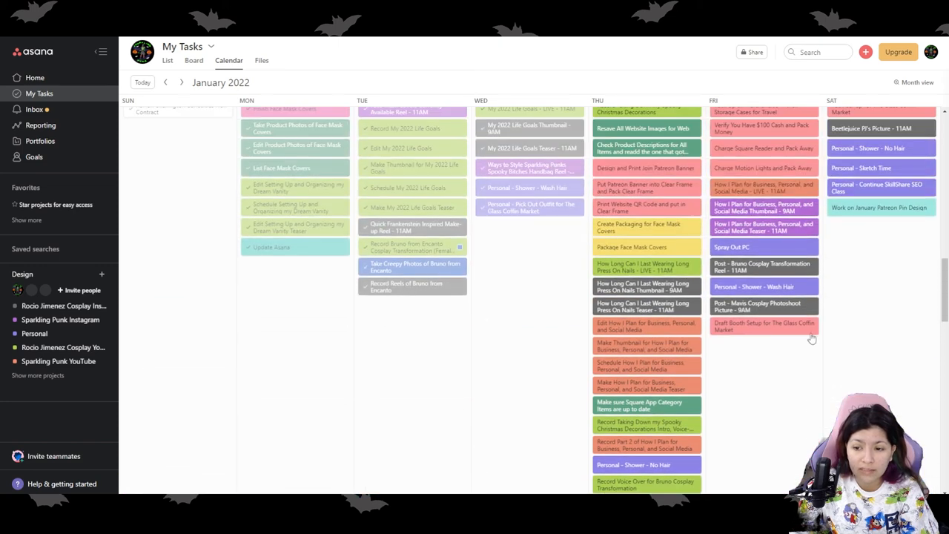
{"action": "scroll", "scroll_direction": "up", "scroll_amount": 3}
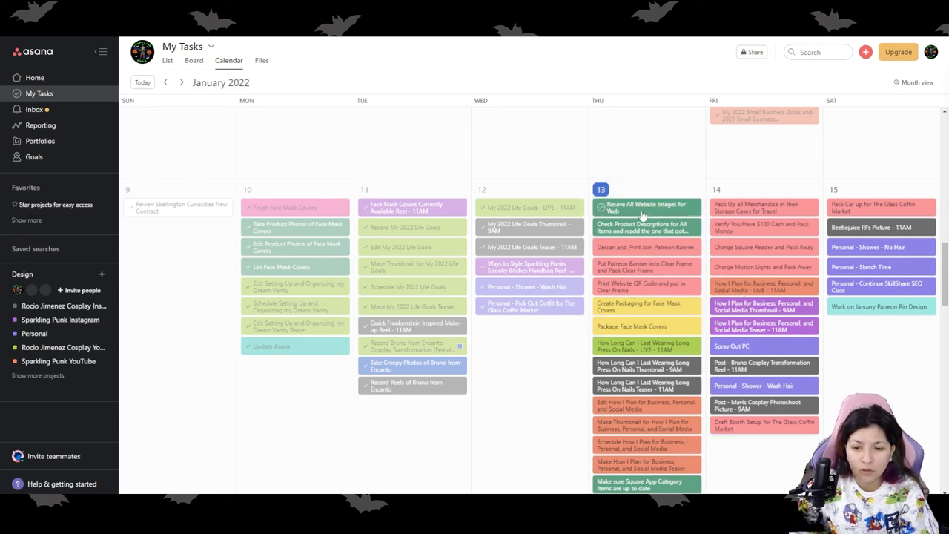
Duplicate the January 14 'Personal - Shower - Wash Hair' task with the default options
{"action": "right_click", "coordinate": [645, 208]}
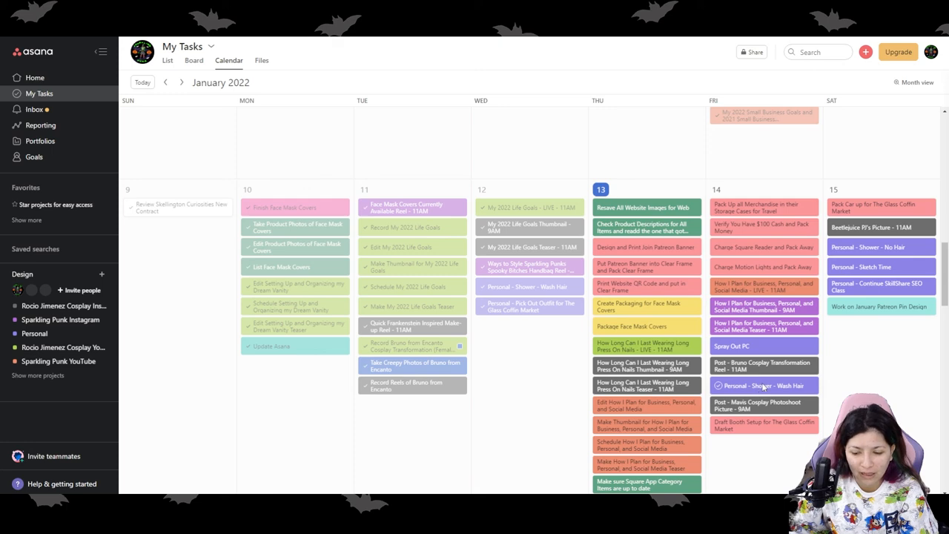
{"action": "right_click", "coordinate": [759, 386]}
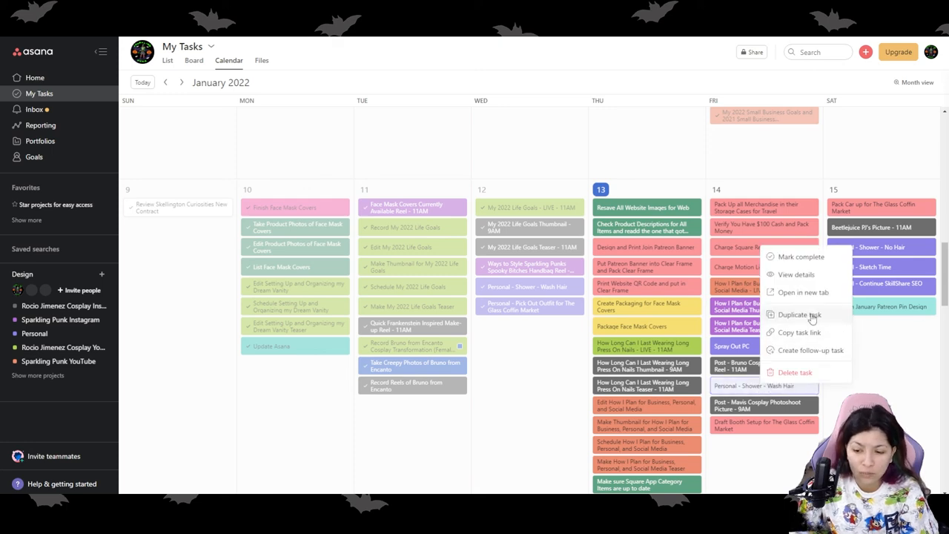
{"action": "left_click", "coordinate": [798, 315]}
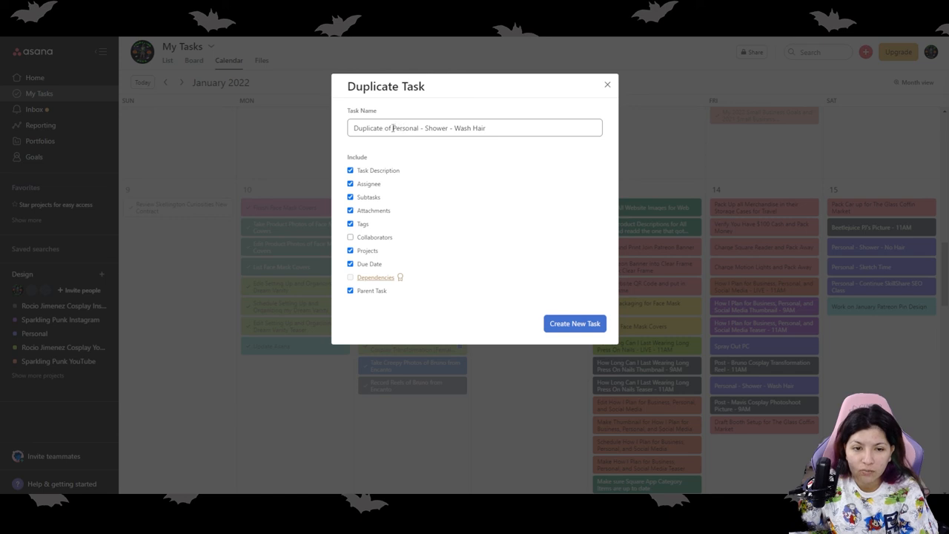
{"action": "double_click", "coordinate": [373, 128]}
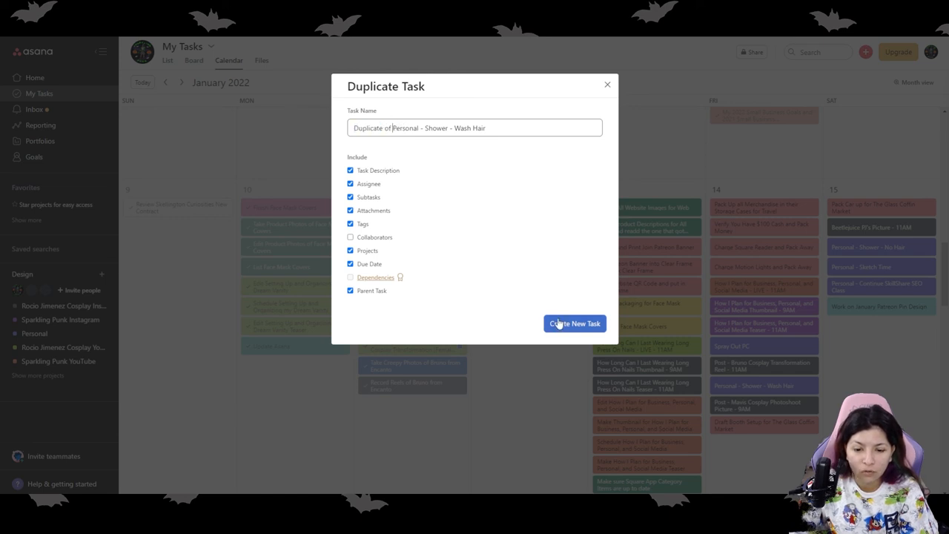
{"action": "left_click", "coordinate": [574, 323]}
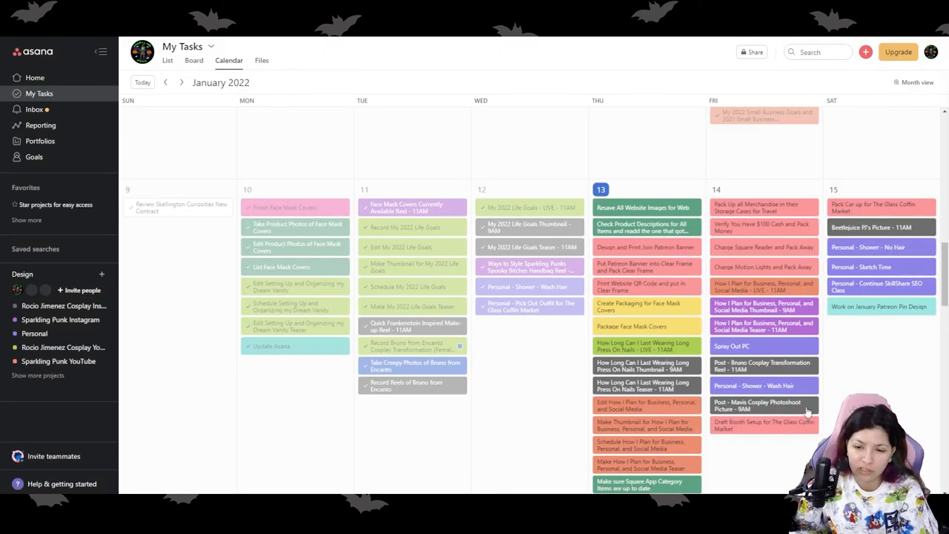
{"action": "scroll", "scroll_direction": "up", "scroll_amount": 3}
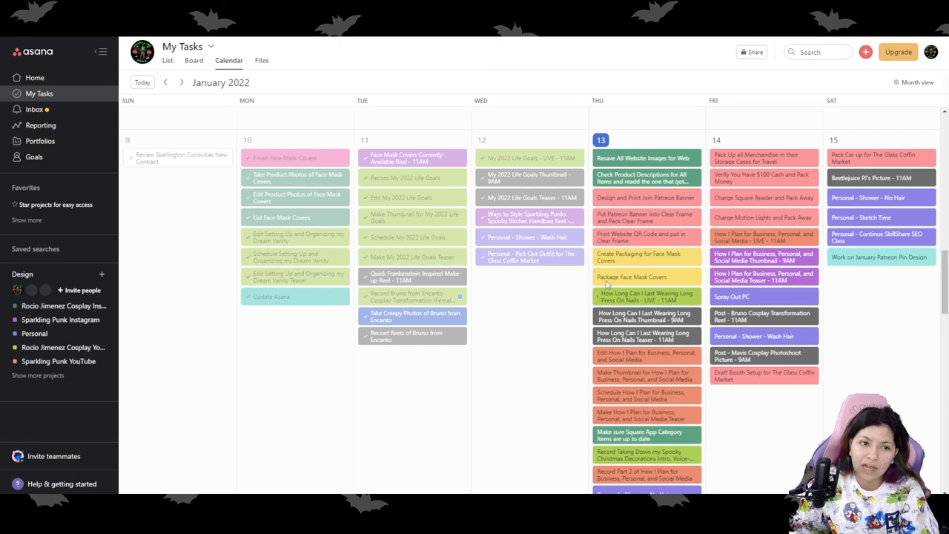
{"action": "scroll", "scroll_direction": "down", "scroll_amount": 3}
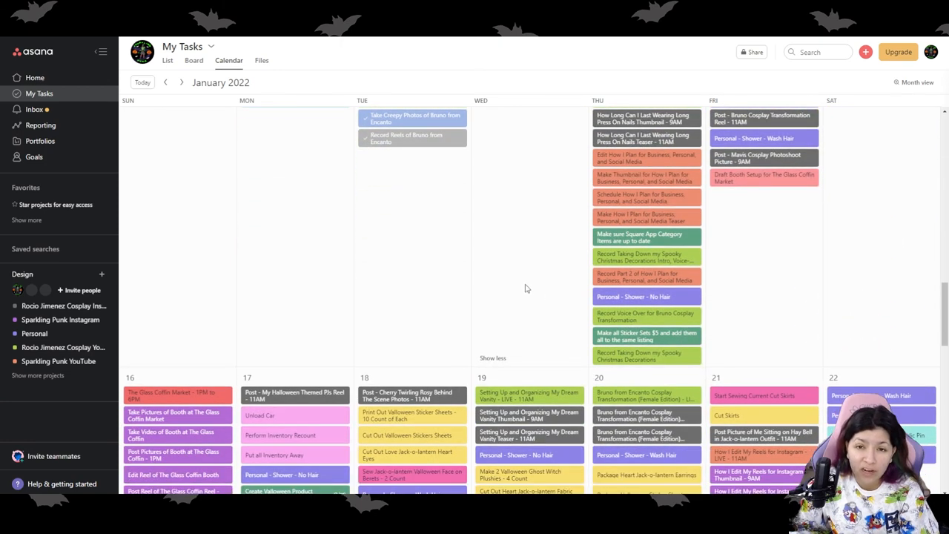
{"action": "scroll", "scroll_direction": "down", "scroll_amount": 3}
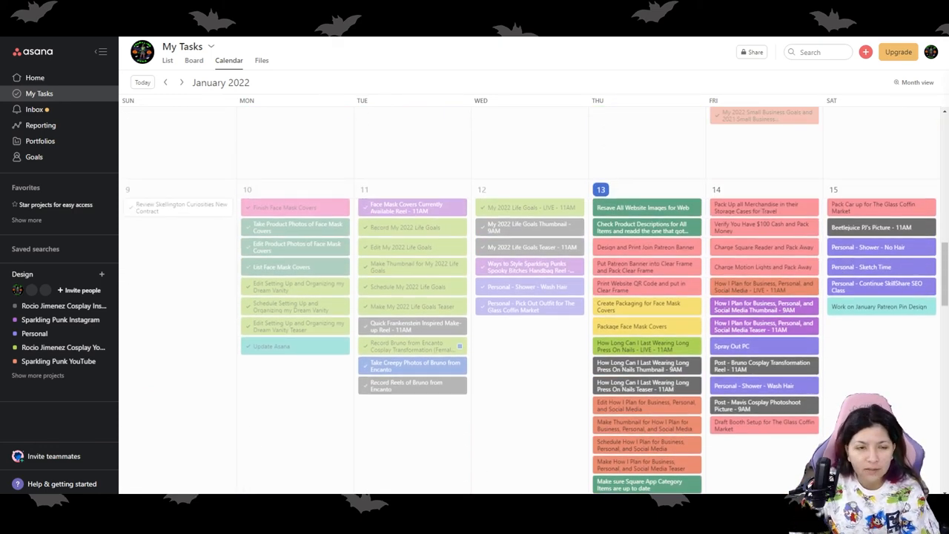
{"action": "scroll", "scroll_direction": "down", "scroll_amount": 3}
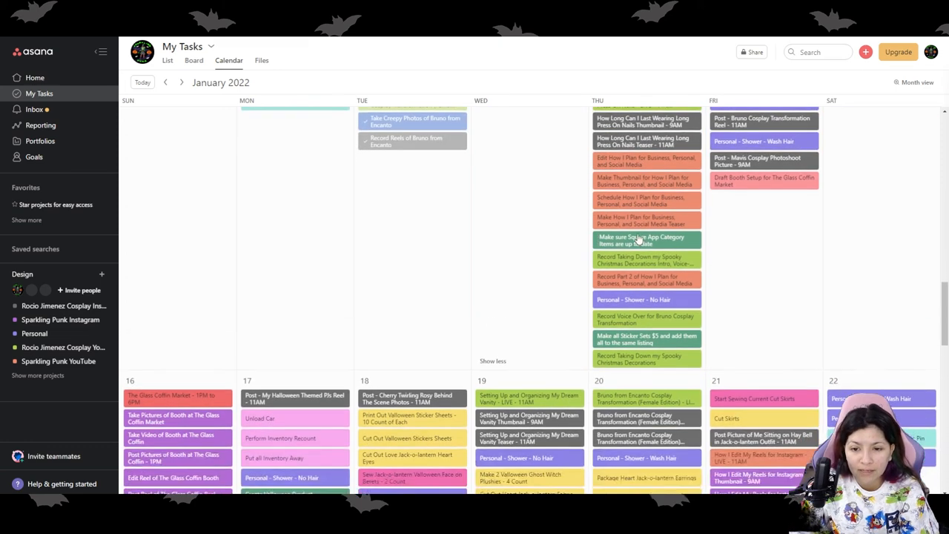
{"action": "scroll", "scroll_direction": "up", "scroll_amount": 3}
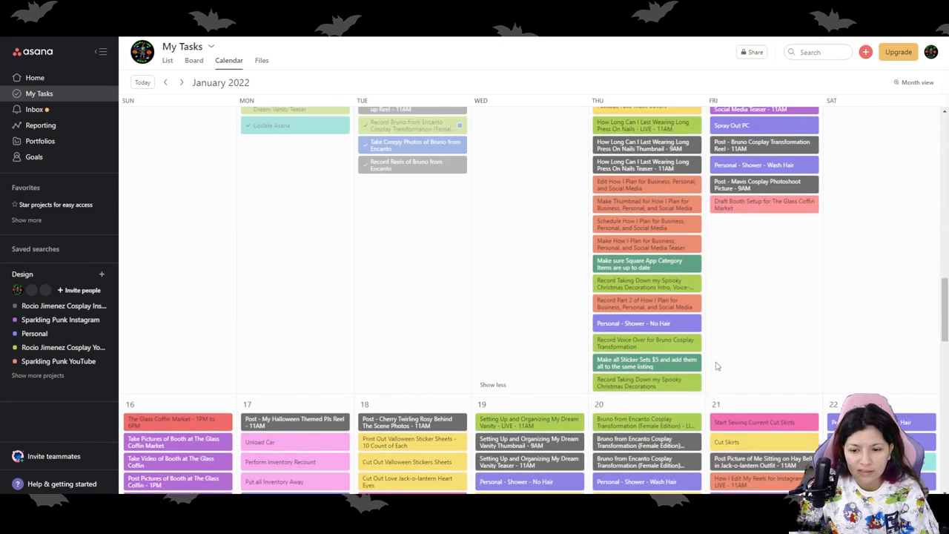
{"action": "scroll", "scroll_direction": "up", "scroll_amount": 3}
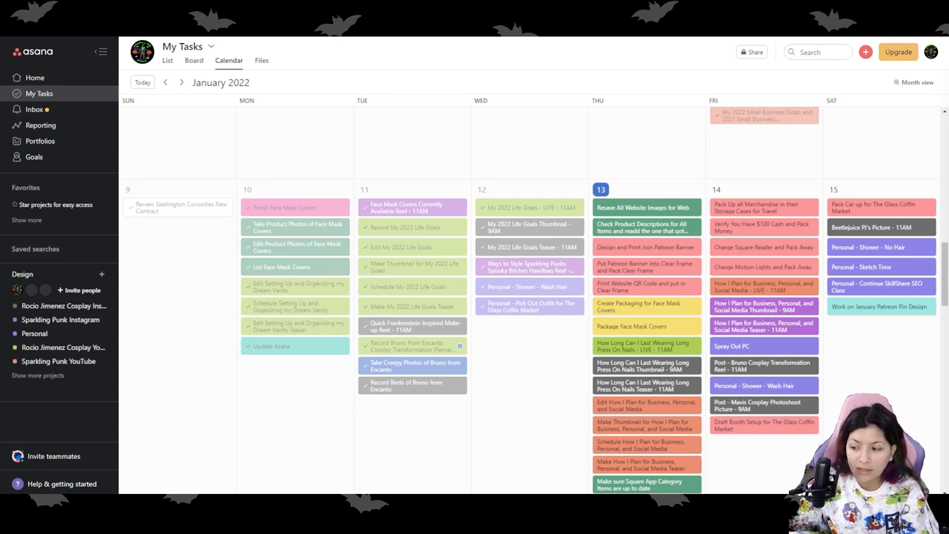
{"action": "scroll", "scroll_direction": "down", "scroll_amount": 3}
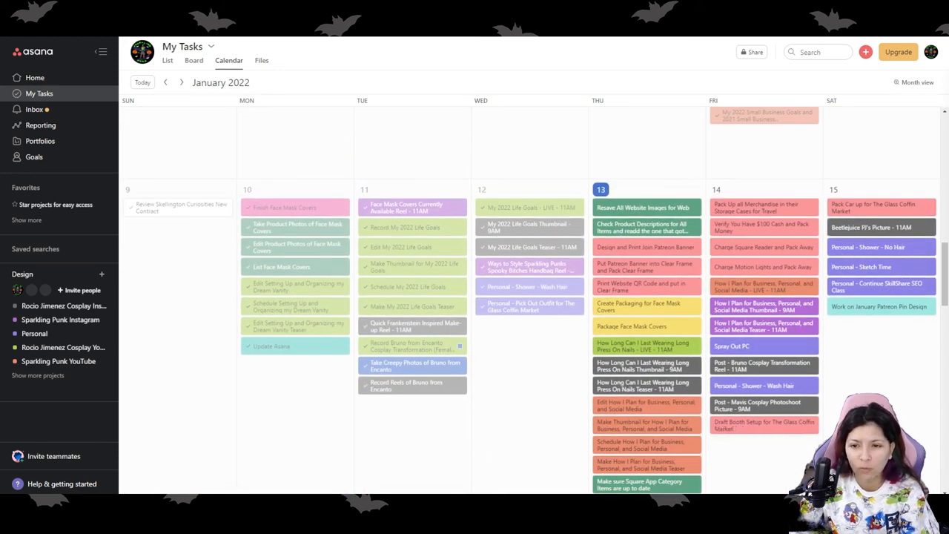
{"action": "scroll", "scroll_direction": "down", "scroll_amount": 3}
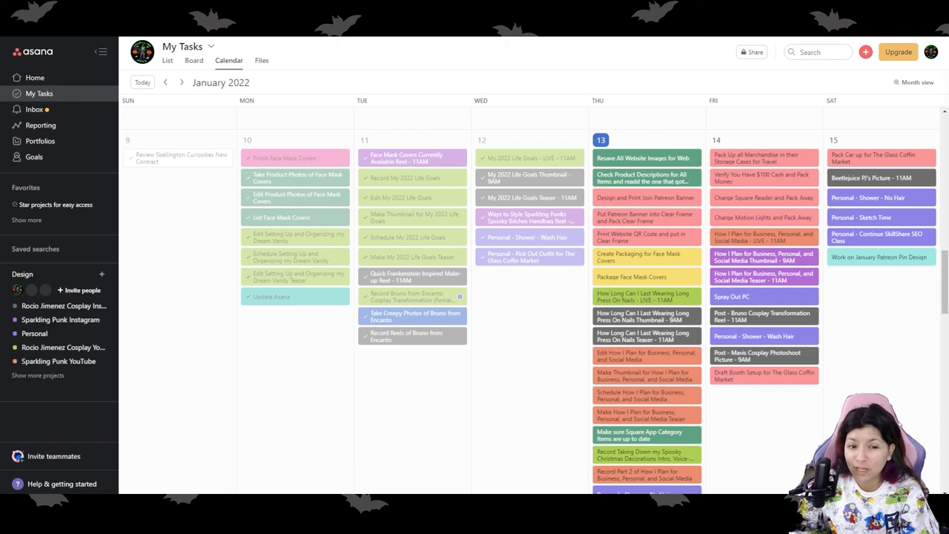
{"action": "mouse_move", "coordinate": [716, 142]}
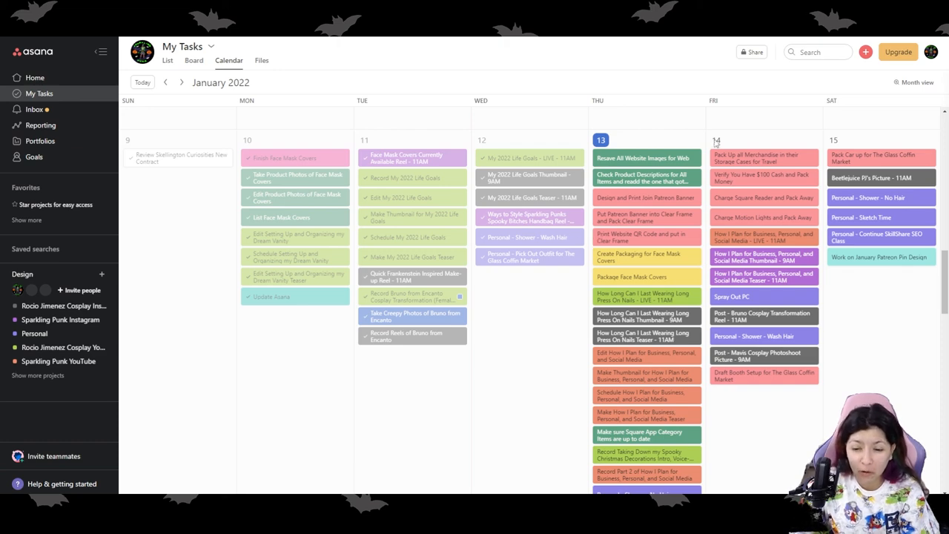
{"action": "scroll", "scroll_direction": "down", "scroll_amount": 3}
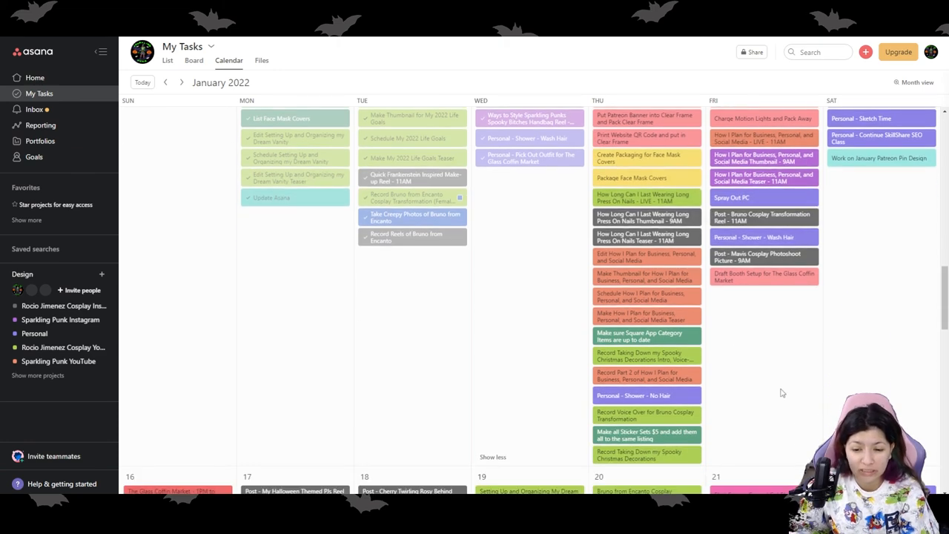
{"action": "mouse_move", "coordinate": [765, 379]}
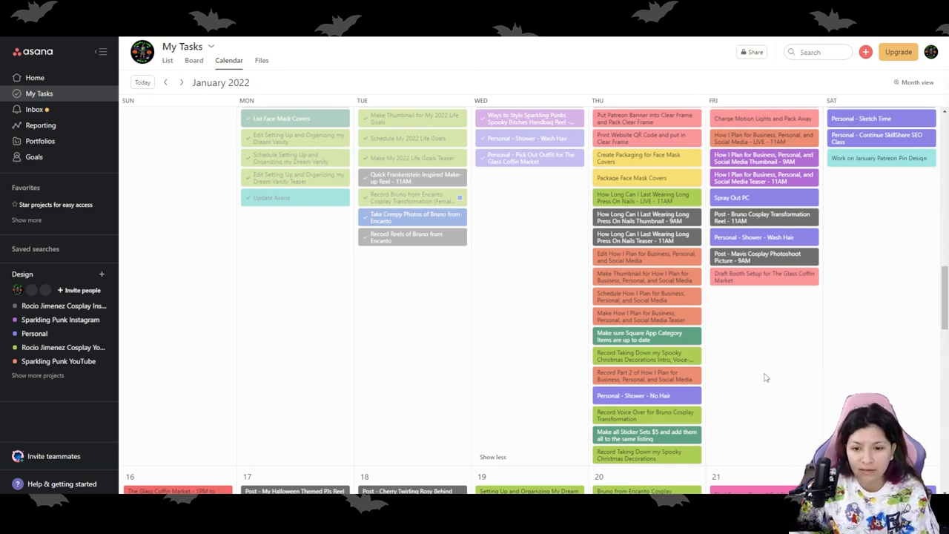
{"action": "scroll", "scroll_direction": "up", "scroll_amount": 3}
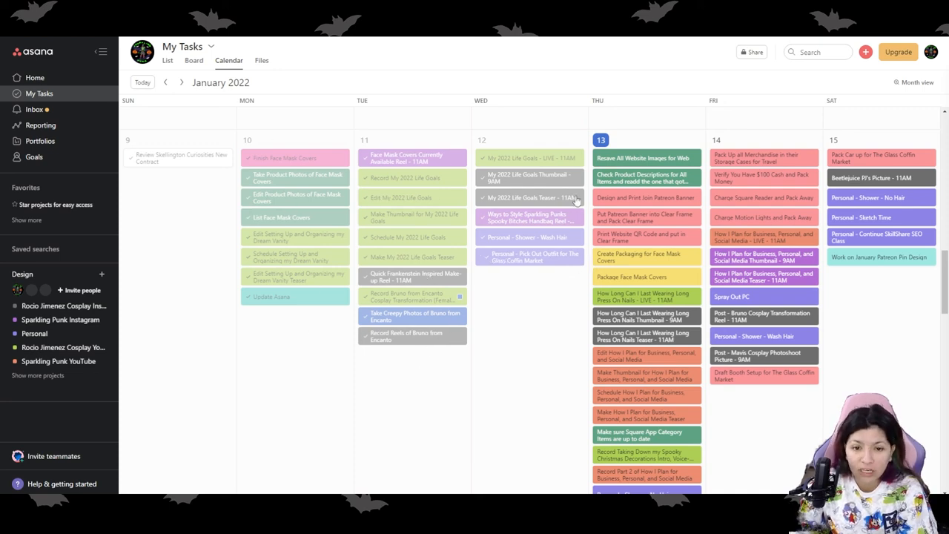
{"action": "scroll", "scroll_direction": "down", "scroll_amount": 3}
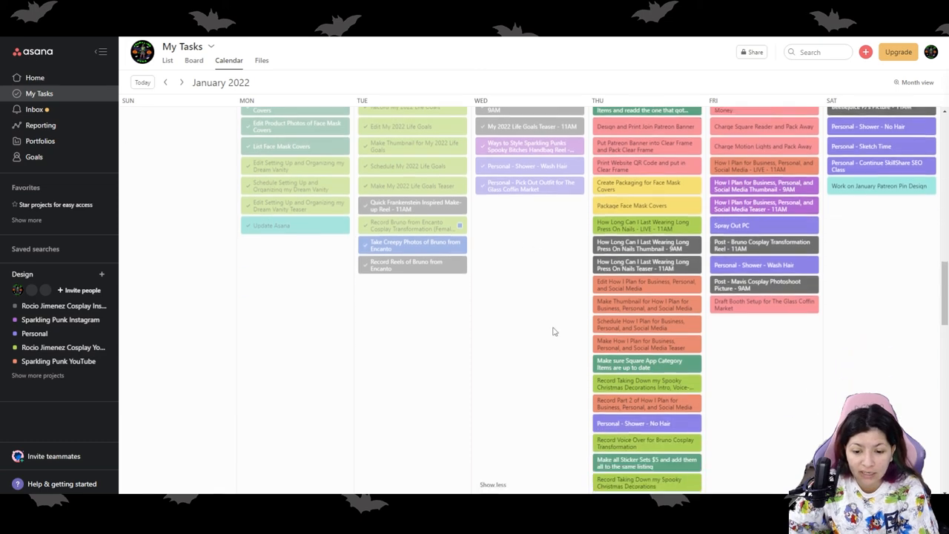
{"action": "scroll", "scroll_direction": "up", "scroll_amount": 3}
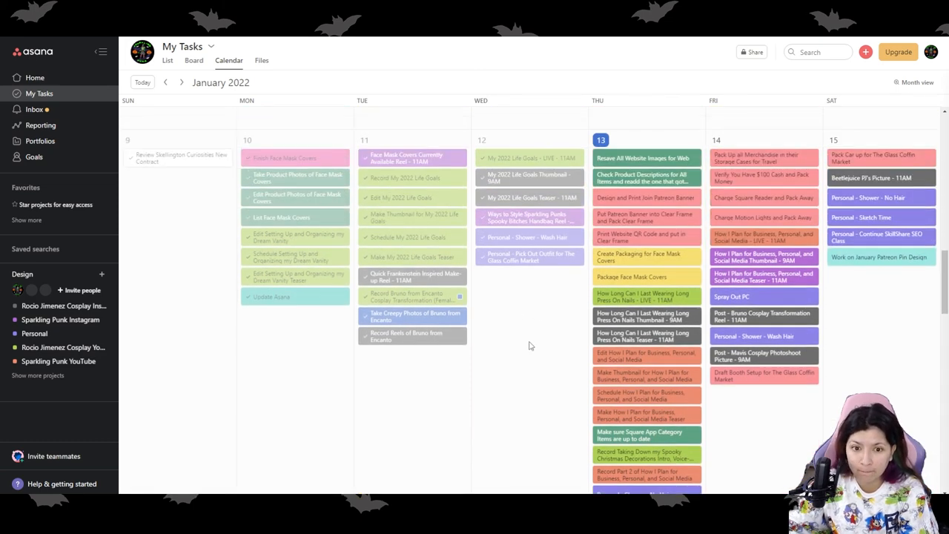
{"action": "scroll", "scroll_direction": "up", "scroll_amount": 3}
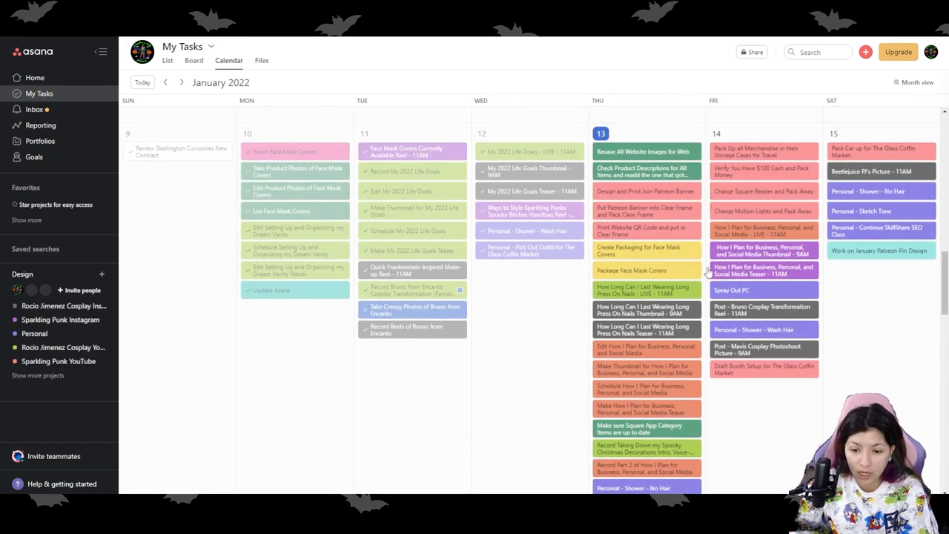
{"action": "scroll", "scroll_direction": "down", "scroll_amount": 3}
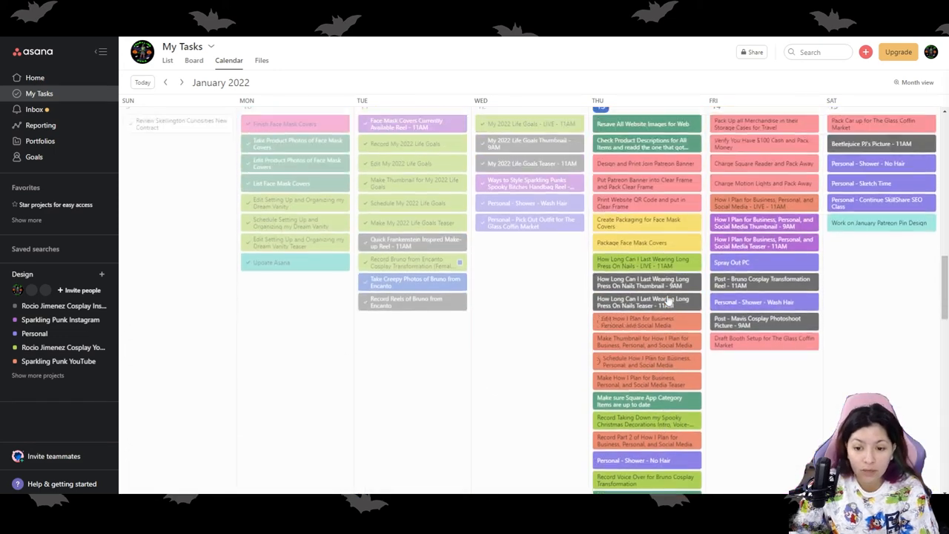
{"action": "scroll", "scroll_direction": "up", "scroll_amount": 3}
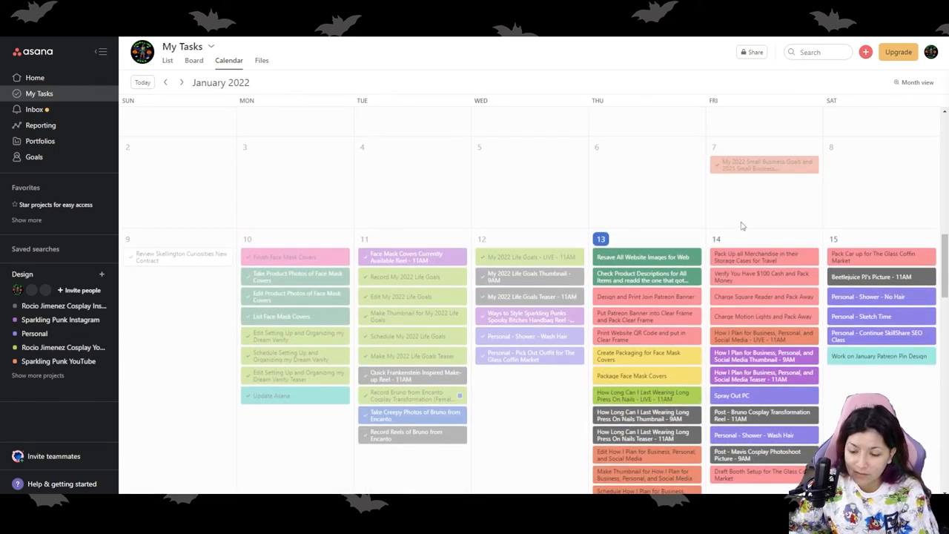